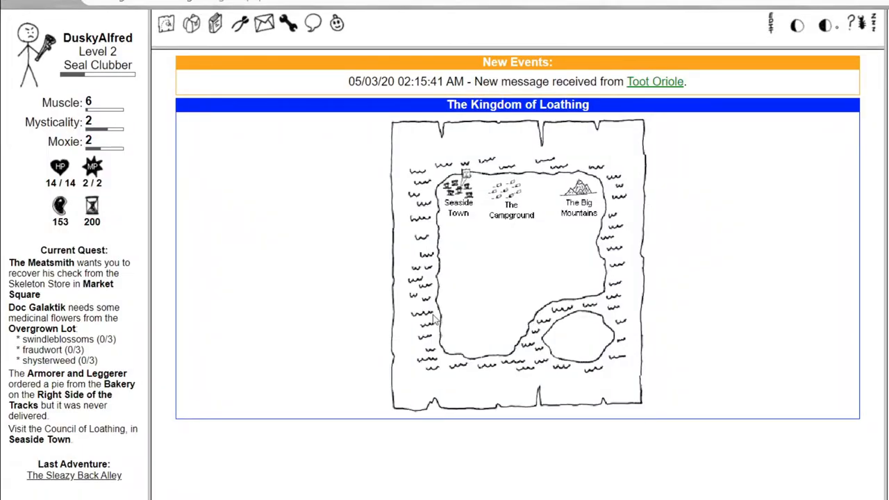
pyautogui.moveTo(464, 439)
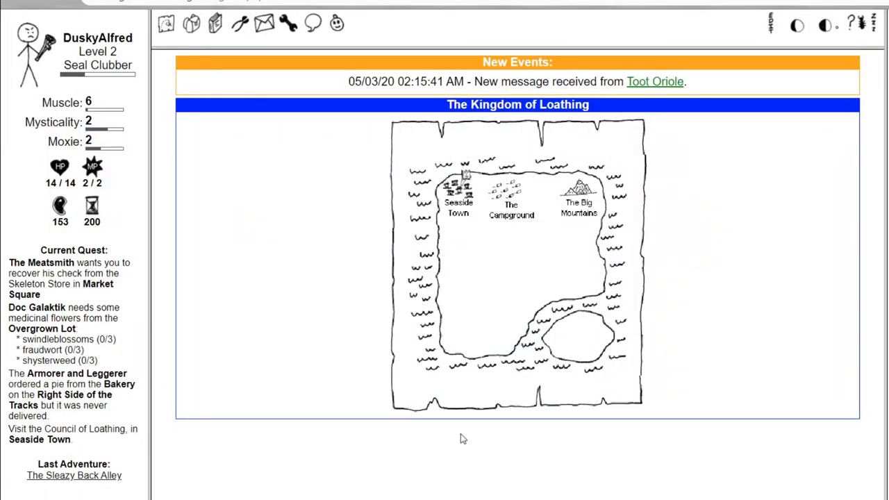
pyautogui.moveTo(315, 214)
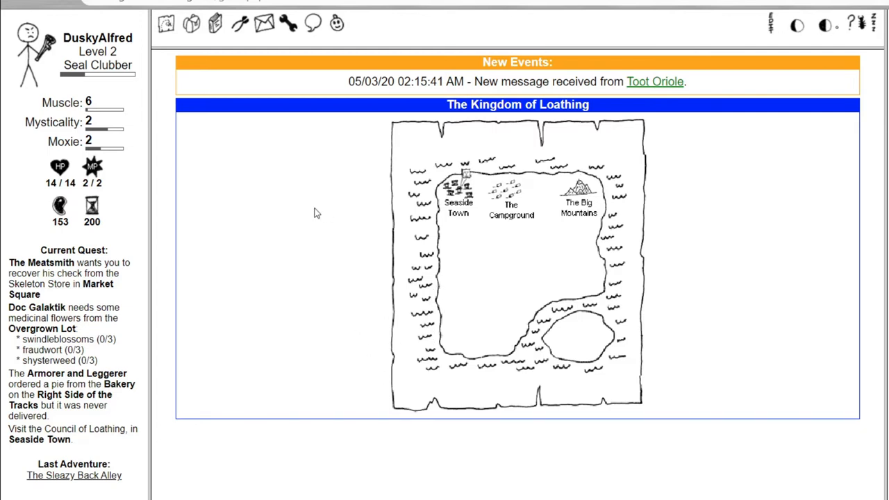
pyautogui.moveTo(606, 401)
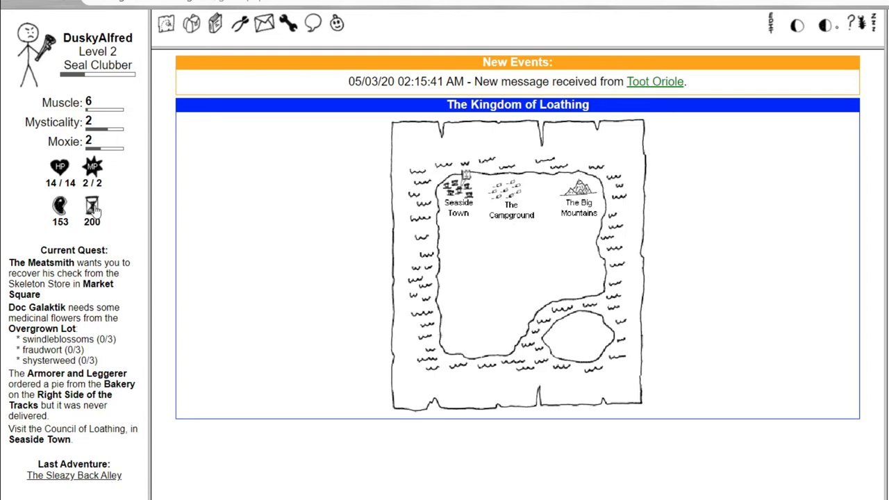
pyautogui.moveTo(662, 87)
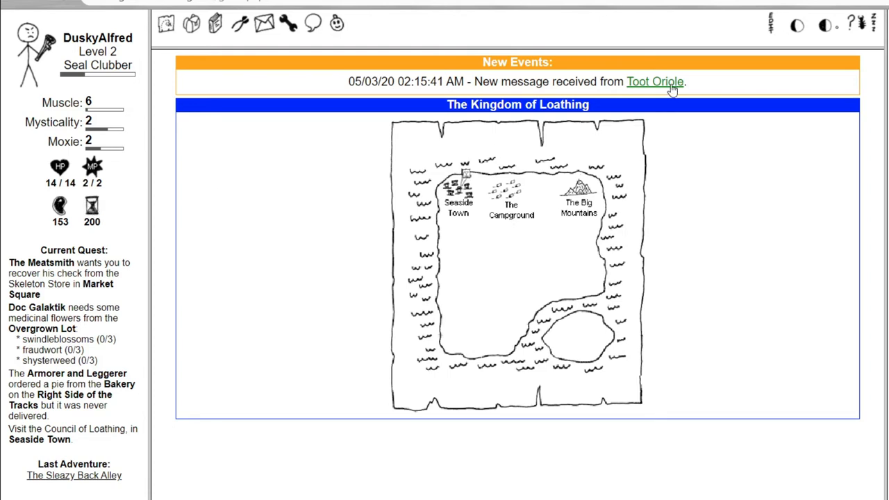
pyautogui.click(652, 81)
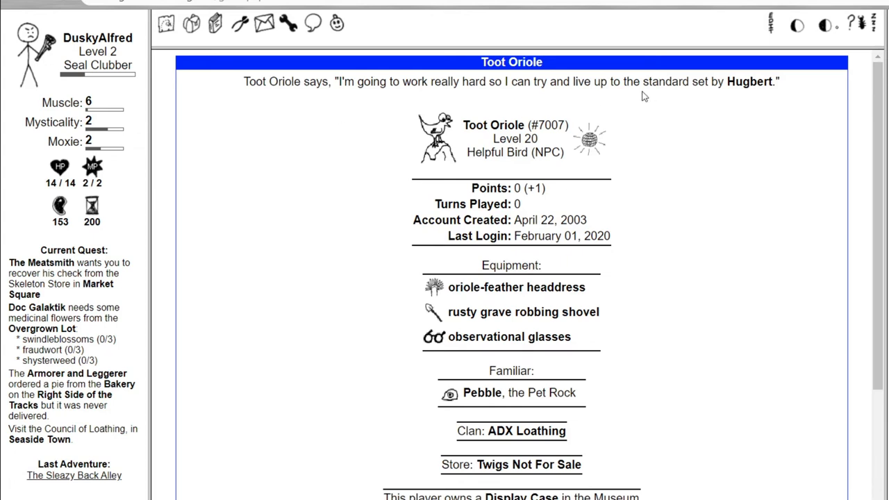
pyautogui.moveTo(498, 139)
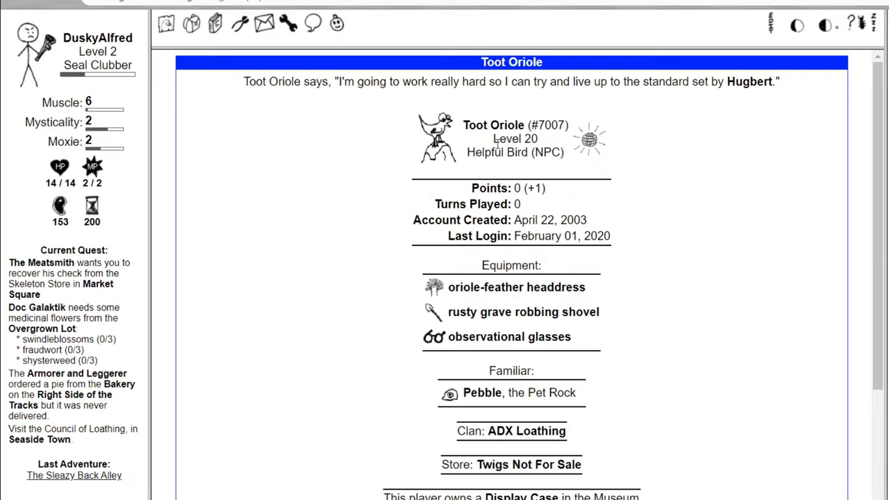
pyautogui.scroll(-3)
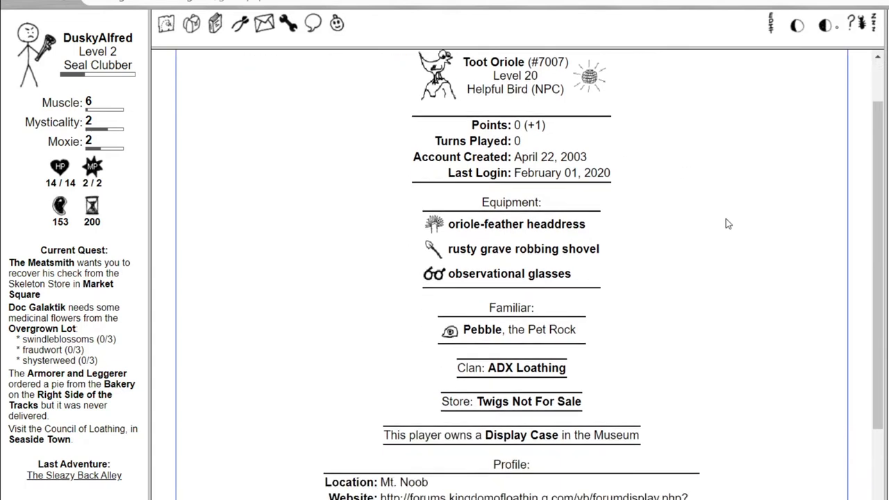
pyautogui.scroll(-3)
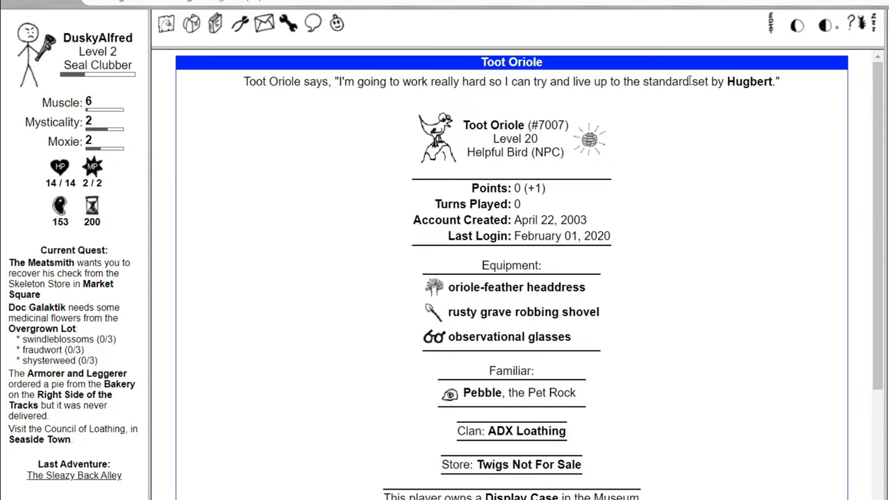
pyautogui.moveTo(492, 292)
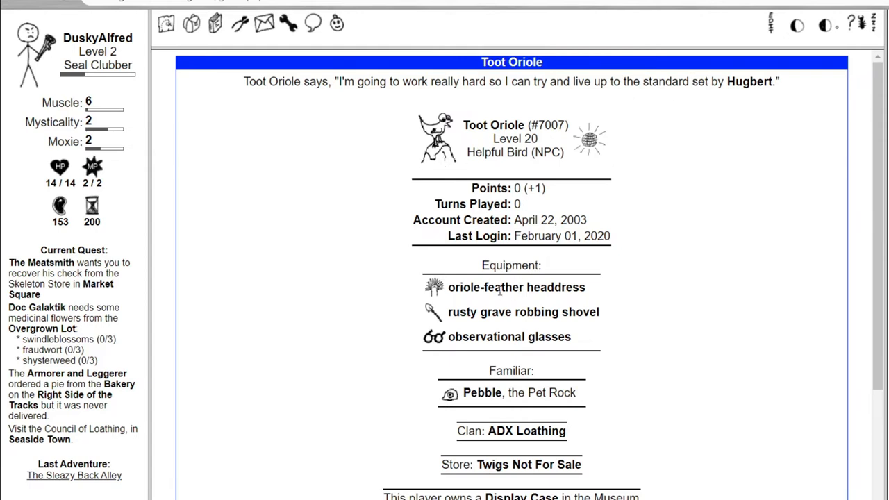
pyautogui.moveTo(489, 411)
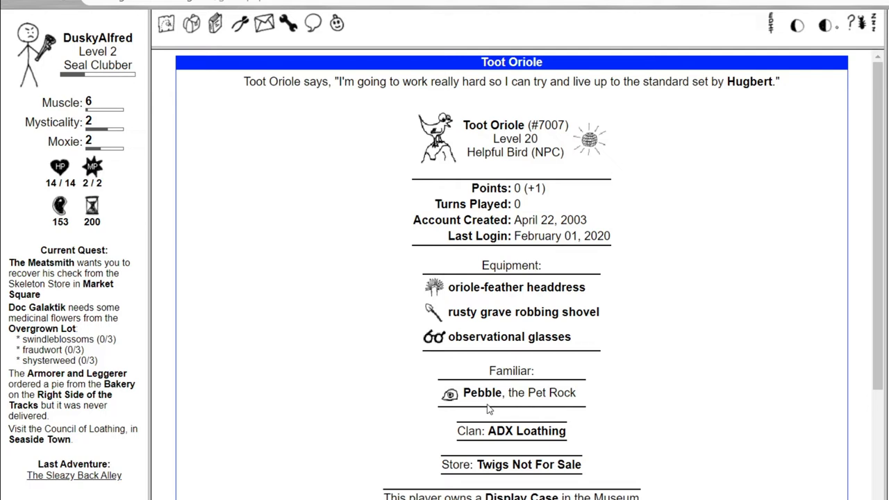
pyautogui.moveTo(283, 294)
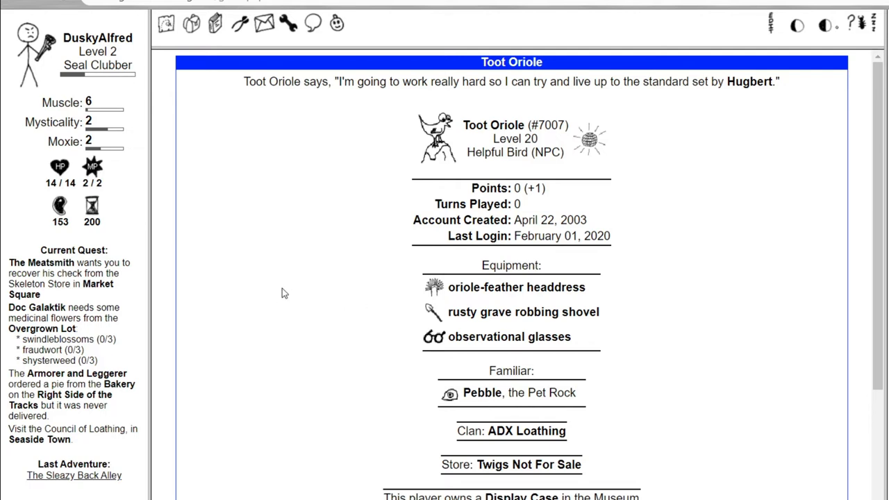
pyautogui.moveTo(211, 444)
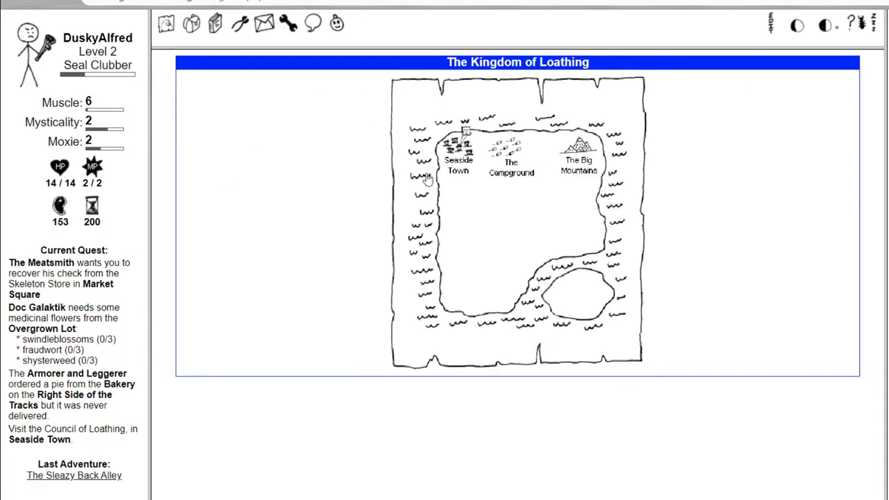
# Head from Seaside Town to the Wrong Side of the Tracks and adventure in the Overgrown Lot.
pyautogui.click(458, 143)
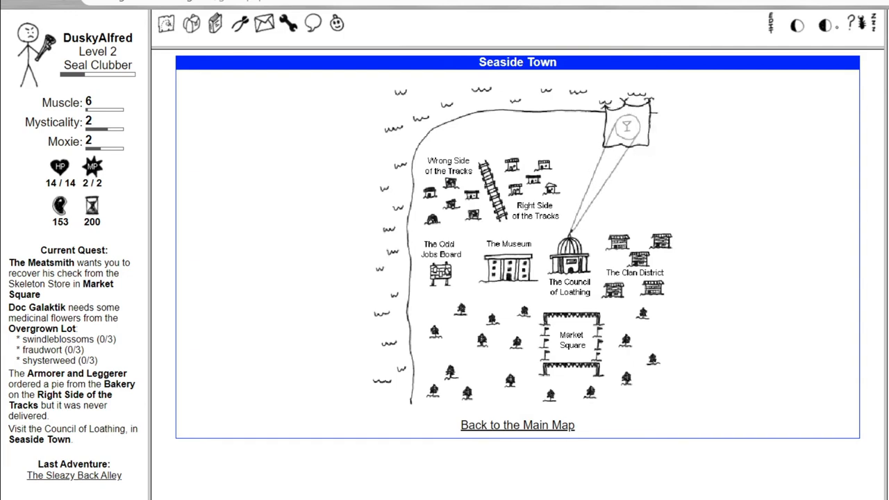
pyautogui.moveTo(612, 278)
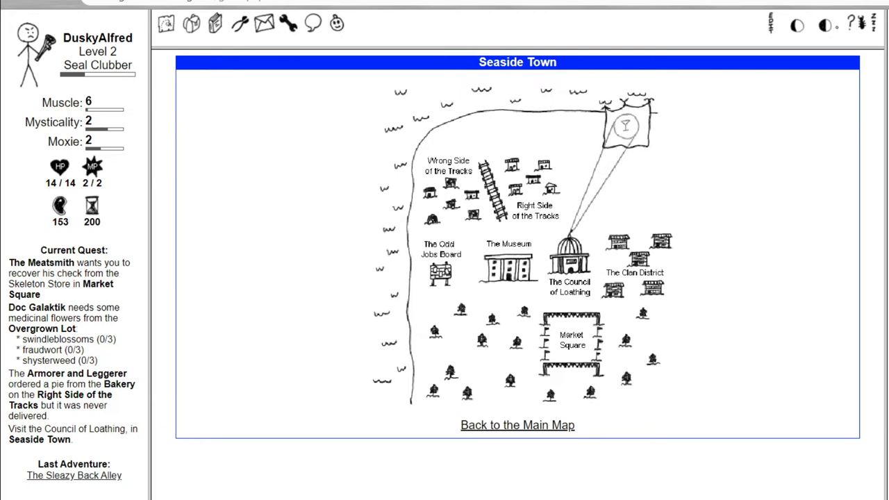
pyautogui.click(450, 167)
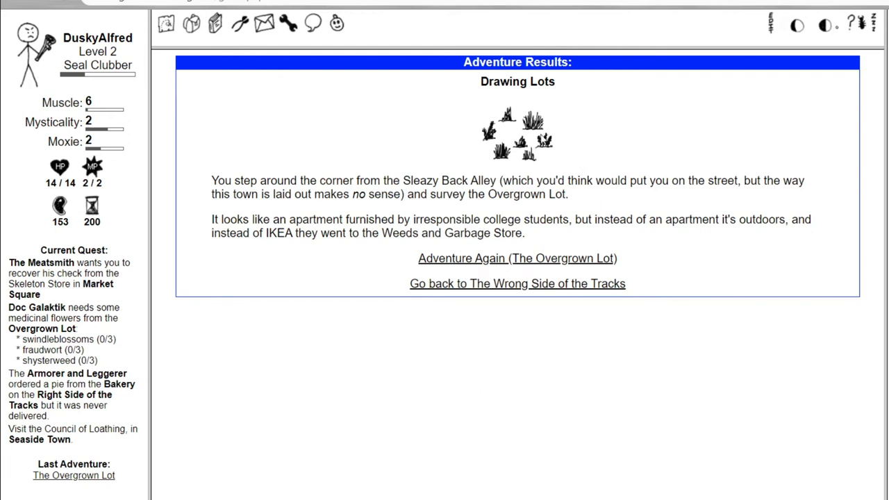
pyautogui.moveTo(647, 155)
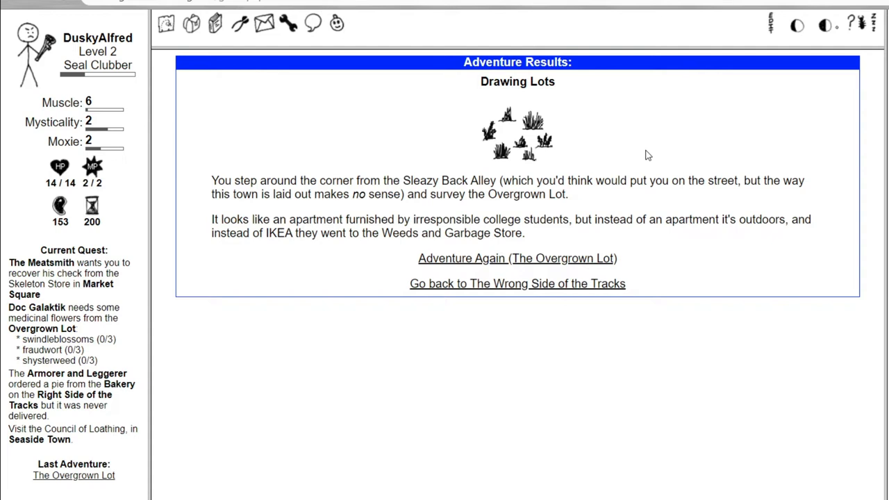
pyautogui.moveTo(575, 186)
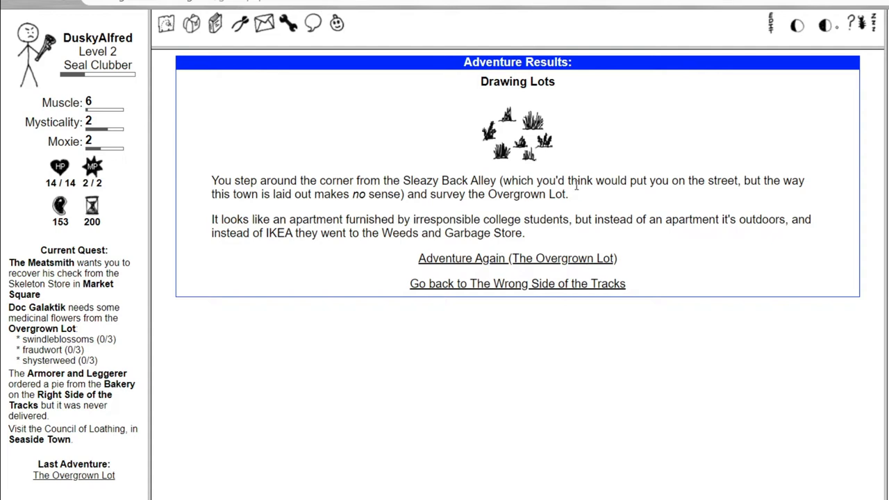
pyautogui.moveTo(628, 203)
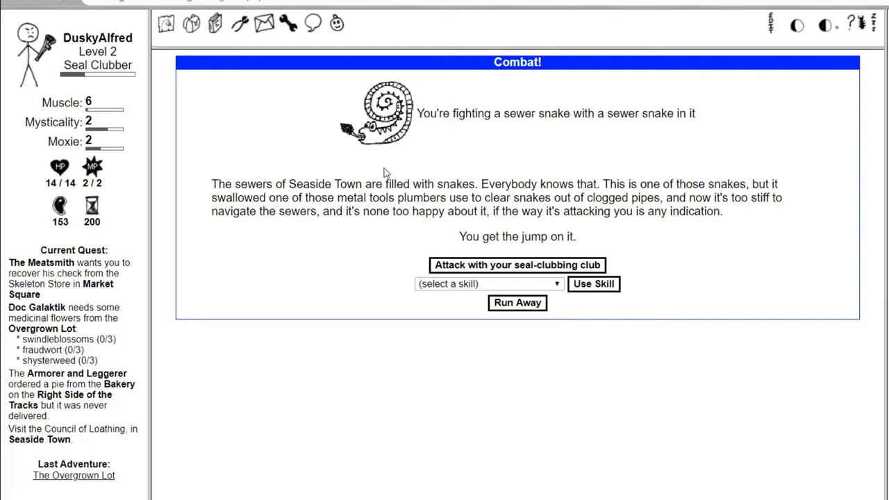
# Club the sewer snake to win fraudwort, meat and snake milk.
pyautogui.click(515, 265)
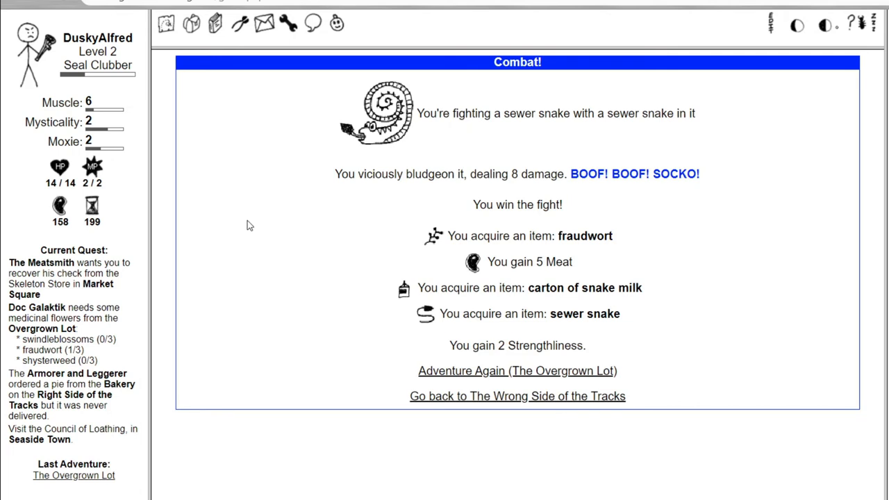
pyautogui.moveTo(675, 179)
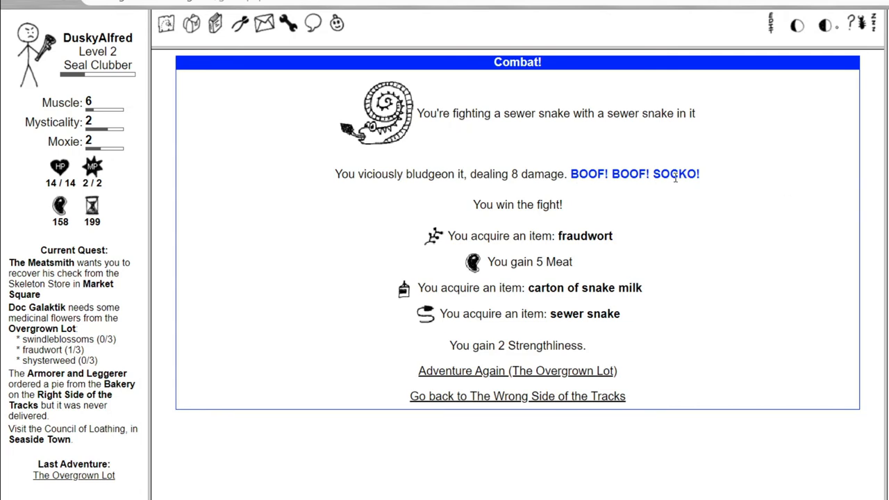
pyautogui.moveTo(496, 225)
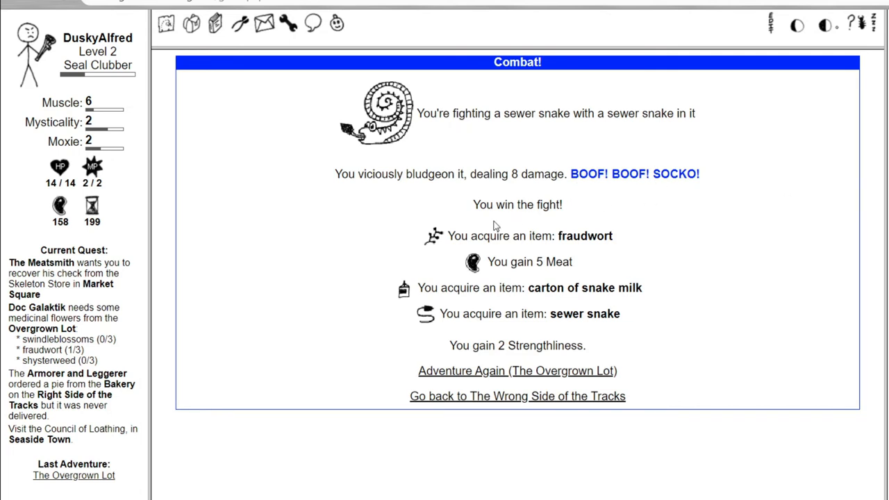
pyautogui.moveTo(591, 291)
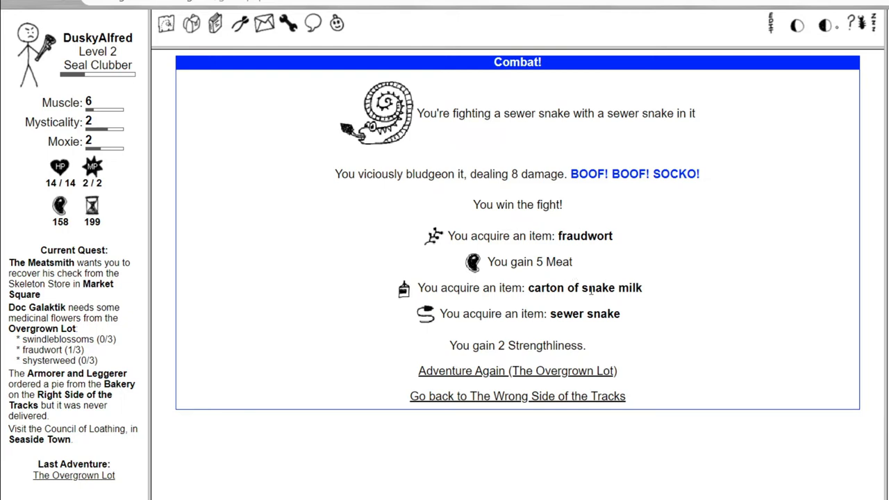
pyautogui.moveTo(597, 311)
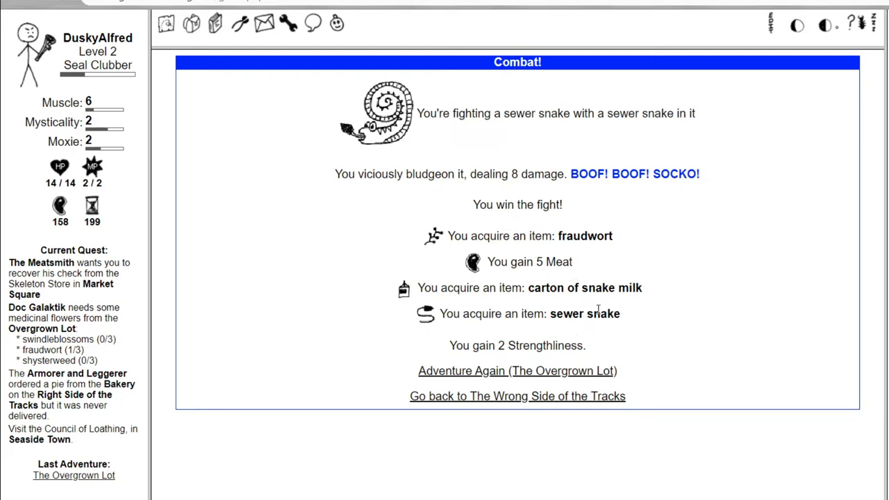
pyautogui.moveTo(156, 353)
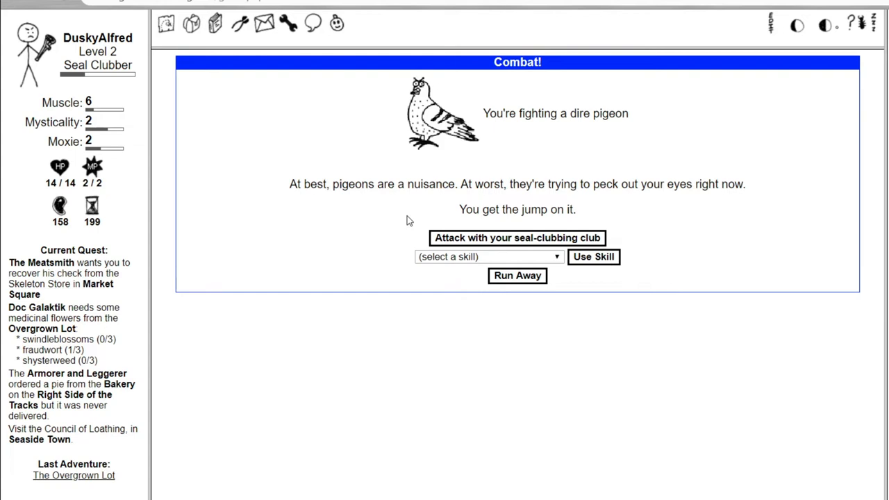
# Beat the dire pigeon and the malt liquor golem, bringing fraudwort to 2/3, then adventure again.
pyautogui.click(516, 237)
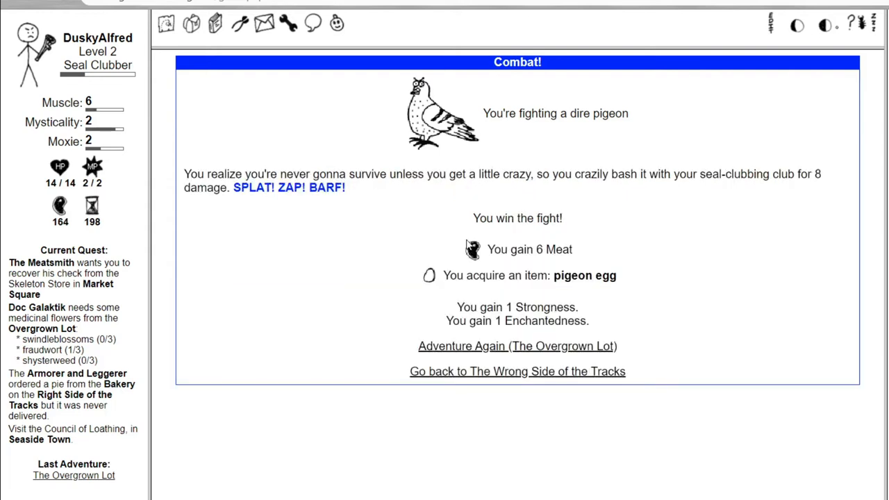
pyautogui.moveTo(359, 203)
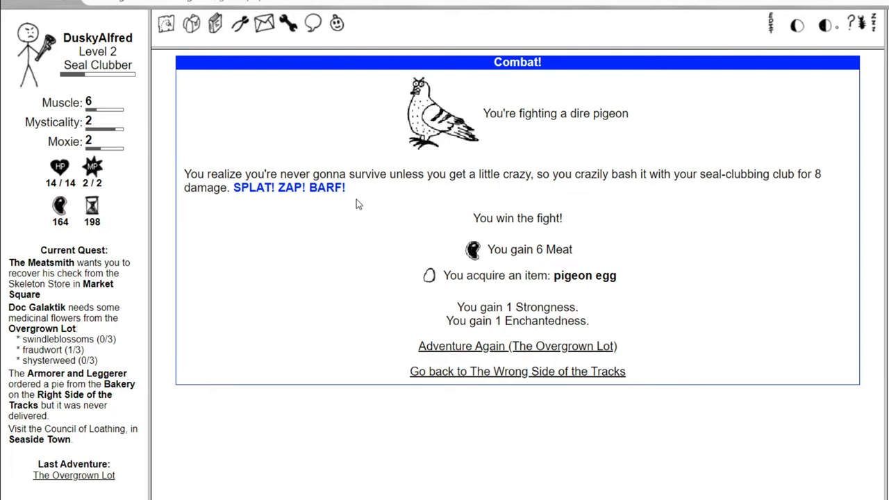
pyautogui.moveTo(554, 358)
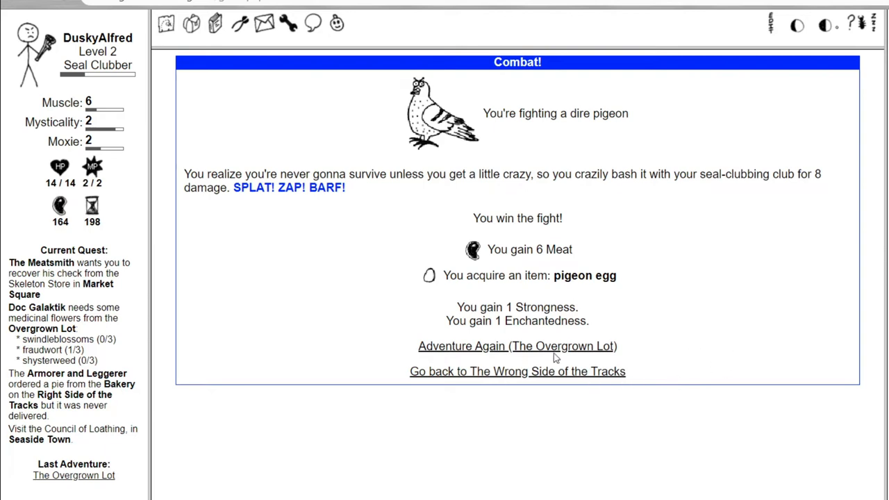
pyautogui.click(515, 346)
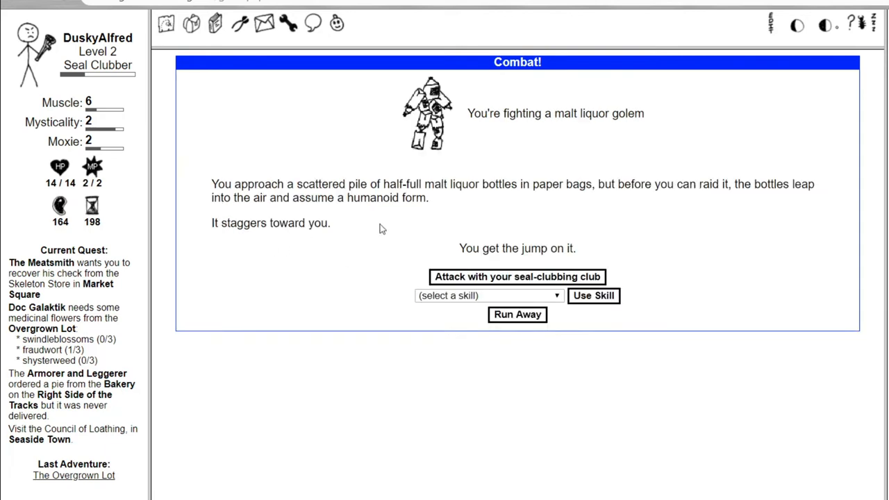
pyautogui.moveTo(542, 371)
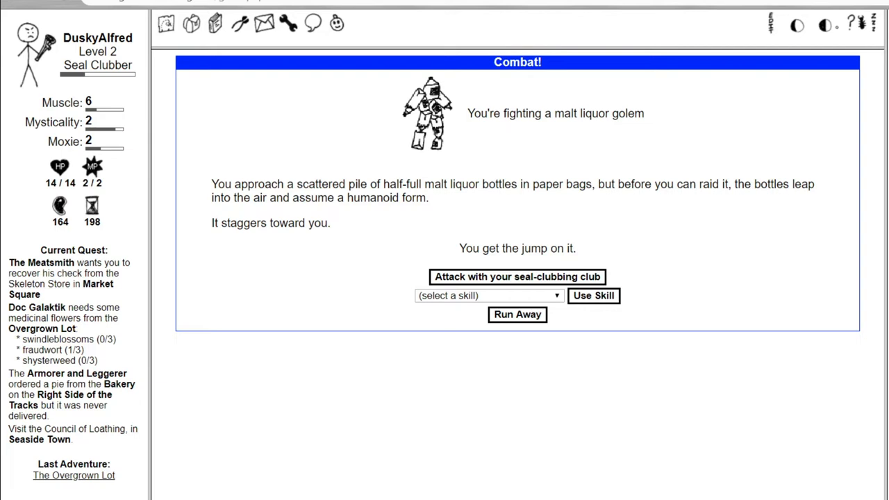
pyautogui.moveTo(561, 284)
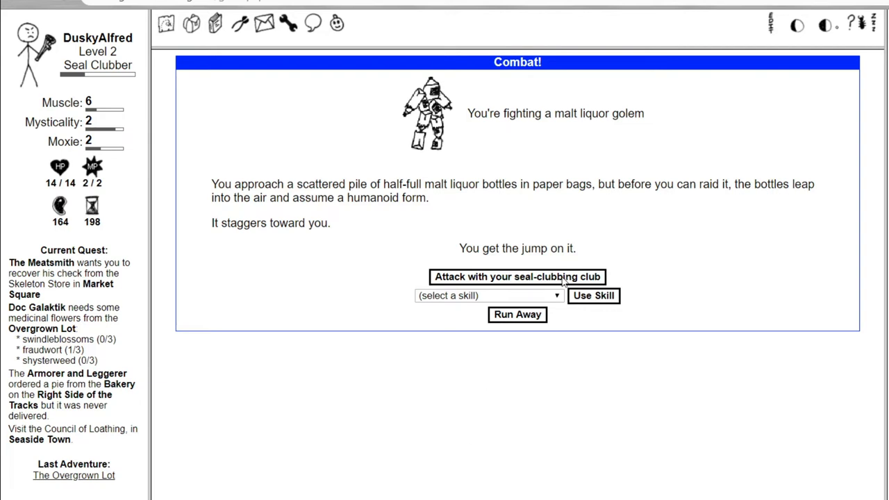
pyautogui.click(517, 278)
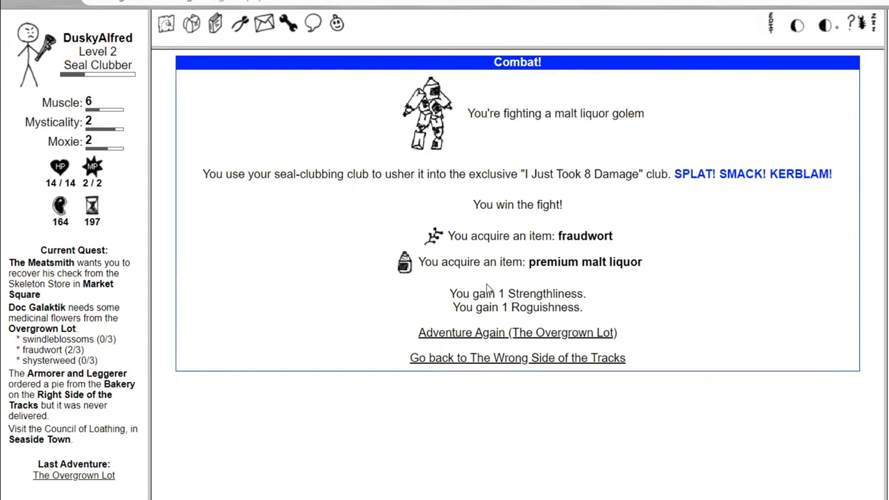
pyautogui.moveTo(636, 204)
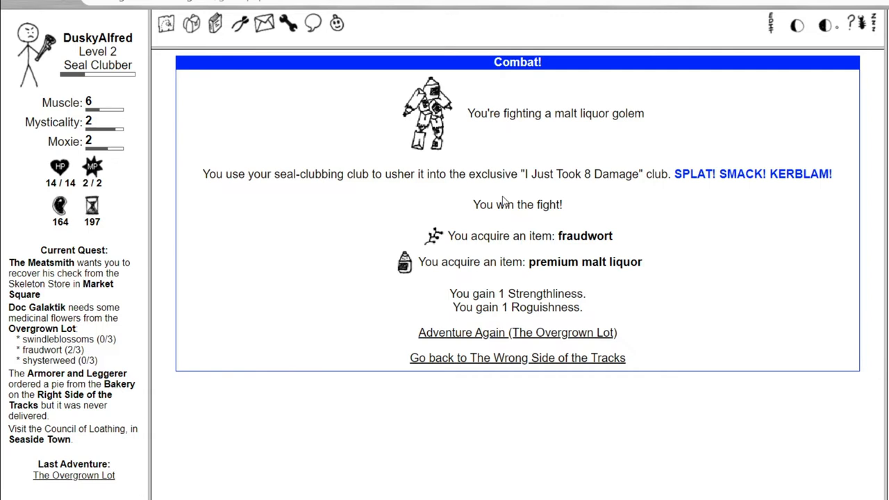
pyautogui.moveTo(725, 201)
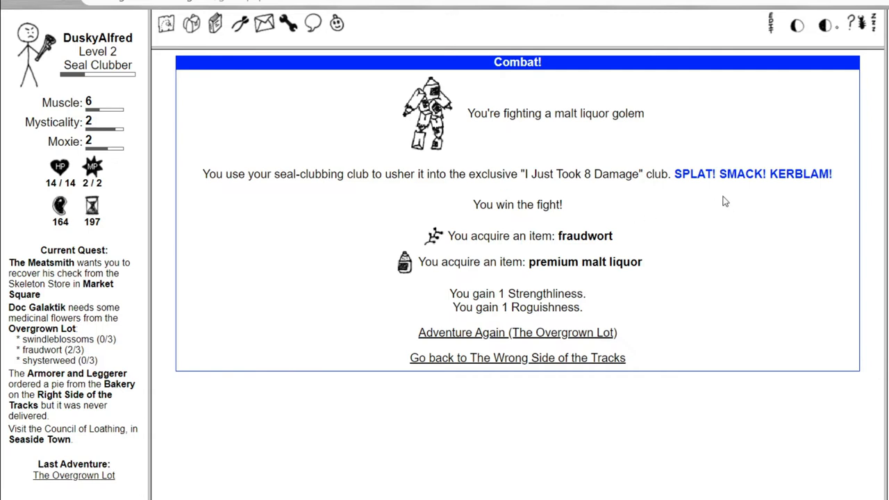
pyautogui.moveTo(575, 342)
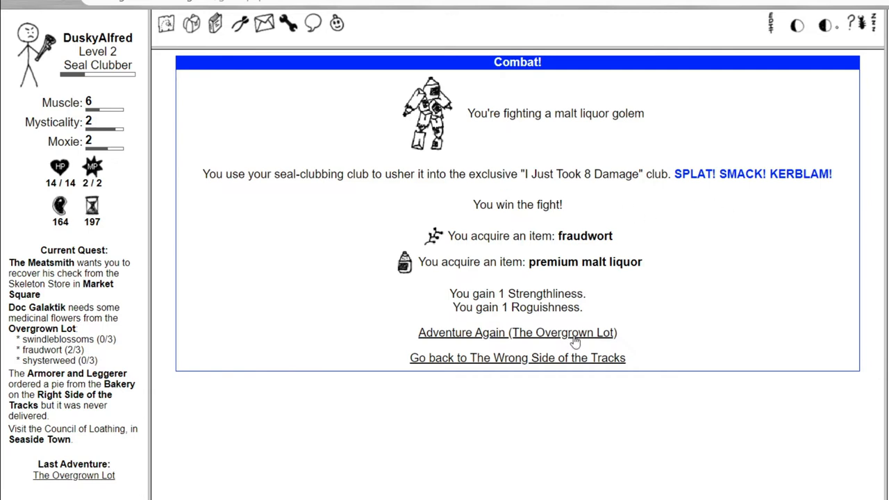
pyautogui.click(517, 333)
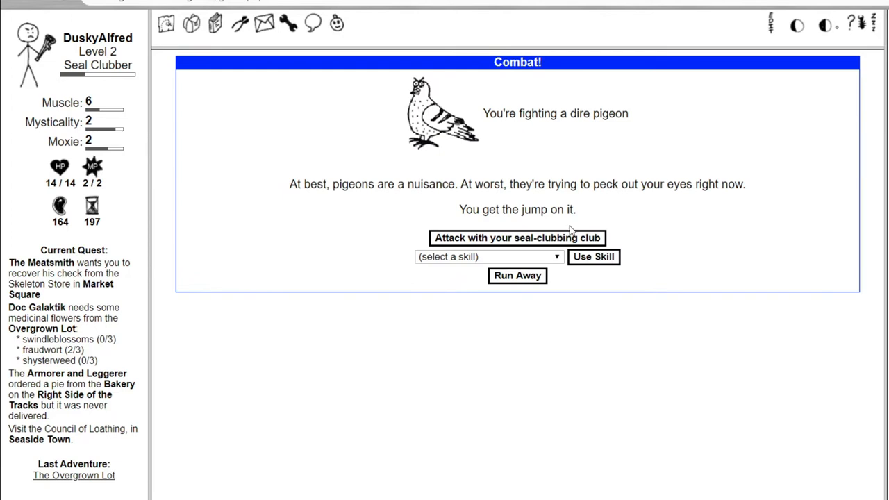
# Club the dire pigeon for a pigeon egg and jaunty feather, then adventure again in the lot.
pyautogui.click(517, 238)
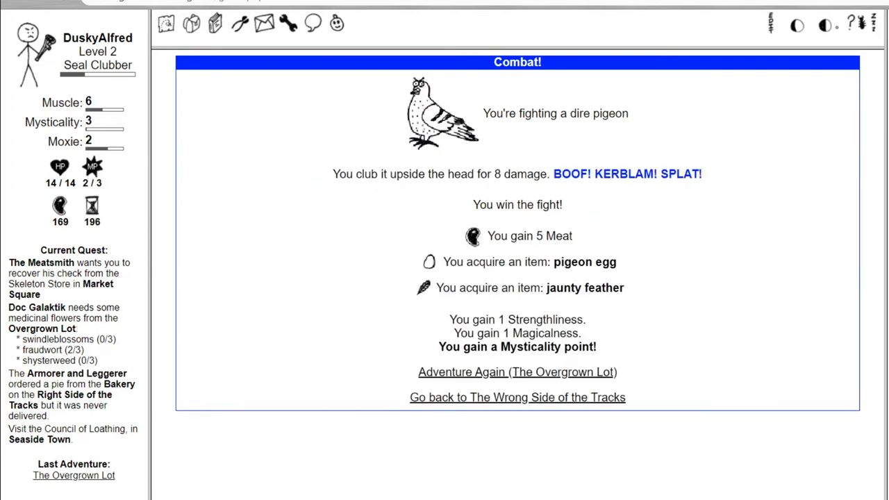
pyautogui.click(514, 373)
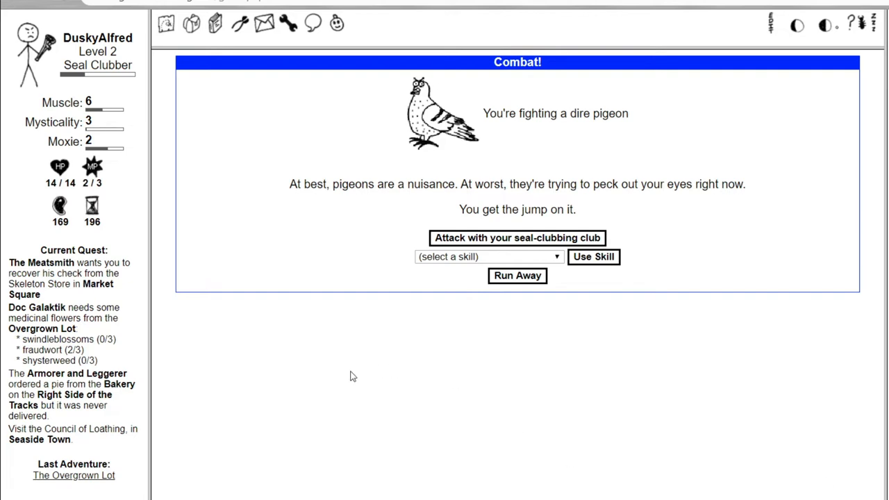
pyautogui.moveTo(45, 339)
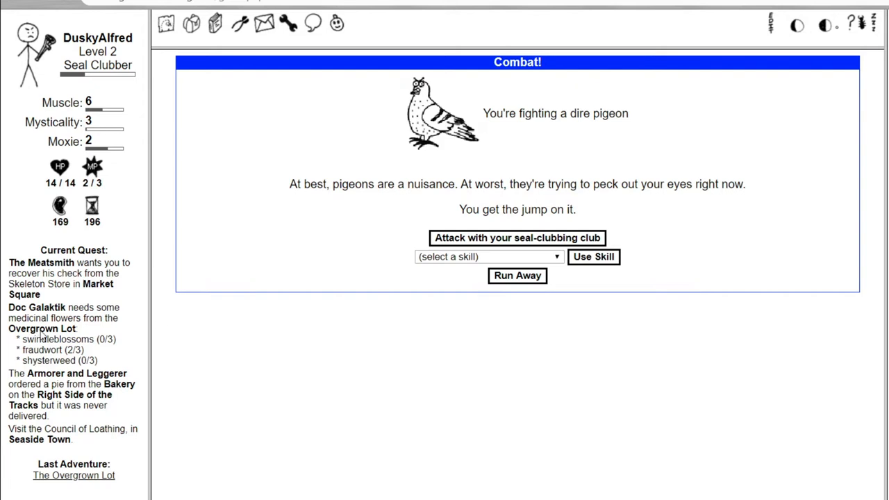
pyautogui.moveTo(128, 239)
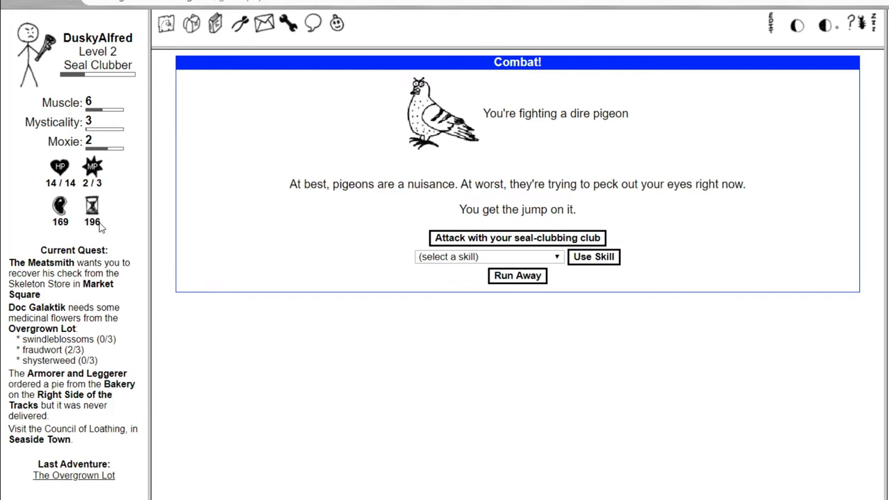
pyautogui.moveTo(5, 148)
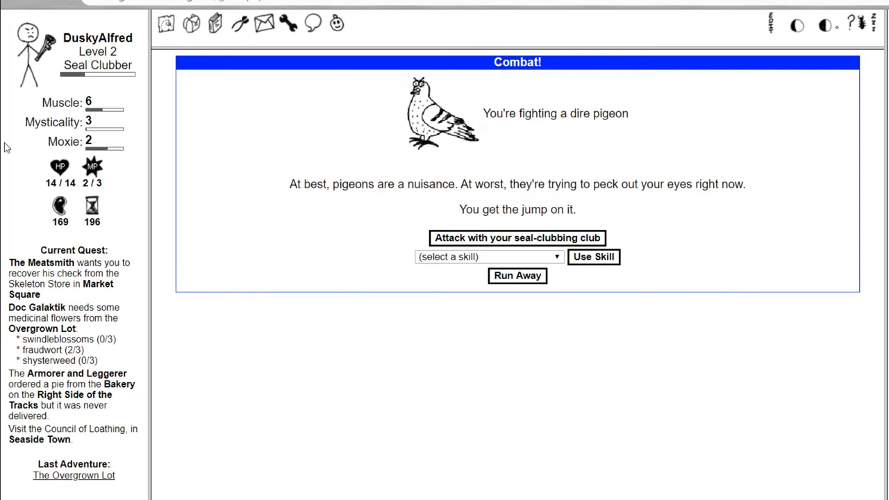
pyautogui.moveTo(114, 214)
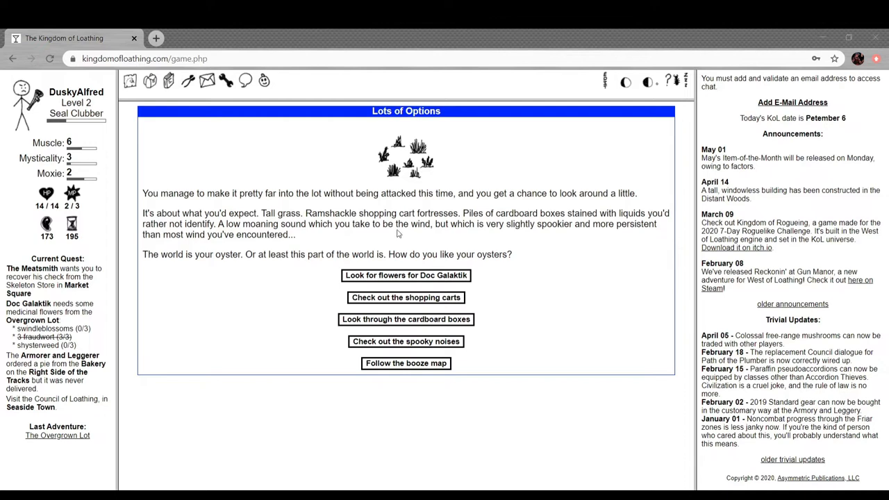
pyautogui.moveTo(367, 233)
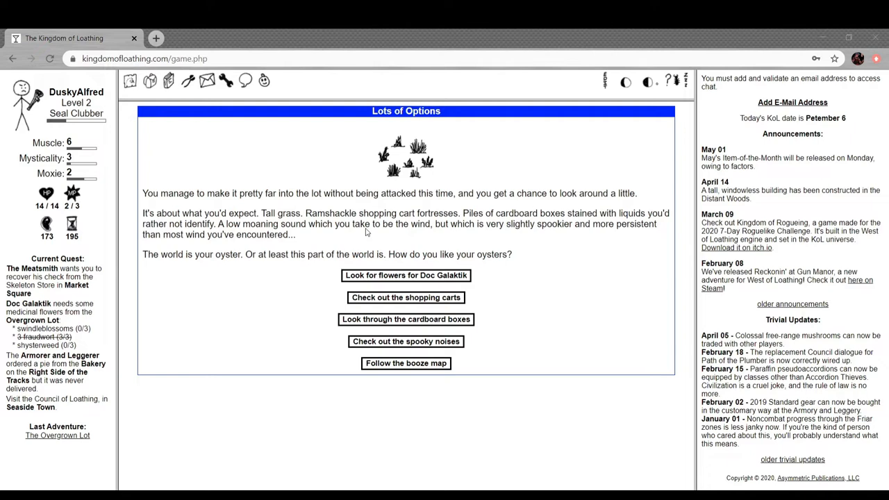
pyautogui.moveTo(320, 245)
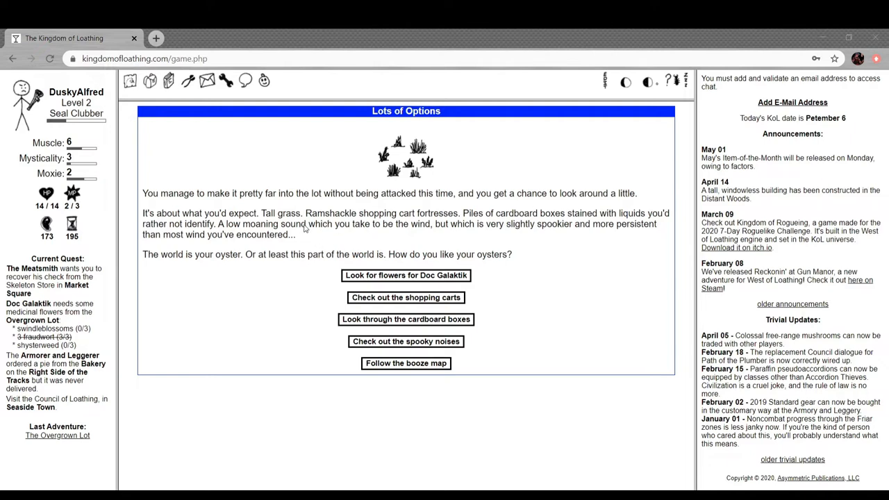
pyautogui.moveTo(528, 250)
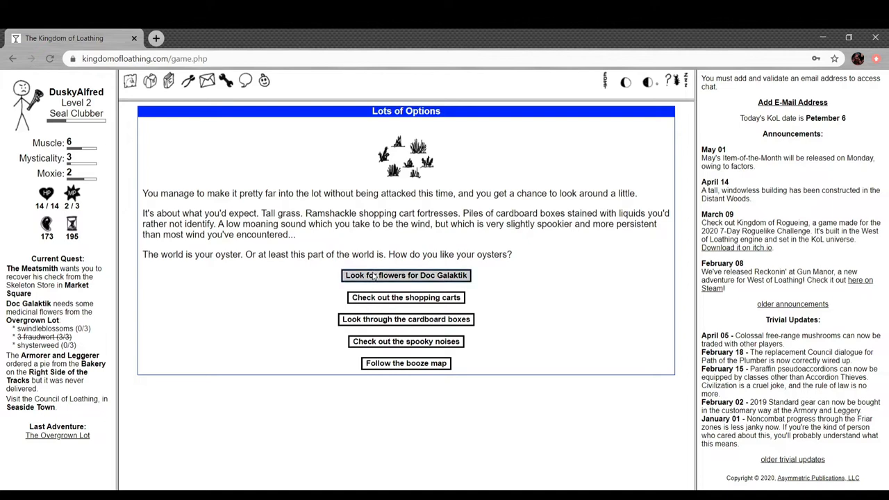
# Search the lot for Doc Galaktik's flowers and beat the cooler wino and dire pigeon to finish the collection.
pyautogui.click(405, 275)
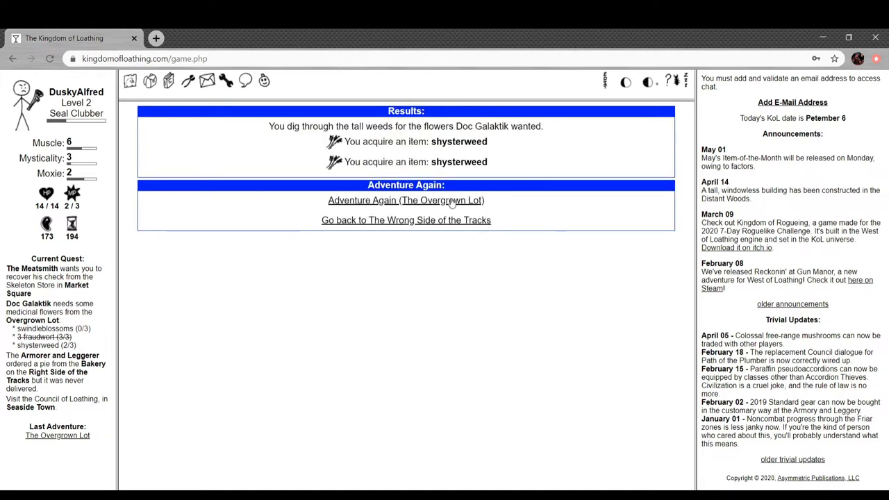
pyautogui.click(406, 200)
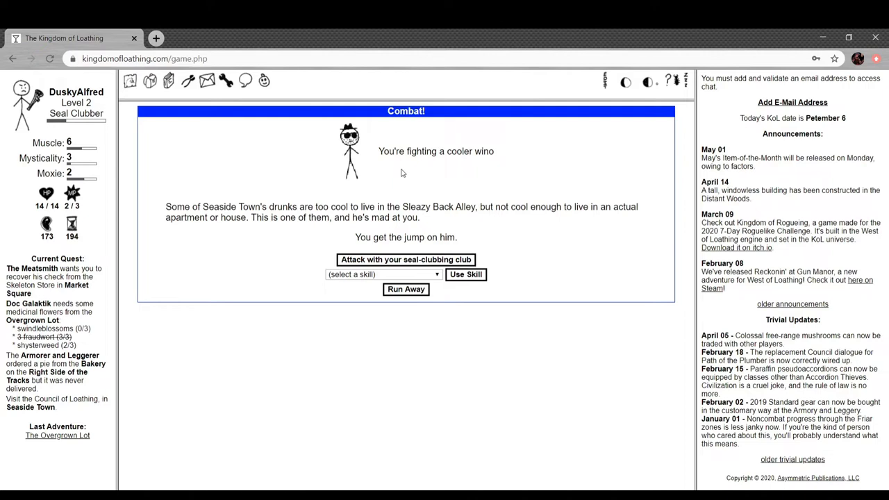
pyautogui.moveTo(417, 178)
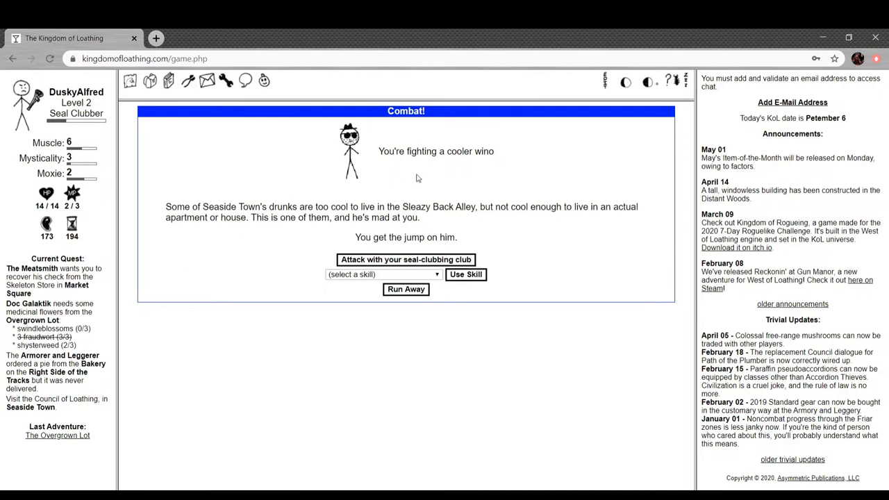
pyautogui.moveTo(448, 222)
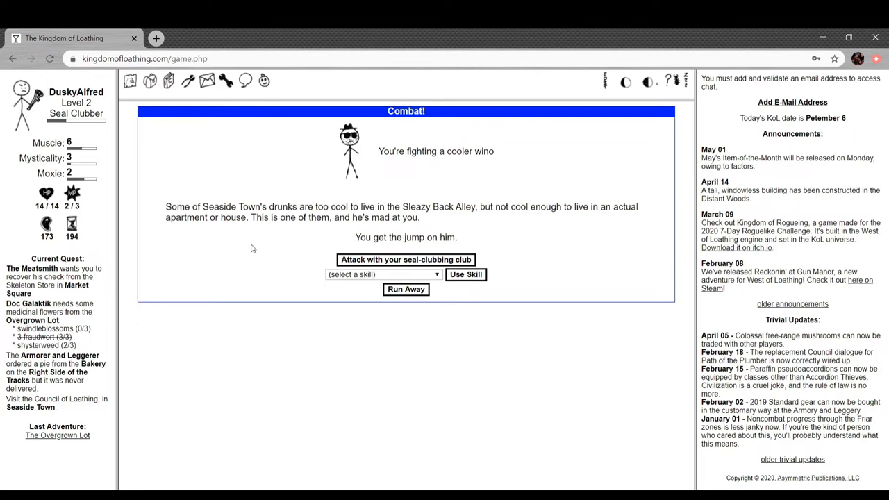
pyautogui.moveTo(409, 264)
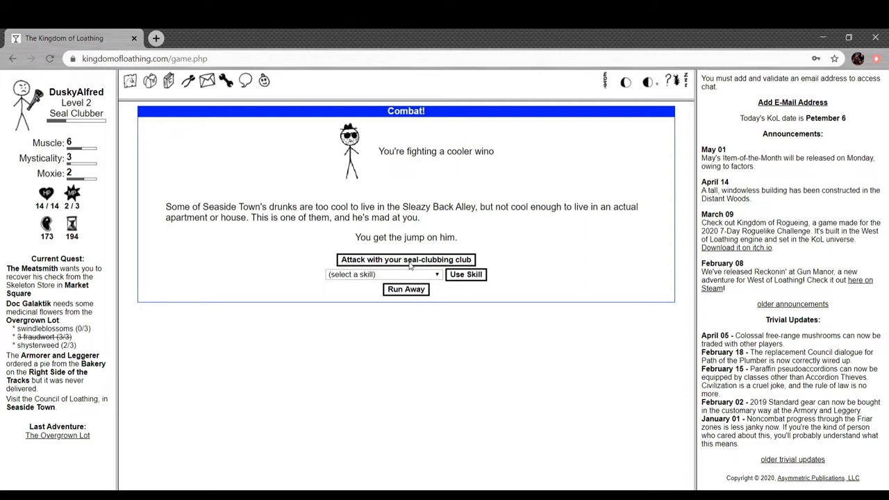
pyautogui.click(406, 260)
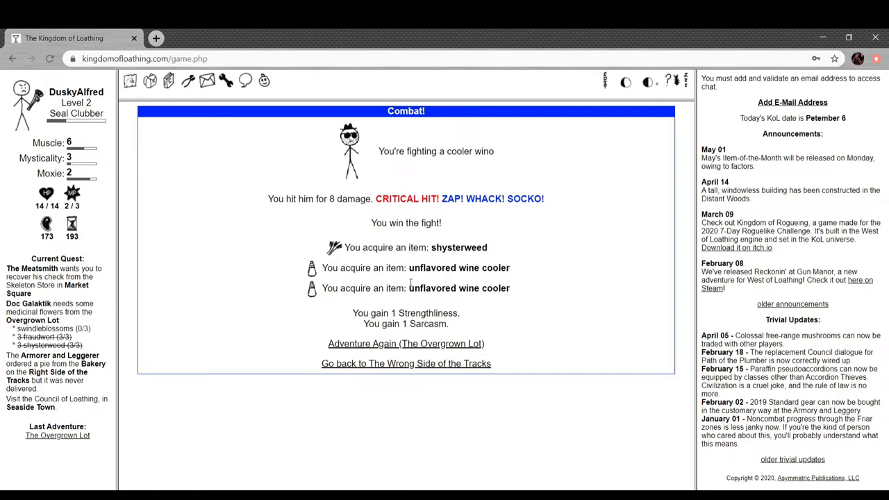
pyautogui.moveTo(442, 344)
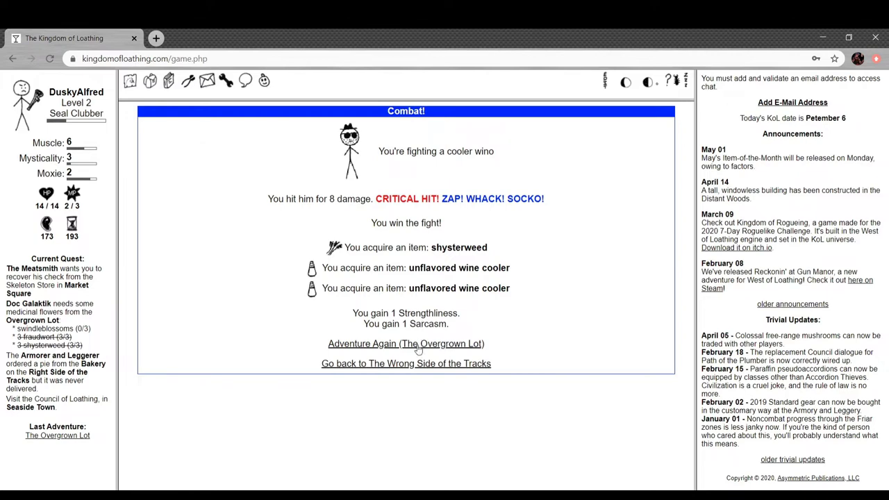
pyautogui.click(406, 343)
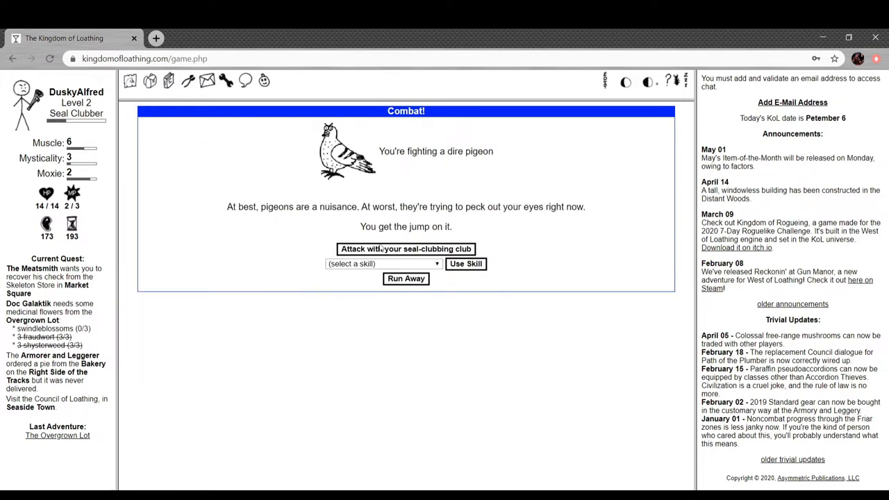
pyautogui.click(406, 248)
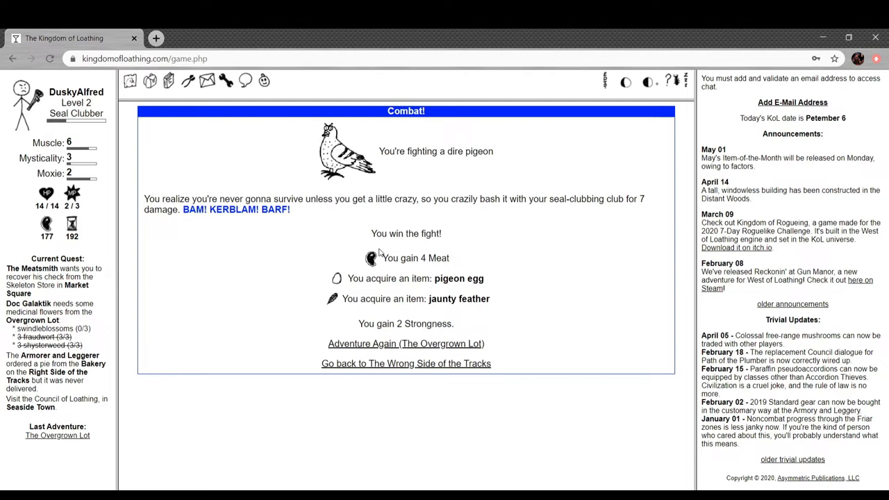
pyautogui.moveTo(378, 253)
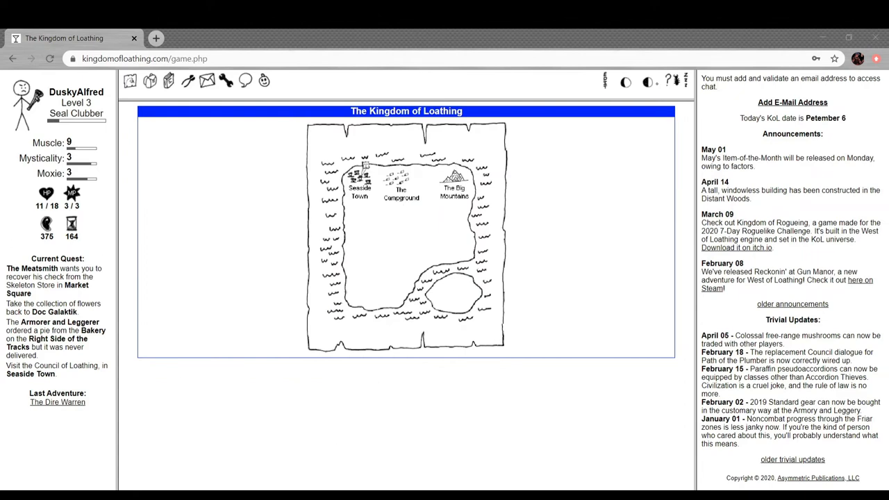
# Adventure in the Sleazy Back Alley, beat the drunken half-orc hobo, and return to the Kingdom map.
pyautogui.click(359, 182)
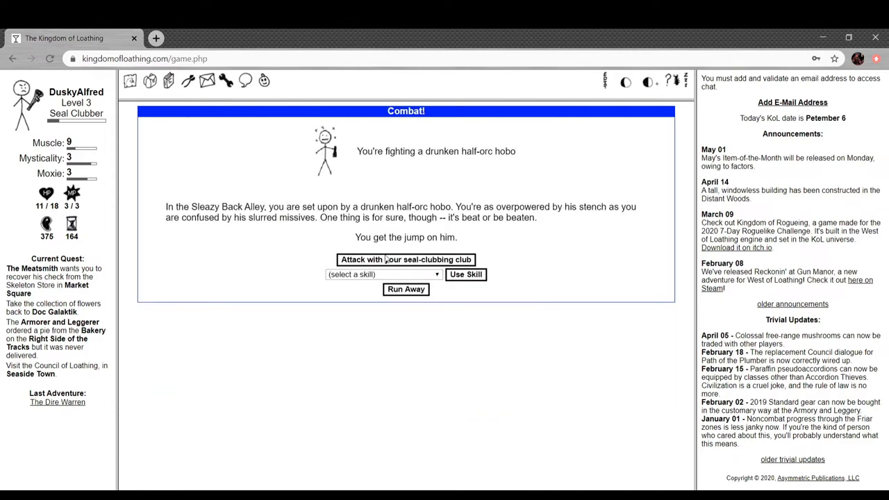
pyautogui.moveTo(465, 175)
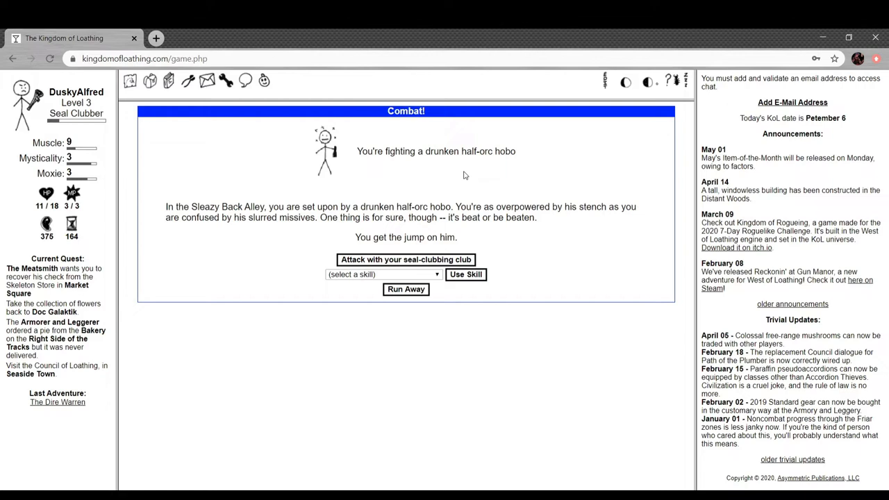
pyautogui.moveTo(320, 200)
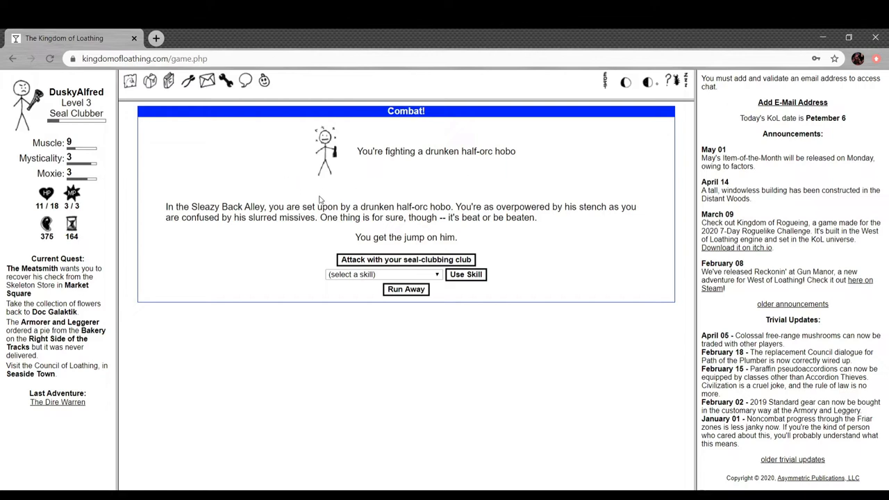
pyautogui.moveTo(576, 219)
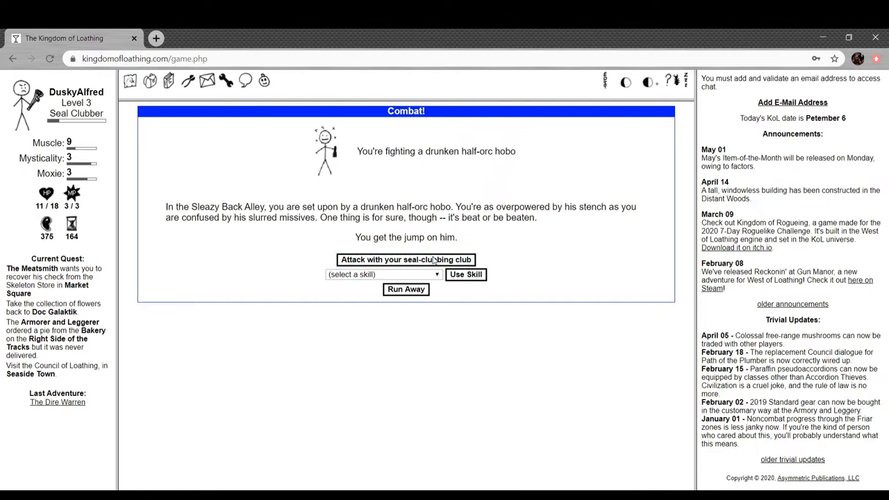
pyautogui.click(405, 260)
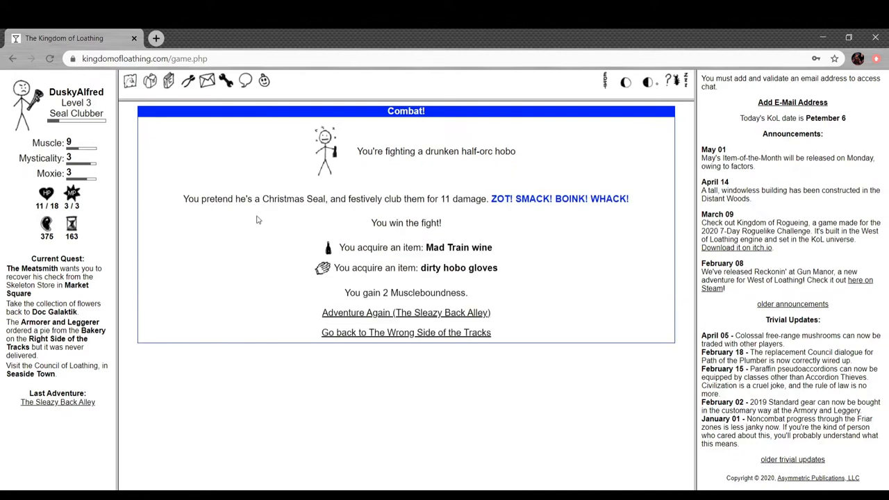
pyautogui.moveTo(422, 245)
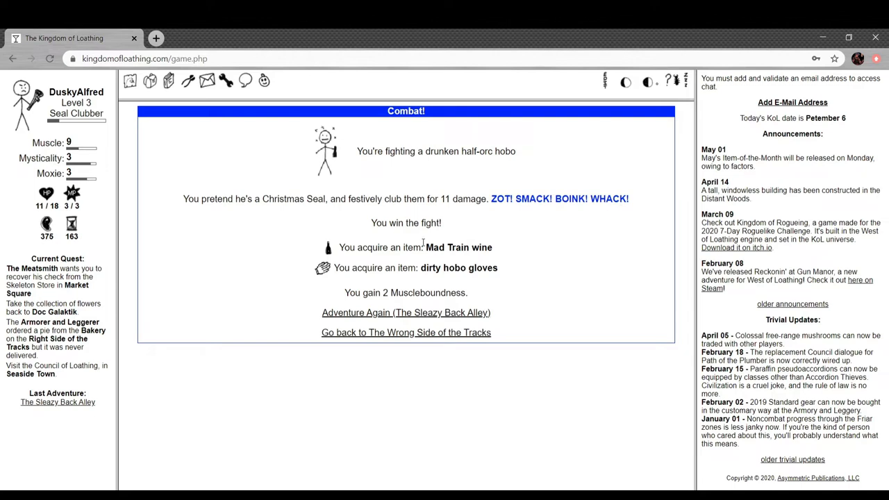
pyautogui.moveTo(475, 264)
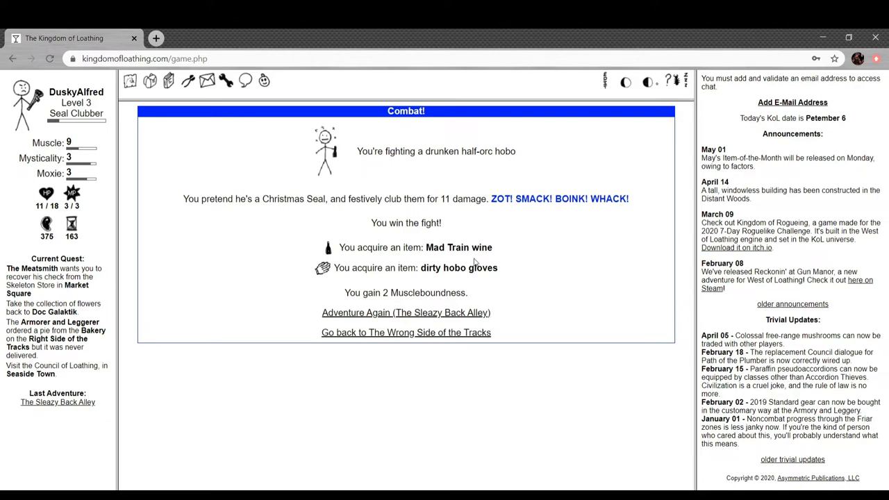
pyautogui.moveTo(437, 319)
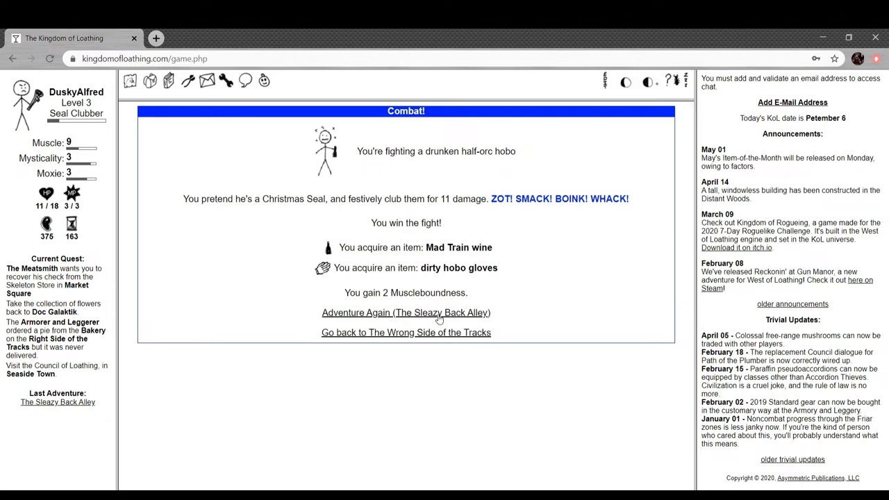
pyautogui.click(405, 334)
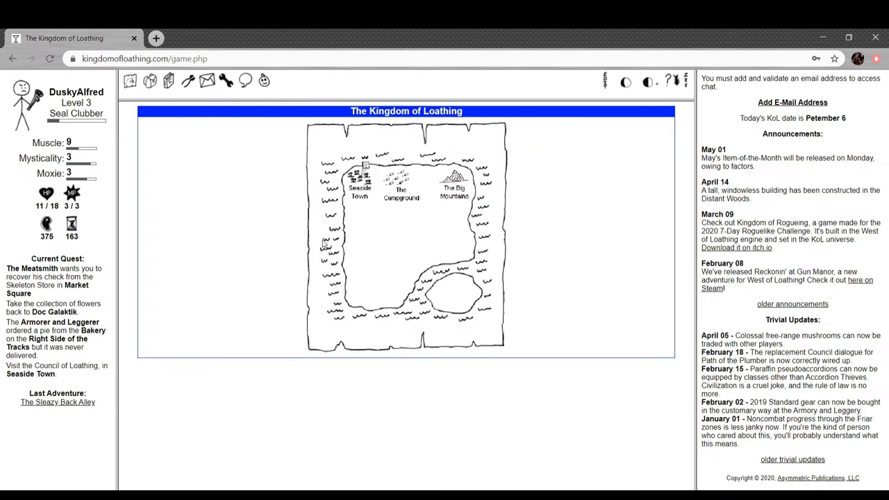
# Travel via The Big Mountains to Mt. Noob and adventure repeatedly in the Noob Cave, smashing crates with the club.
pyautogui.click(451, 184)
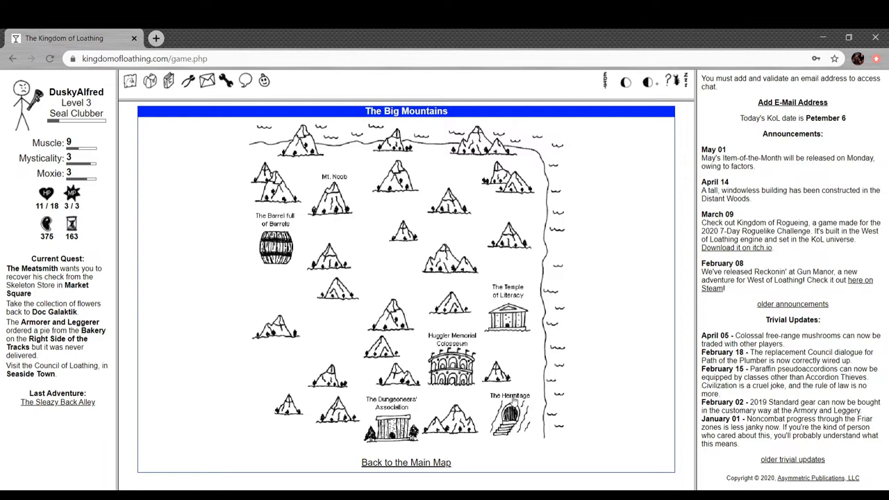
pyautogui.click(335, 197)
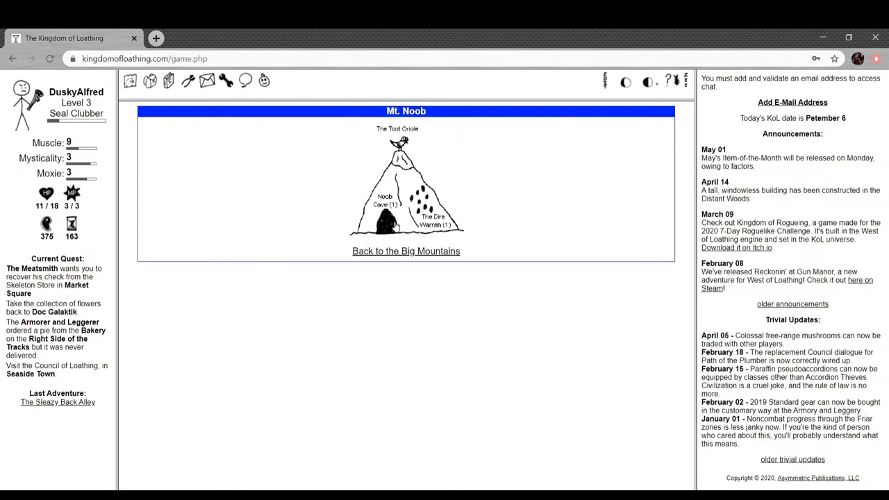
pyautogui.click(386, 215)
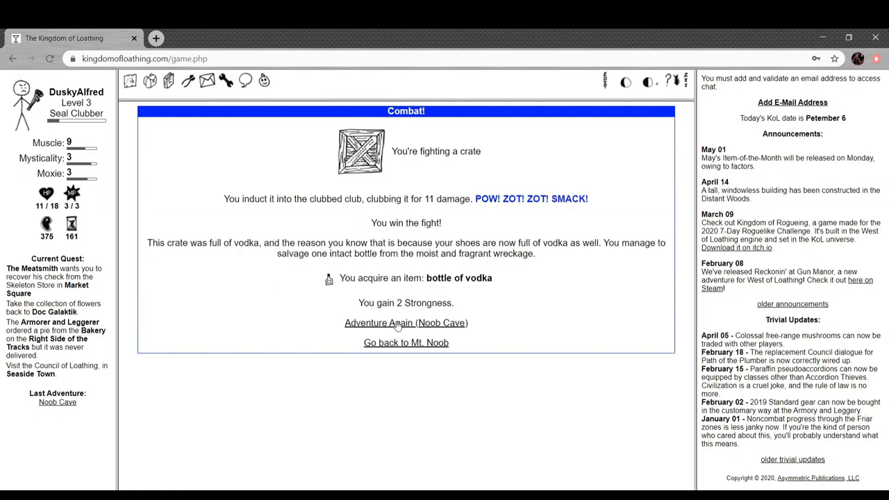
pyautogui.click(406, 322)
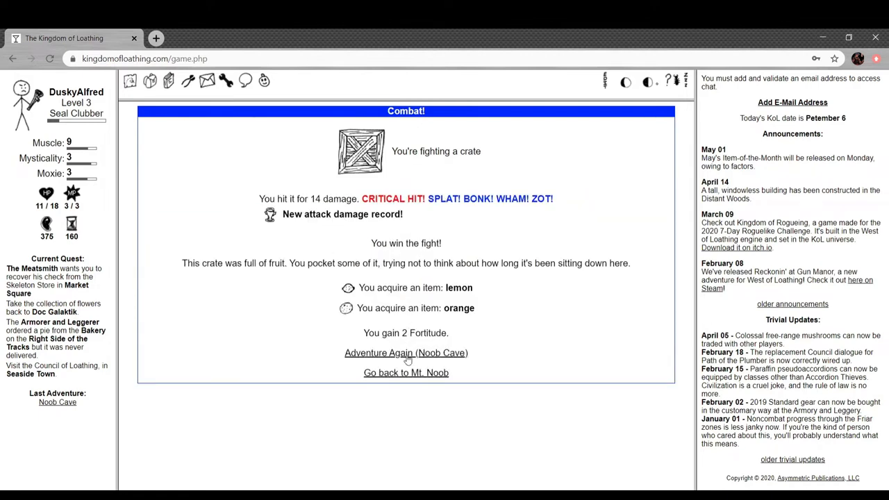
pyautogui.click(406, 352)
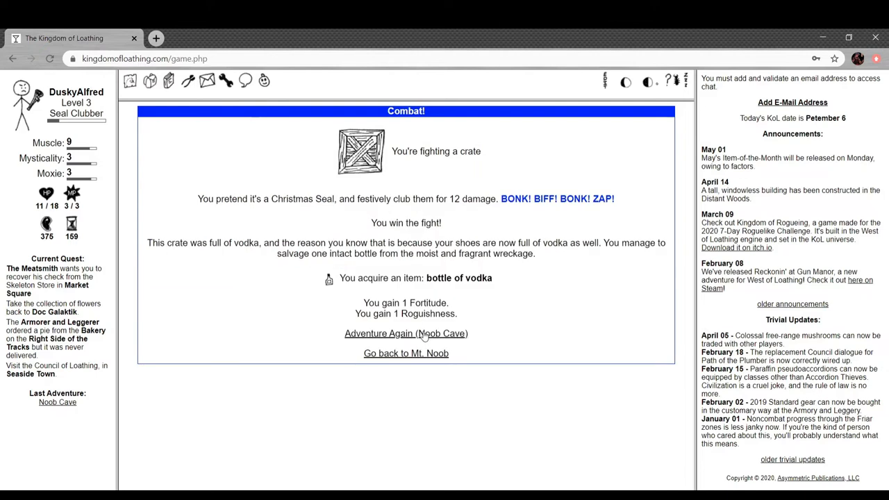
pyautogui.click(406, 334)
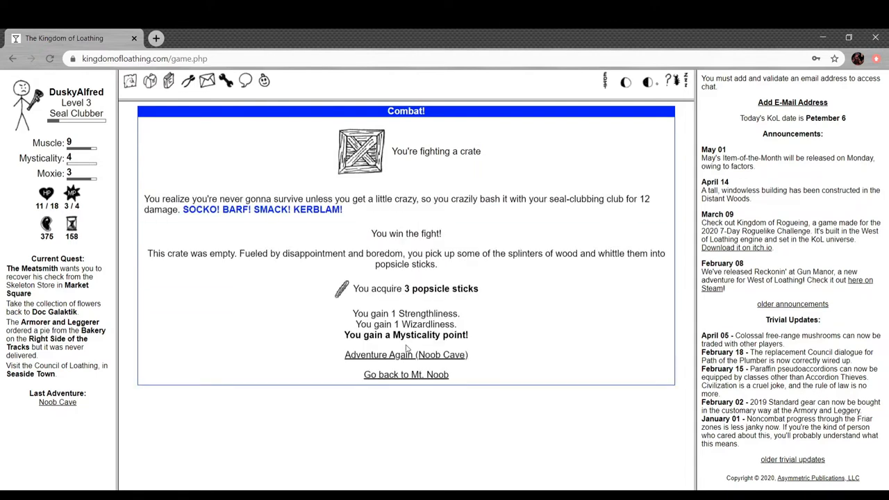
pyautogui.moveTo(403, 356)
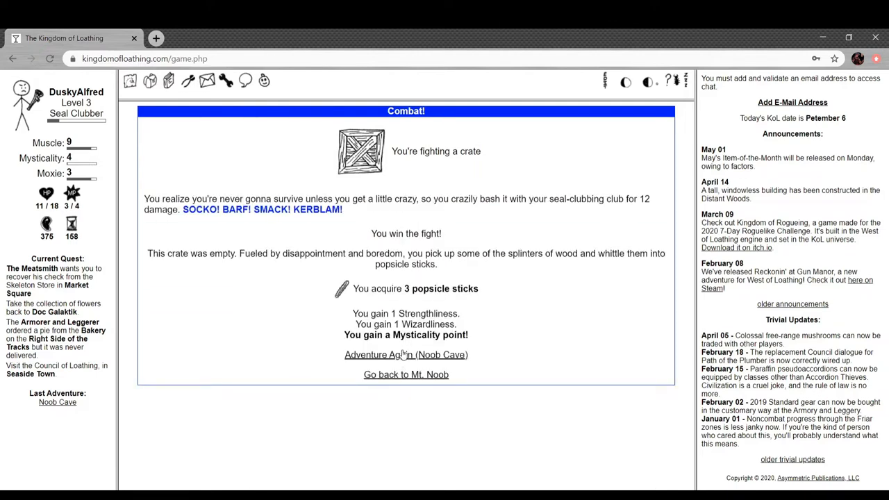
pyautogui.click(406, 356)
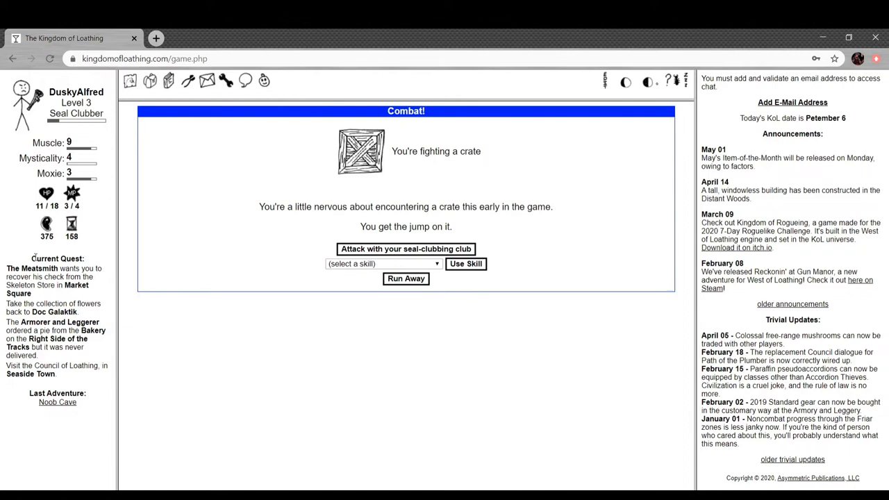
pyautogui.moveTo(367, 249)
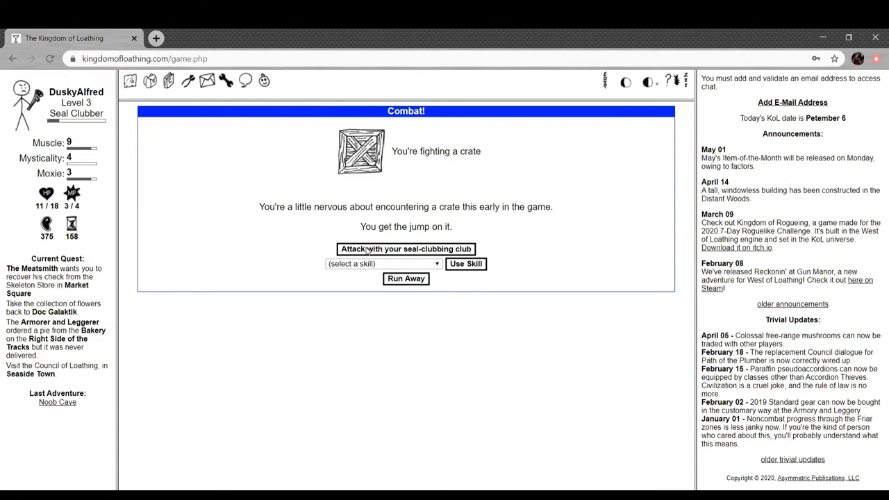
pyautogui.click(405, 249)
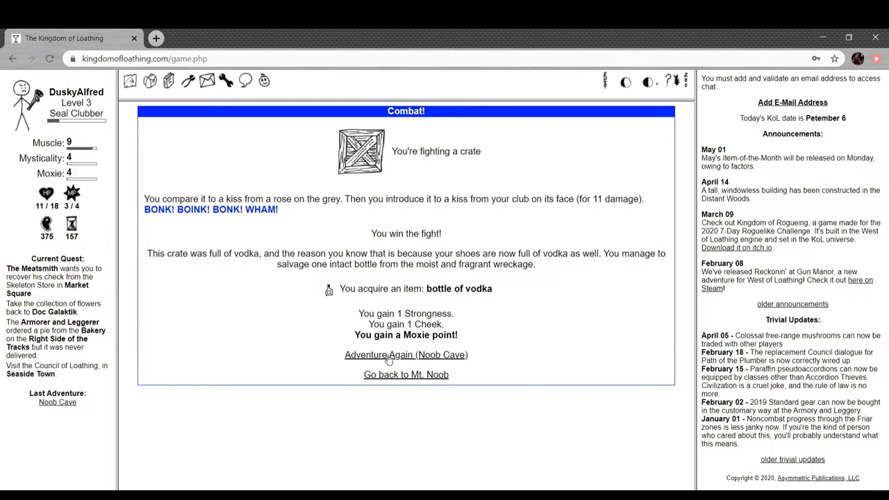
pyautogui.click(406, 356)
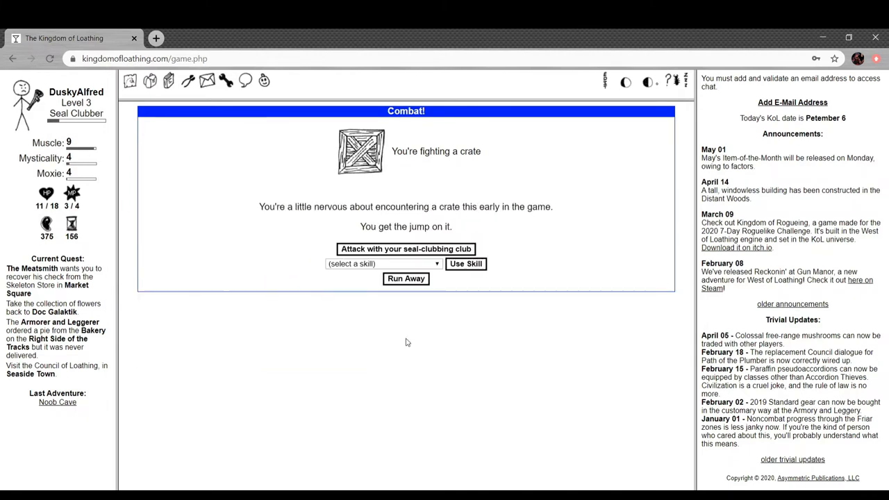
pyautogui.click(406, 249)
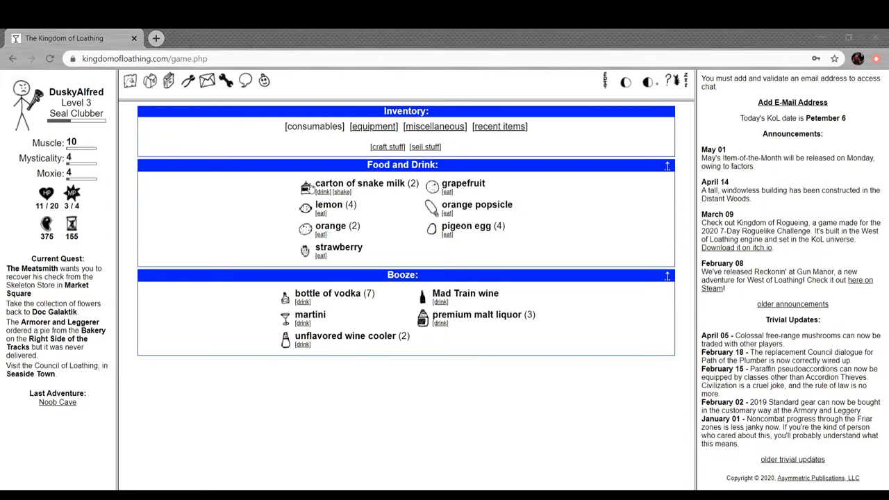
pyautogui.moveTo(304, 187)
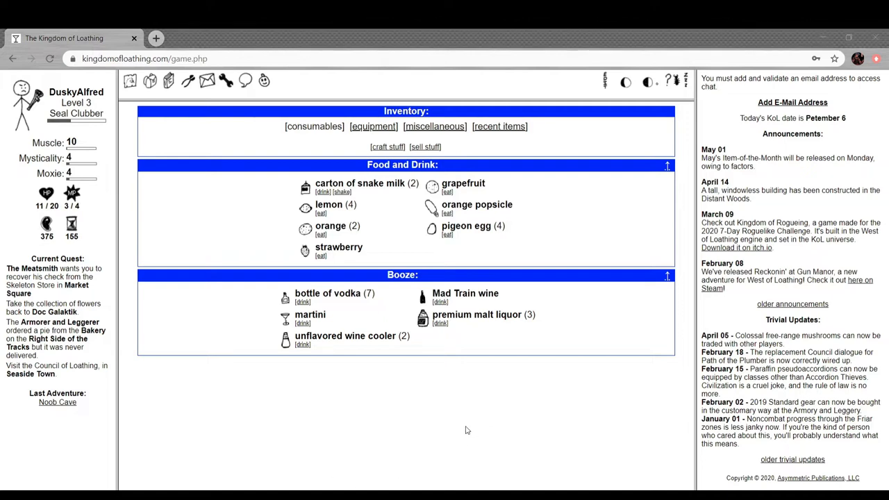
pyautogui.moveTo(430, 229)
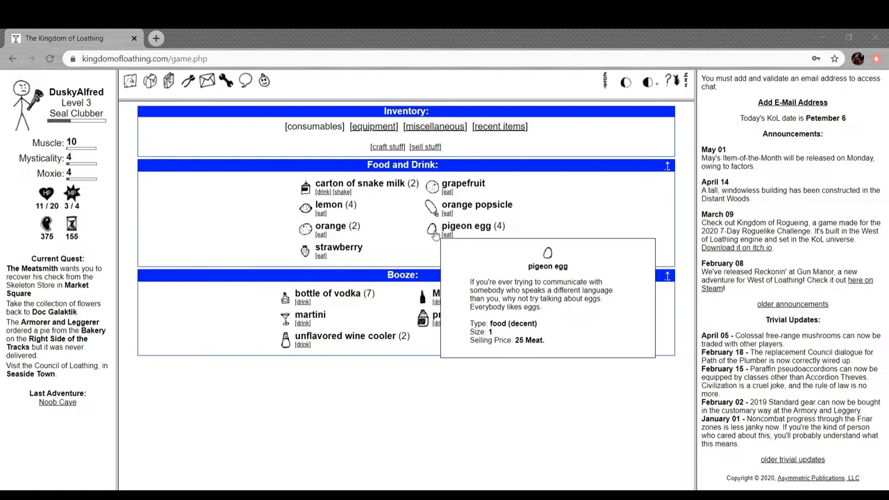
pyautogui.moveTo(460, 242)
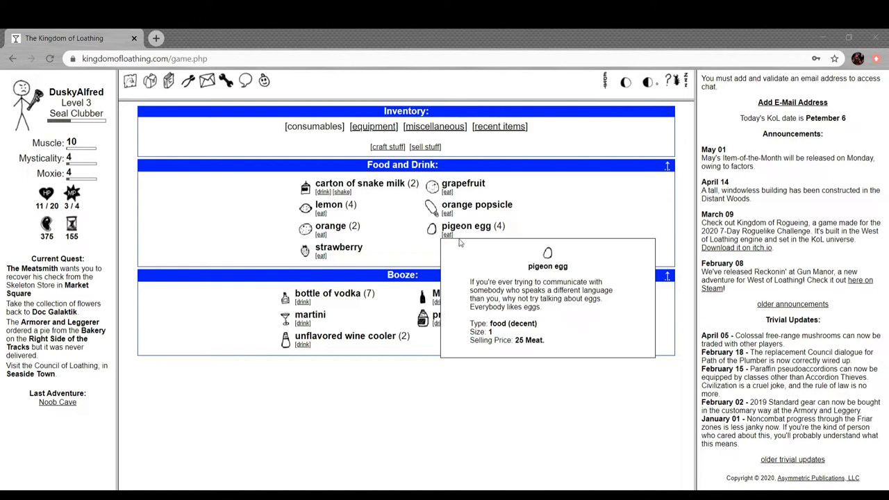
# Eat one pigeon egg from the inventory to gain 2 Adventures.
pyautogui.click(448, 234)
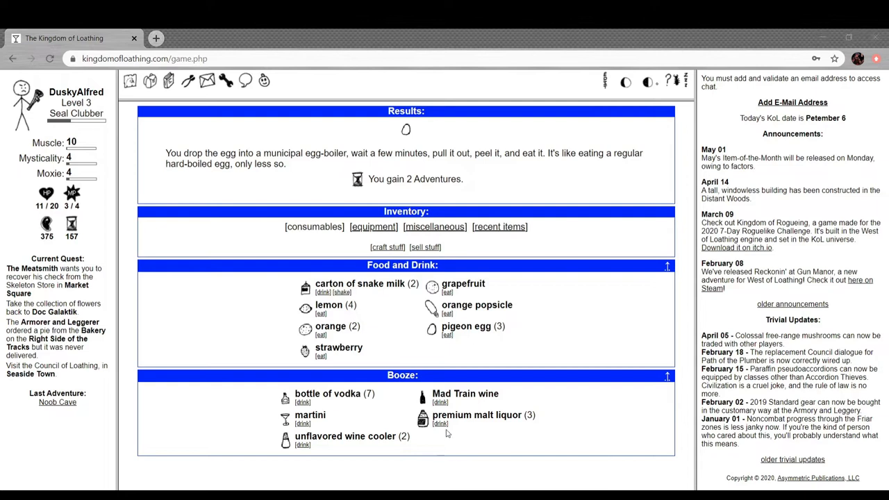
pyautogui.moveTo(258, 212)
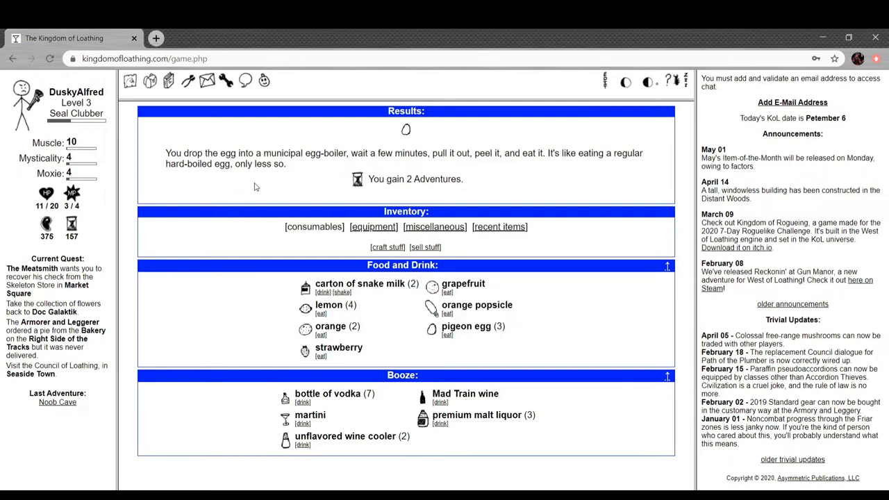
pyautogui.moveTo(194, 256)
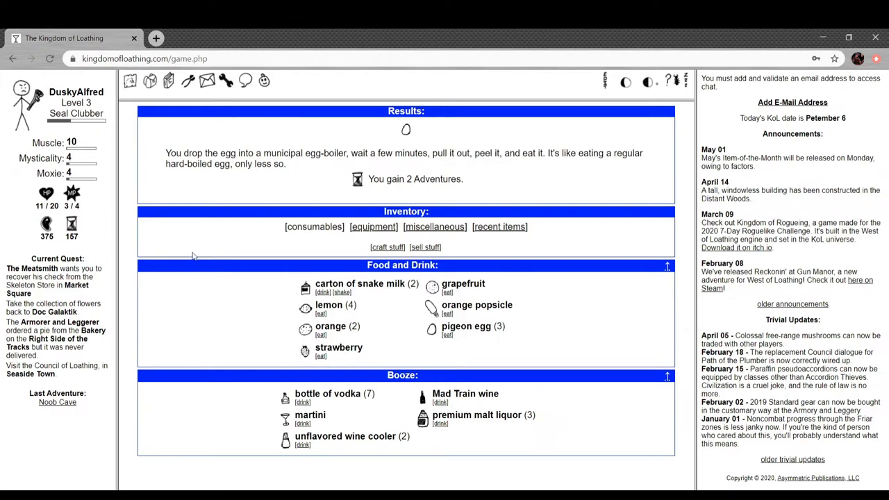
pyautogui.moveTo(139, 255)
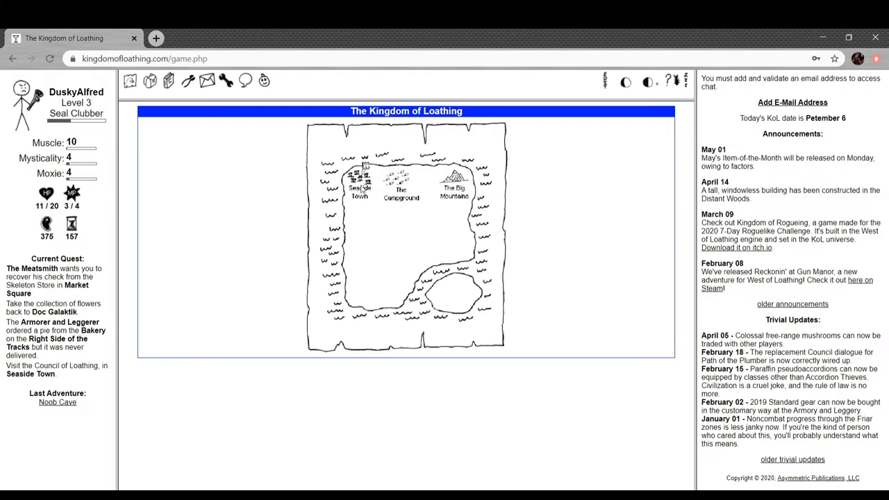
# Go through Seaside Town's Market Square to Doc Galaktik and hand over the collected herbs for the 33% discount.
pyautogui.click(358, 188)
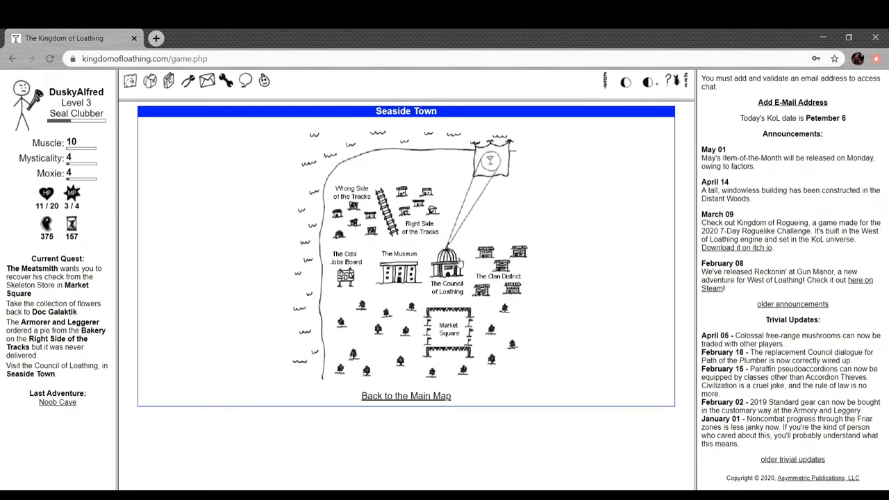
pyautogui.moveTo(536, 288)
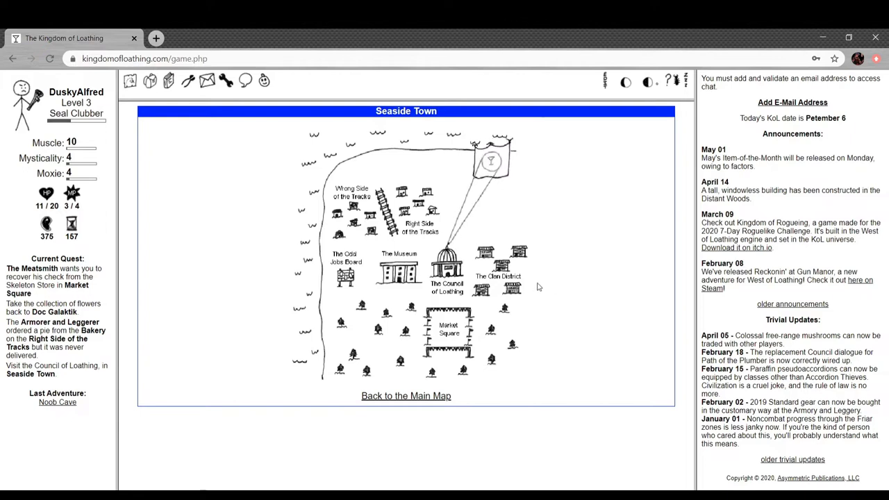
pyautogui.moveTo(444, 328)
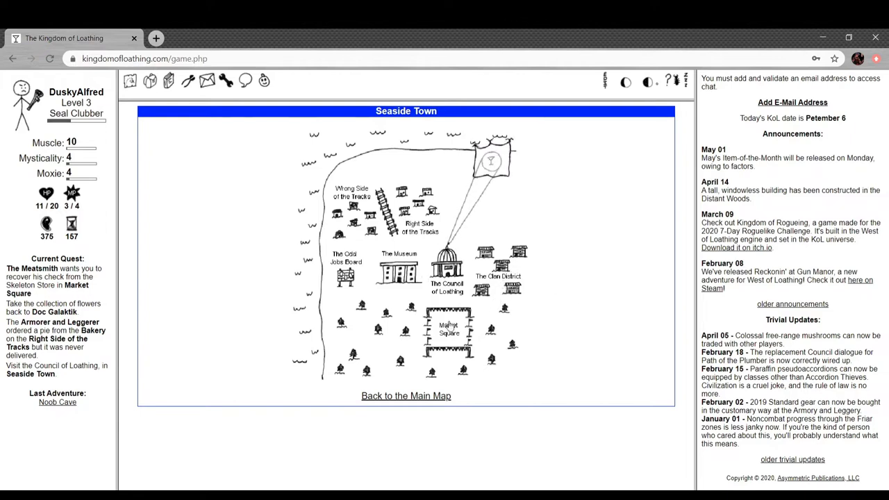
pyautogui.click(451, 333)
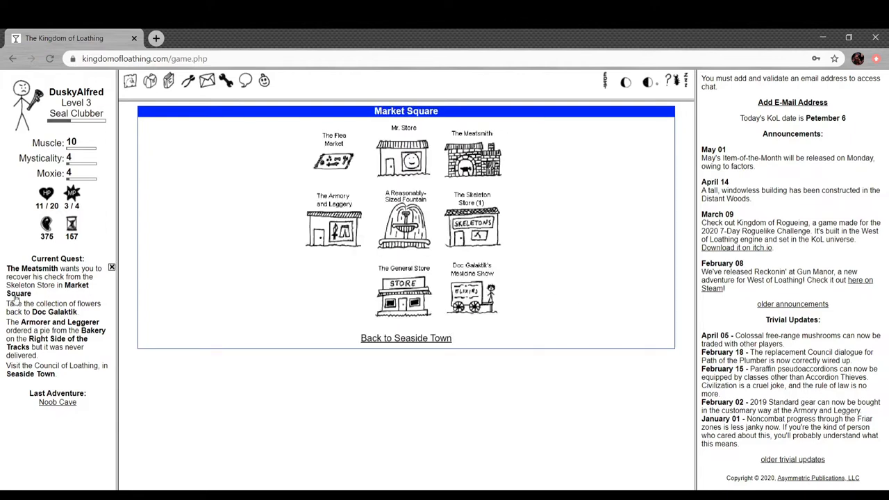
pyautogui.click(470, 232)
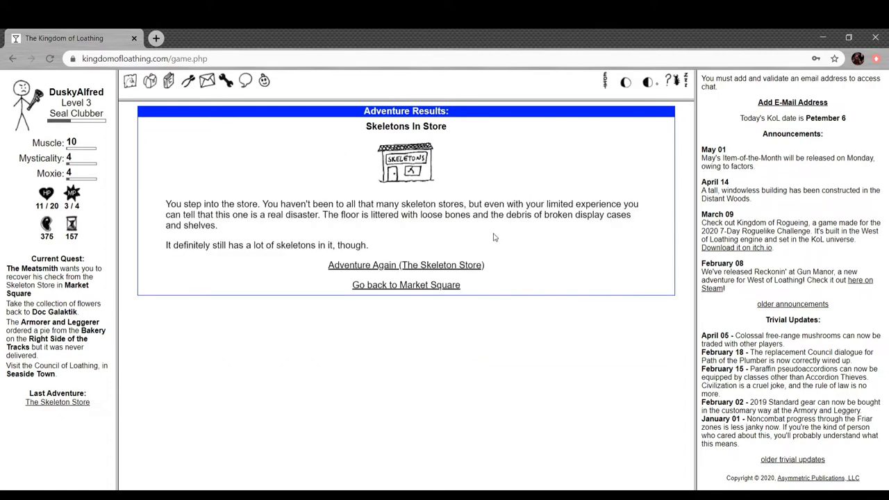
pyautogui.moveTo(364, 274)
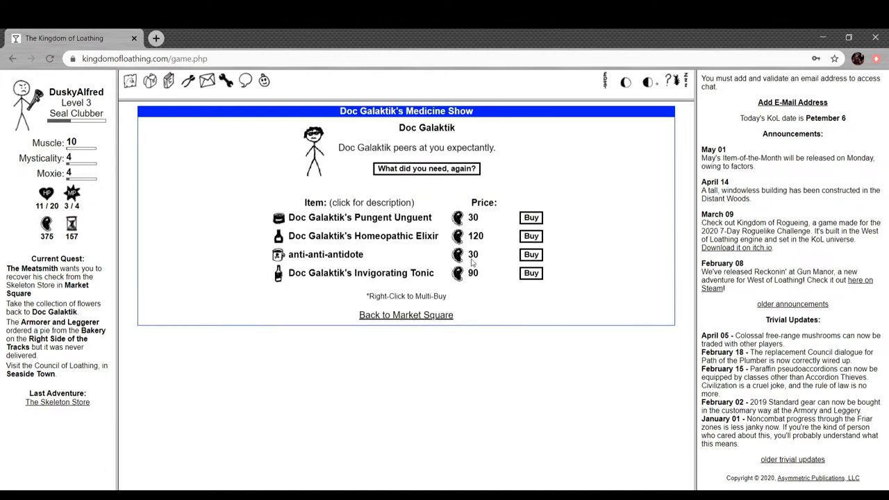
pyautogui.moveTo(429, 172)
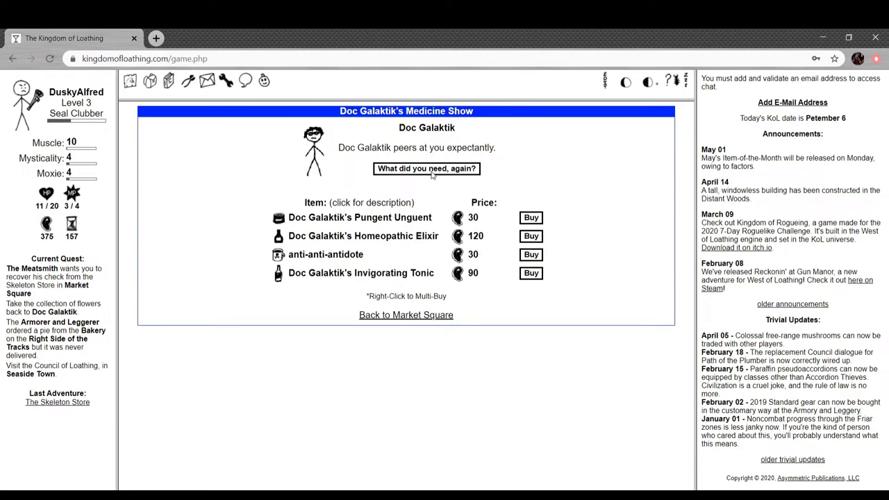
pyautogui.click(425, 170)
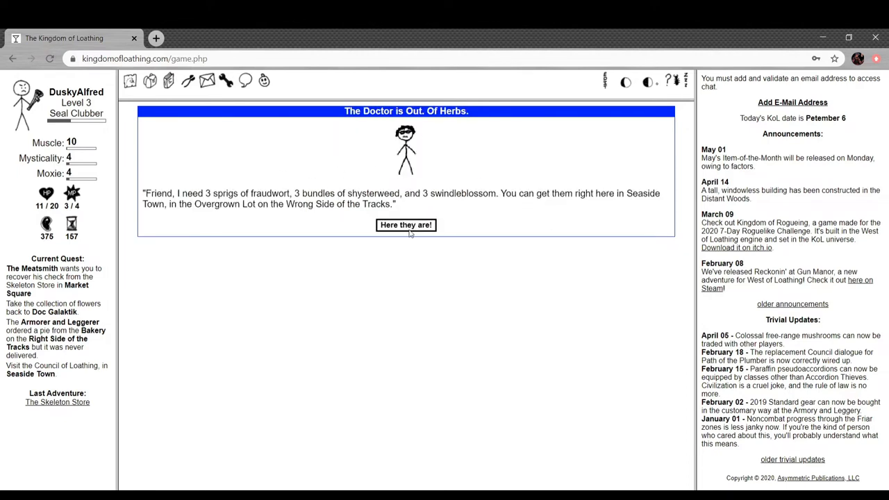
pyautogui.click(406, 225)
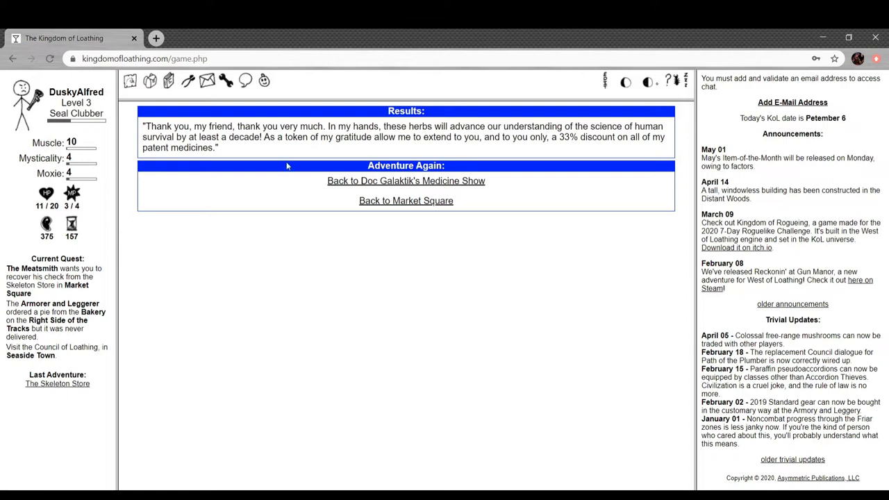
pyautogui.moveTo(285, 156)
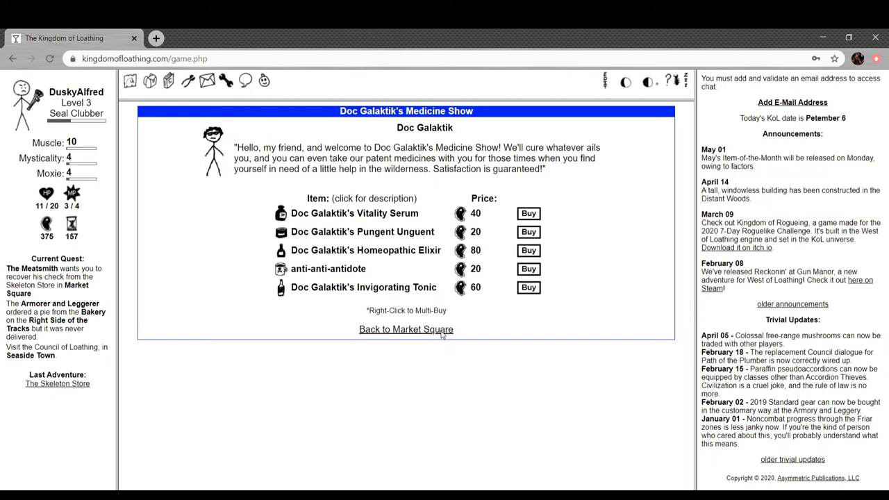
# Club the novelty tropical, factory-irregular and remaindered skeletons in the Skeleton Store for spine and shield drops.
pyautogui.click(406, 329)
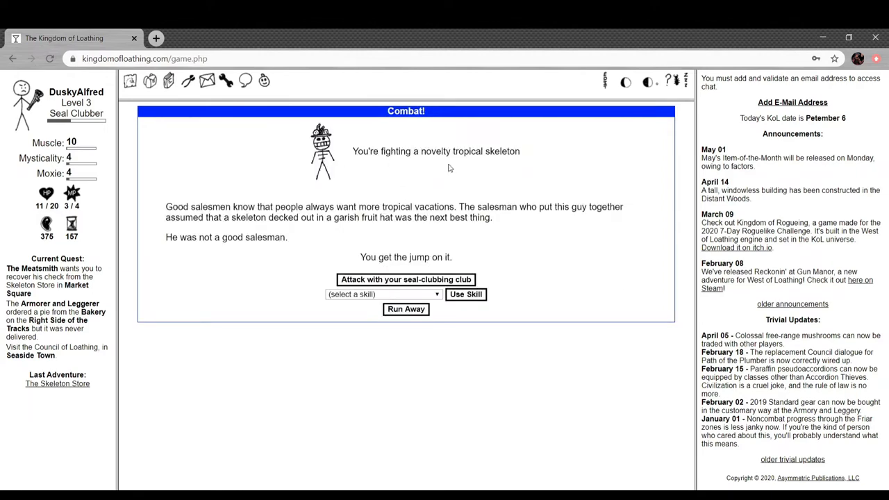
pyautogui.moveTo(211, 186)
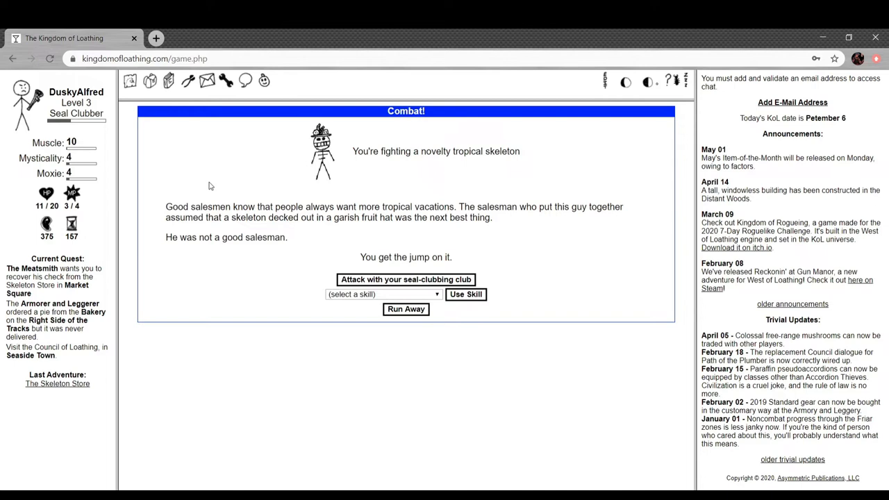
pyautogui.click(405, 279)
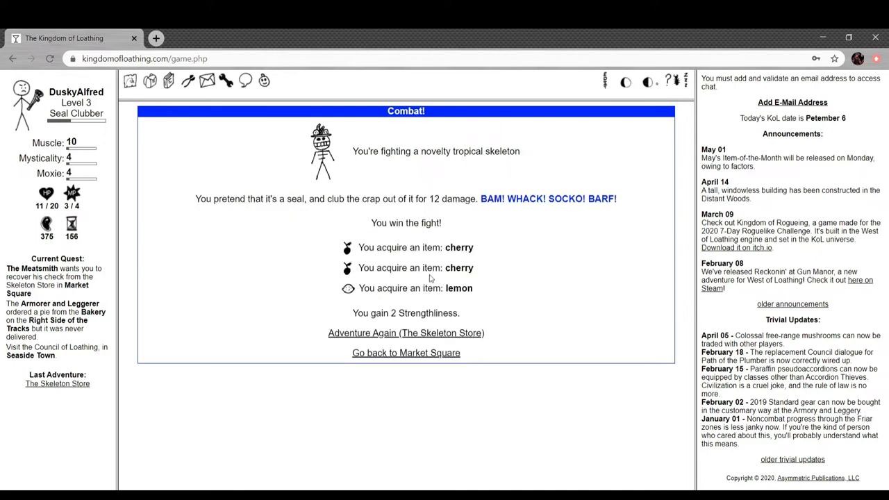
pyautogui.moveTo(472, 280)
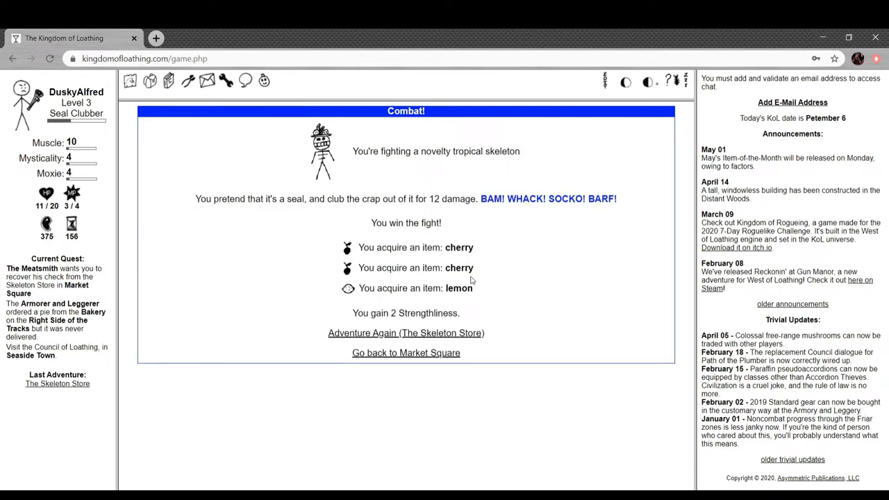
pyautogui.moveTo(448, 335)
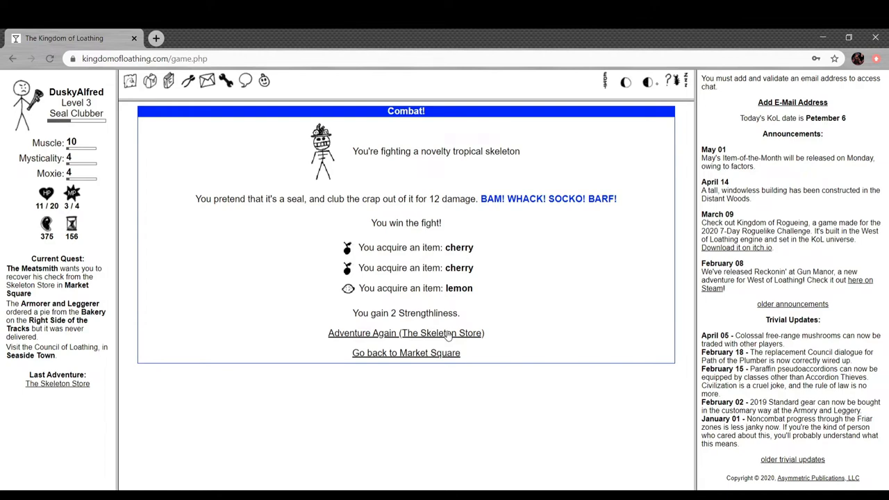
pyautogui.click(406, 334)
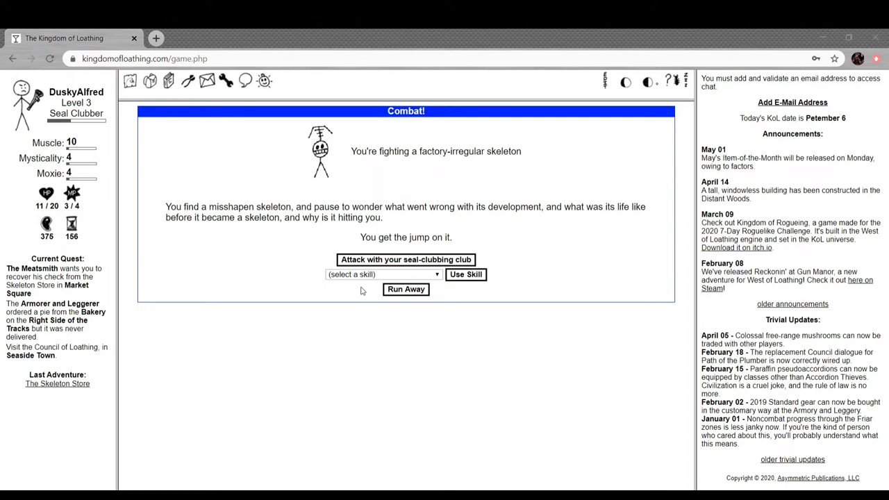
pyautogui.moveTo(609, 224)
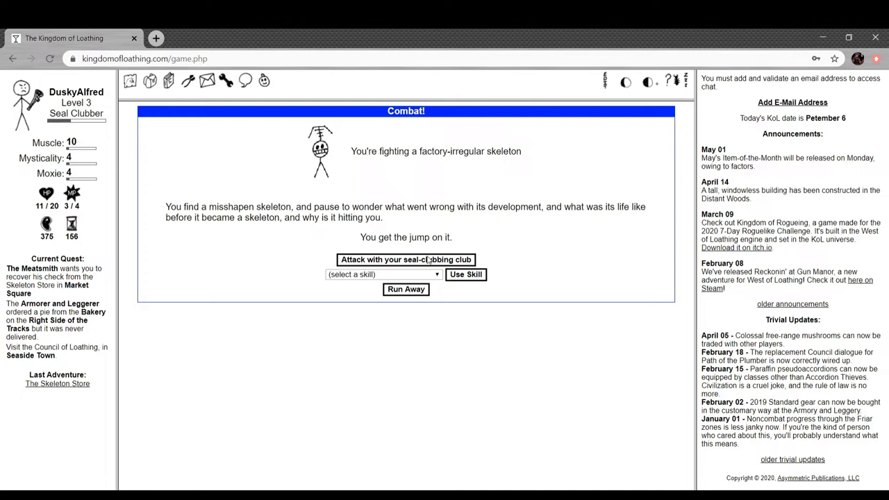
pyautogui.click(406, 260)
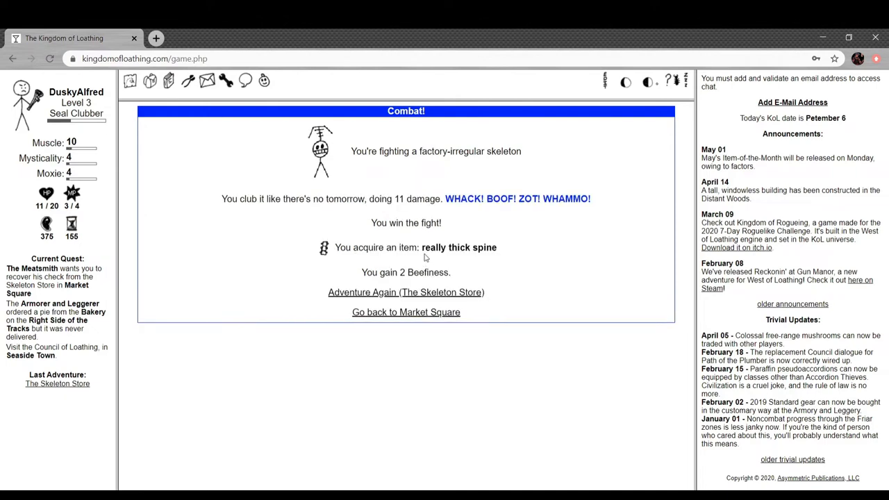
pyautogui.moveTo(339, 216)
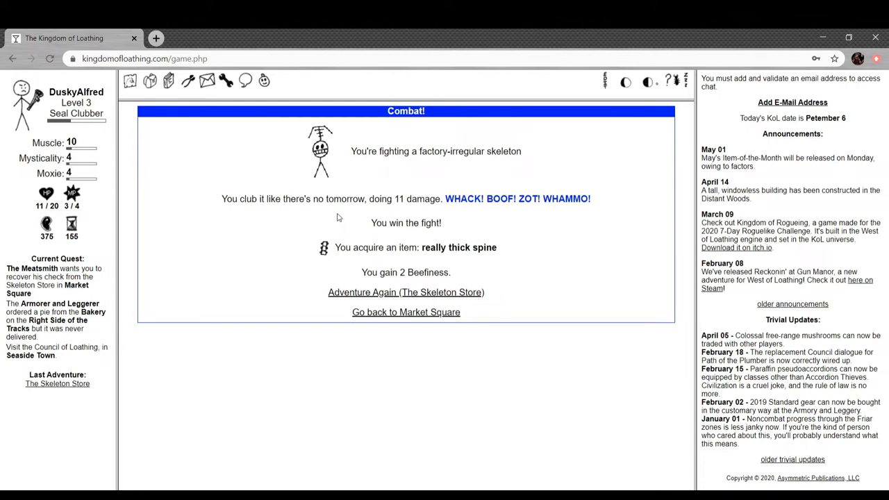
pyautogui.moveTo(448, 228)
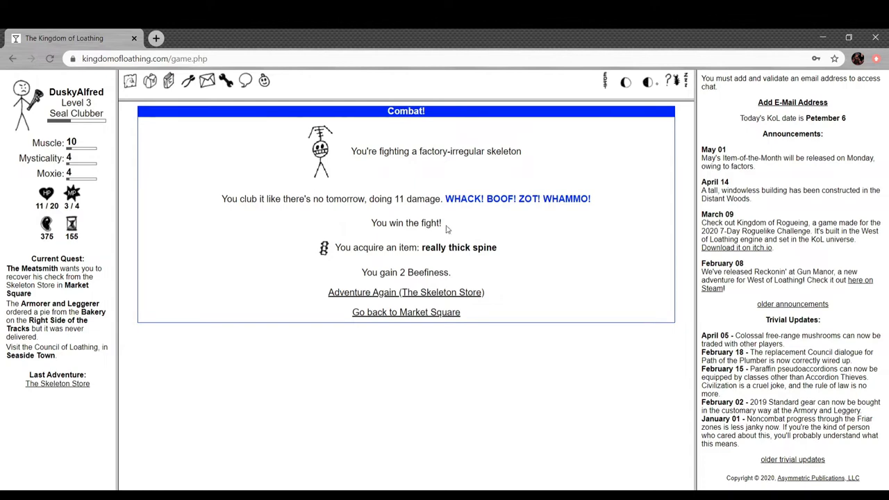
pyautogui.moveTo(406, 239)
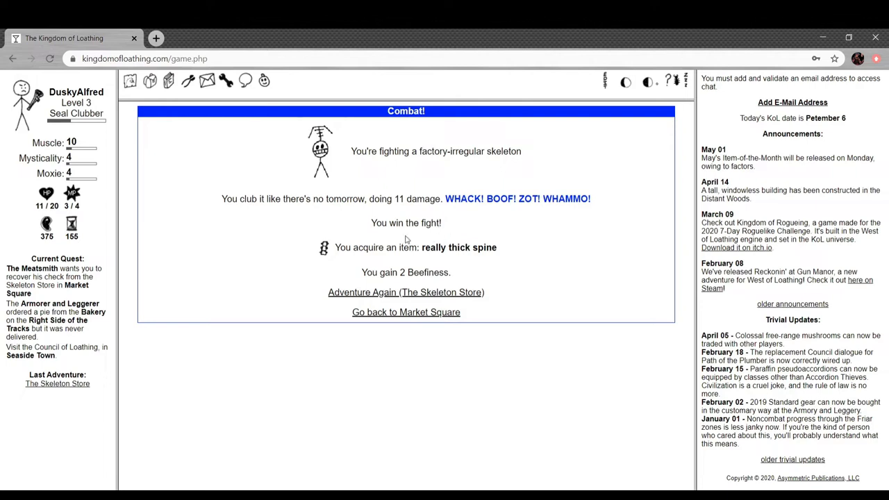
pyautogui.click(405, 292)
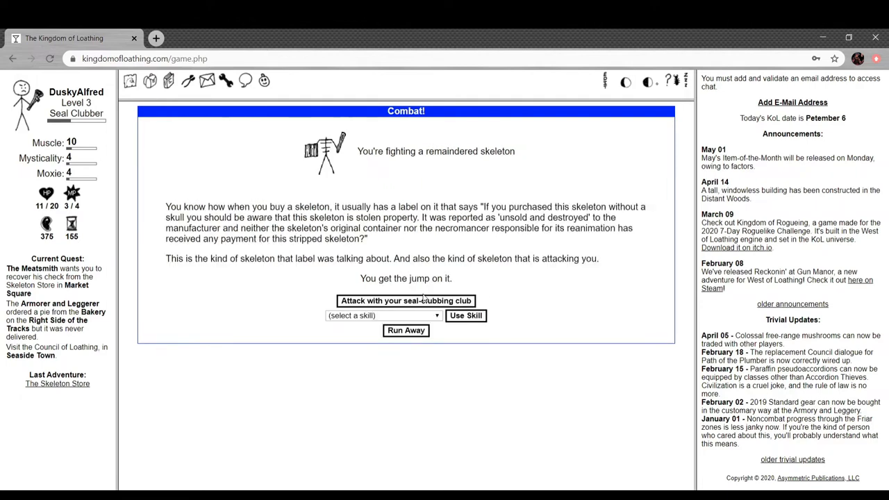
pyautogui.moveTo(306, 172)
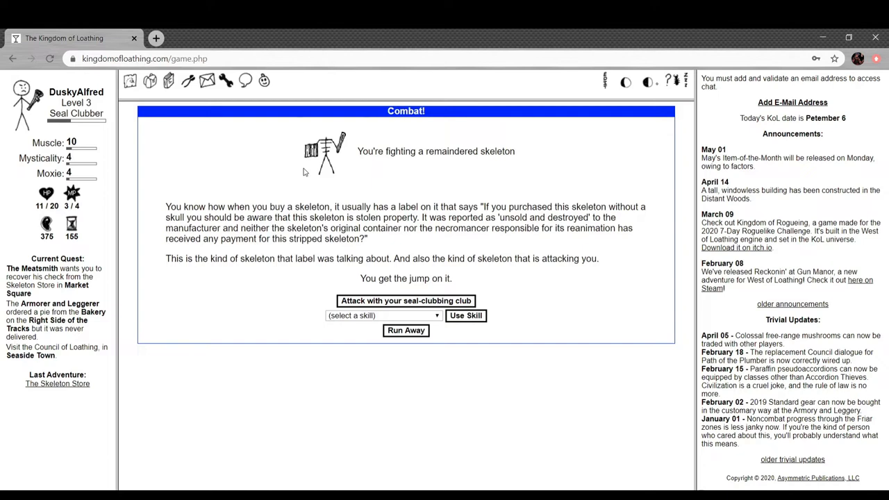
pyautogui.moveTo(372, 194)
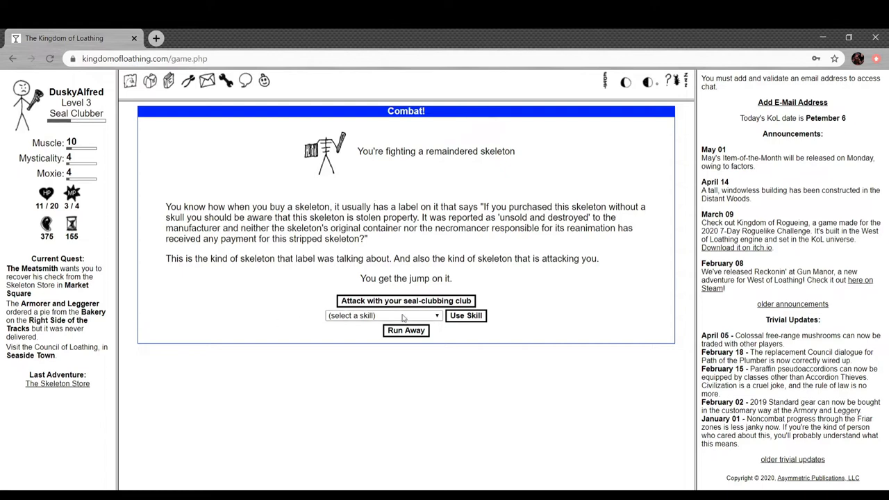
pyautogui.click(403, 300)
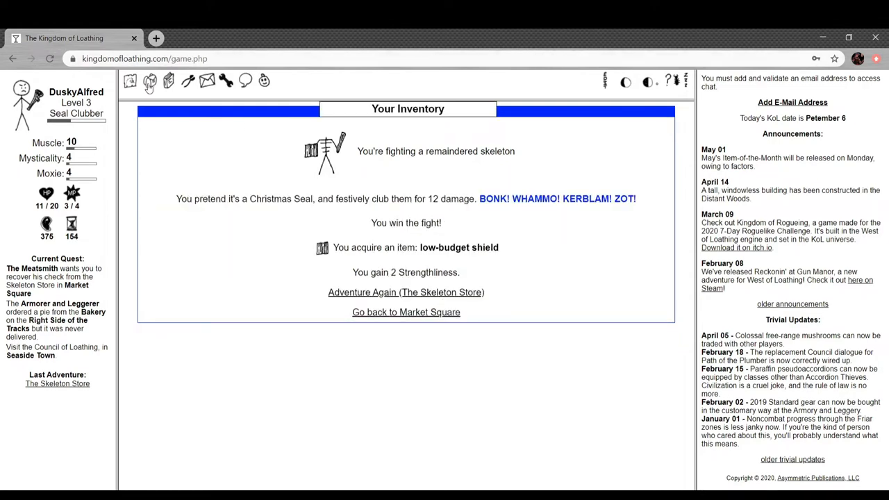
# Equip the sewer snake, low-budget shield and dirty hobo gloves from the equipment inventory, raising Muscle to 10.
pyautogui.click(147, 80)
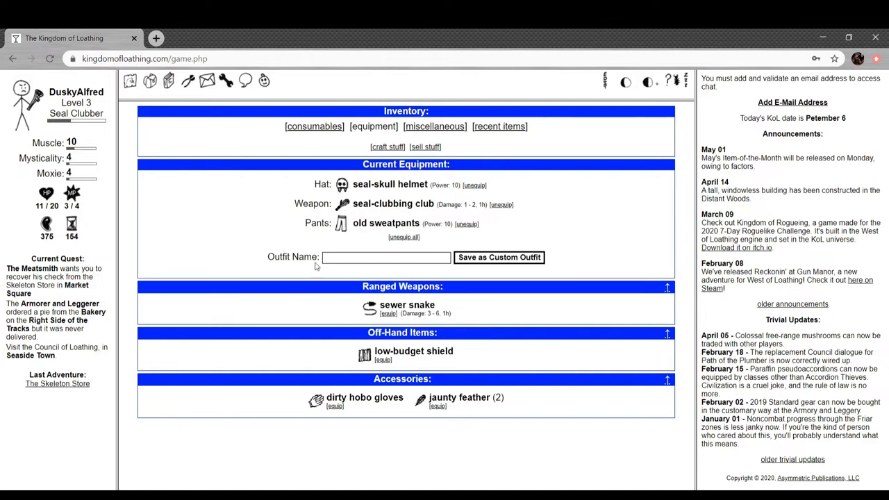
pyautogui.moveTo(340, 222)
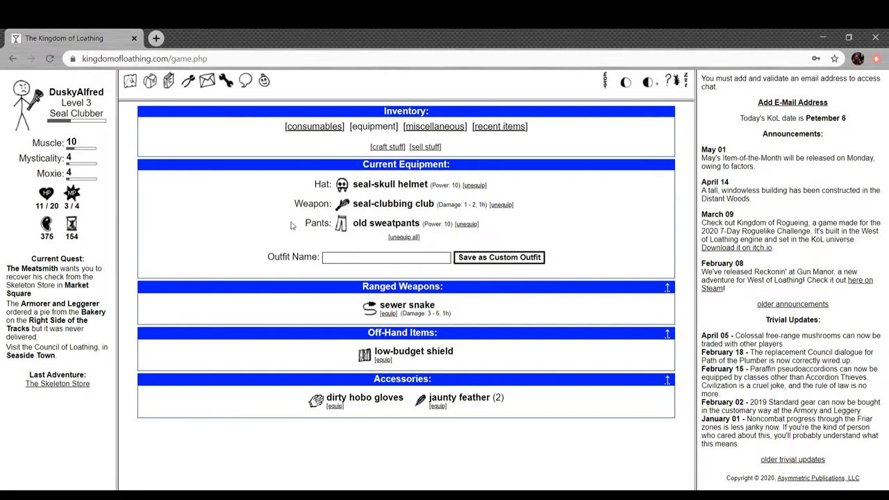
pyautogui.moveTo(266, 233)
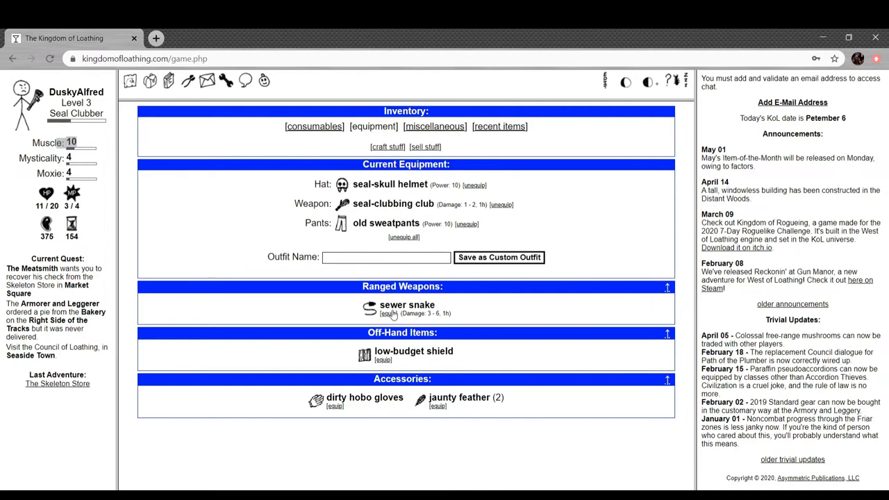
pyautogui.click(381, 314)
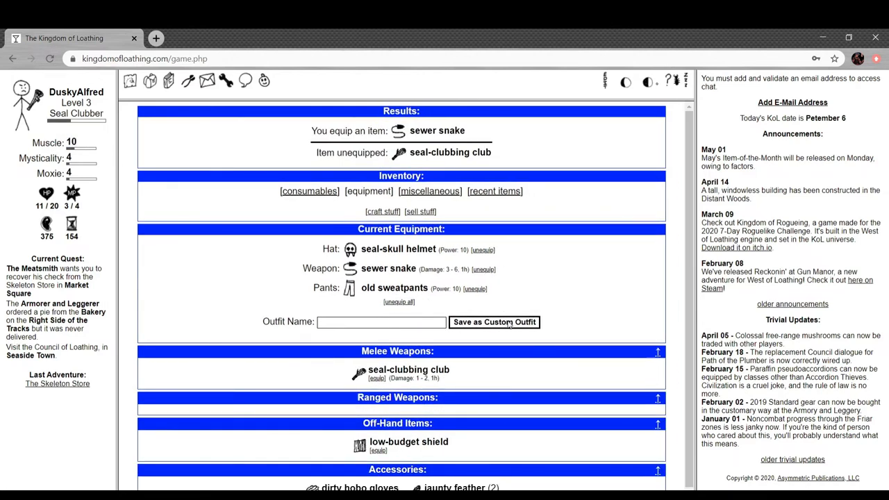
pyautogui.scroll(-3)
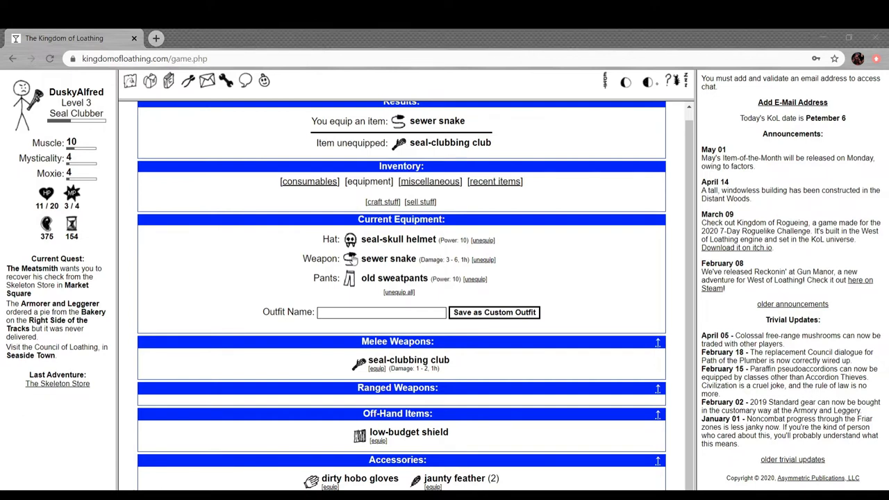
pyautogui.moveTo(278, 328)
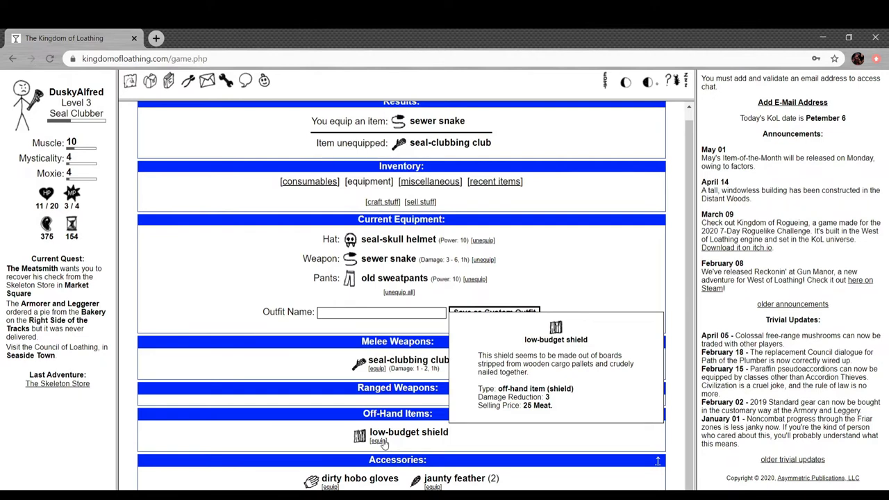
pyautogui.click(372, 442)
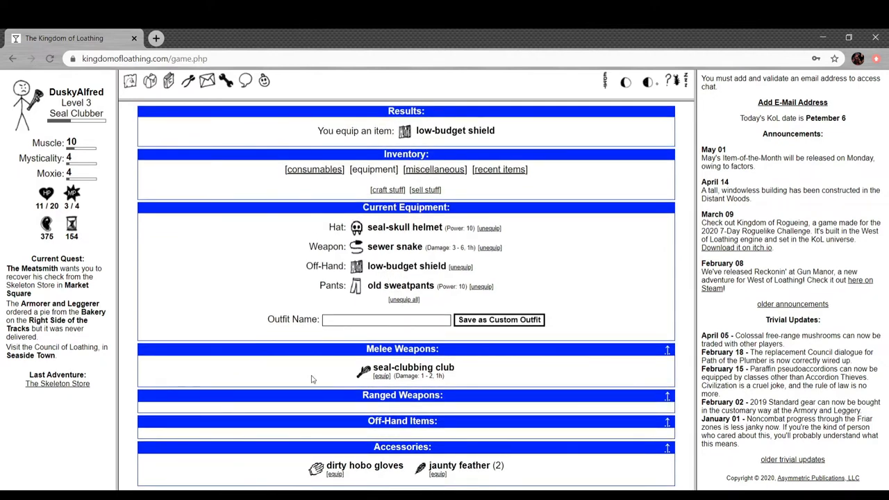
pyautogui.moveTo(437, 475)
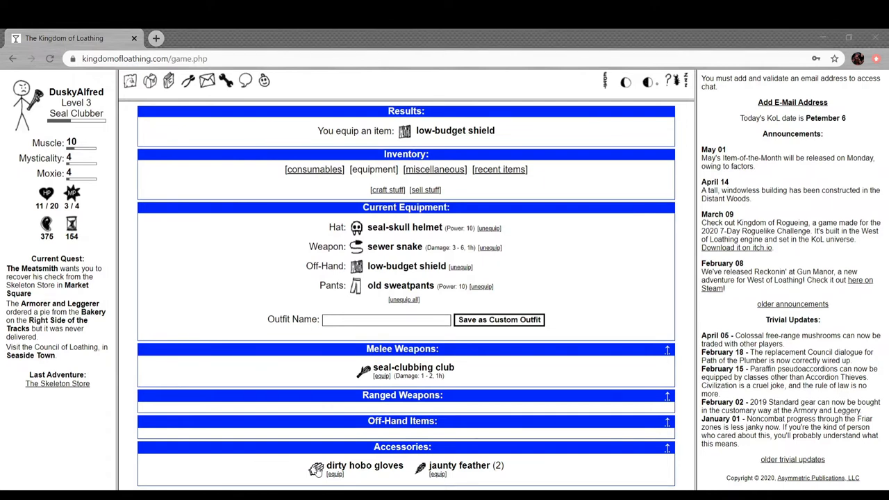
pyautogui.moveTo(314, 470)
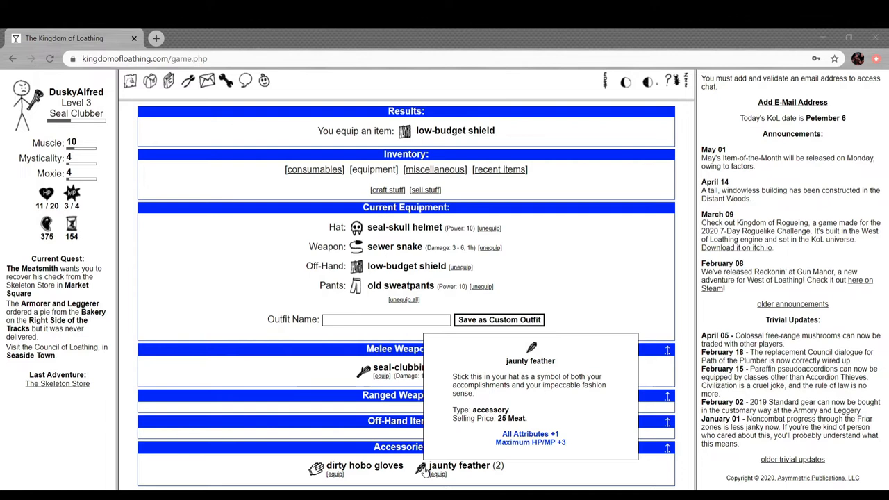
pyautogui.moveTo(216, 35)
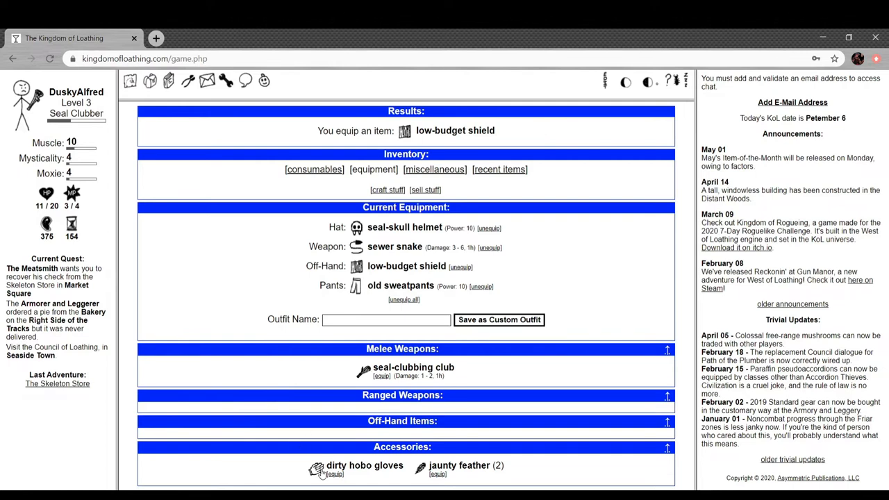
pyautogui.click(327, 476)
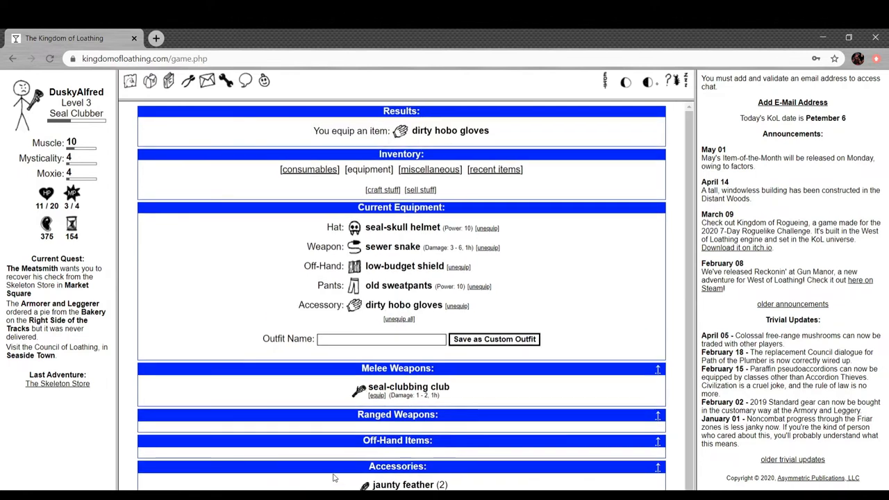
pyautogui.moveTo(357, 250)
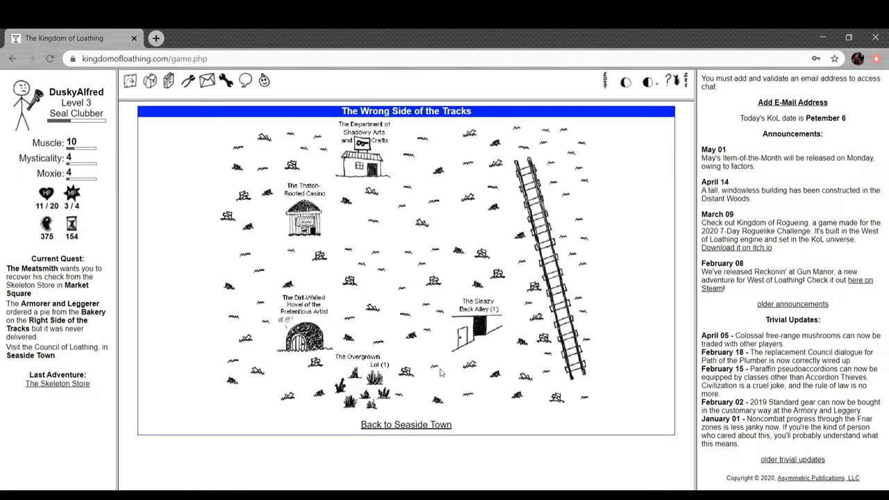
# Beat the cooler wino in the Overgrown Lot with the sewer snake for an unflavored wine cooler.
pyautogui.click(459, 330)
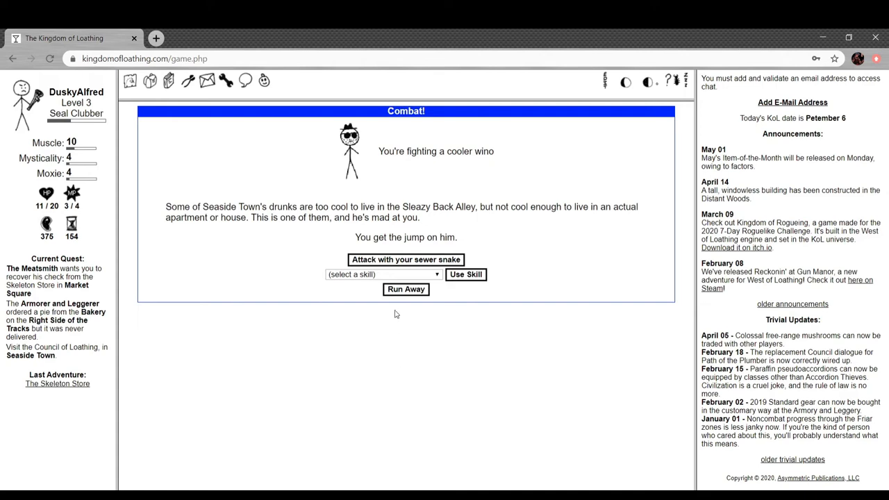
pyautogui.click(406, 259)
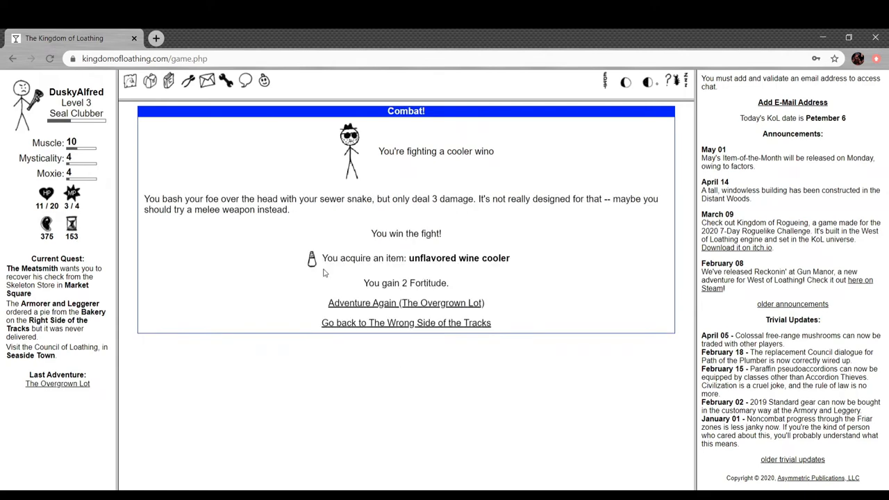
pyautogui.moveTo(328, 268)
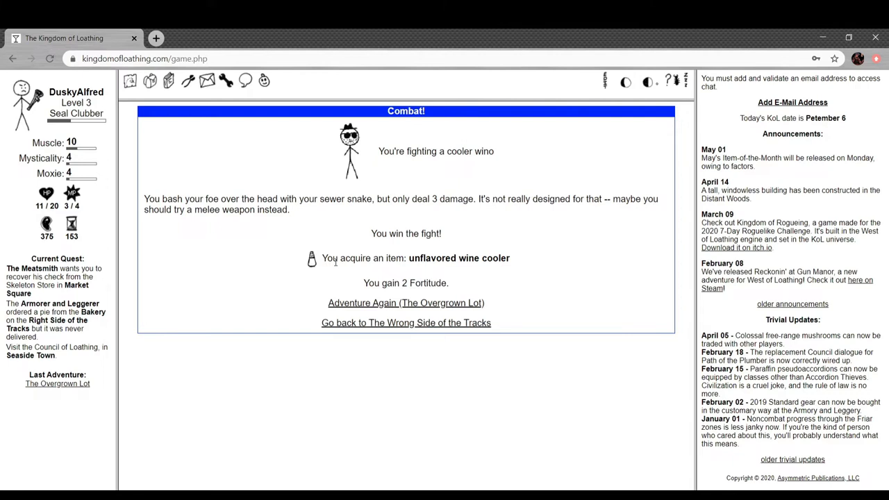
pyautogui.moveTo(516, 248)
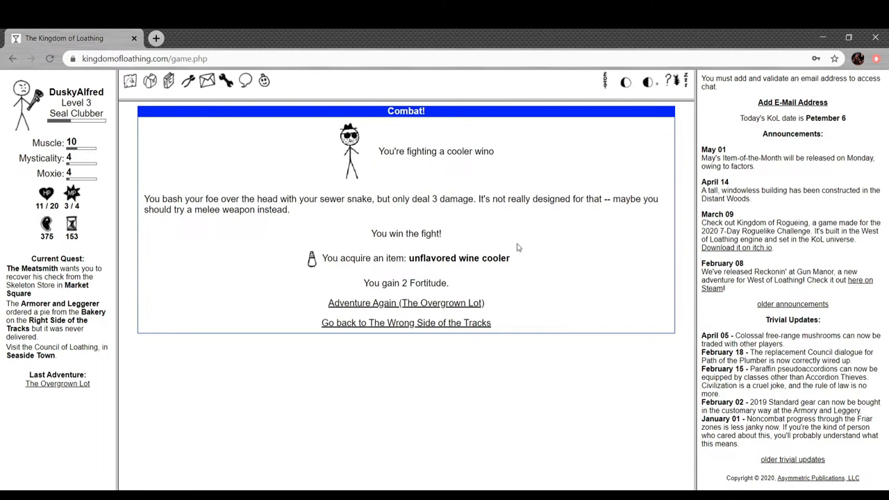
pyautogui.moveTo(529, 247)
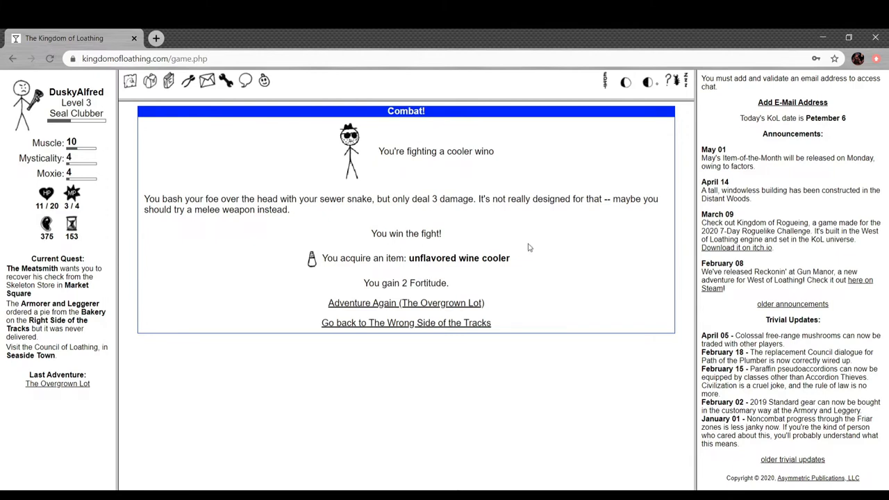
pyautogui.moveTo(444, 325)
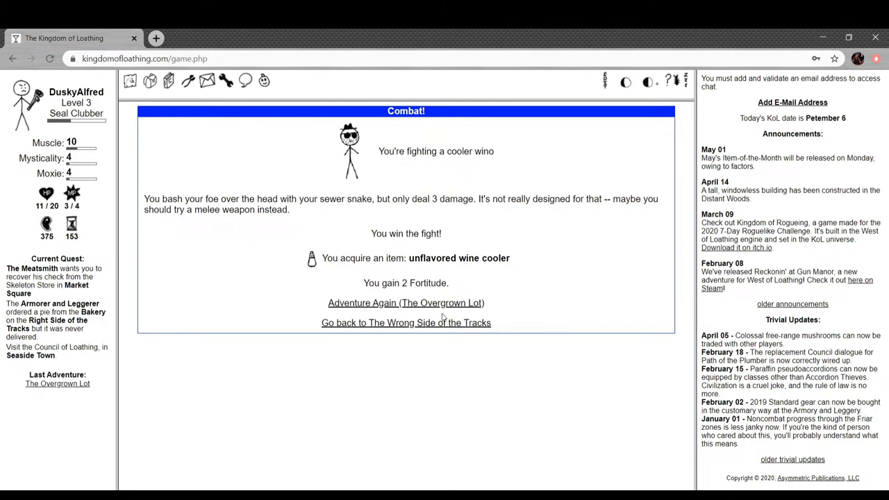
pyautogui.click(406, 322)
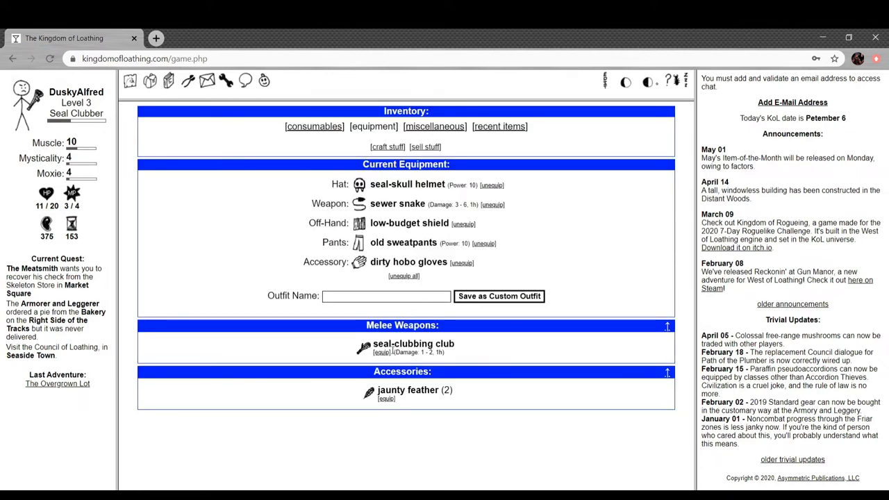
# Wield the seal-clubbing club again before fighting the malt liquor golem.
pyautogui.click(384, 353)
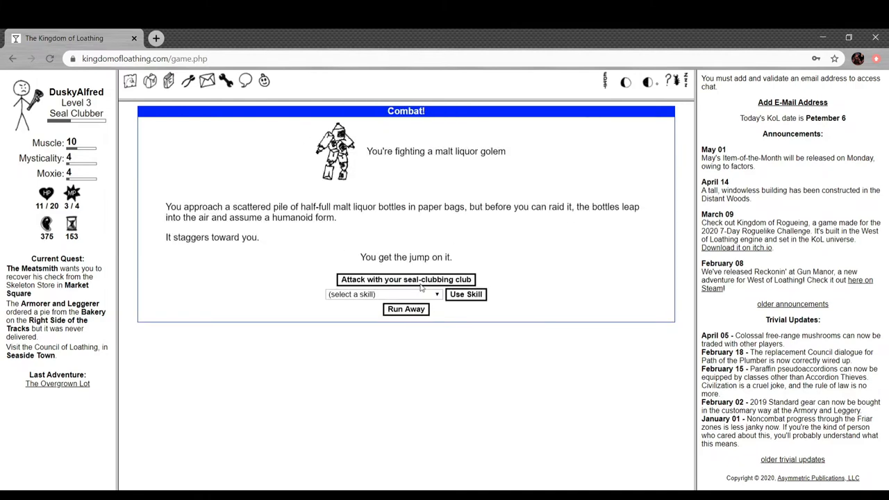
# Club the malt liquor golem for two premium malt liquors and brown paper pants.
pyautogui.click(406, 280)
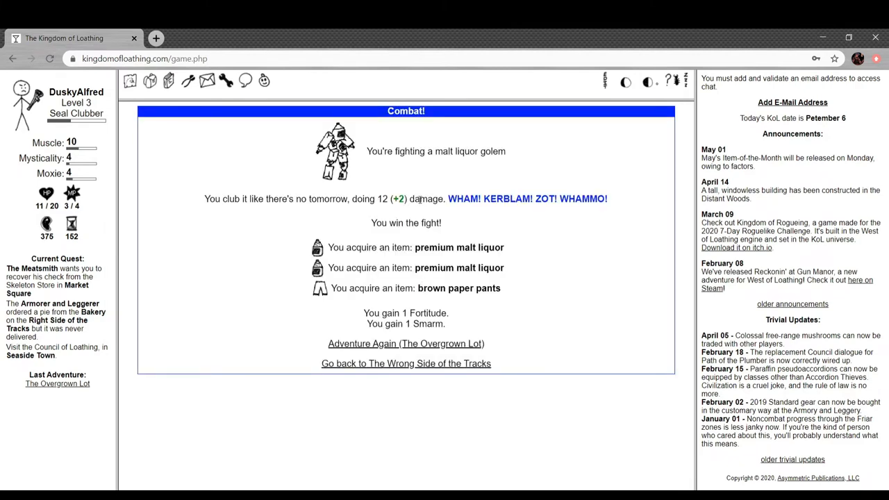
pyautogui.moveTo(594, 198)
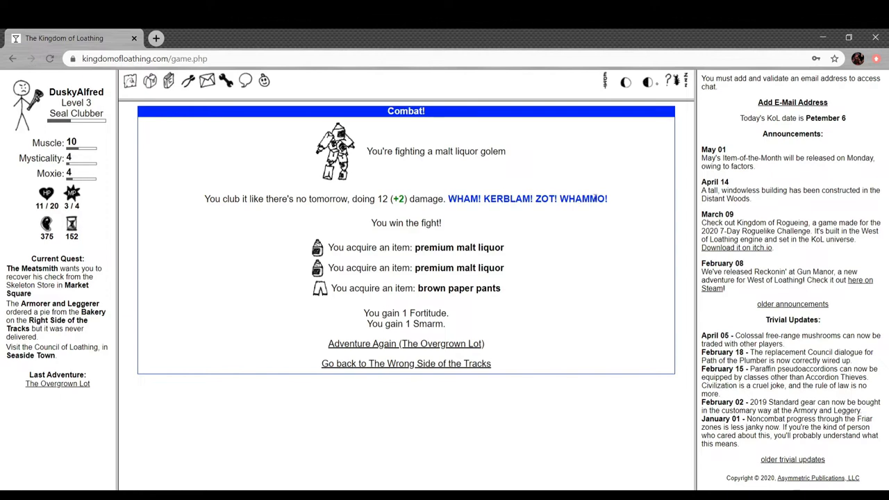
pyautogui.moveTo(439, 304)
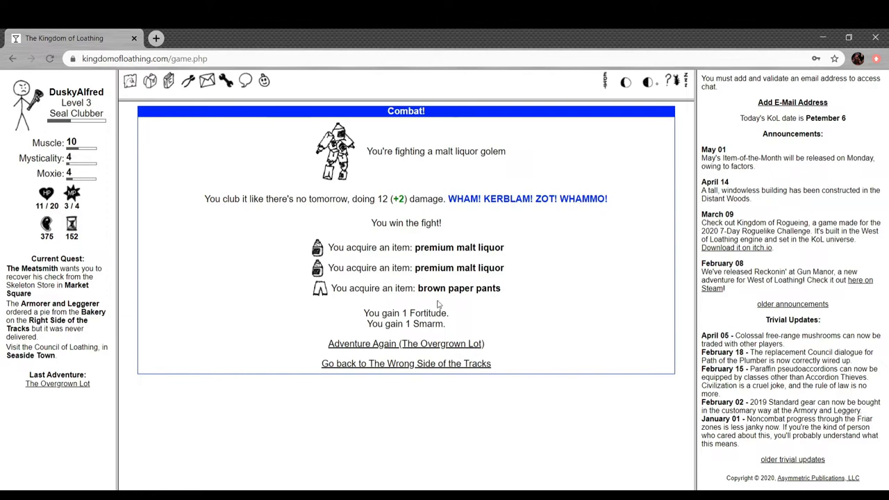
pyautogui.click(152, 82)
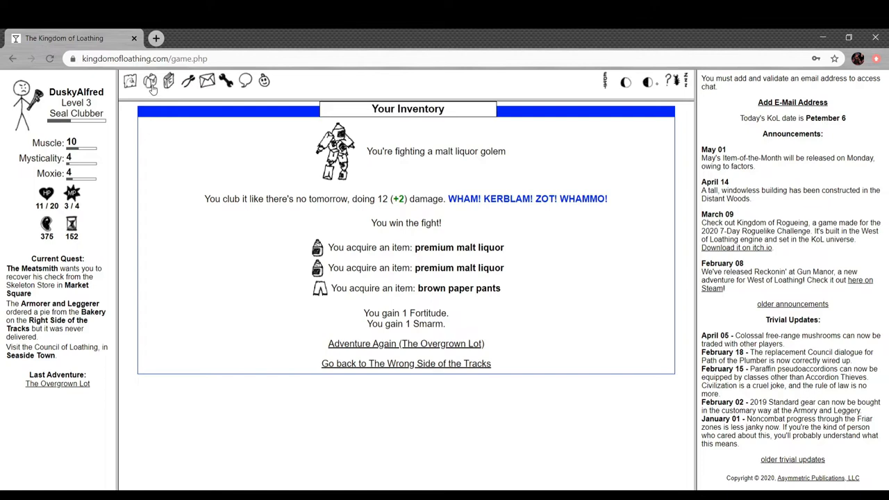
# Wear the brown paper pants in place of the old sweatpants, raising Moxie to 6.
pyautogui.click(153, 82)
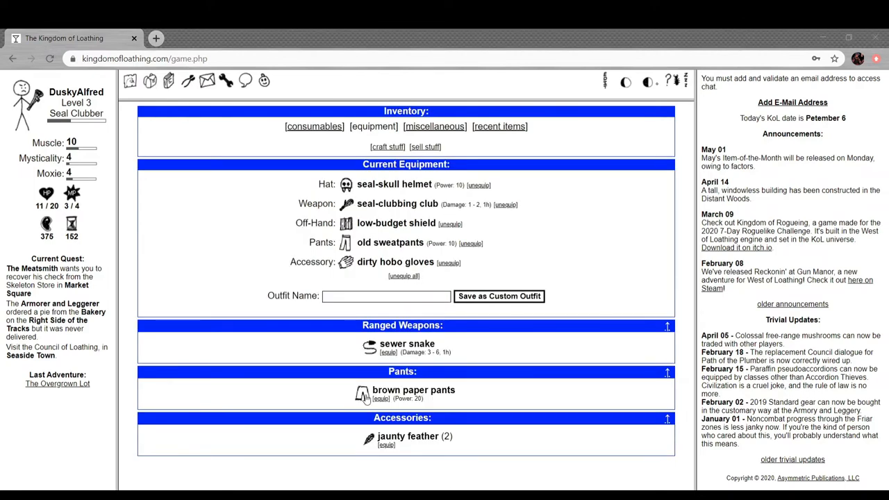
pyautogui.moveTo(361, 394)
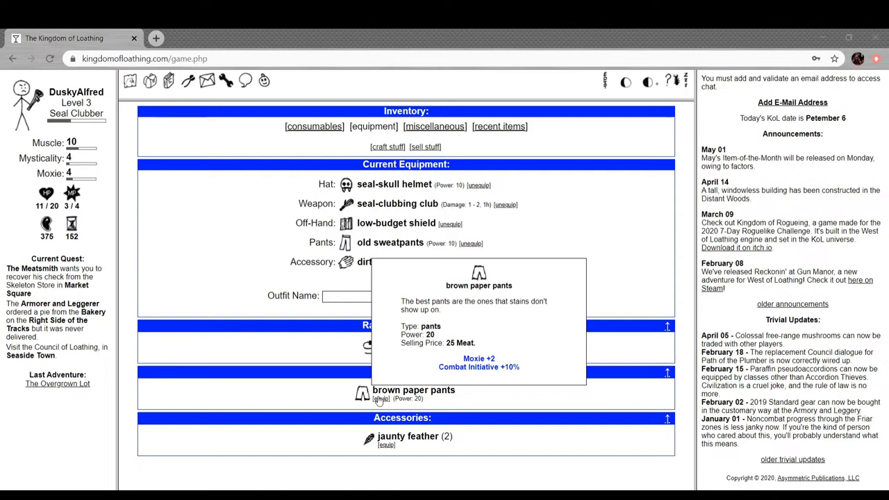
pyautogui.click(379, 399)
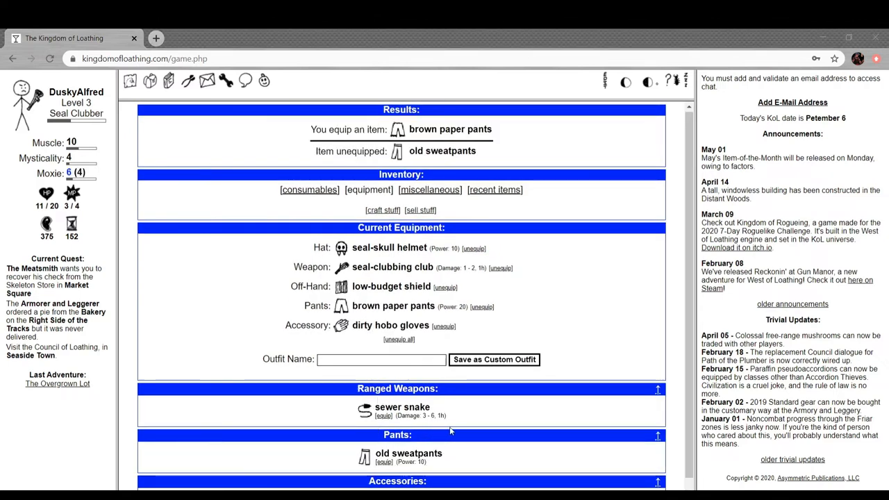
pyautogui.moveTo(231, 267)
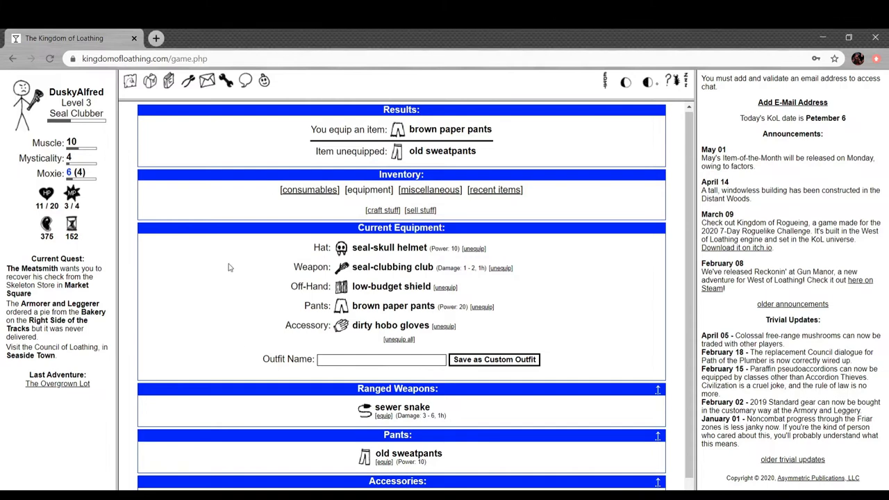
# Travel via Seaside Town and Market Square back to the Skeleton Store, meeting a swarm of skulls.
pyautogui.scroll(-3)
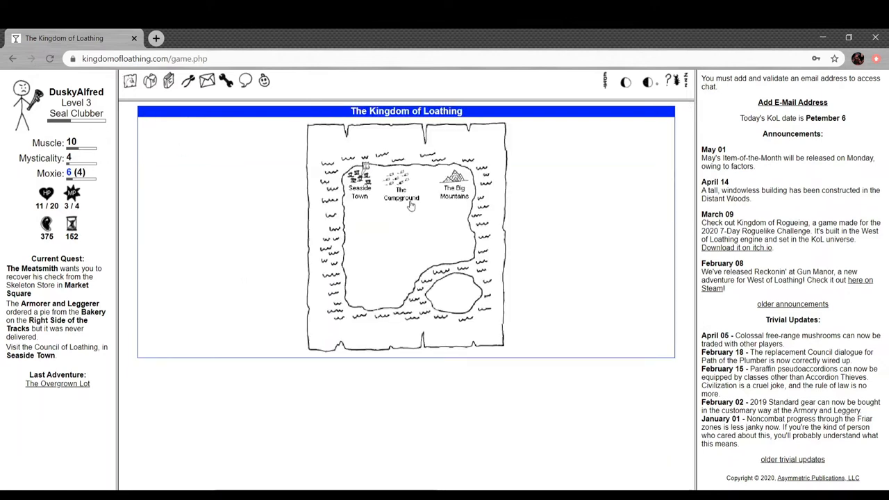
pyautogui.click(359, 182)
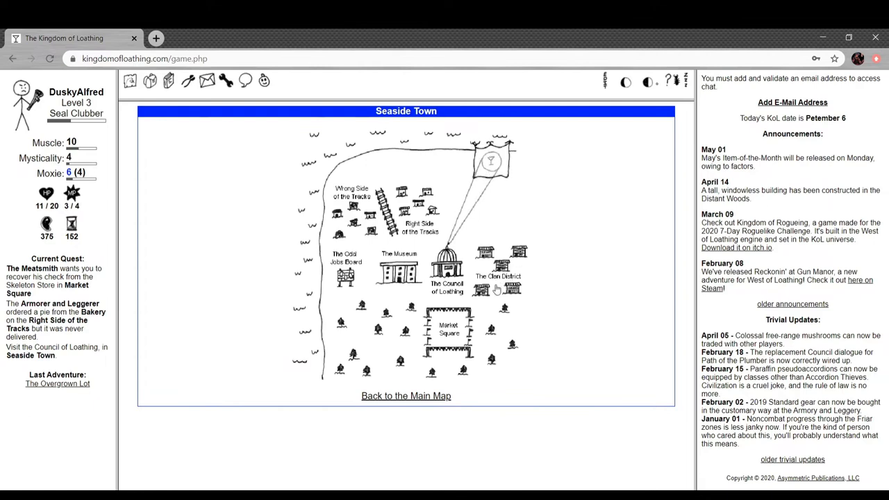
pyautogui.click(448, 339)
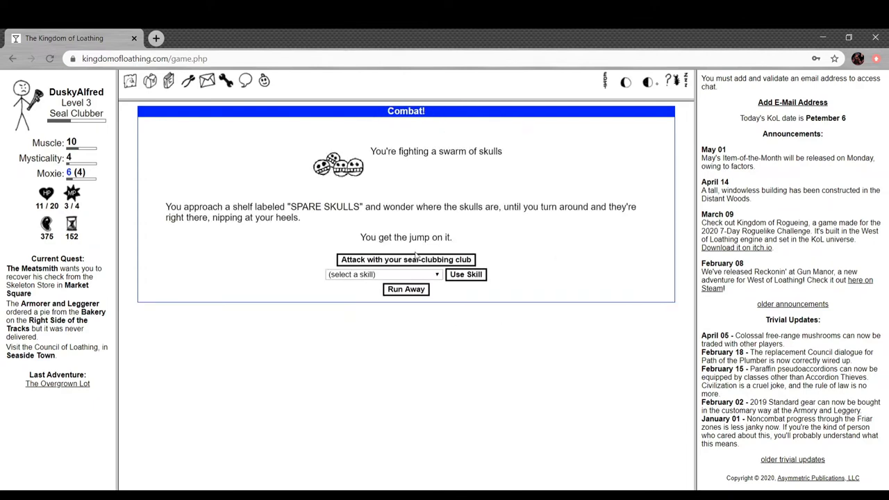
pyautogui.moveTo(417, 179)
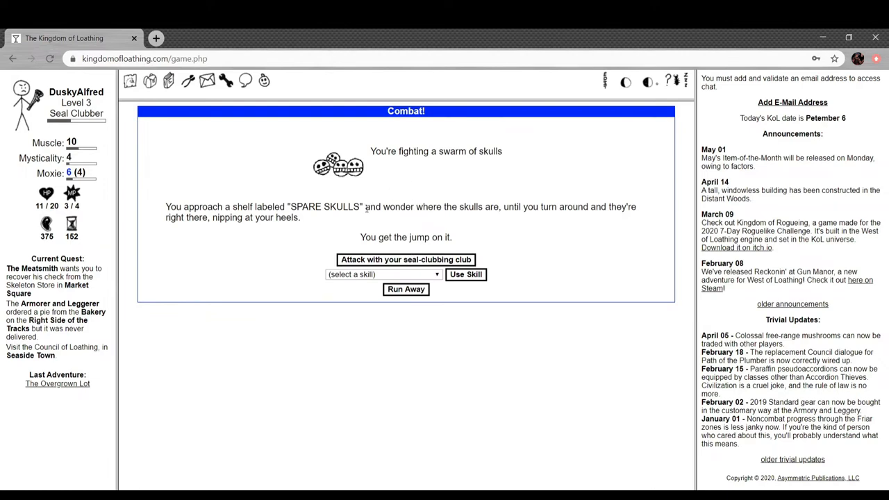
pyautogui.moveTo(339, 221)
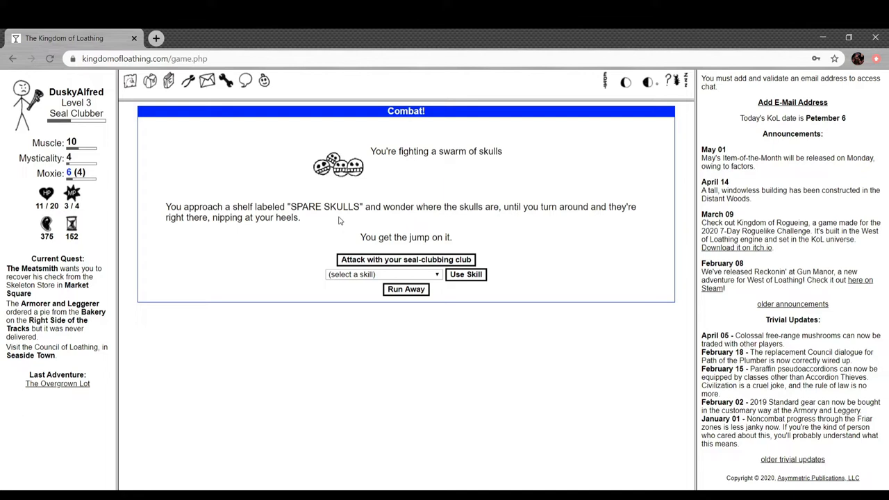
pyautogui.moveTo(364, 254)
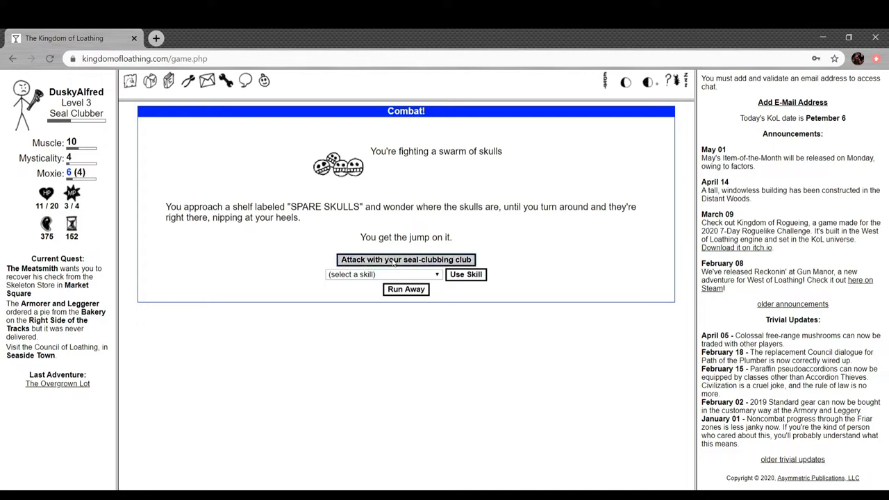
# Club the swarm of skulls for a mouse skull, loose teeth and 2 Strongness.
pyautogui.click(405, 260)
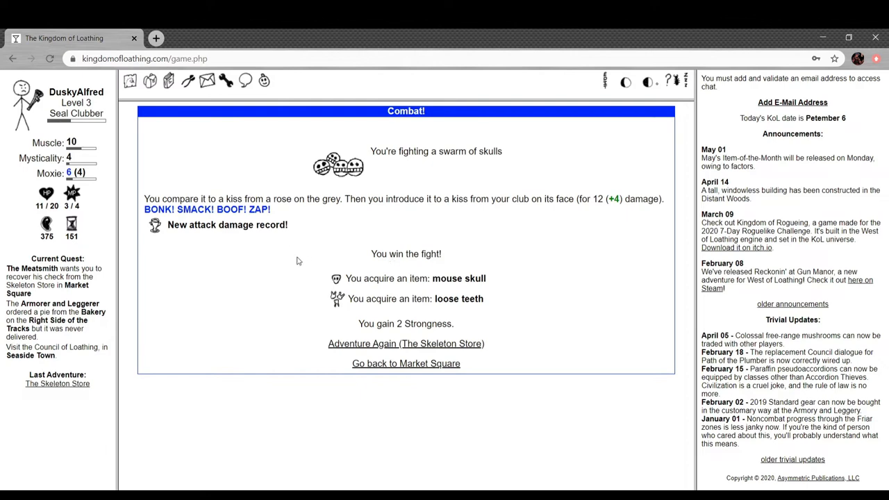
pyautogui.moveTo(286, 208)
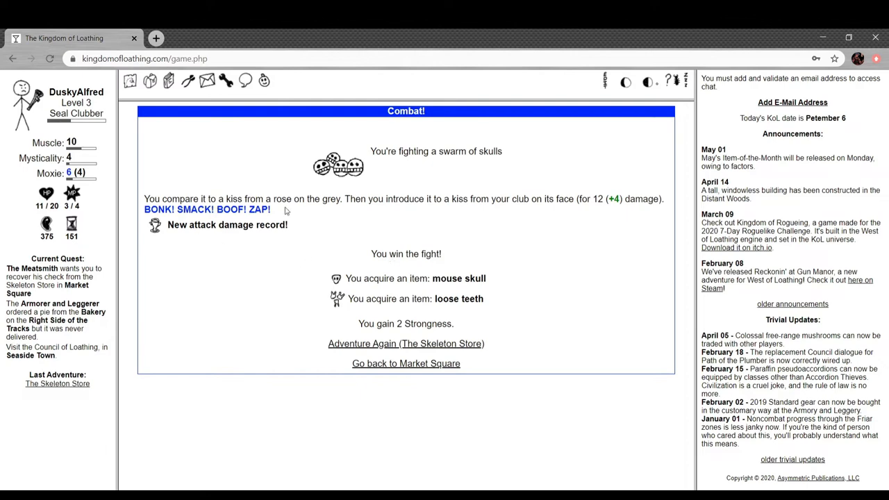
pyautogui.moveTo(304, 208)
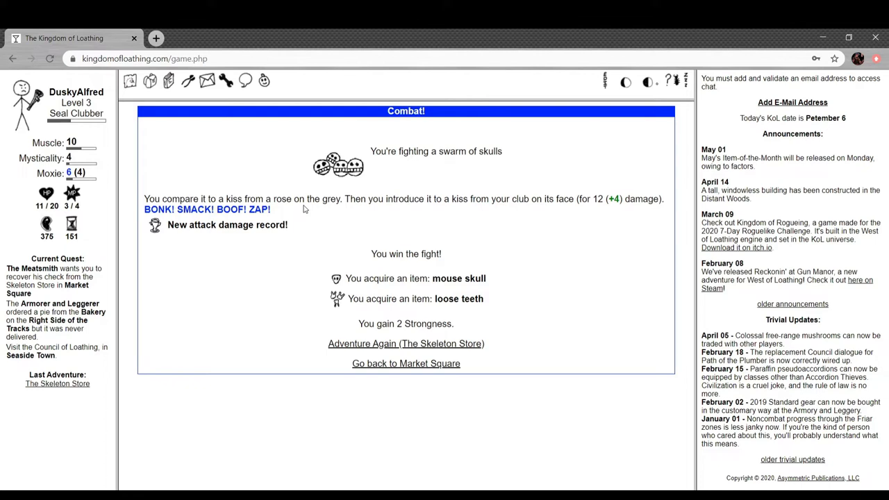
pyautogui.moveTo(405, 214)
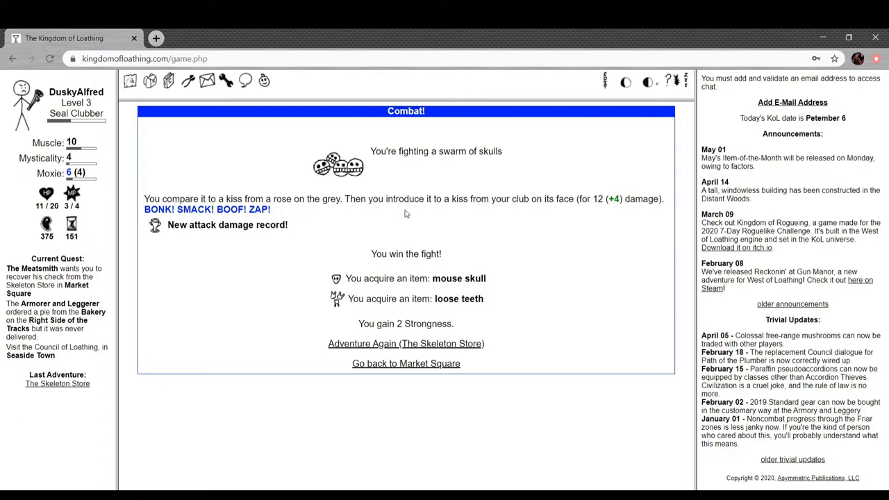
pyautogui.moveTo(614, 212)
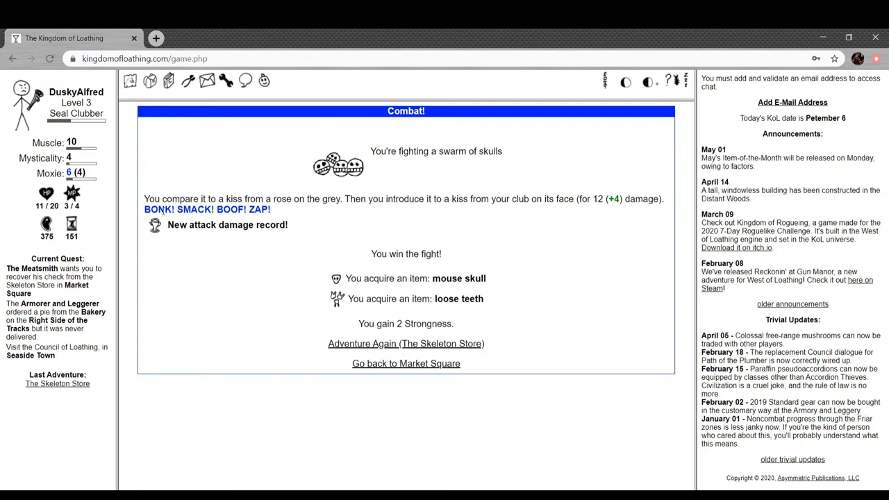
pyautogui.moveTo(216, 224)
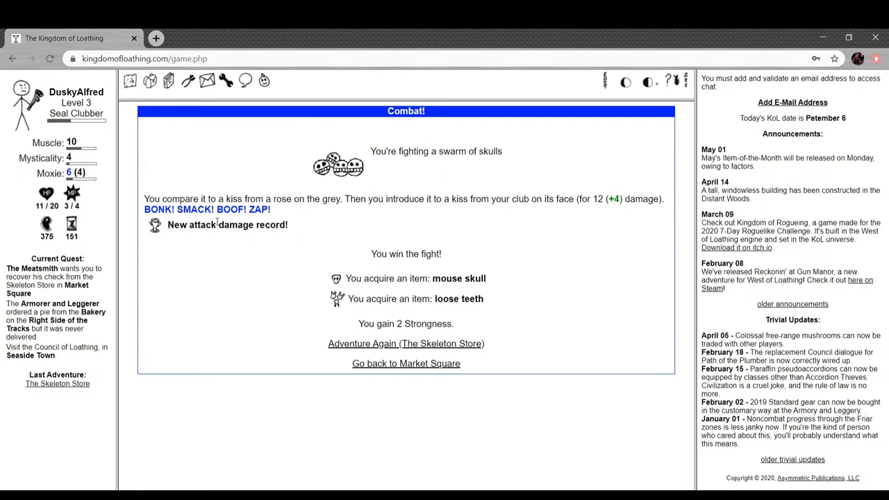
pyautogui.moveTo(420, 276)
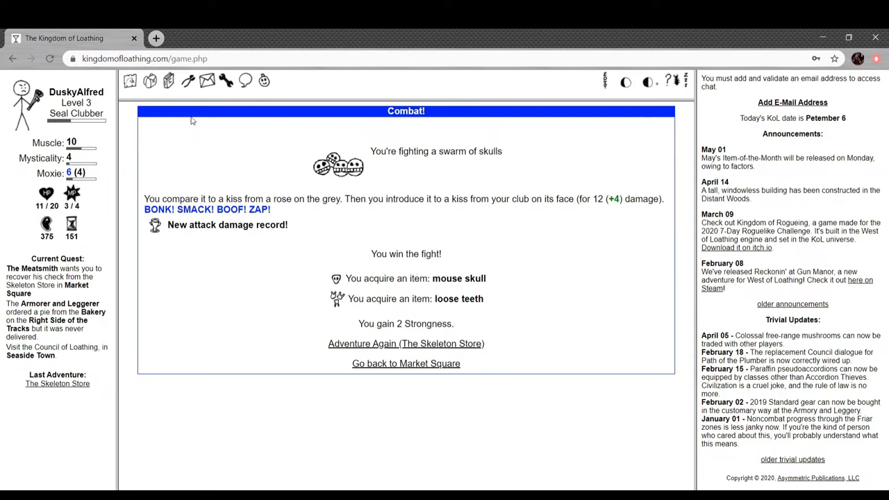
# Drink a premium malt liquor and a bottle of vodka for 8 Adventures and Drunkenness 6/14.
pyautogui.click(169, 83)
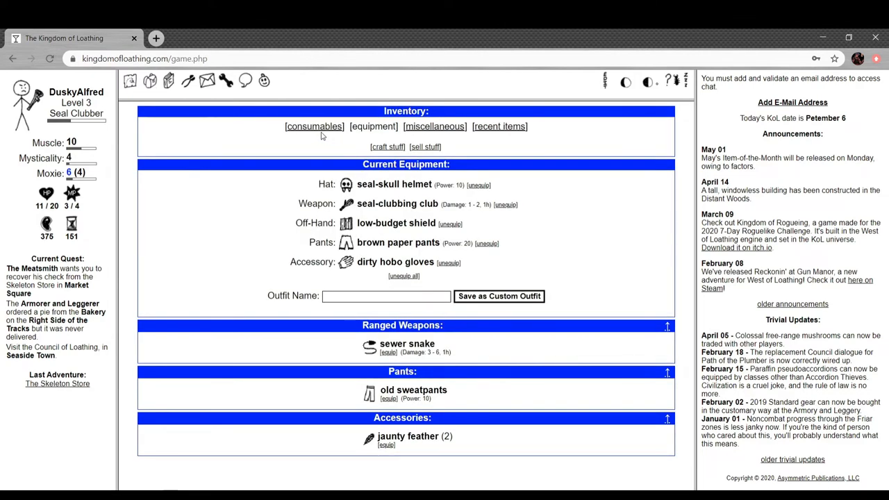
pyautogui.moveTo(297, 143)
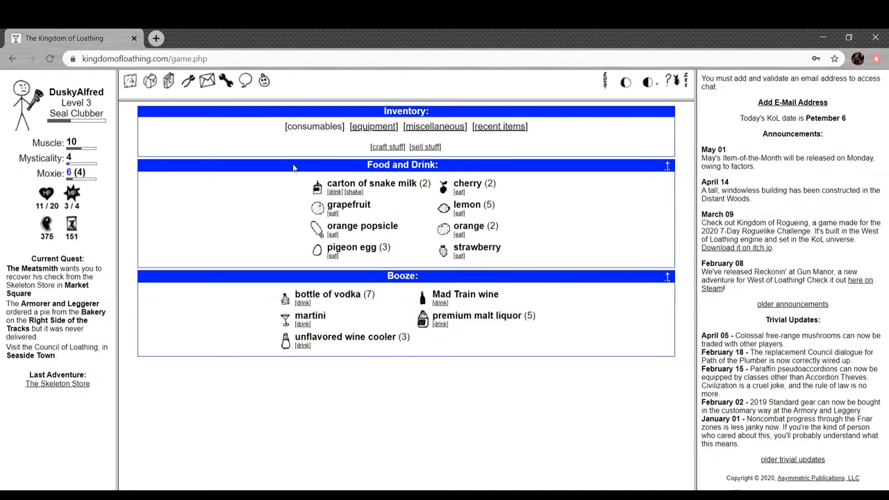
pyautogui.moveTo(421, 298)
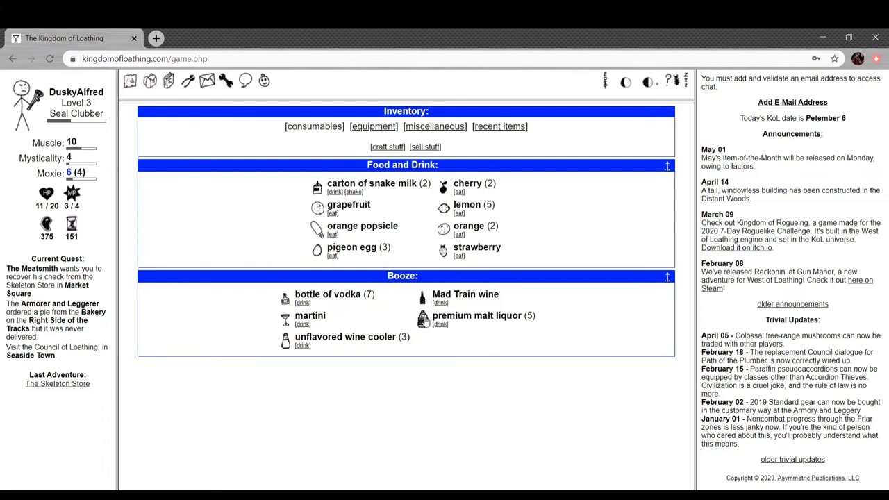
pyautogui.moveTo(478, 316)
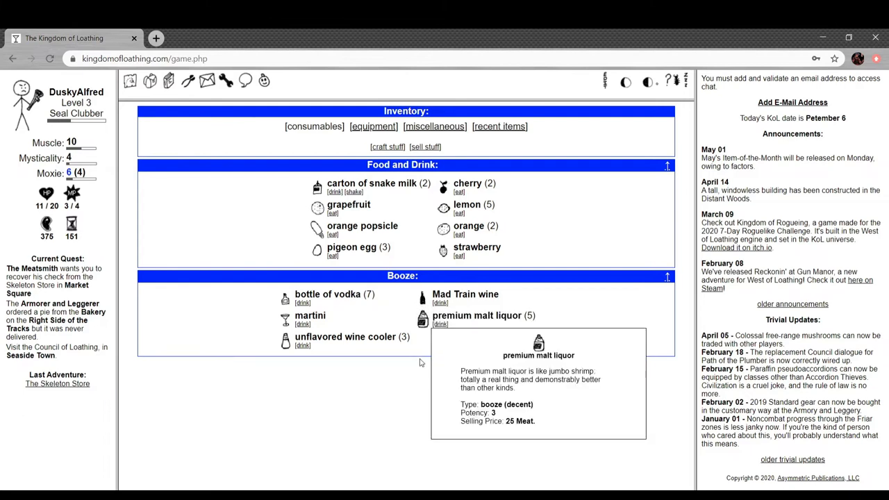
pyautogui.click(441, 325)
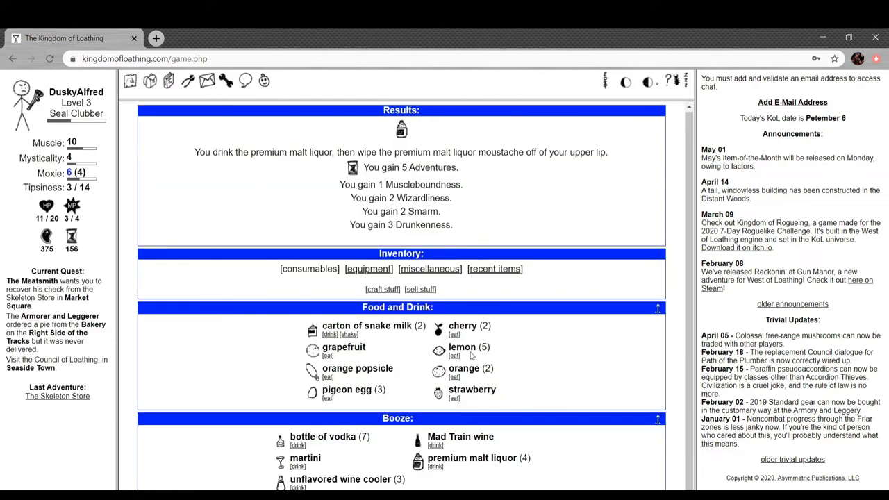
pyautogui.moveTo(284, 186)
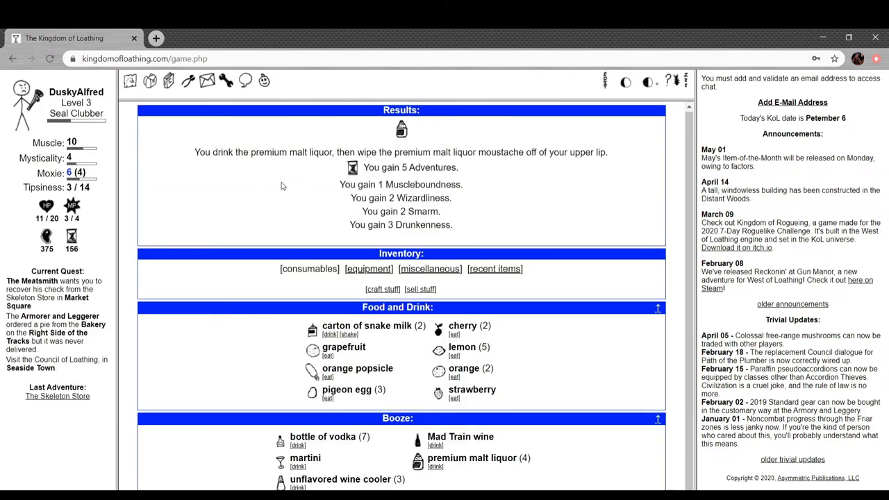
pyautogui.moveTo(481, 167)
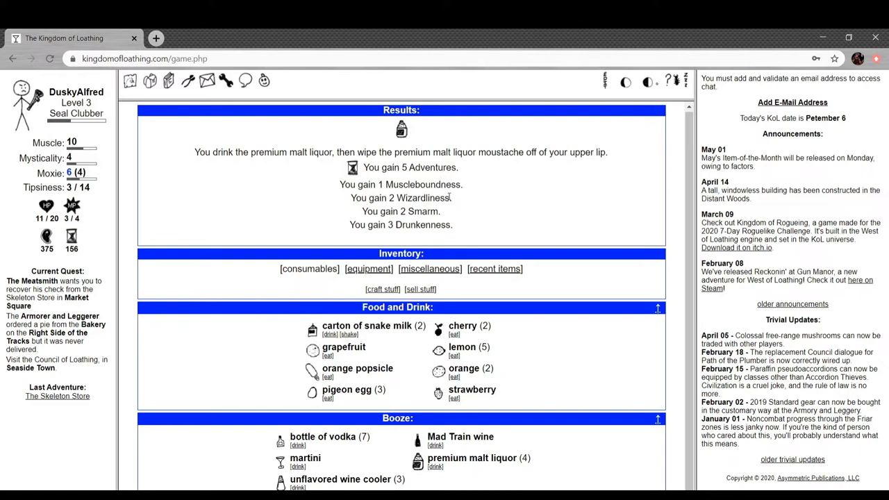
pyautogui.moveTo(417, 230)
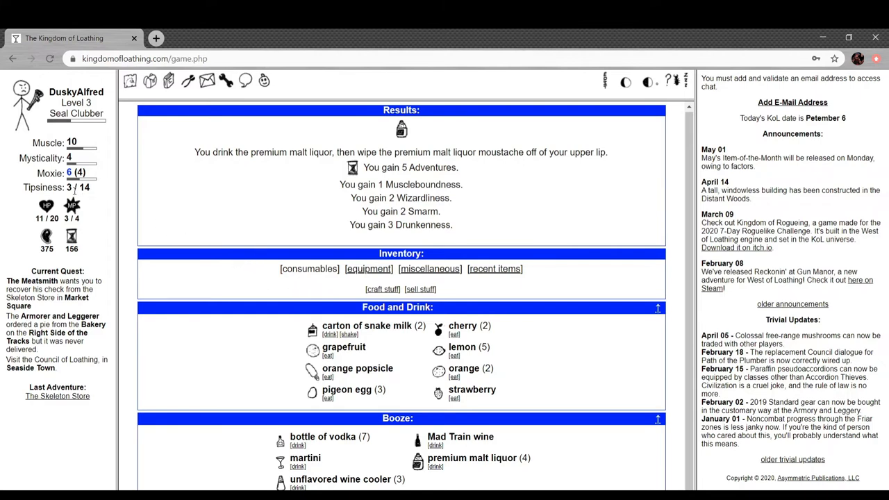
pyautogui.moveTo(203, 202)
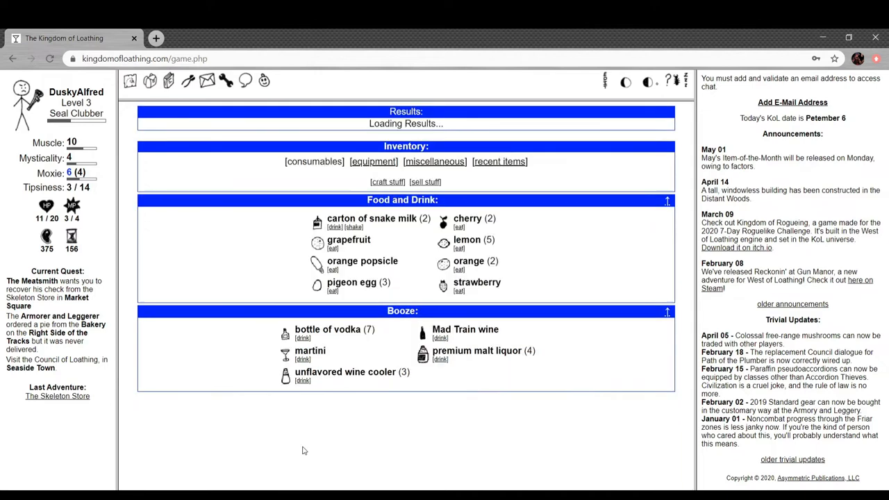
pyautogui.click(303, 337)
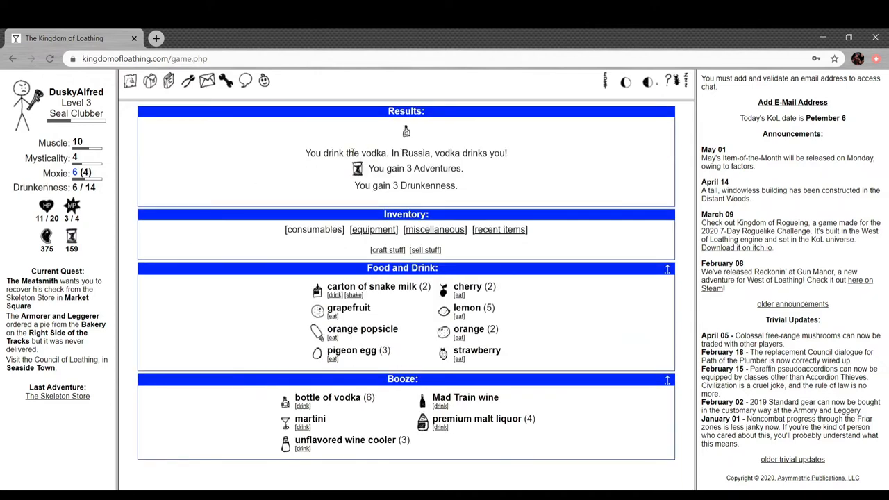
pyautogui.moveTo(472, 173)
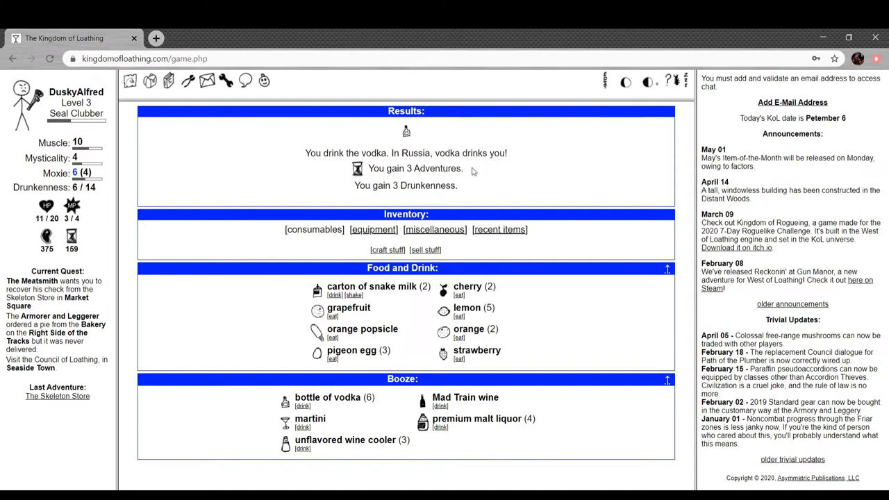
pyautogui.moveTo(195, 271)
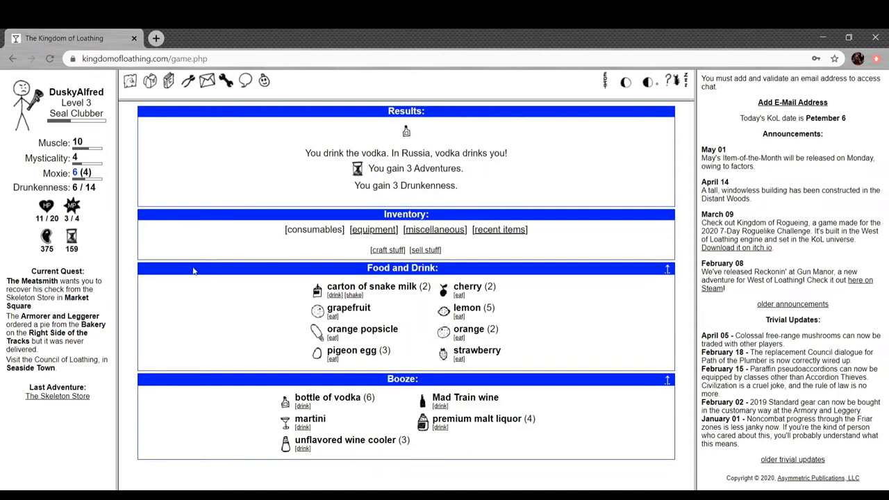
pyautogui.moveTo(383, 238)
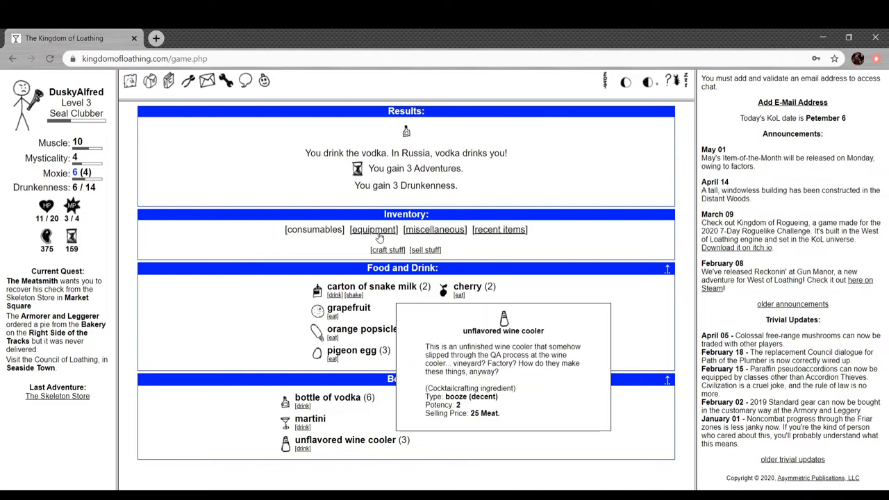
# List the miscellaneous inventory items, then start a new browser tab.
pyautogui.click(433, 230)
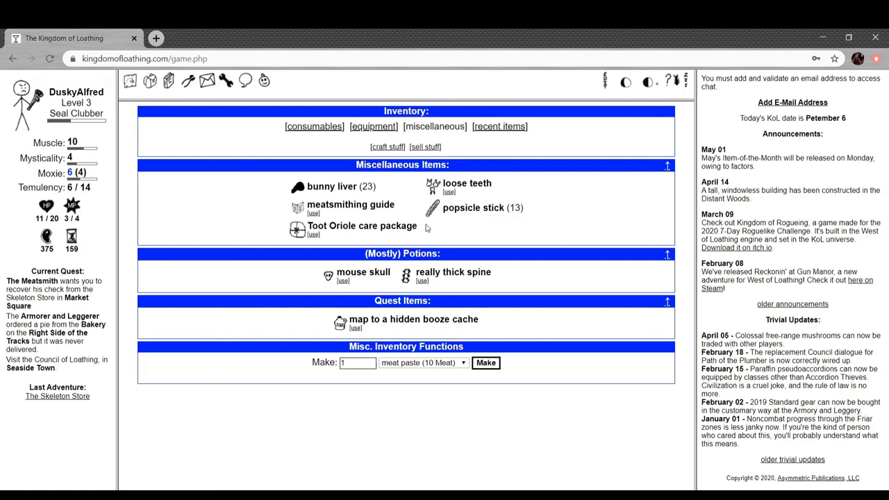
pyautogui.moveTo(397, 357)
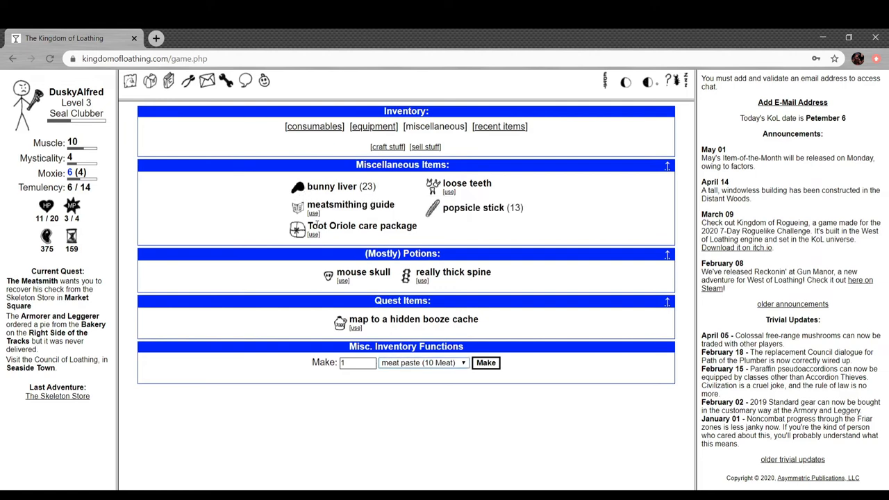
pyautogui.moveTo(297, 186)
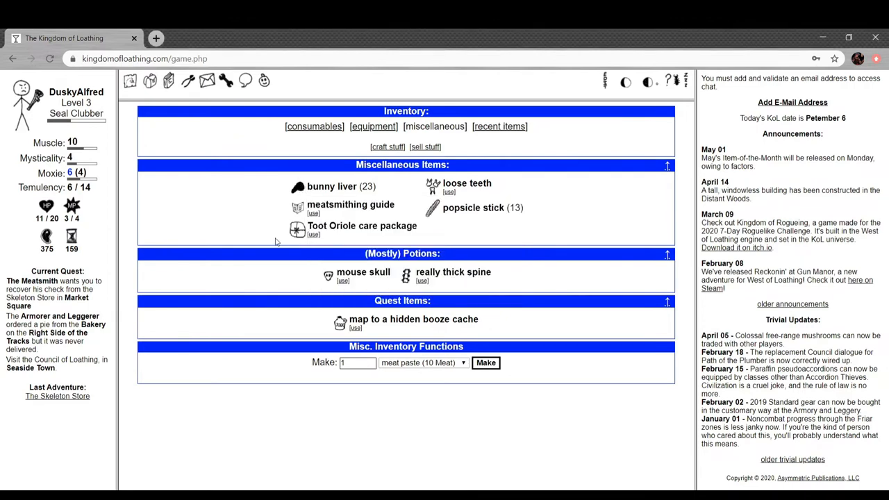
pyautogui.moveTo(237, 225)
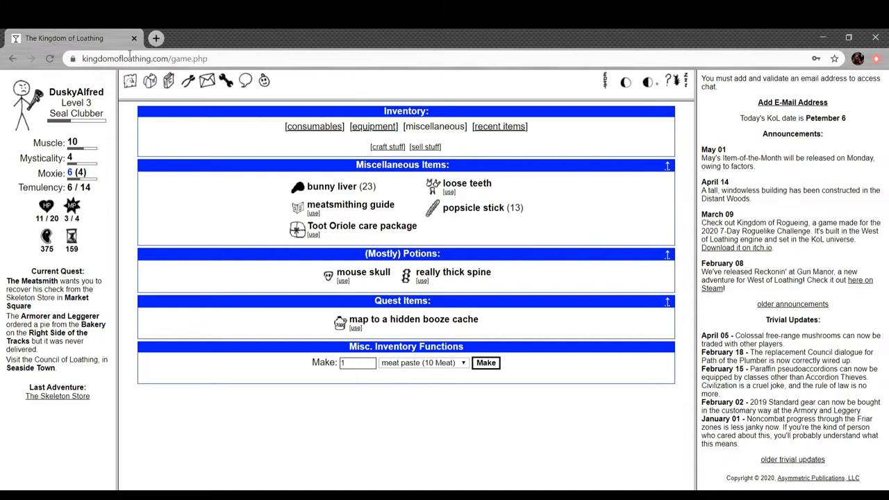
pyautogui.click(158, 38)
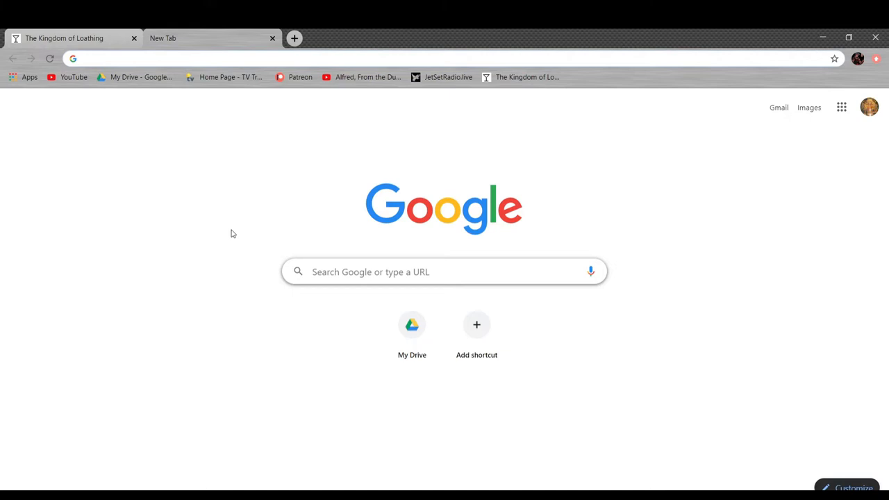
# Search Google for 'bunny liver kol' and open TheKolWiki's Bunny liver article.
pyautogui.write('bunny')
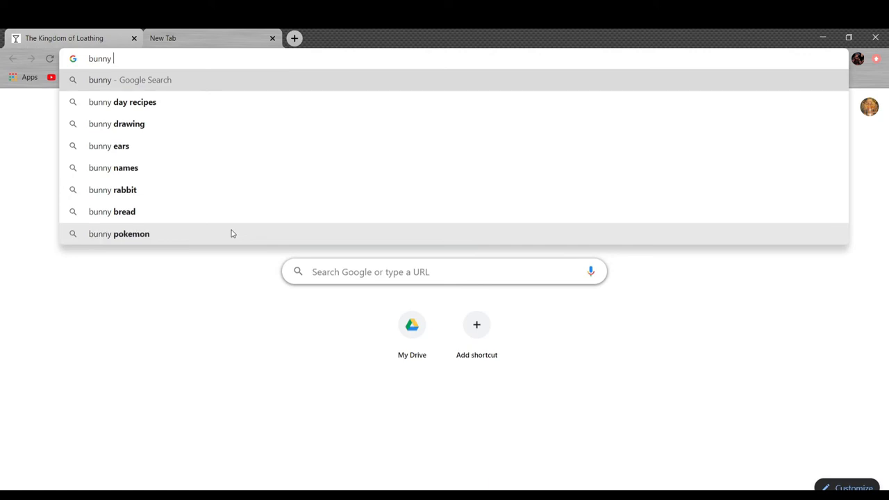
pyautogui.write('liver')
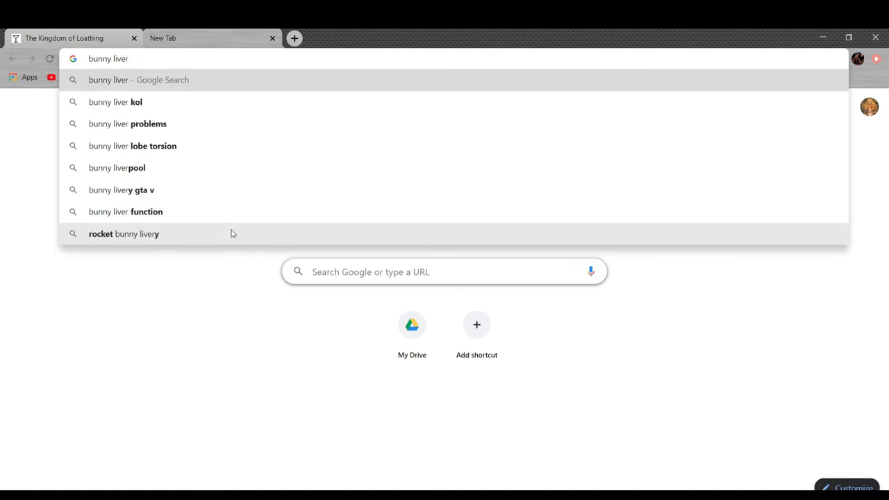
pyautogui.click(114, 101)
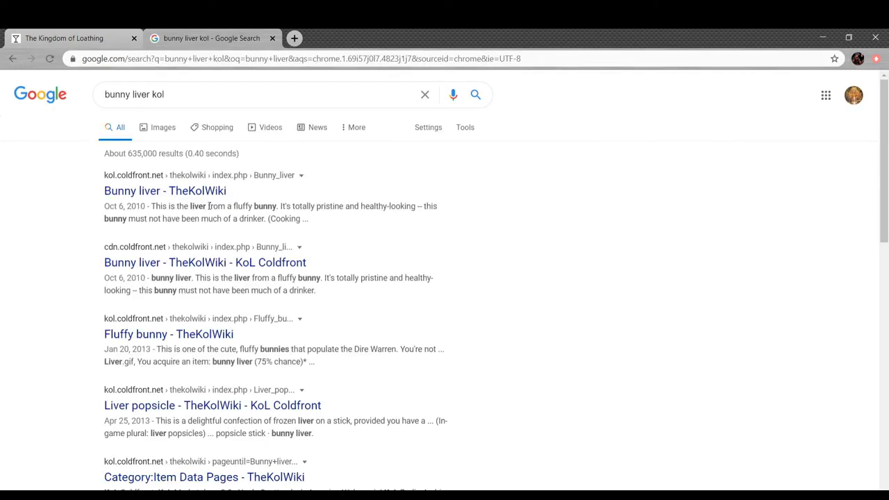
pyautogui.click(164, 191)
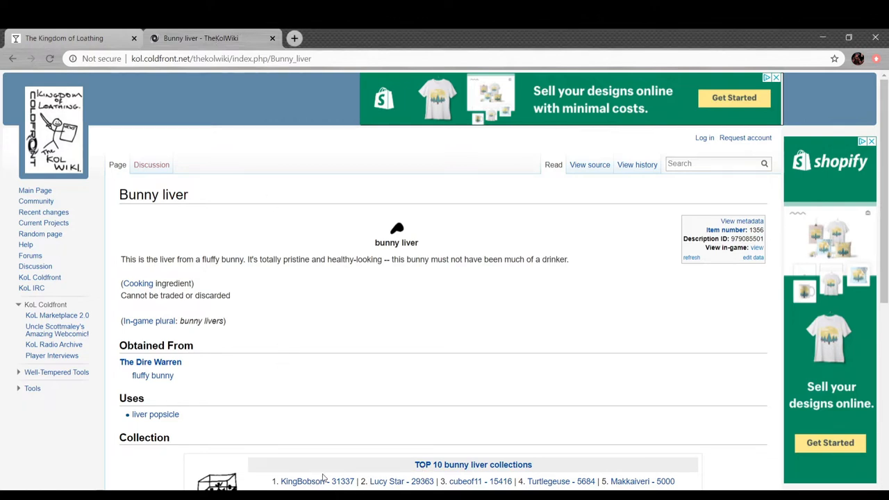
# Follow the Uses link to the liver popsicle article showing popsicle stick plus bunny liver.
pyautogui.scroll(-3)
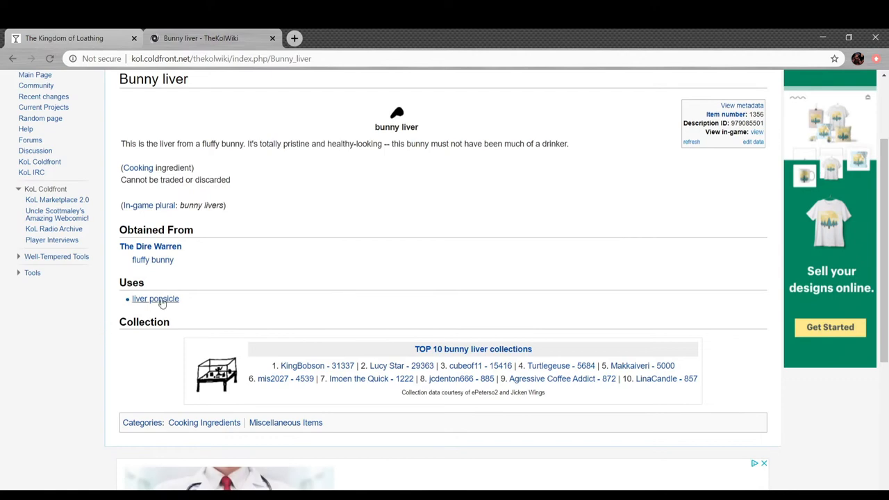
pyautogui.click(156, 299)
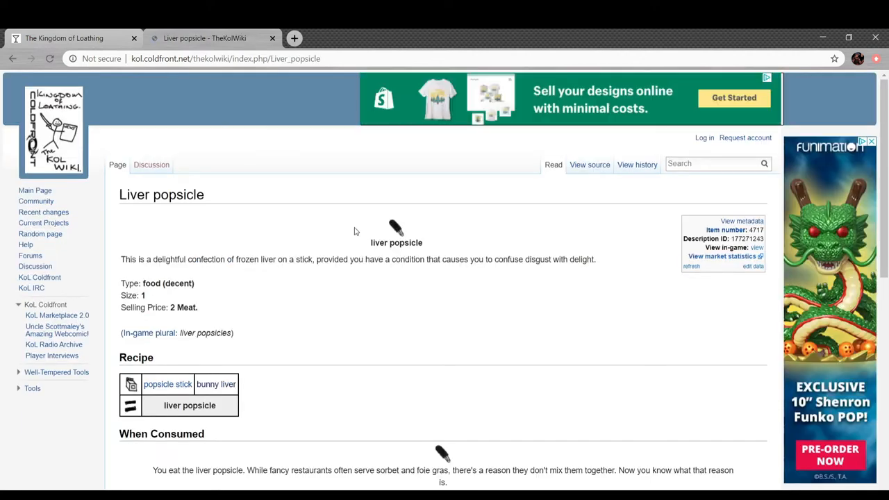
pyautogui.scroll(-3)
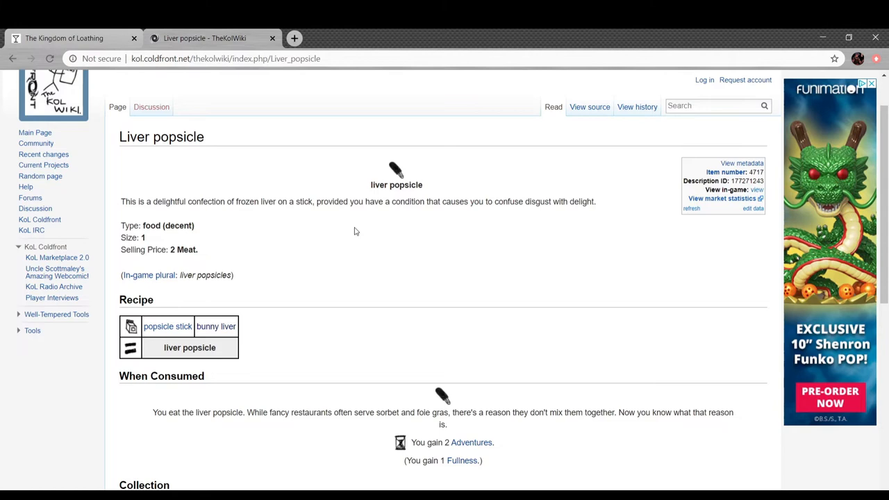
pyautogui.moveTo(262, 198)
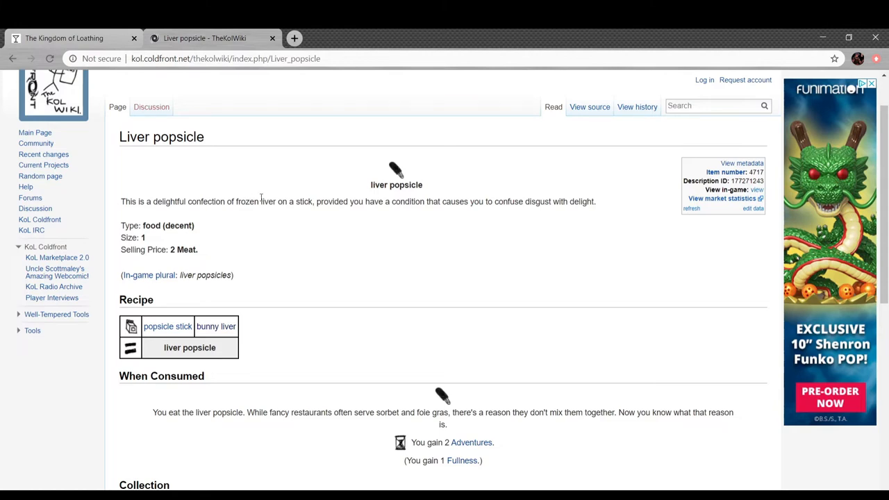
pyautogui.moveTo(387, 207)
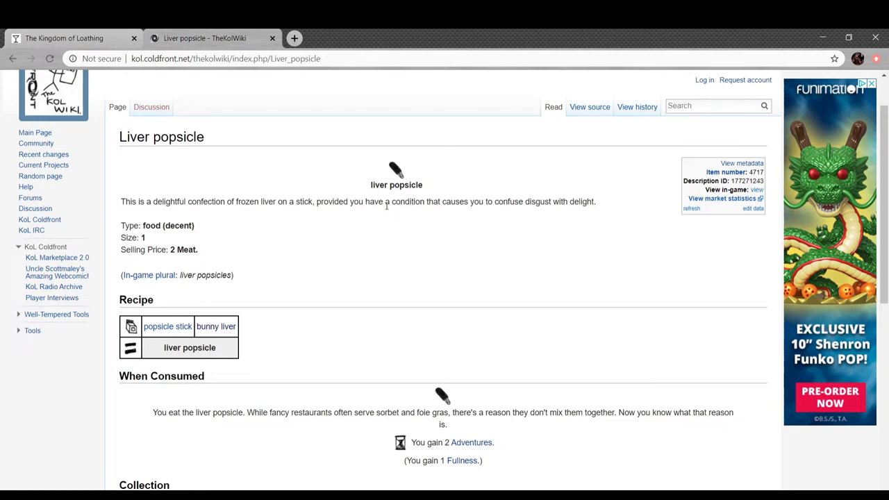
pyautogui.moveTo(548, 249)
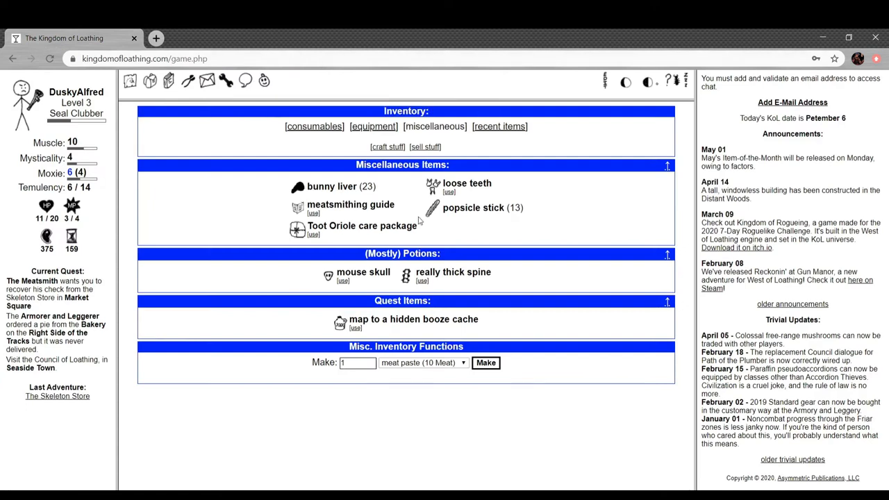
pyautogui.moveTo(517, 183)
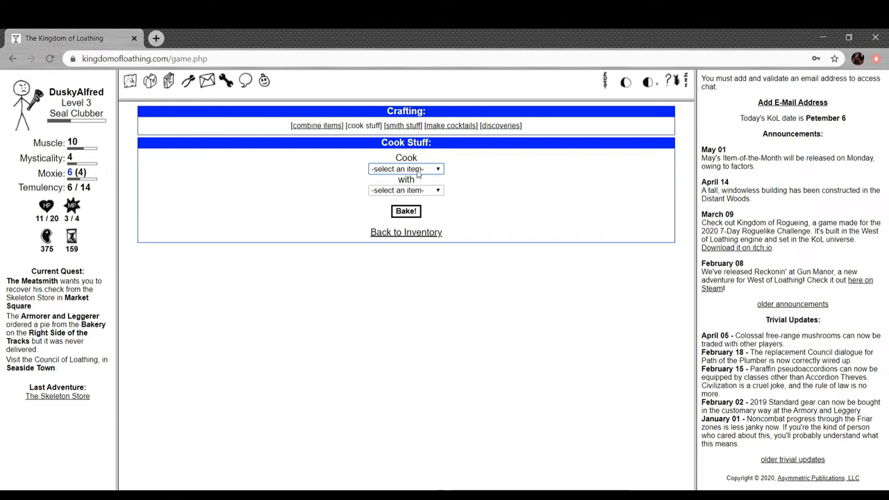
# Cook bunny liver with popsicle stick into 13 liver popsicles, view discovered recipes, return to the map.
pyautogui.click(406, 169)
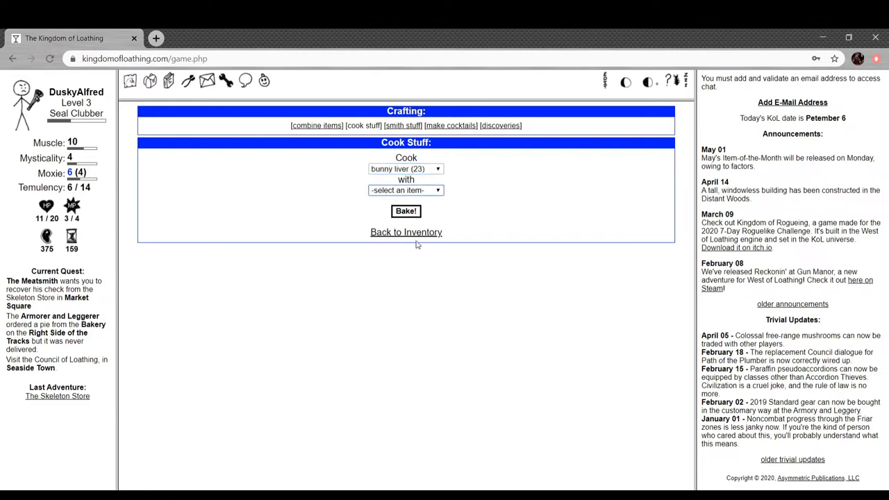
pyautogui.click(405, 189)
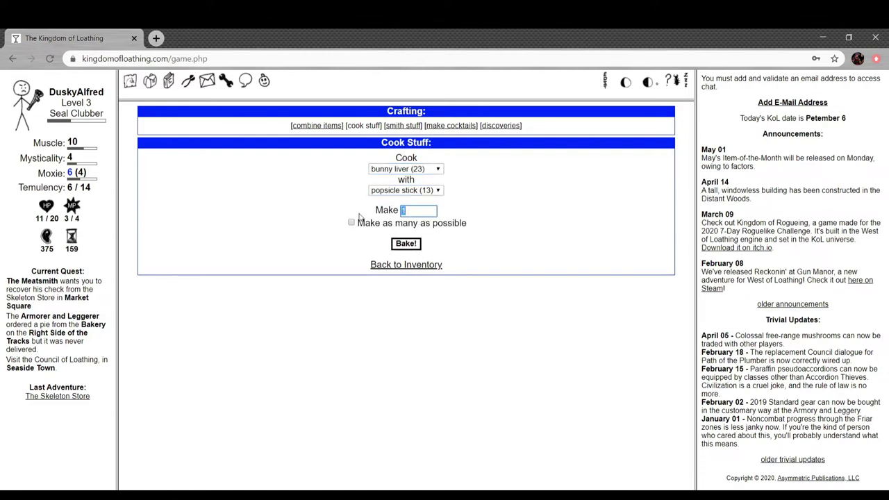
pyautogui.click(406, 245)
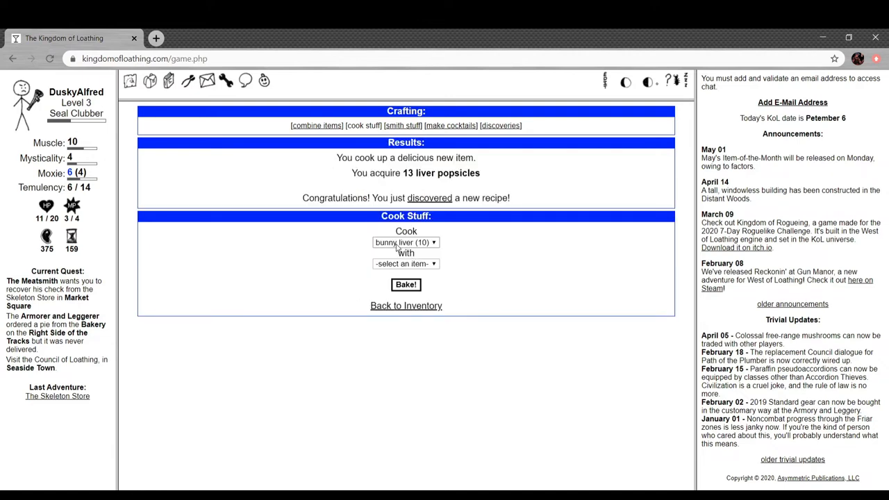
pyautogui.moveTo(436, 195)
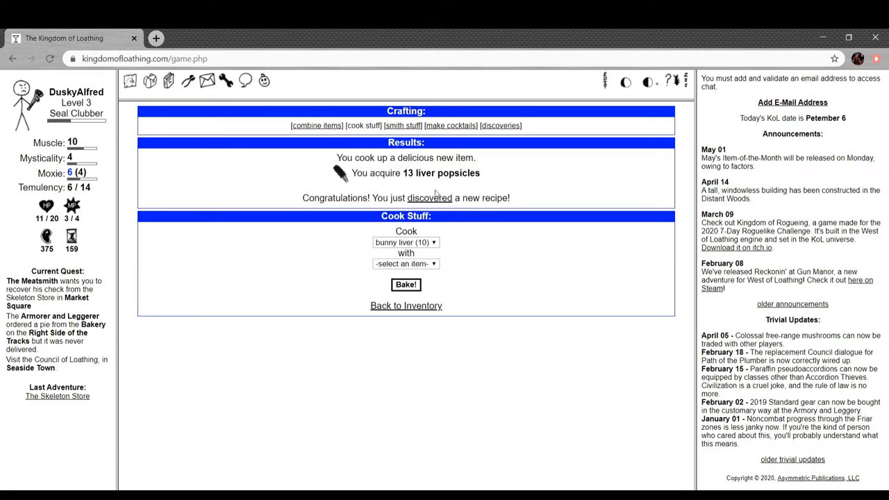
pyautogui.click(501, 125)
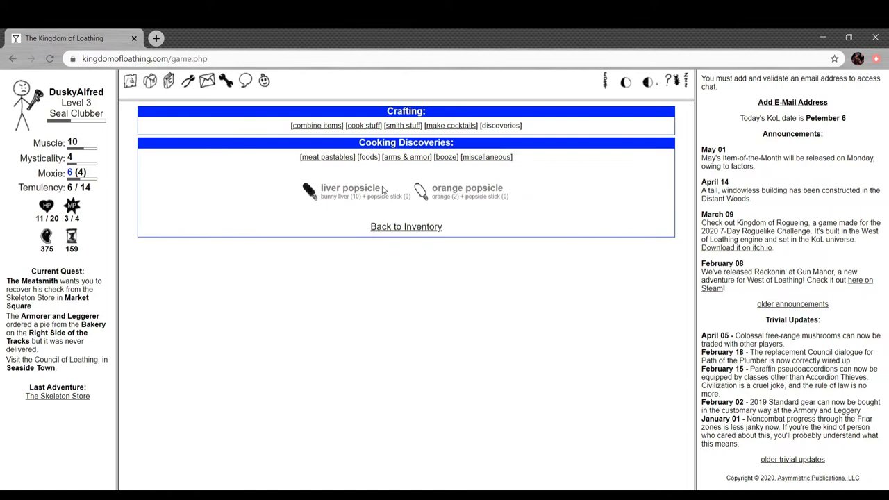
pyautogui.click(317, 125)
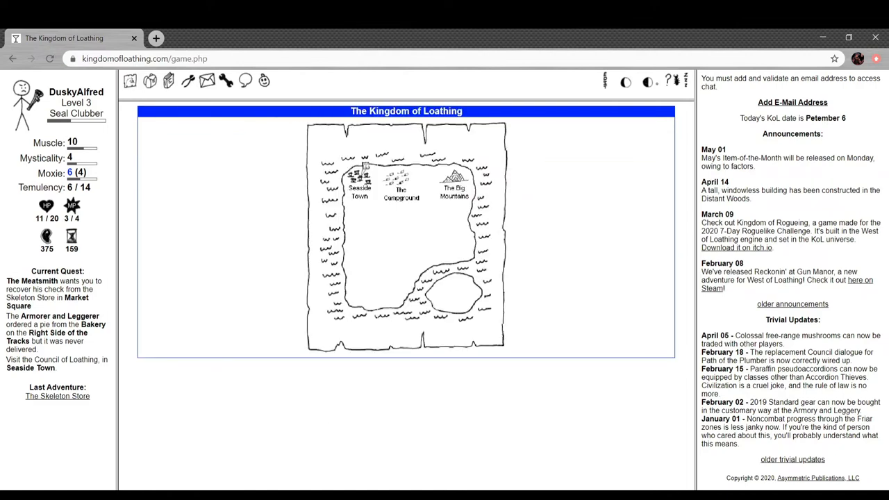
pyautogui.moveTo(513, 281)
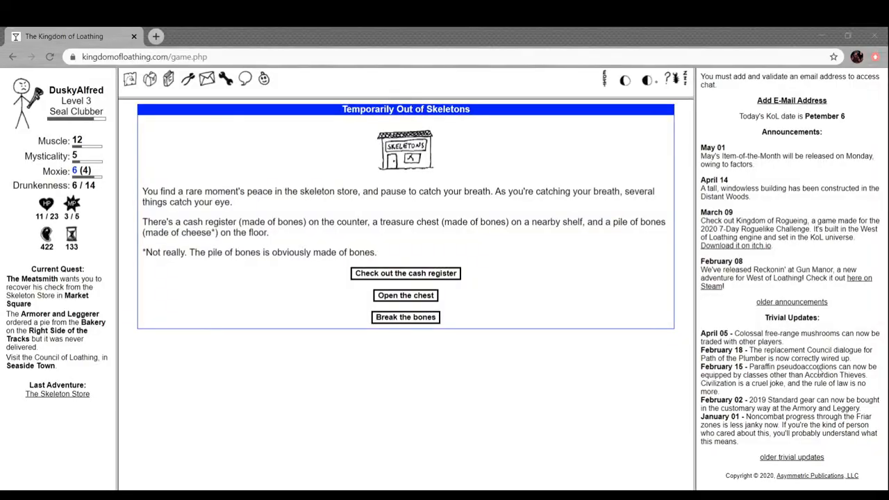
pyautogui.moveTo(400, 382)
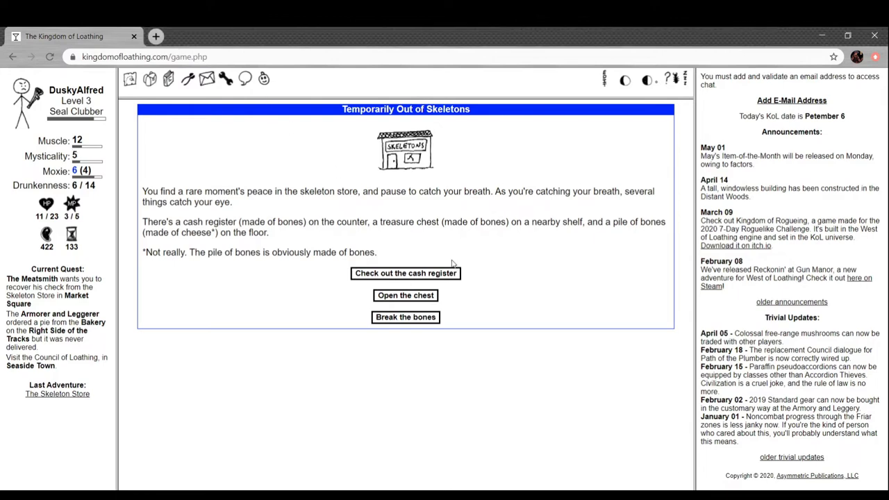
pyautogui.moveTo(277, 170)
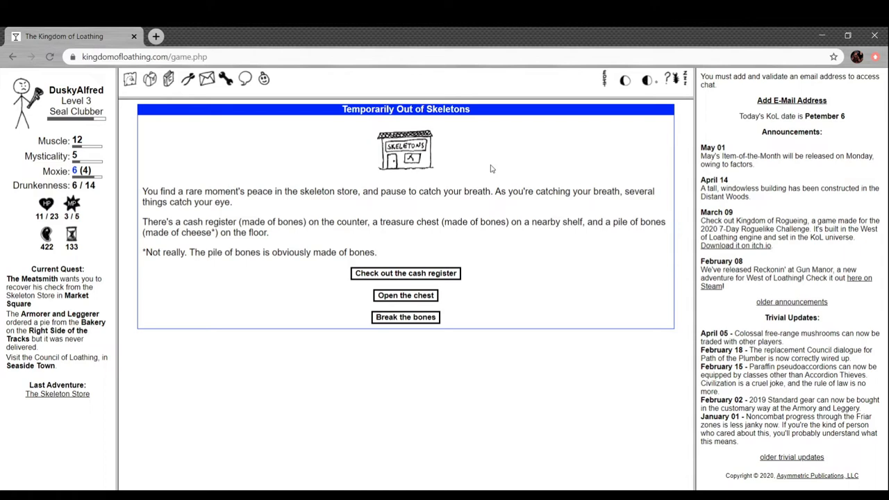
pyautogui.moveTo(381, 280)
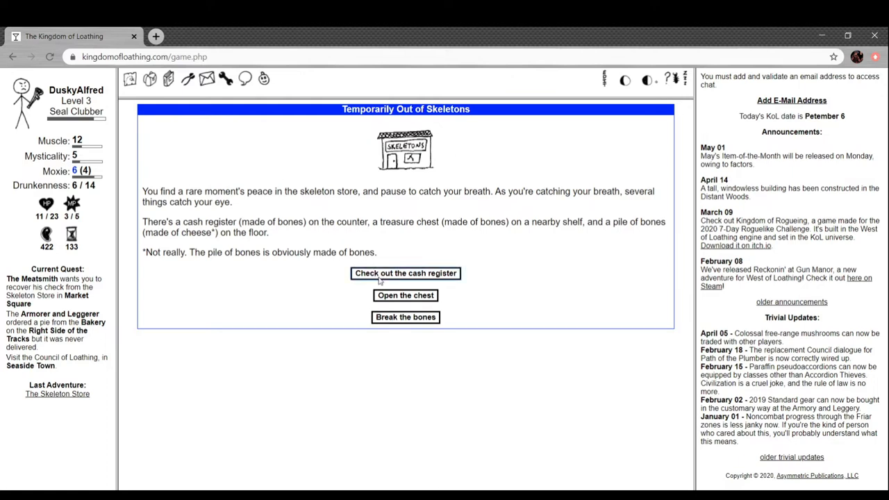
# Check out the cash register for the key, then club the novelty tropical skeleton.
pyautogui.click(406, 274)
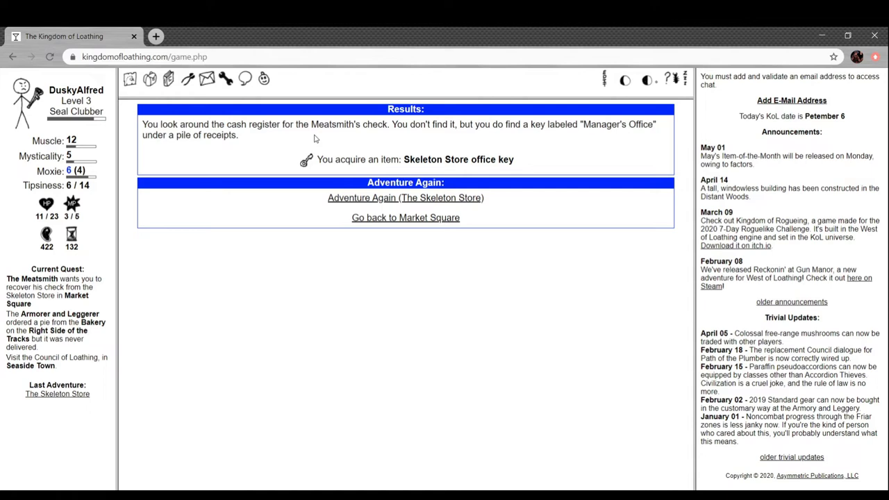
pyautogui.moveTo(561, 152)
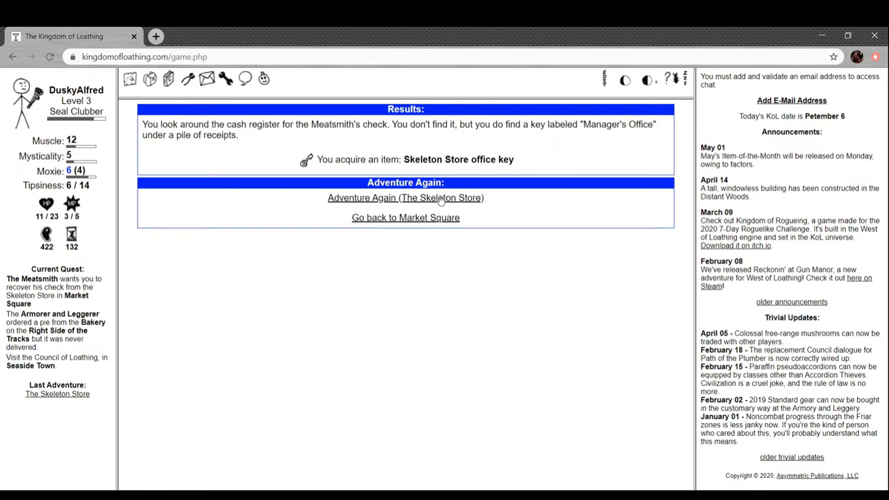
pyautogui.click(406, 197)
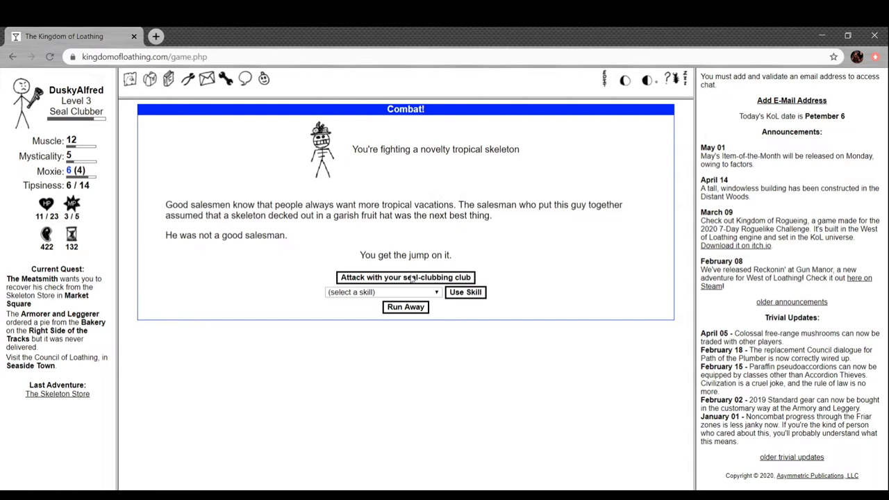
pyautogui.click(406, 278)
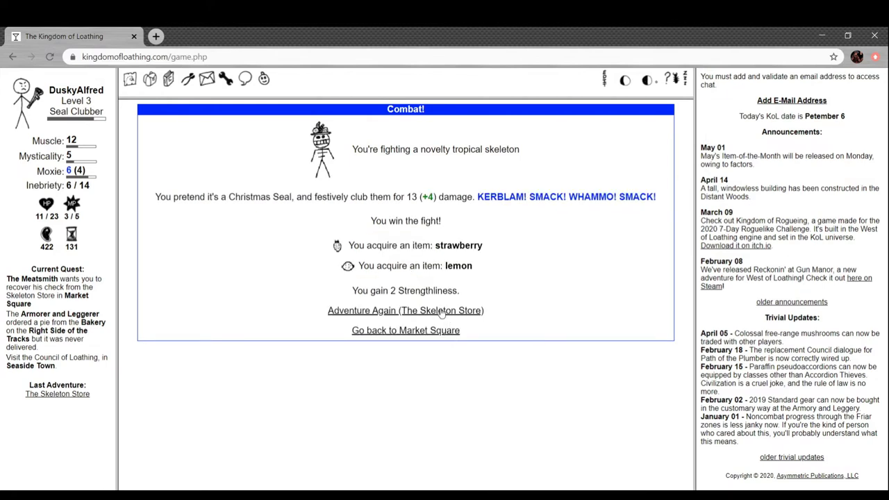
# Adventure again, fighting the factory-irregular and remaindered skeletons for strawberry and lemon.
pyautogui.click(405, 311)
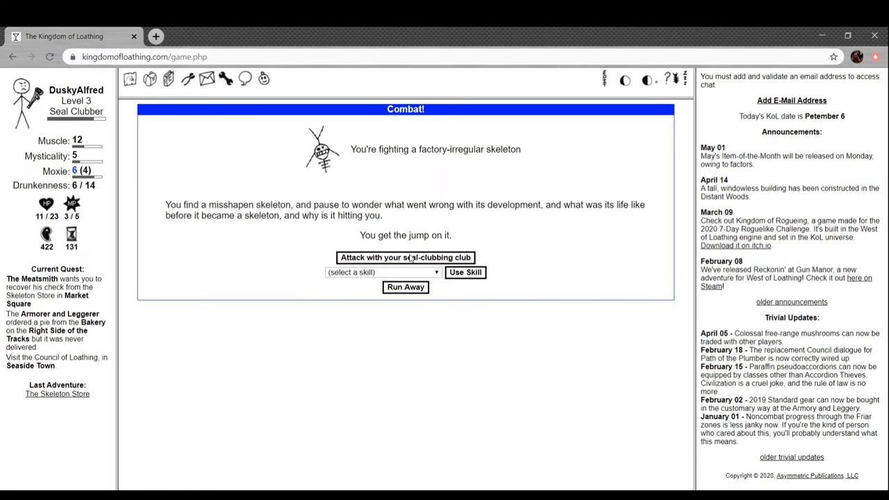
pyautogui.click(406, 257)
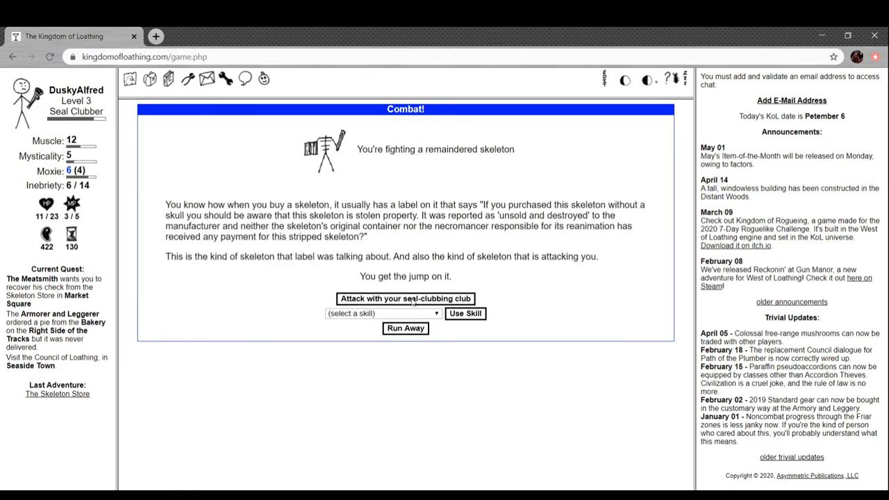
pyautogui.click(406, 299)
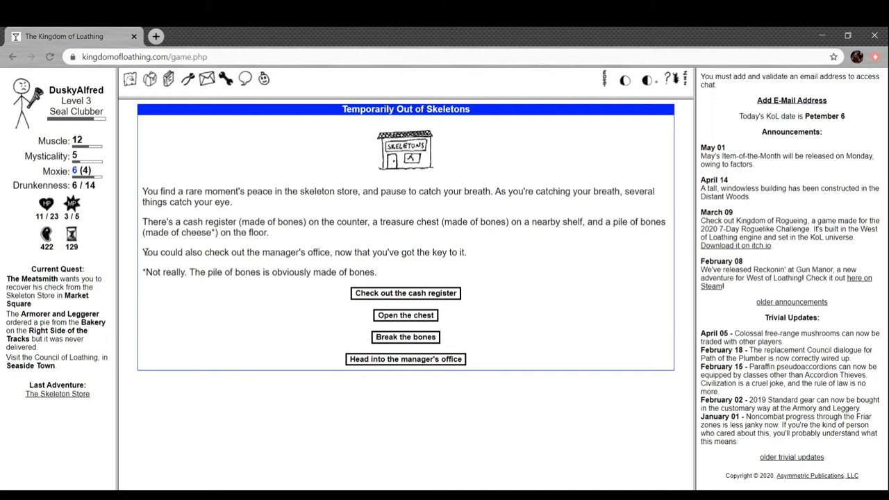
pyautogui.moveTo(467, 344)
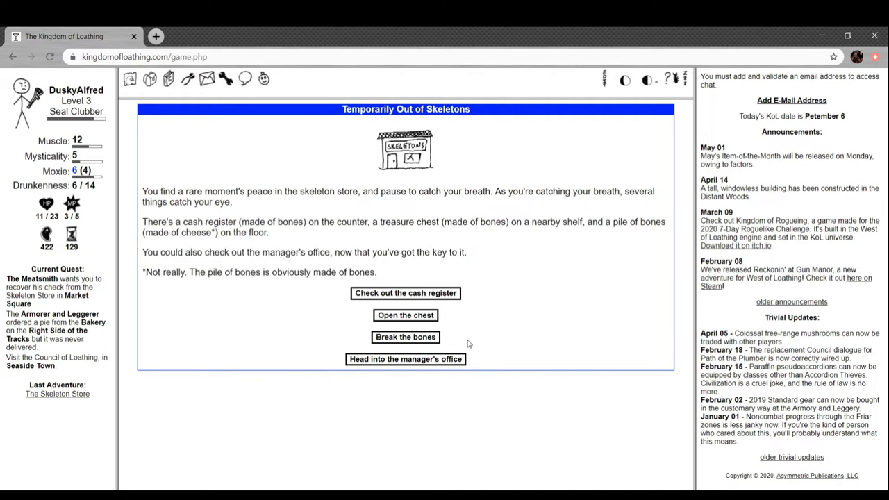
# Enter the manager's office, beat the former owner for the check, and head to the Meatsmith.
pyautogui.click(406, 359)
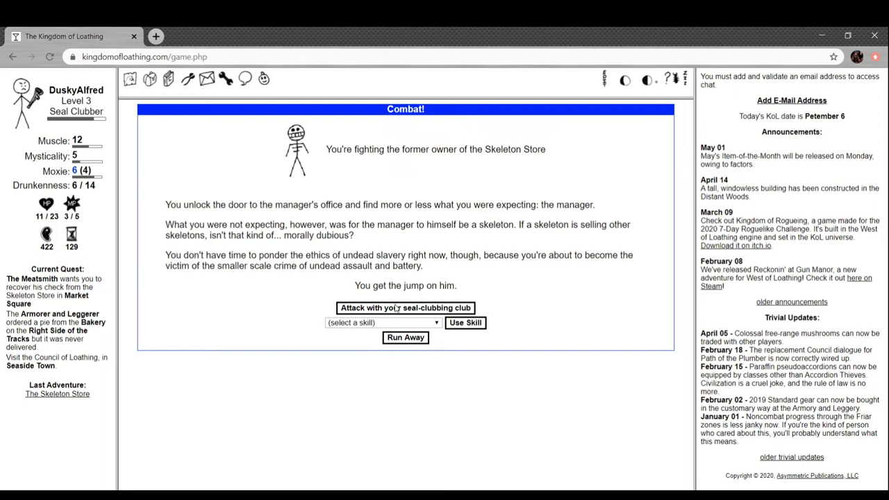
pyautogui.click(403, 309)
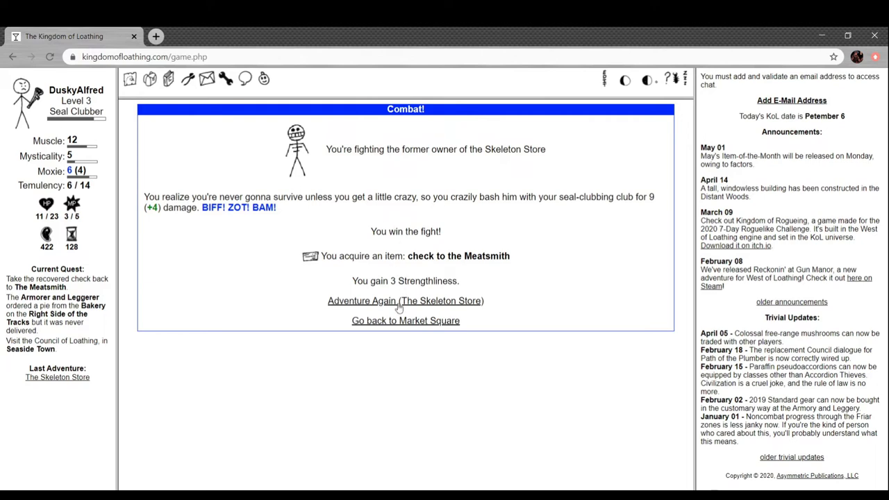
pyautogui.click(406, 321)
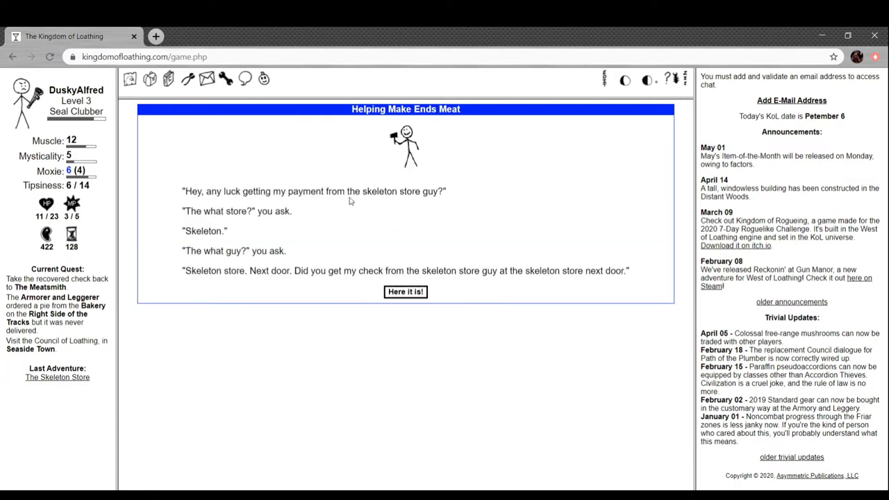
pyautogui.moveTo(343, 211)
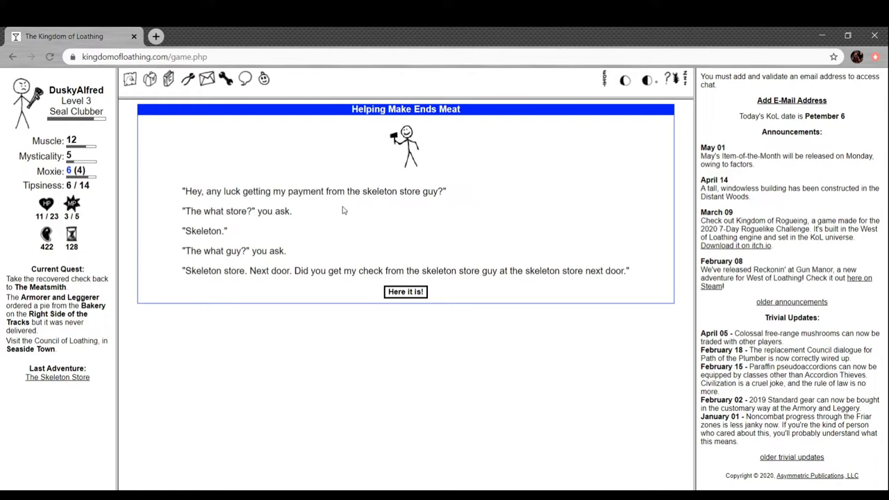
pyautogui.moveTo(290, 250)
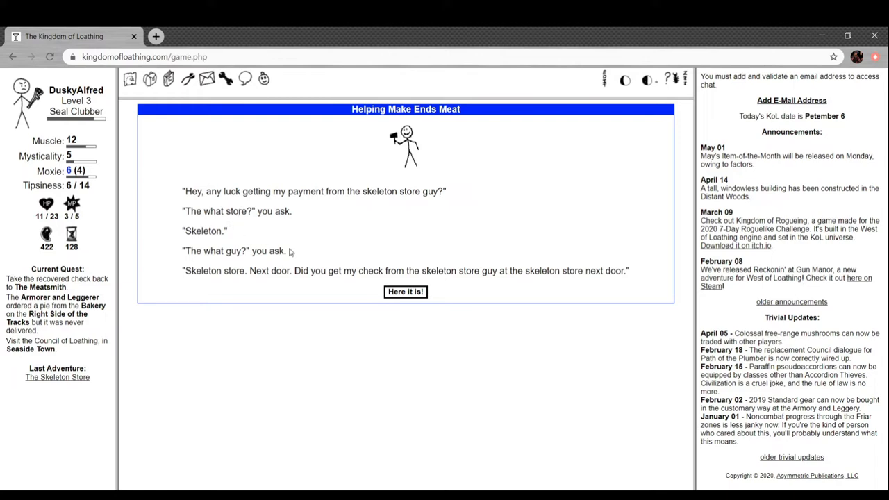
pyautogui.moveTo(355, 261)
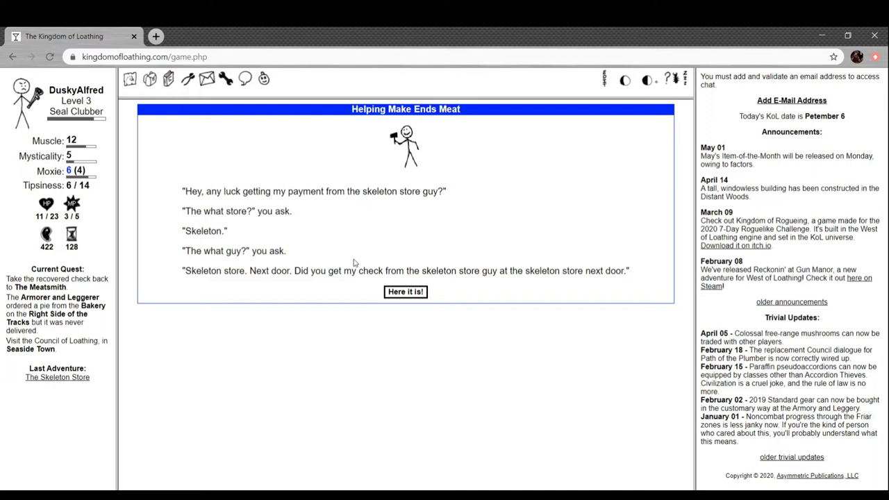
pyautogui.moveTo(482, 276)
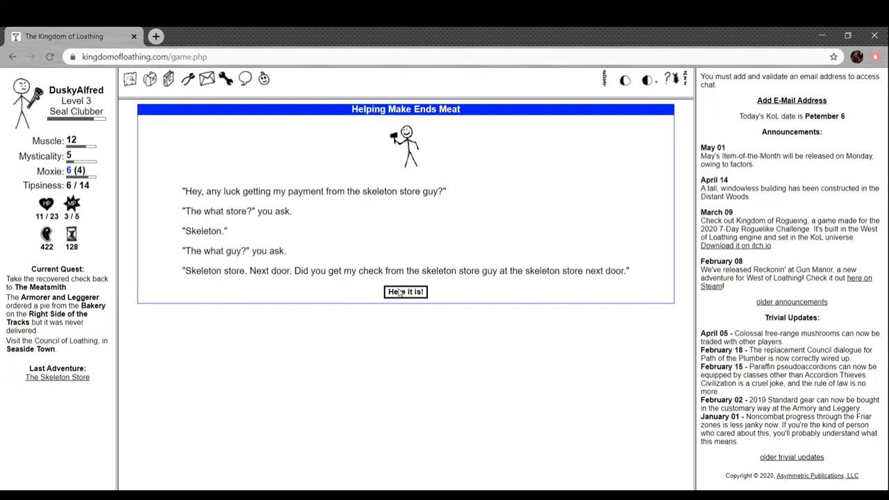
# Give the Meatsmith his check for 5 meat stacks, then view the inventory.
pyautogui.click(406, 291)
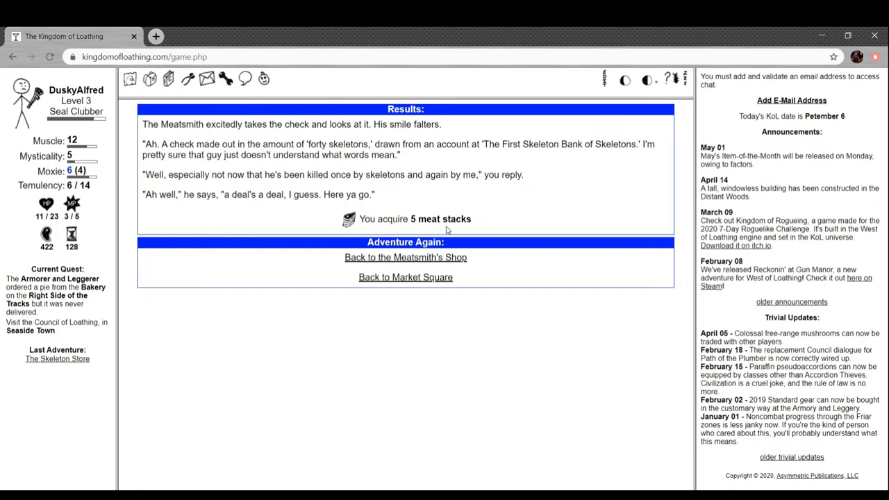
pyautogui.click(406, 257)
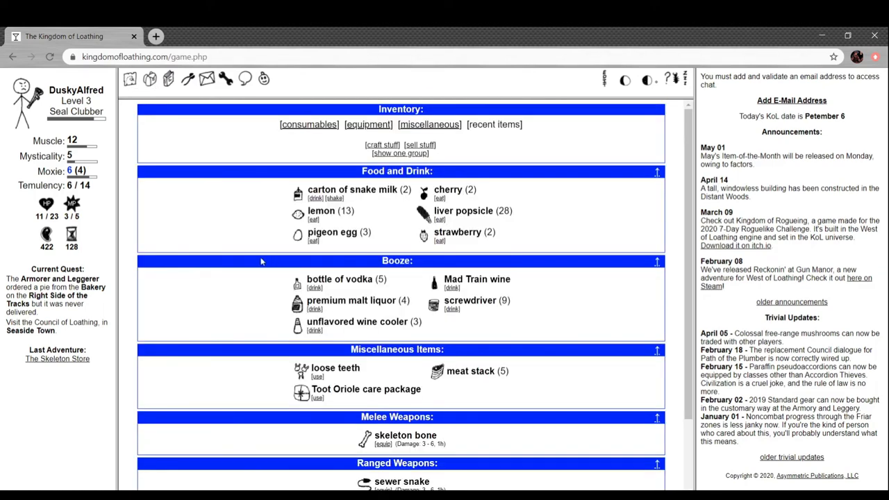
# Unwrap the Toot Oriole care package for 3 oriole's nest soups and 3 Mt. Noob Pale Ales.
pyautogui.scroll(-3)
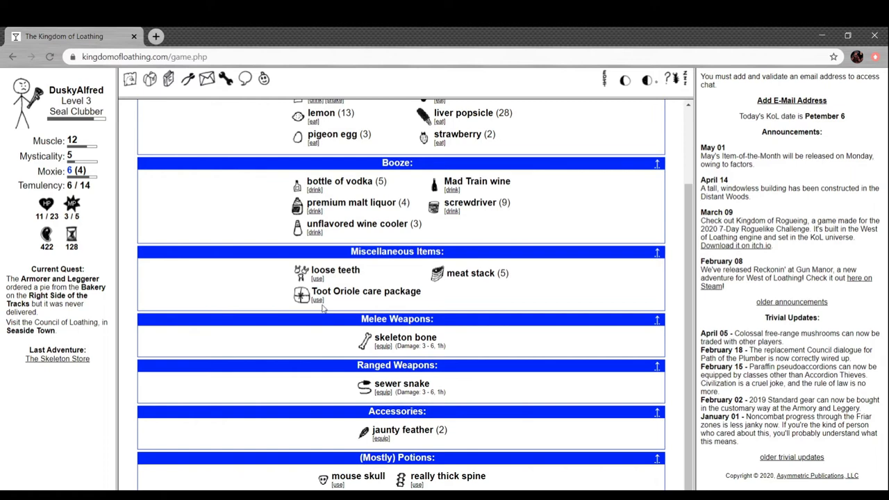
pyautogui.click(317, 300)
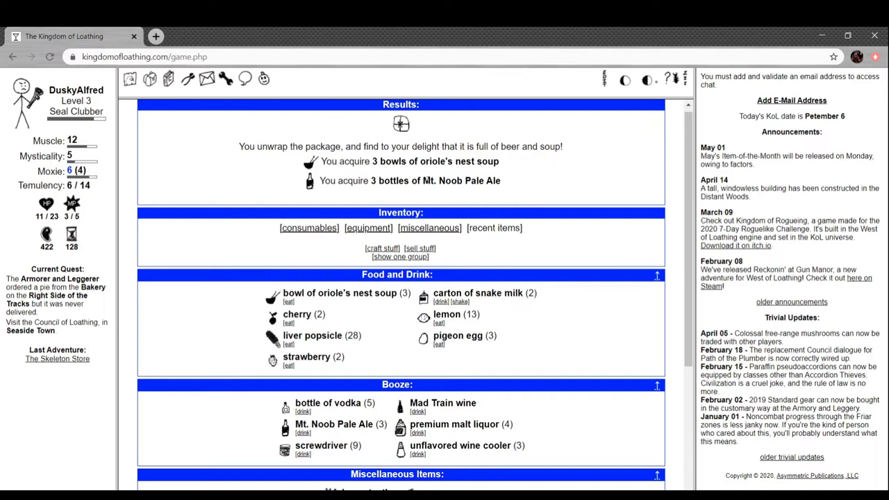
pyautogui.moveTo(526, 192)
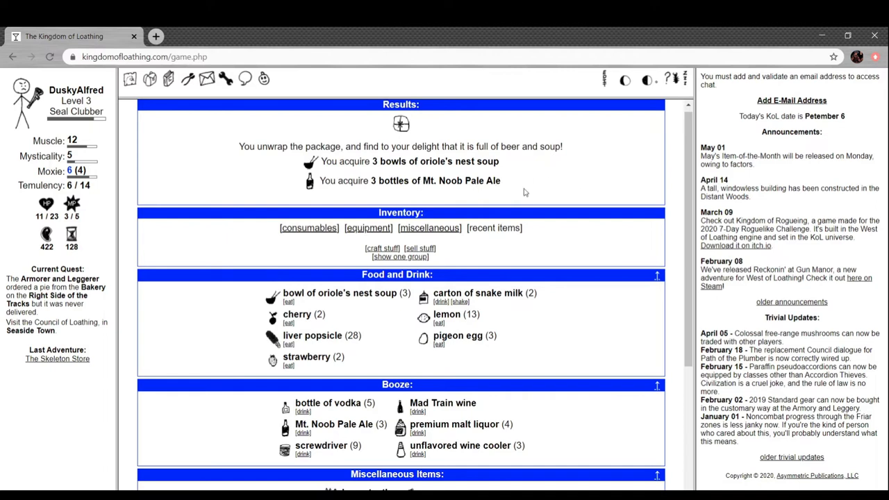
pyautogui.scroll(-3)
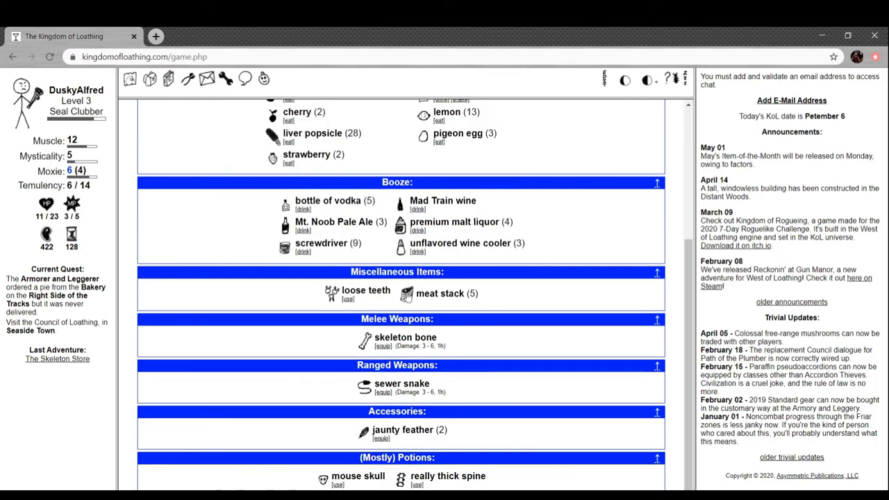
pyautogui.moveTo(447, 307)
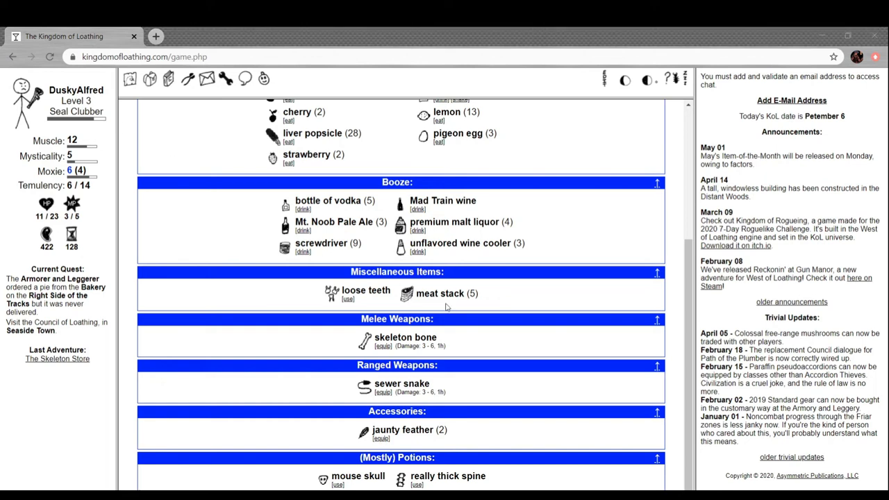
pyautogui.moveTo(407, 293)
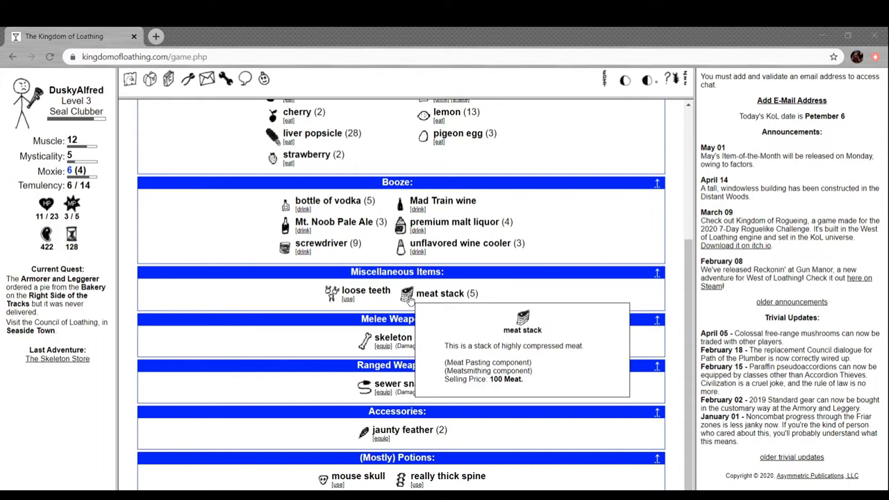
pyautogui.moveTo(225, 269)
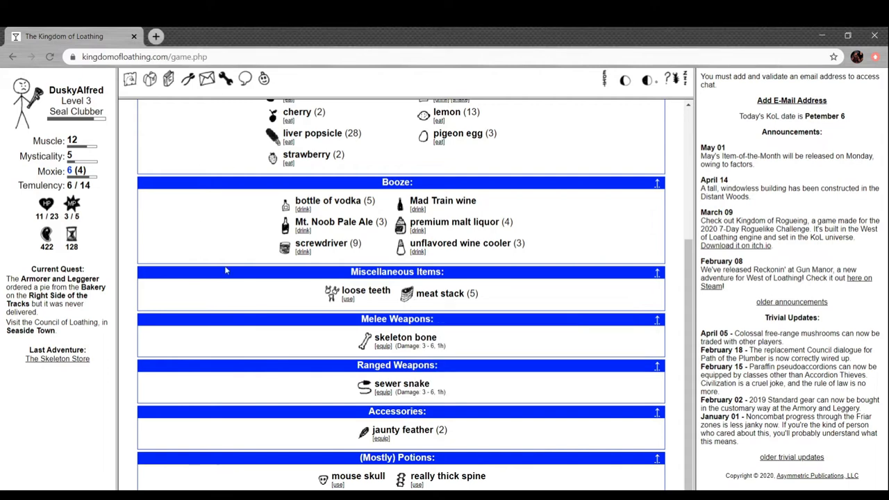
pyautogui.moveTo(306, 361)
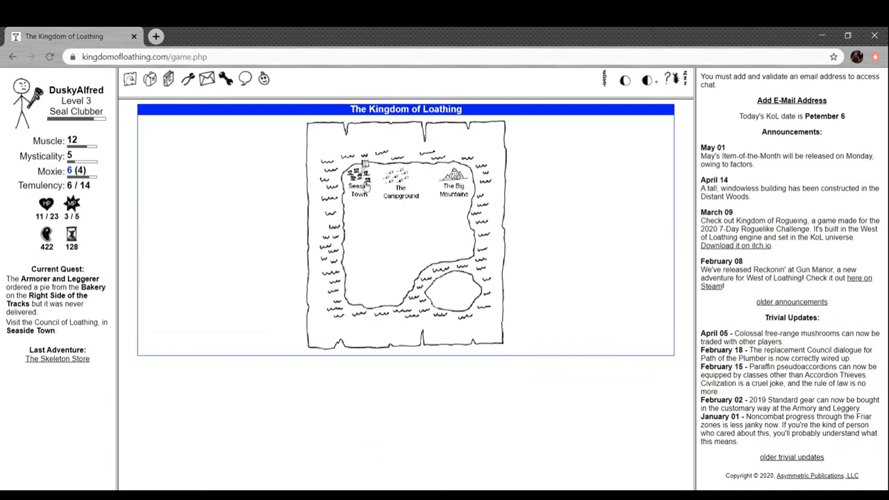
# Travel via Seaside Town to the Right Side of the Tracks and enter Madness Bakery.
pyautogui.click(355, 180)
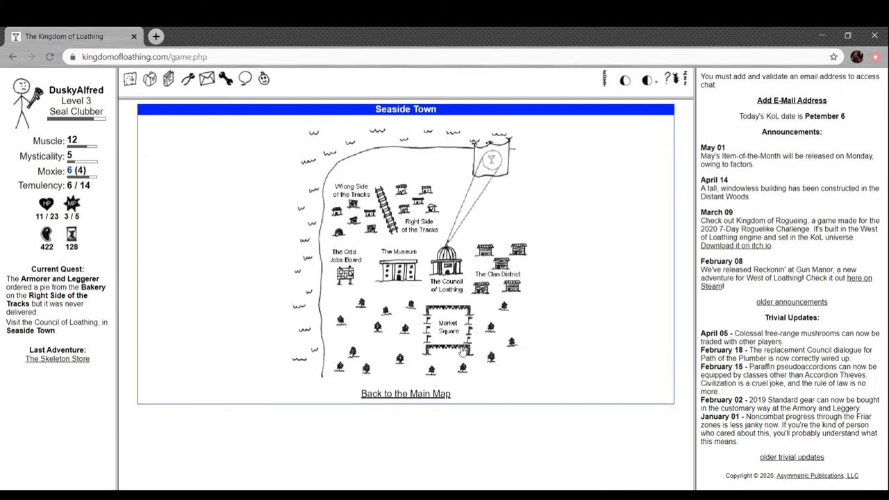
pyautogui.click(448, 331)
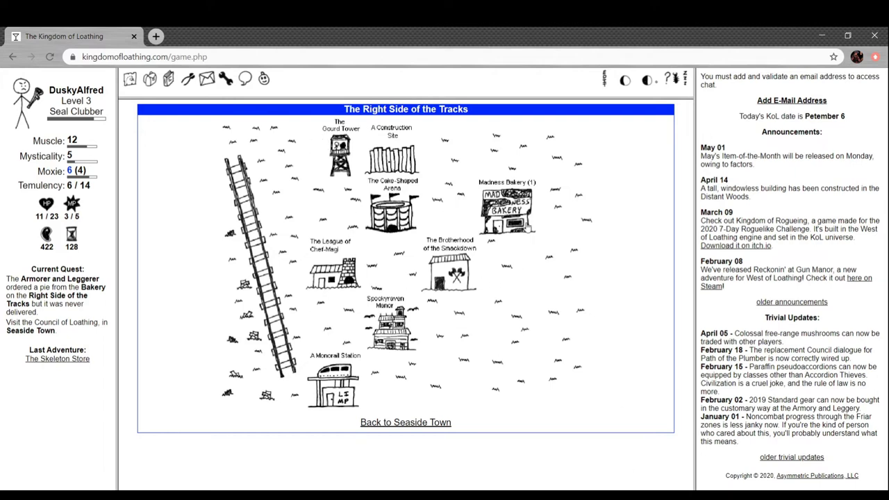
pyautogui.click(503, 205)
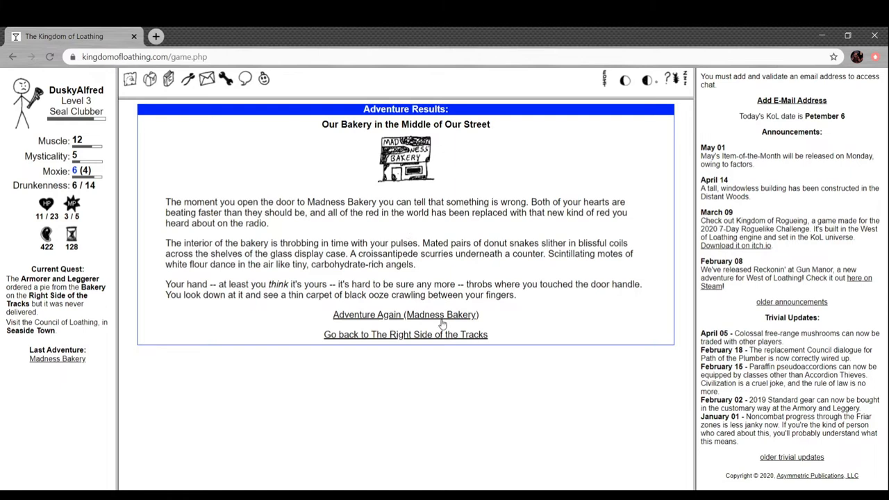
# Adventure in Madness Bakery and club the gingerbread murderer to win the fight.
pyautogui.click(406, 314)
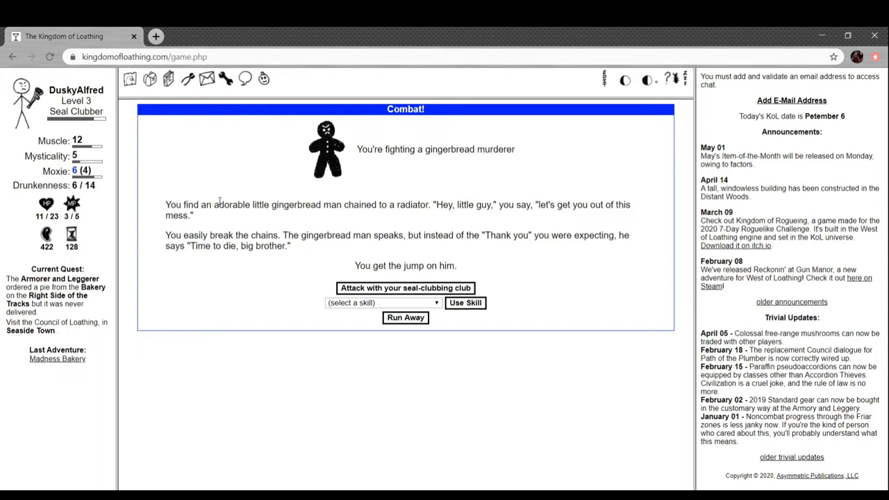
pyautogui.moveTo(383, 206)
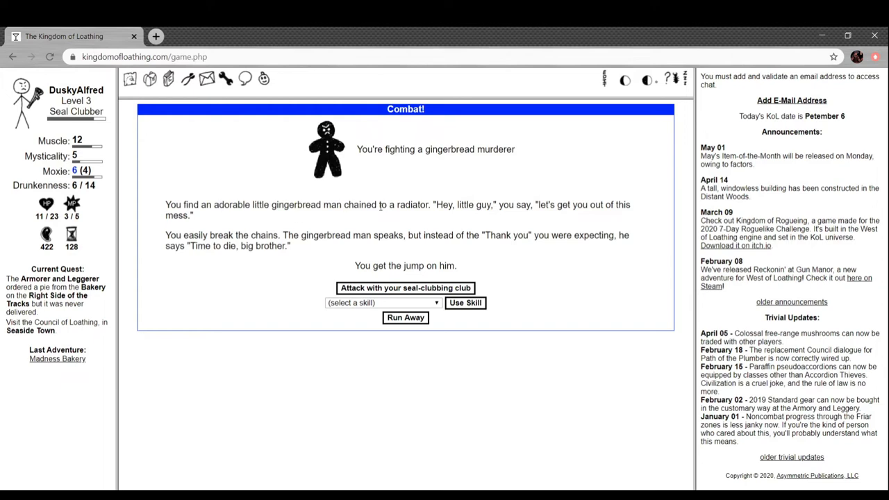
pyautogui.moveTo(514, 221)
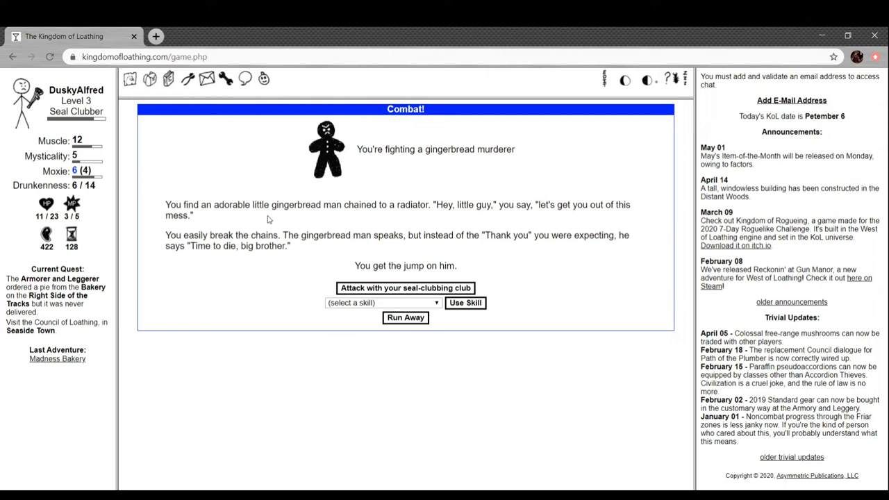
pyautogui.moveTo(415, 261)
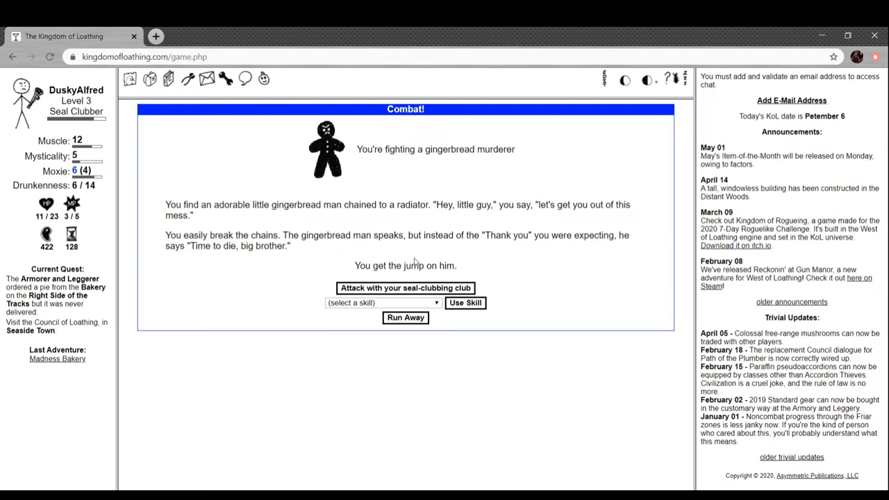
pyautogui.moveTo(437, 248)
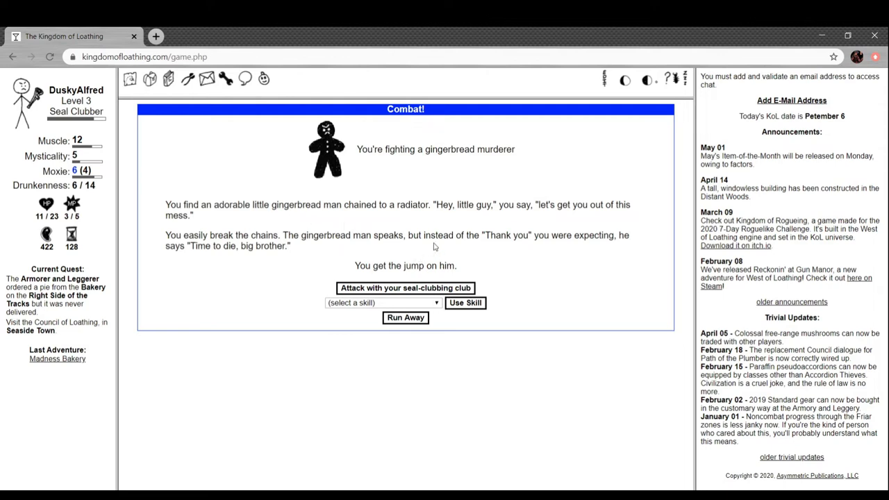
pyautogui.moveTo(406, 288)
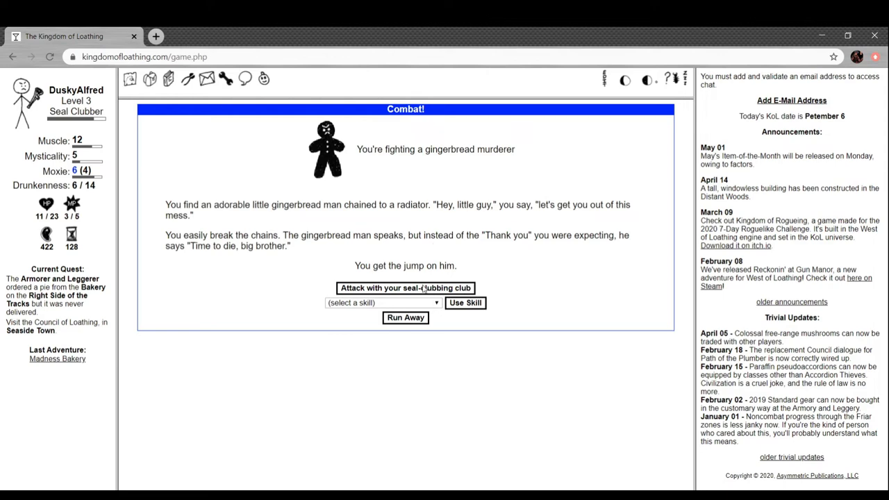
pyautogui.click(406, 288)
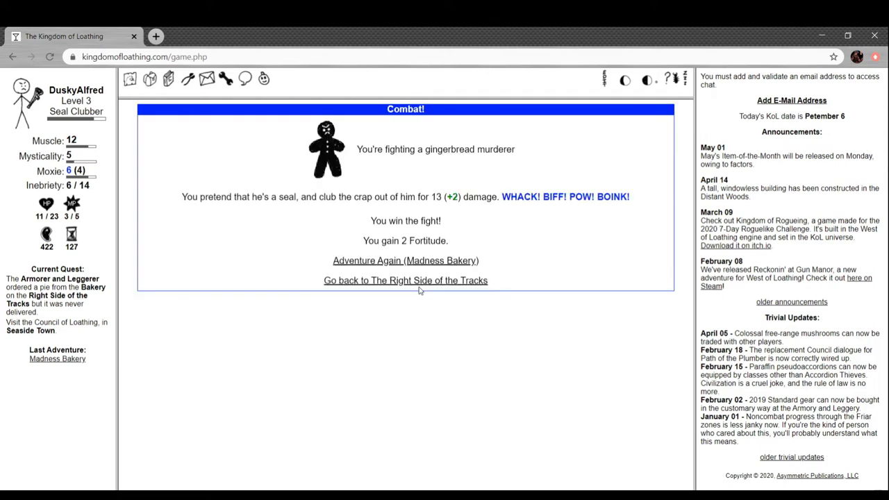
pyautogui.moveTo(428, 267)
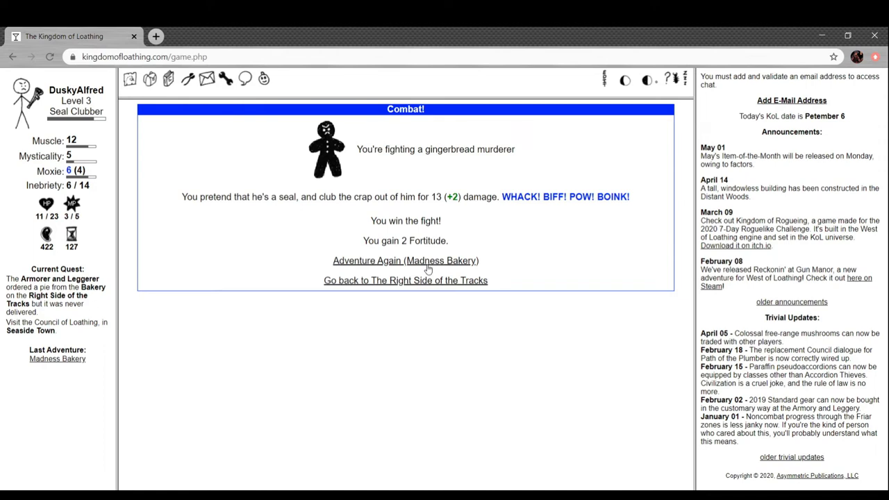
pyautogui.moveTo(403, 268)
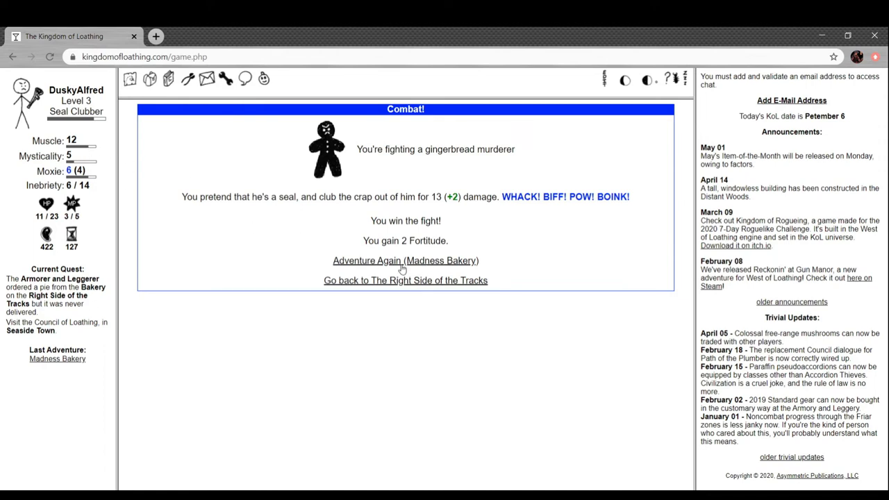
pyautogui.click(405, 261)
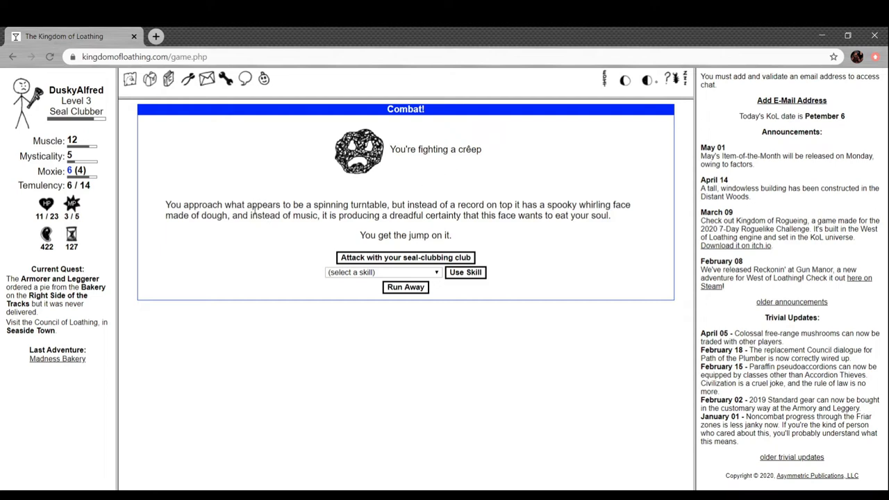
pyautogui.moveTo(506, 181)
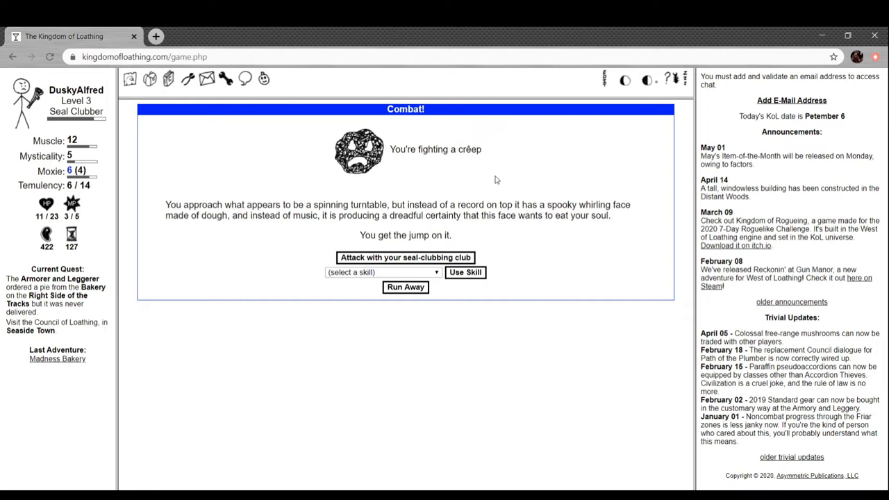
pyautogui.moveTo(401, 264)
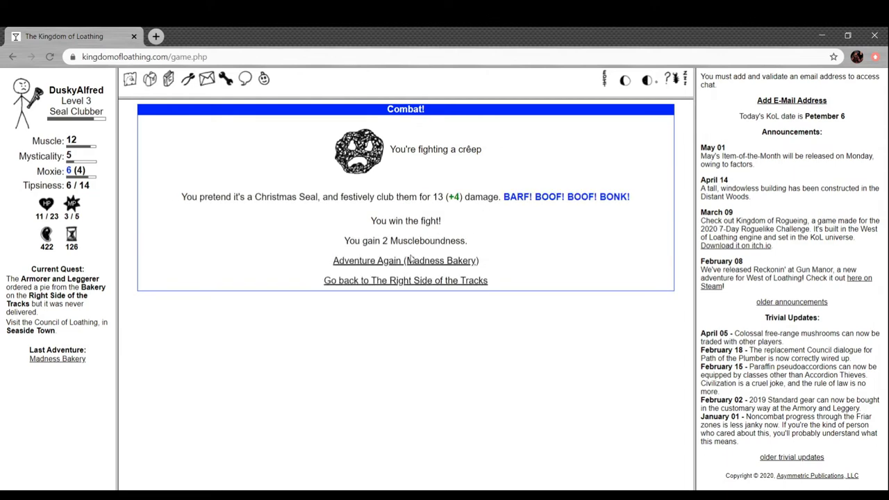
pyautogui.moveTo(414, 267)
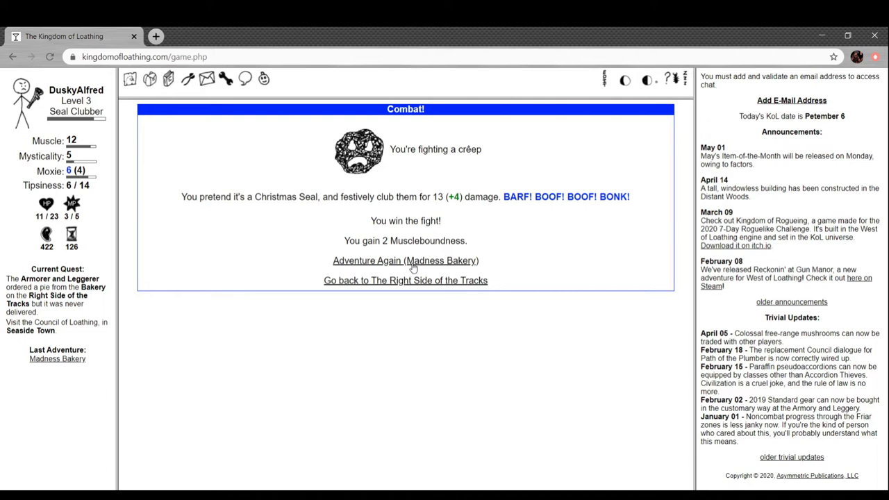
# Keep adventuring, clubbing the creep for a creepy mask and the baguette lady for a magical baguette.
pyautogui.click(406, 262)
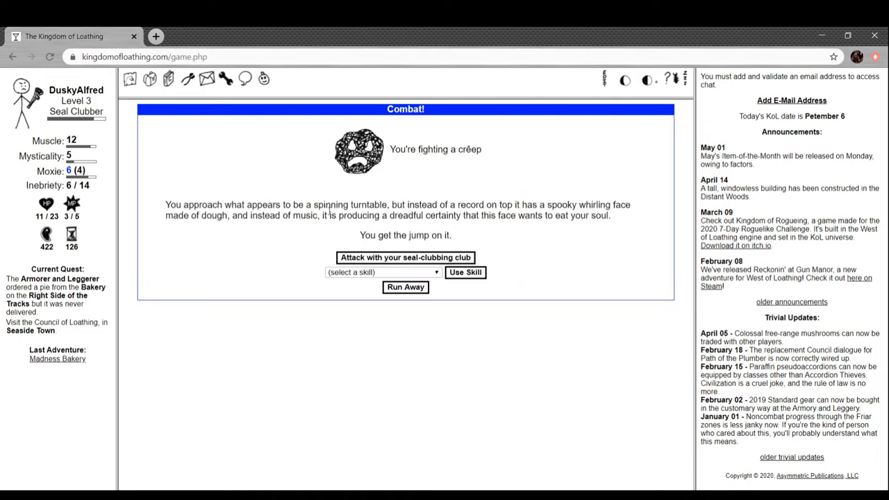
pyautogui.click(406, 257)
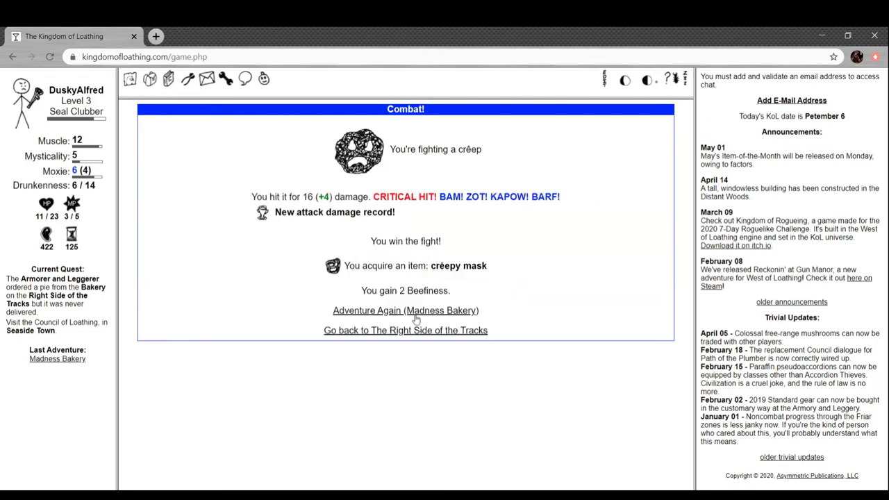
pyautogui.moveTo(381, 317)
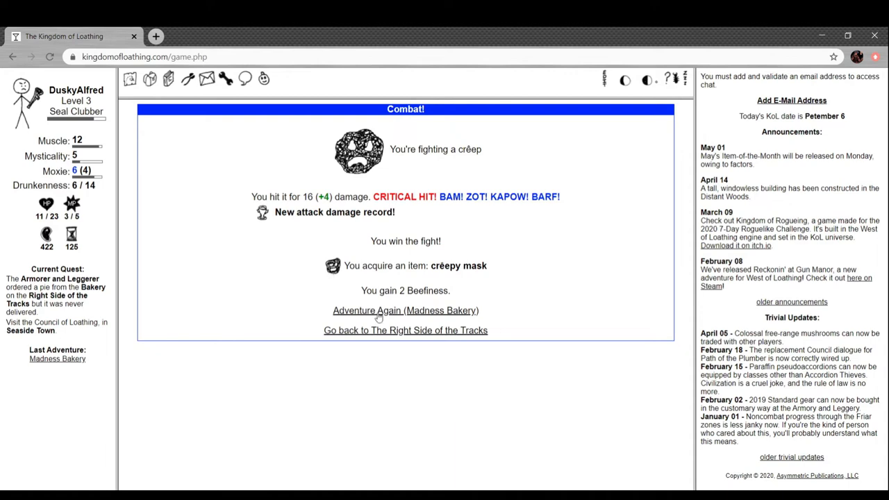
pyautogui.click(405, 311)
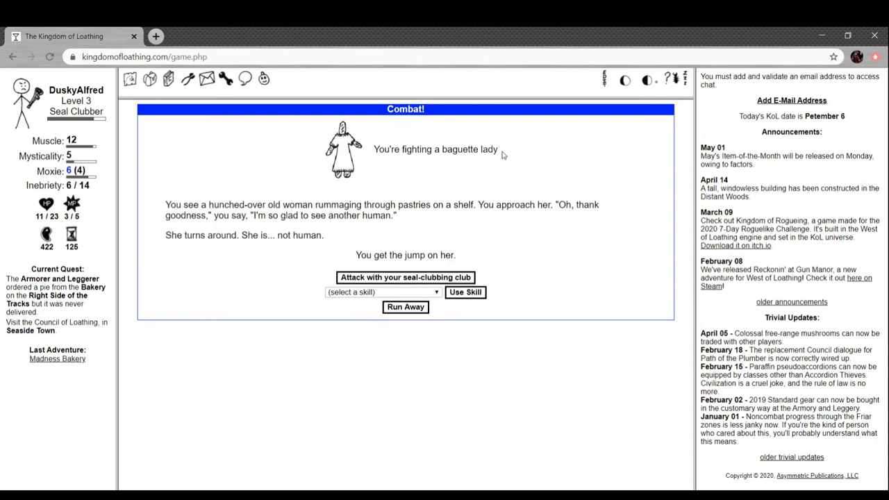
pyautogui.moveTo(261, 187)
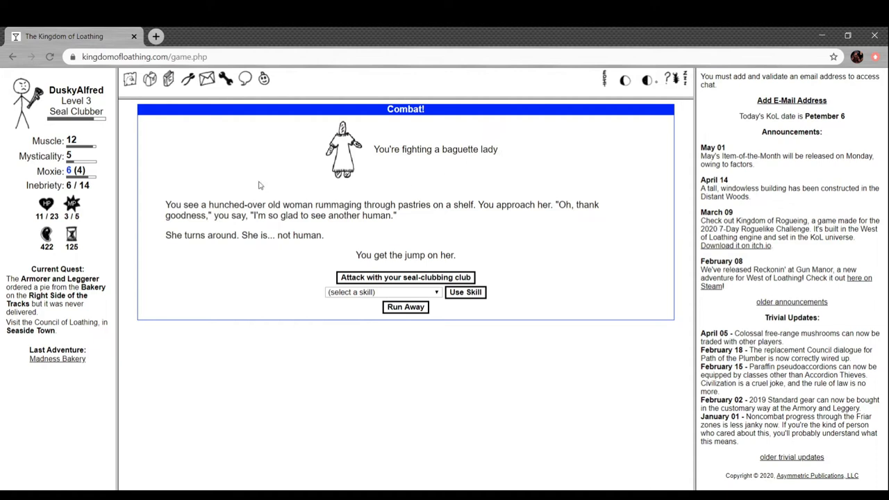
pyautogui.moveTo(428, 226)
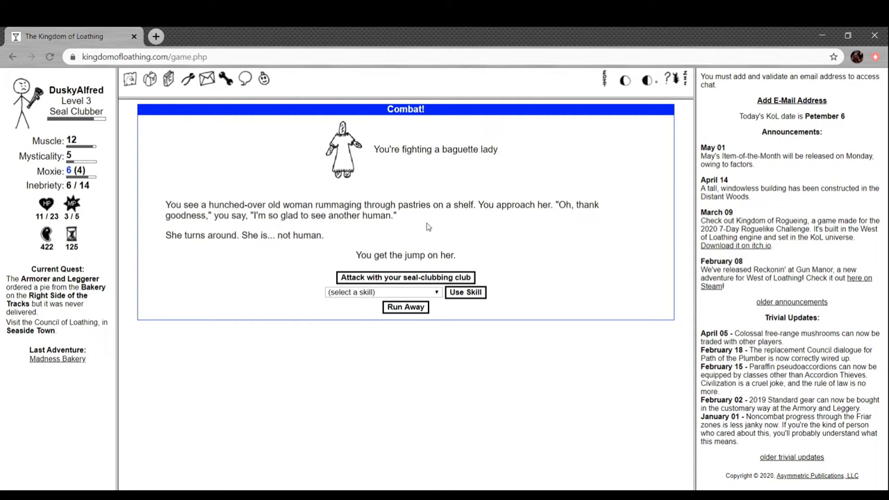
pyautogui.moveTo(423, 231)
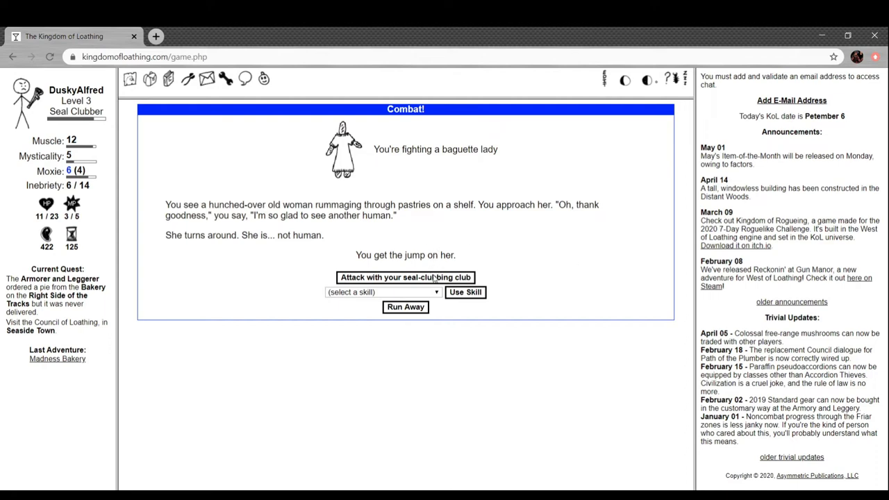
pyautogui.click(404, 278)
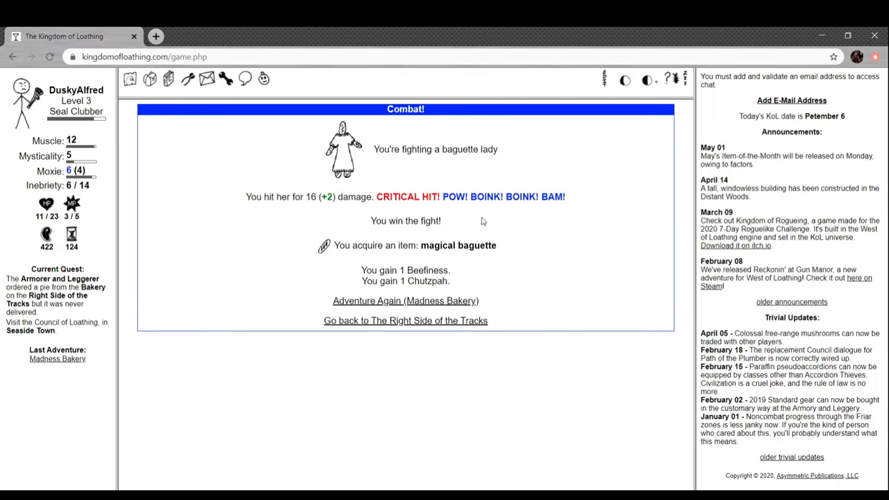
pyautogui.click(406, 300)
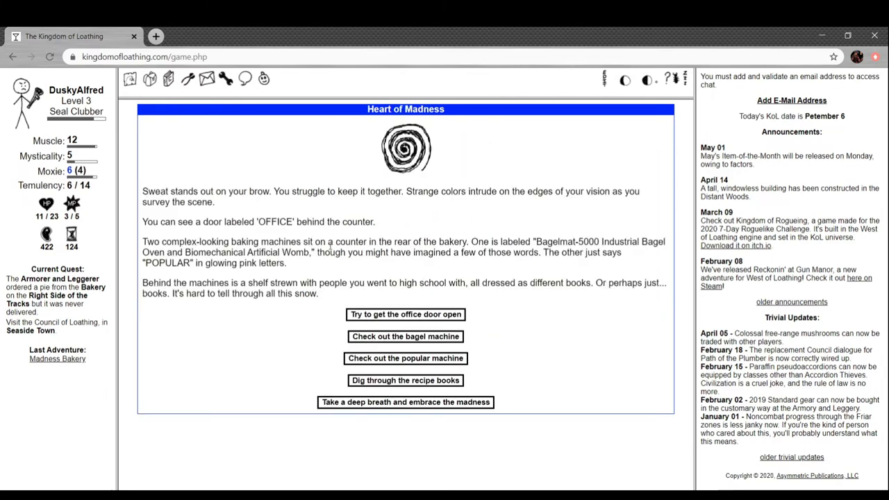
pyautogui.moveTo(322, 175)
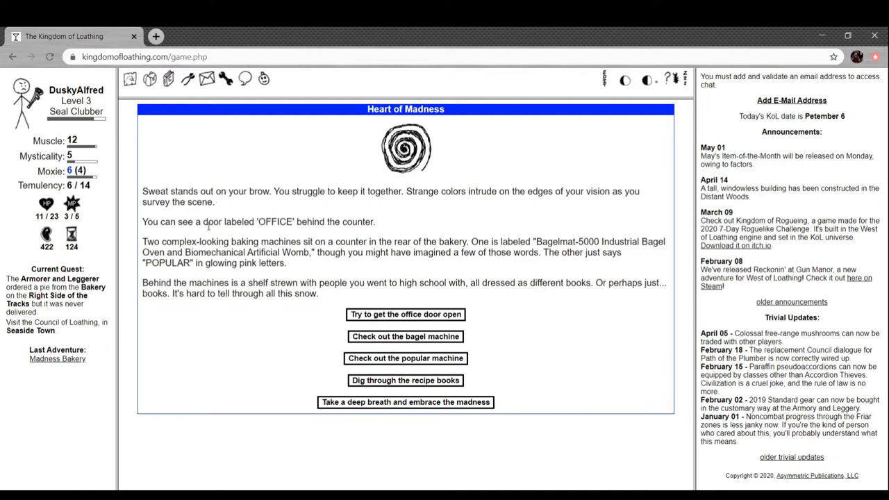
pyautogui.moveTo(307, 230)
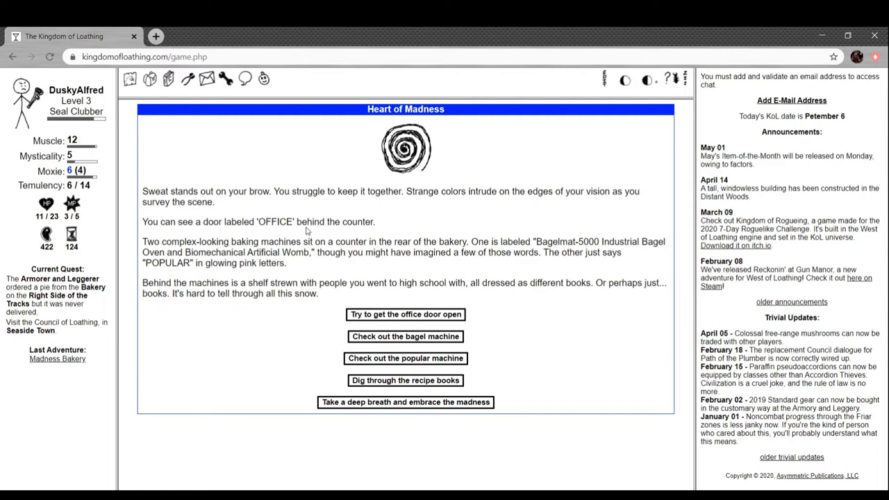
pyautogui.moveTo(556, 217)
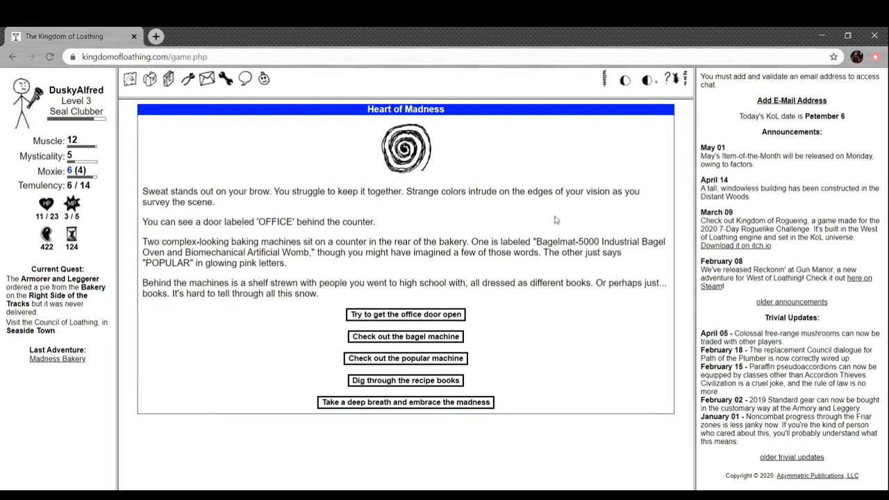
pyautogui.moveTo(619, 242)
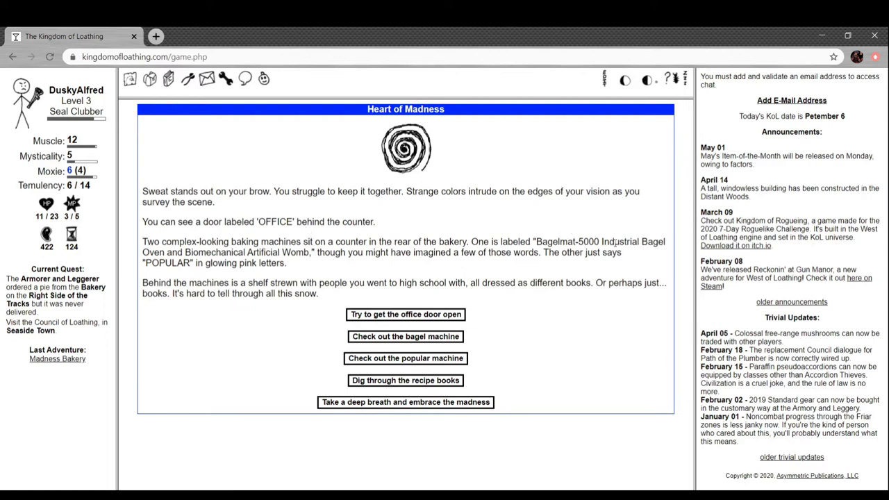
pyautogui.moveTo(247, 252)
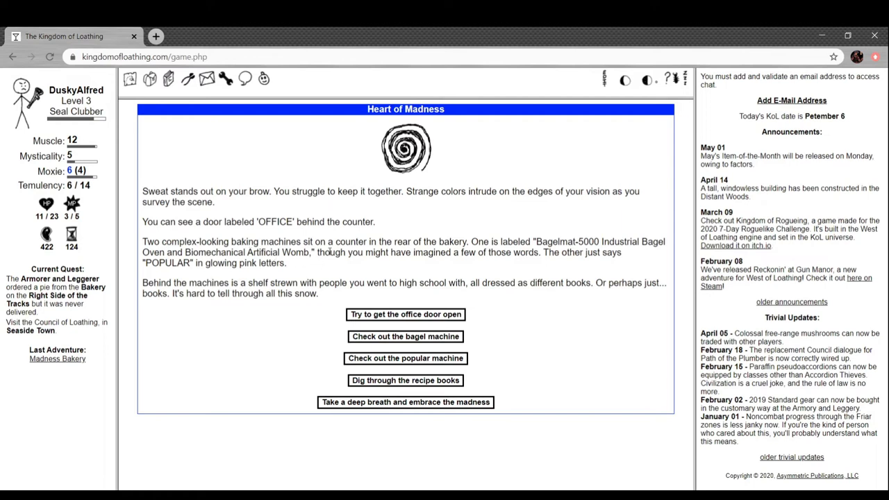
pyautogui.moveTo(419, 269)
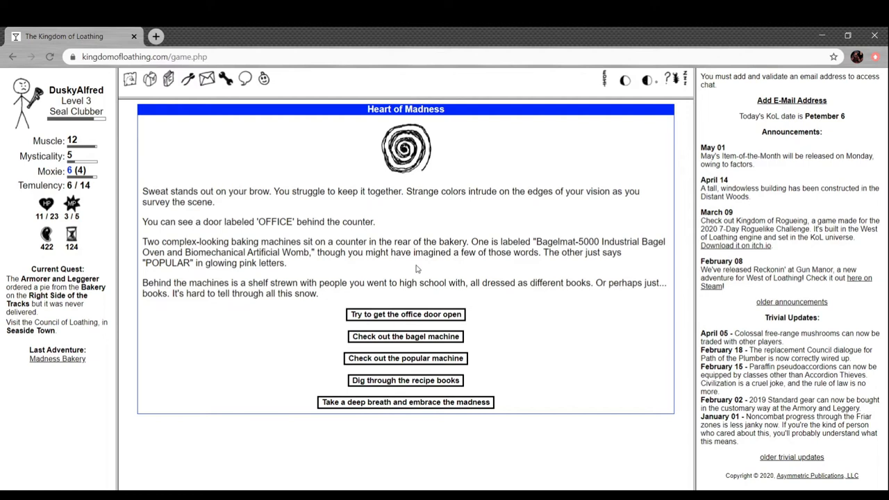
pyautogui.moveTo(417, 318)
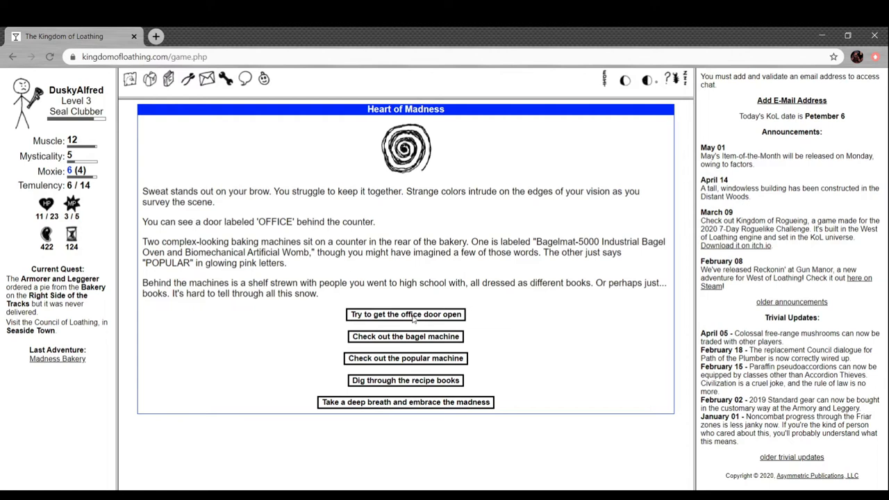
# Take a deep breath in the Heart of Madness for 17 Magicalness and a Mysticality point.
pyautogui.click(406, 403)
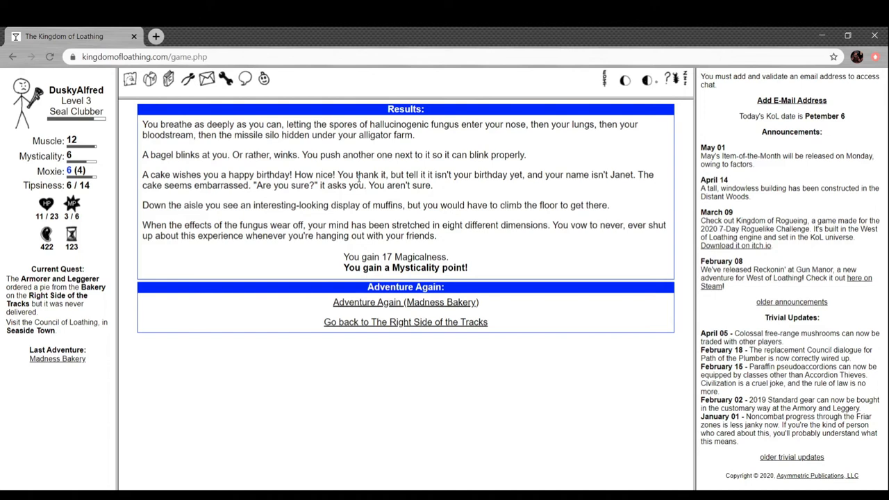
pyautogui.moveTo(387, 235)
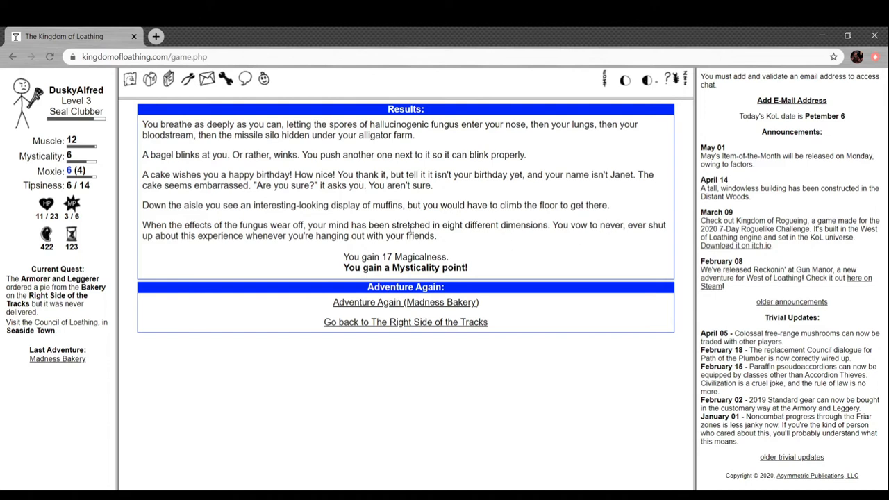
pyautogui.moveTo(368, 255)
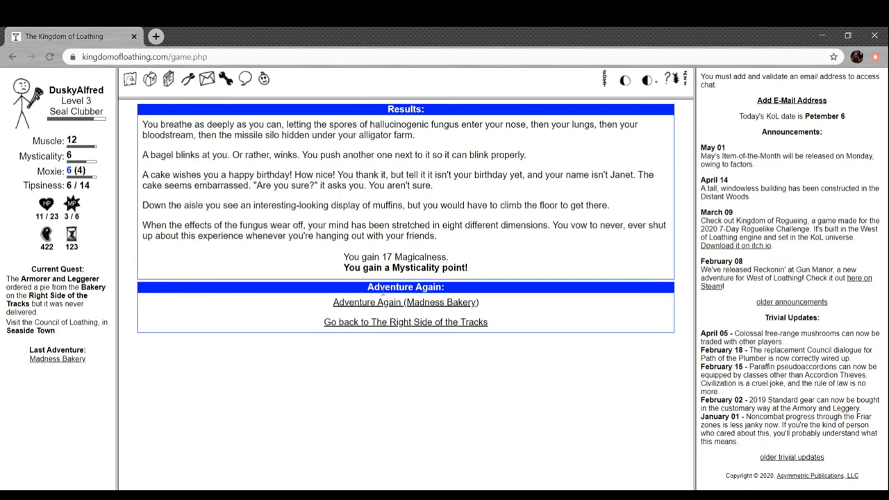
# Beat a dinner troll in the Madness Bakery with the seal-clubbing club and adventure again.
pyautogui.click(406, 303)
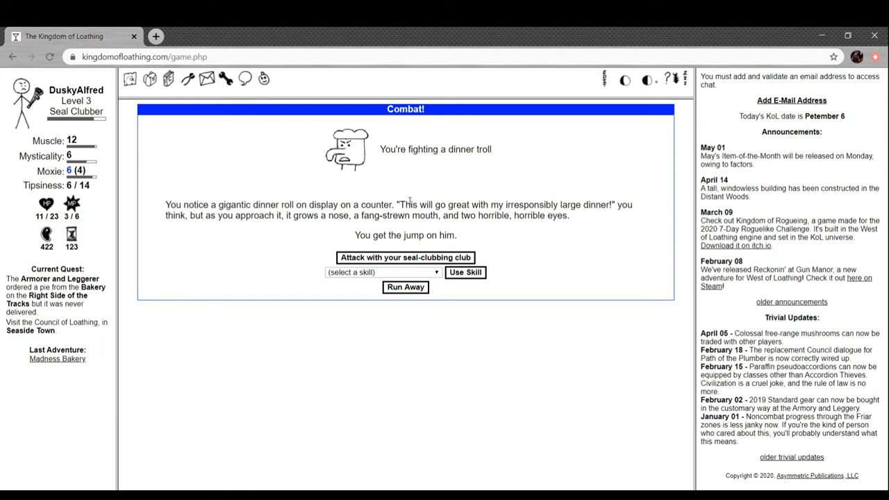
pyautogui.moveTo(537, 237)
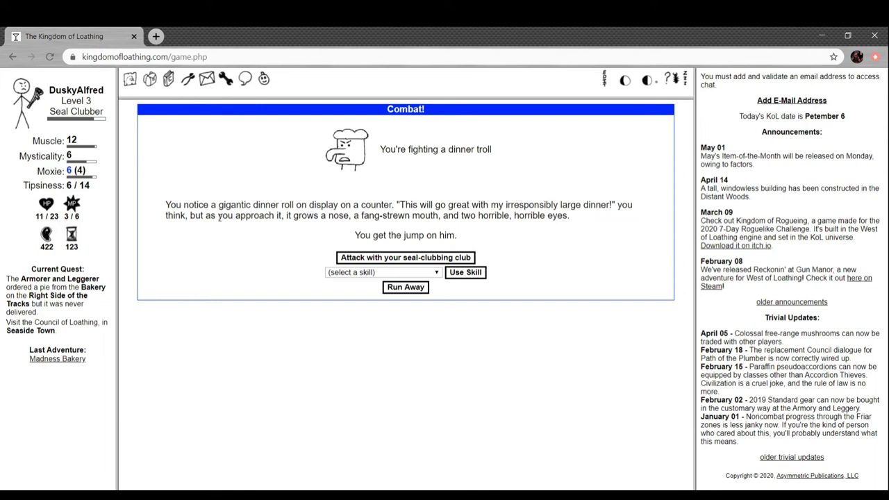
pyautogui.moveTo(411, 226)
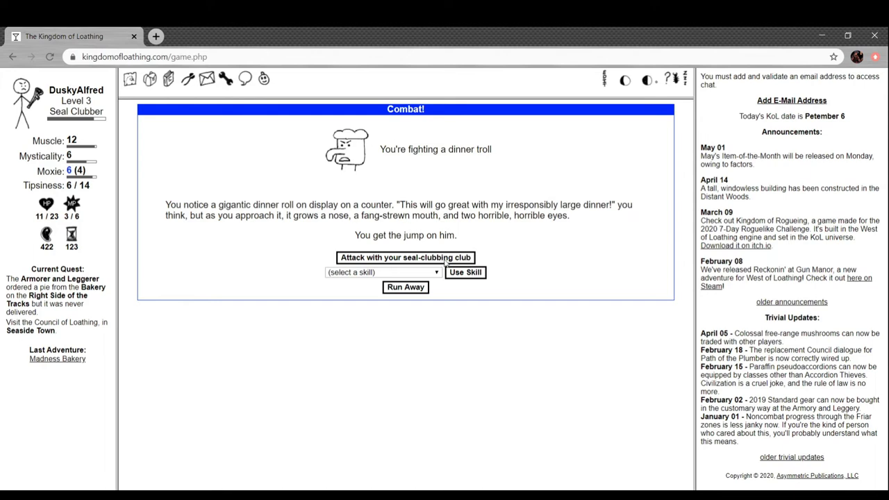
pyautogui.click(406, 257)
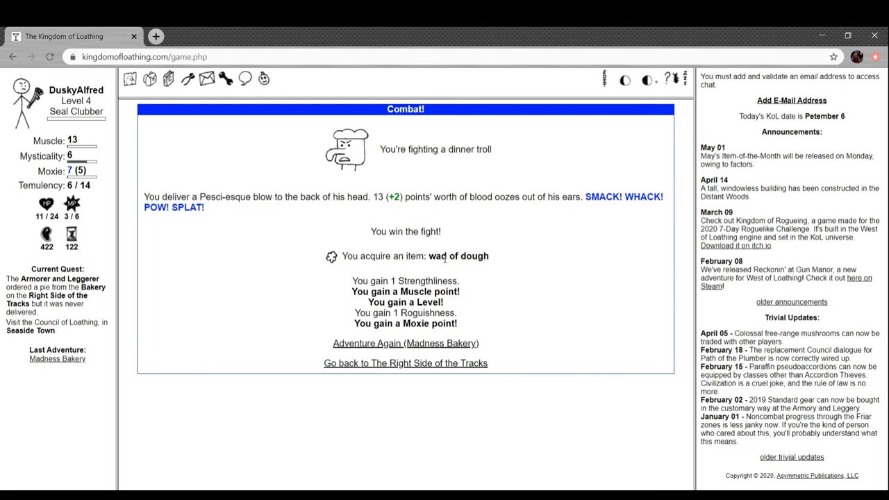
pyautogui.moveTo(283, 183)
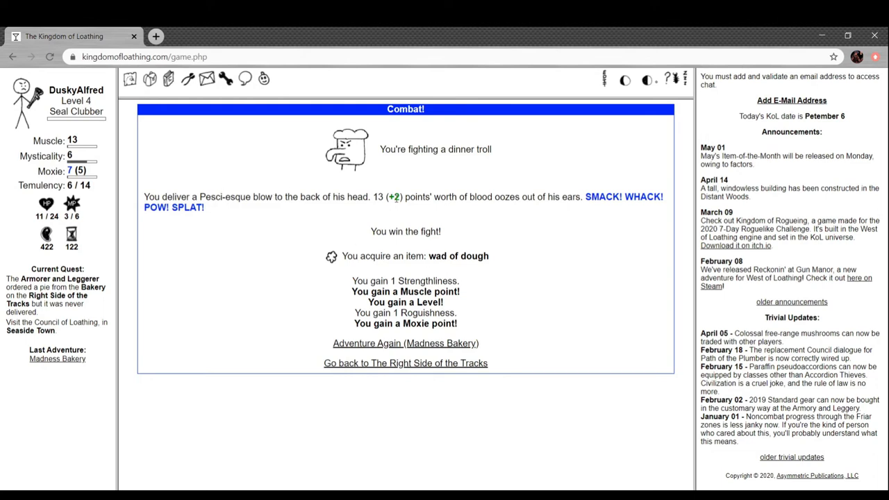
pyautogui.moveTo(462, 214)
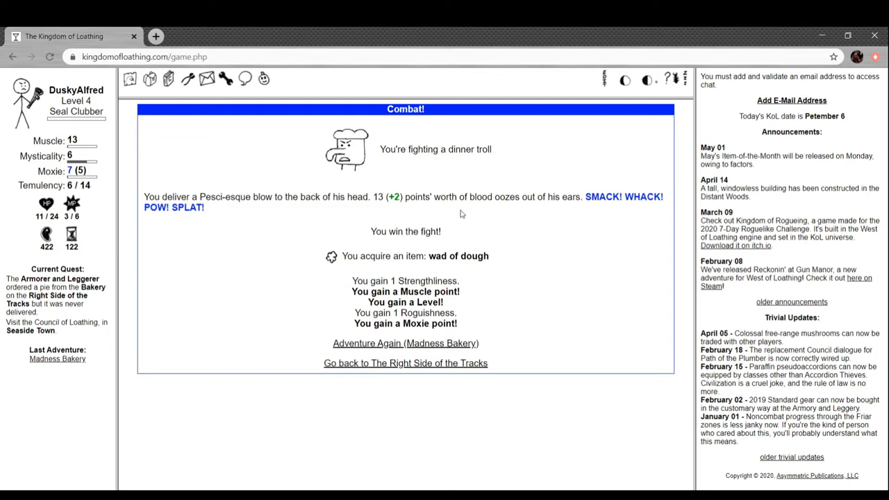
pyautogui.moveTo(639, 221)
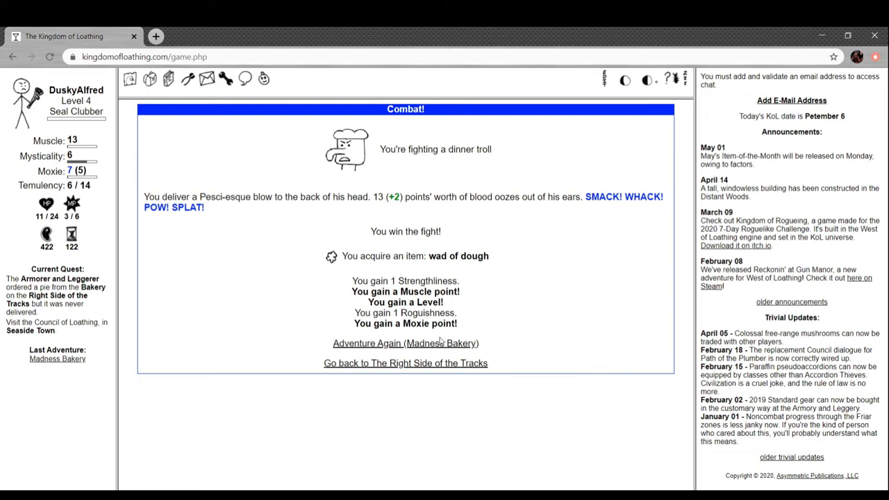
pyautogui.moveTo(95, 156)
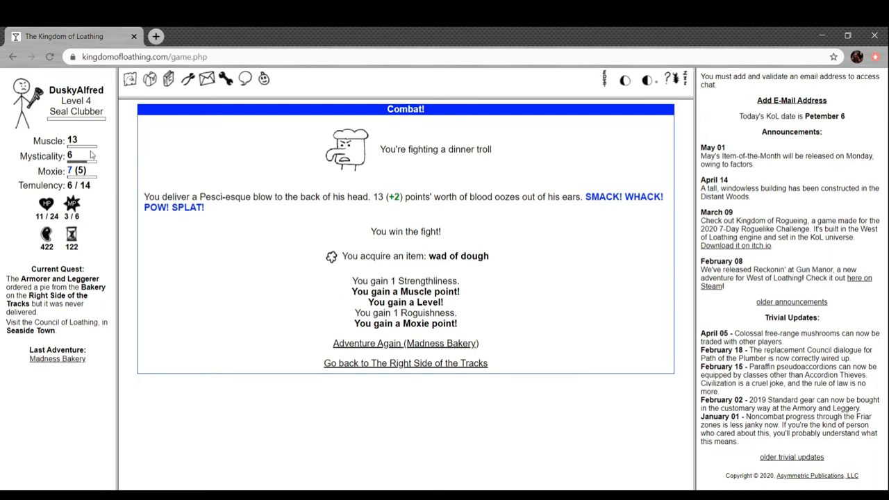
pyautogui.click(406, 343)
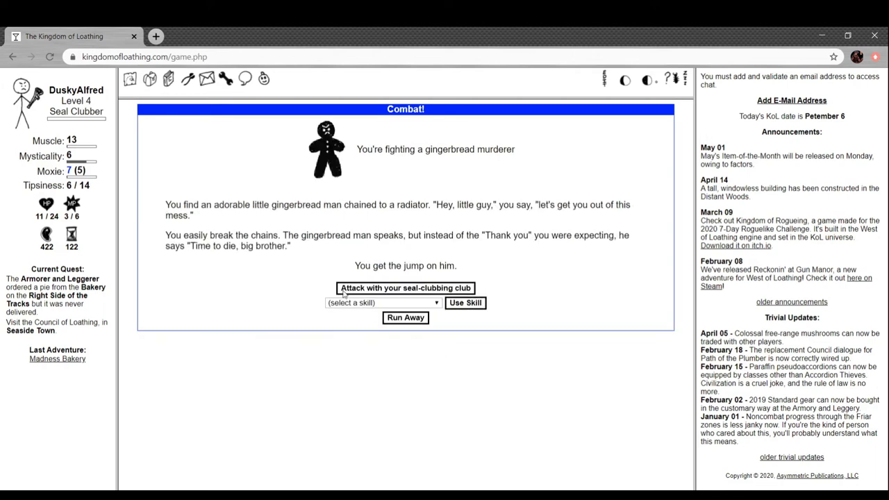
# Beat the gingerbread murderer, reaching level 4, and continue until Heart of Madness reappears.
pyautogui.click(405, 288)
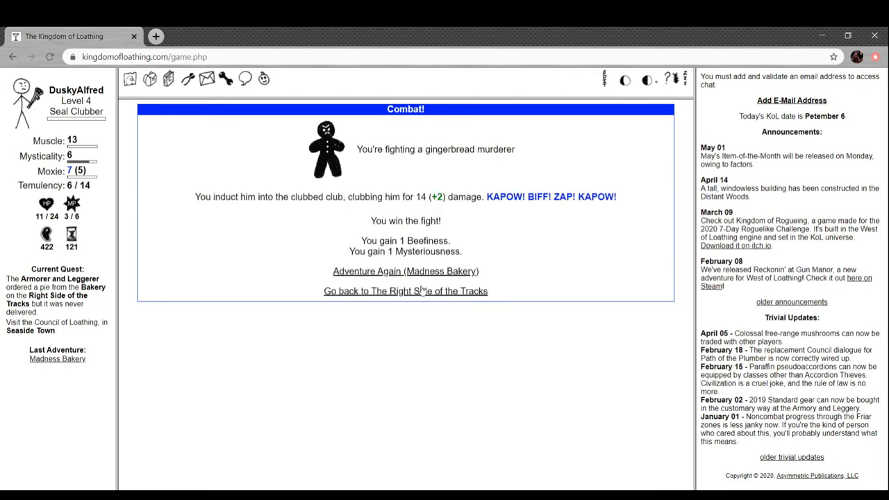
pyautogui.click(405, 271)
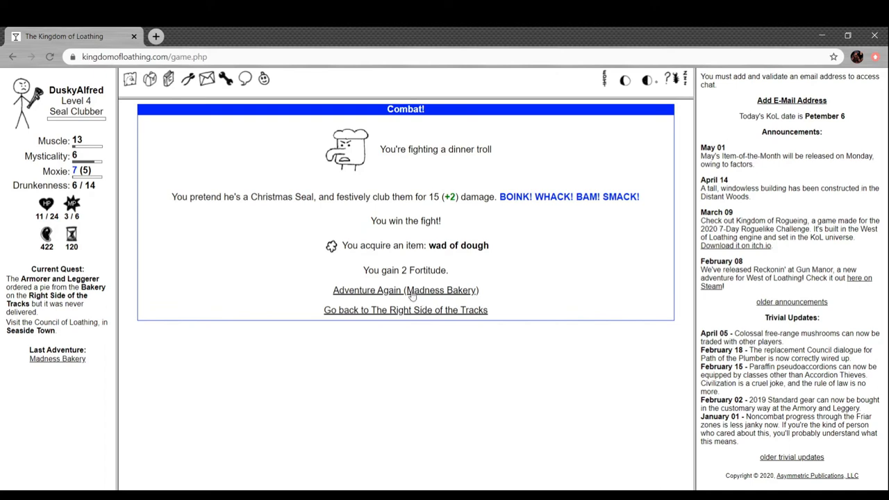
pyautogui.click(406, 290)
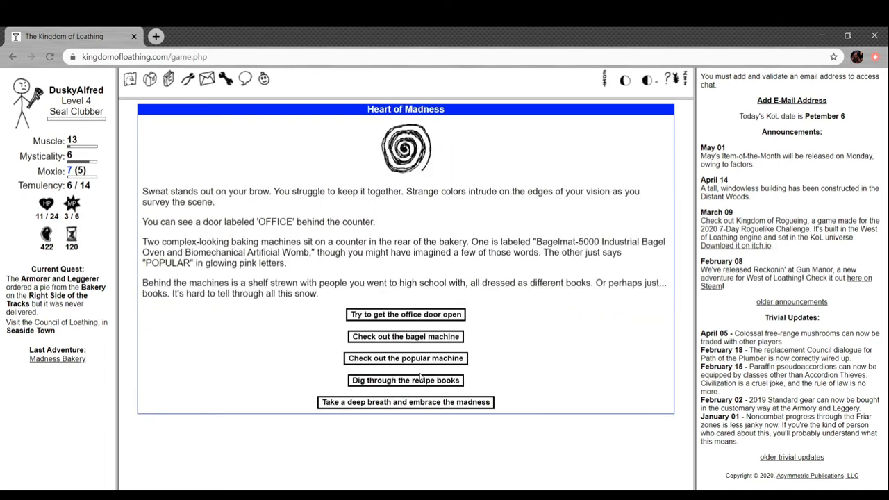
# Try the bakery's office door, which won't open.
pyautogui.click(406, 314)
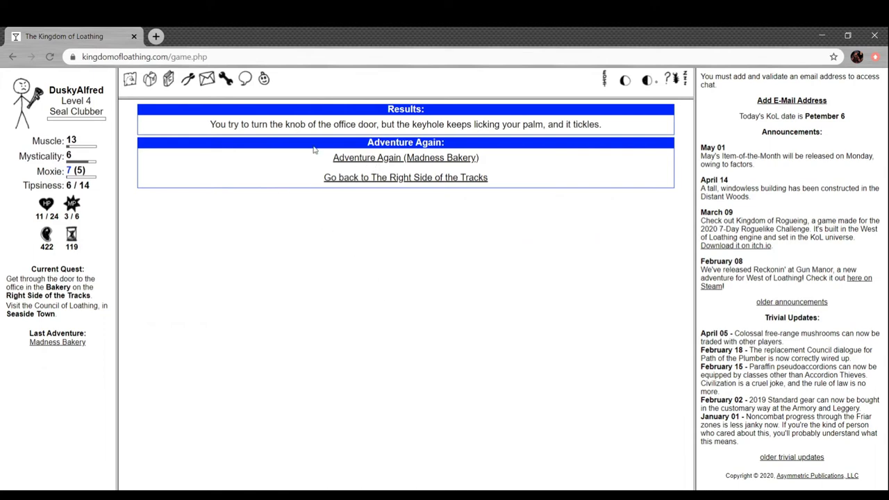
pyautogui.moveTo(292, 139)
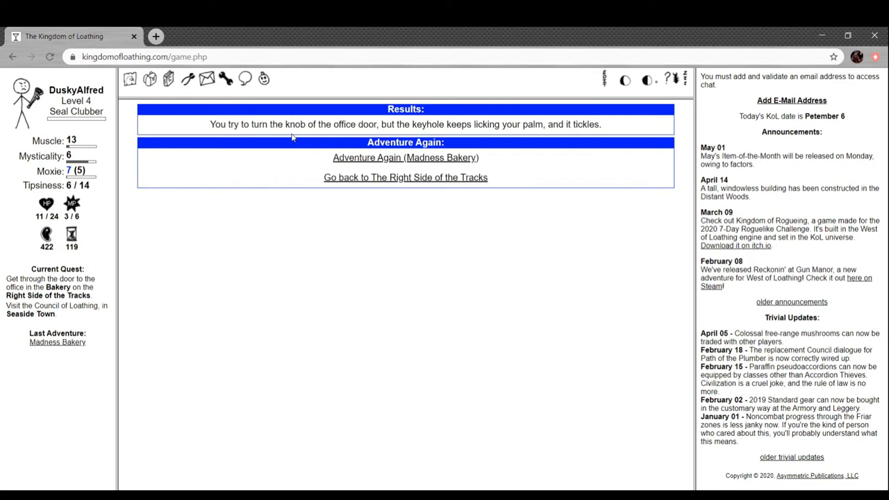
pyautogui.moveTo(393, 161)
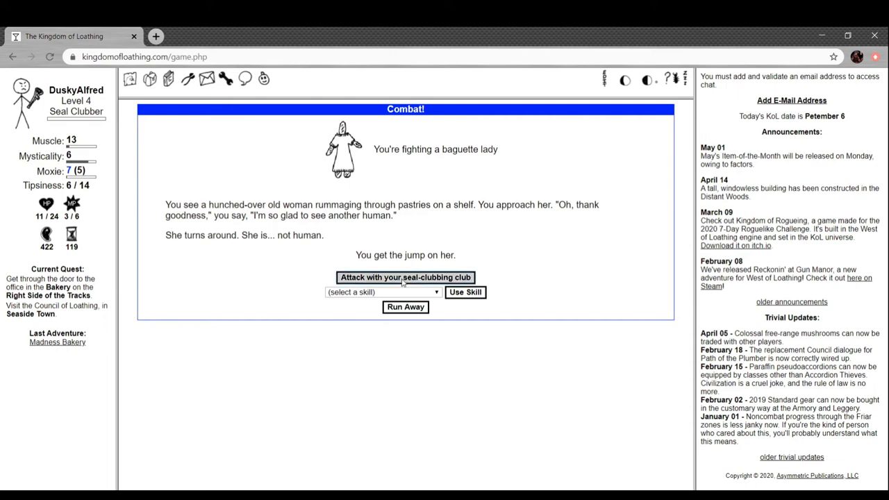
# Club down another dinner troll for a wad of dough plus Musclebound and Smarm gains.
pyautogui.click(406, 278)
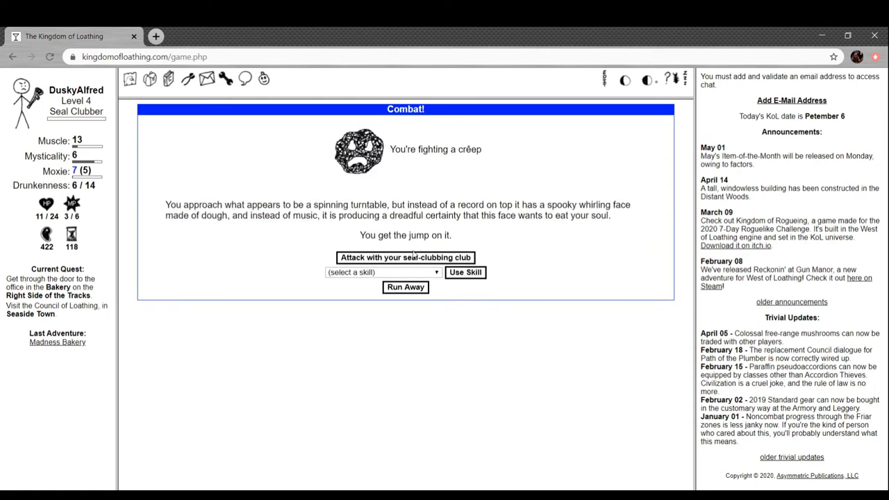
pyautogui.click(406, 257)
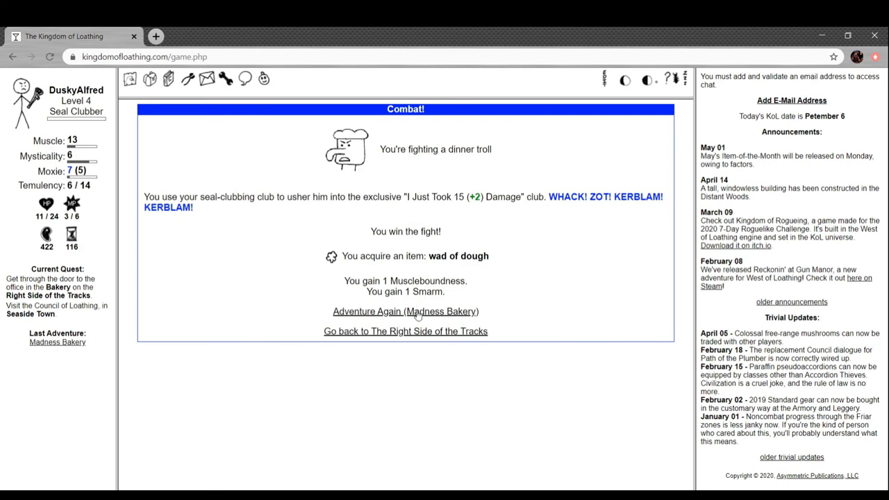
pyautogui.moveTo(420, 307)
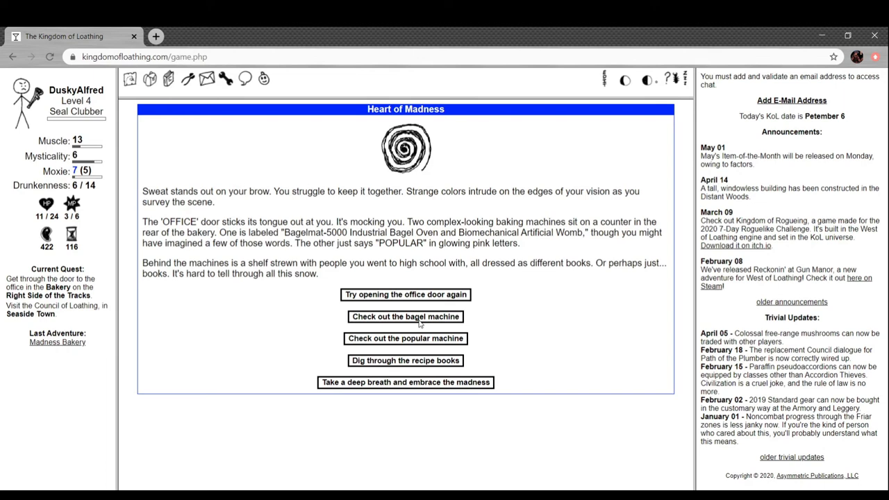
pyautogui.moveTo(432, 318)
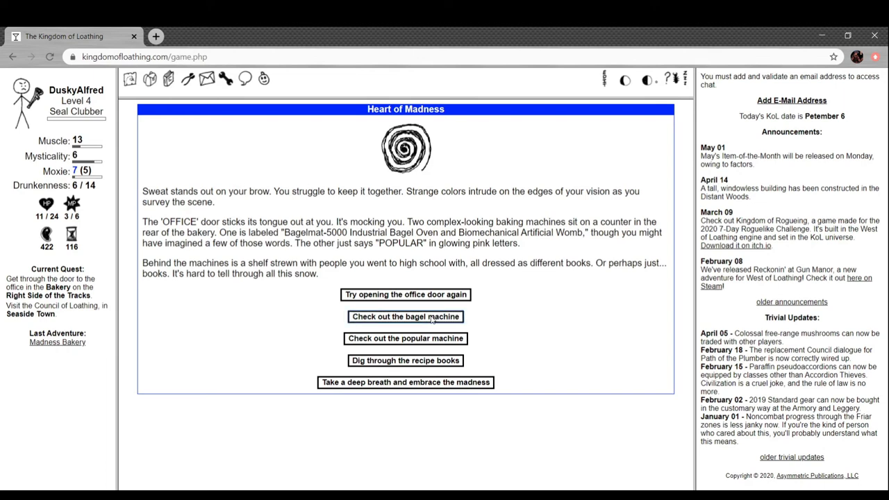
# Feed one wad of dough to the Bagelmat-5000, producing 3 plain bagels.
pyautogui.click(405, 317)
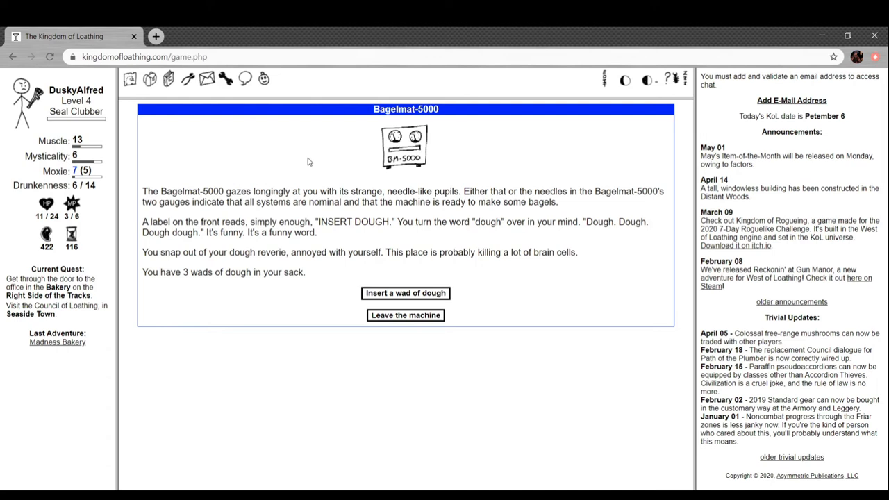
pyautogui.moveTo(245, 138)
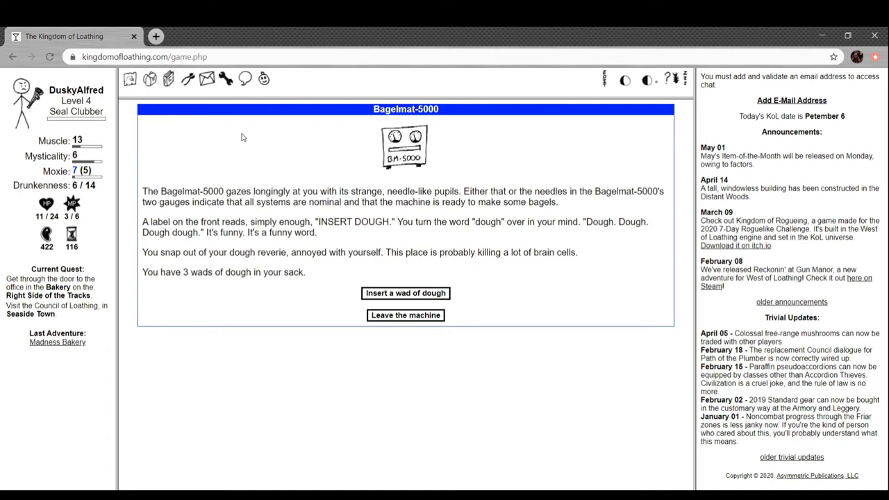
pyautogui.moveTo(311, 212)
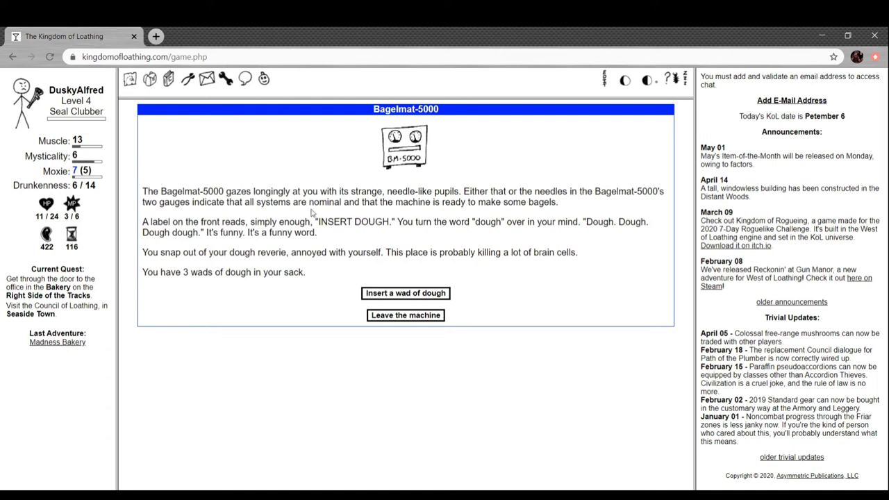
pyautogui.moveTo(394, 234)
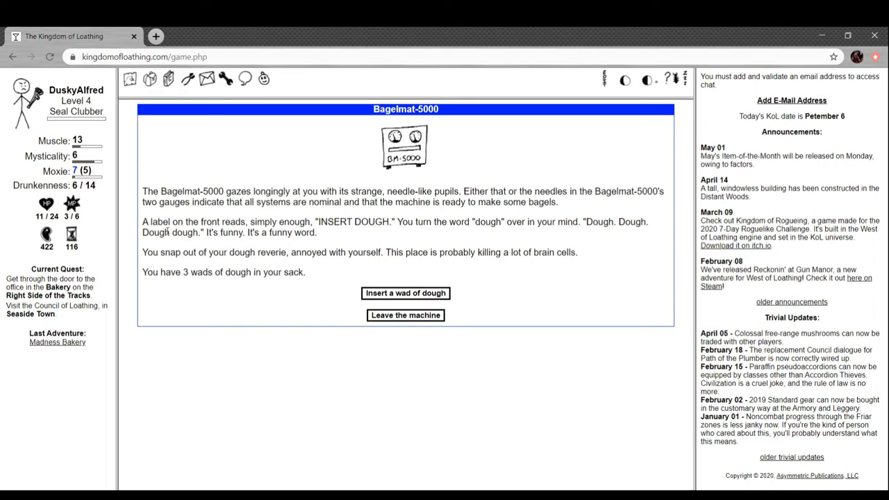
pyautogui.moveTo(242, 248)
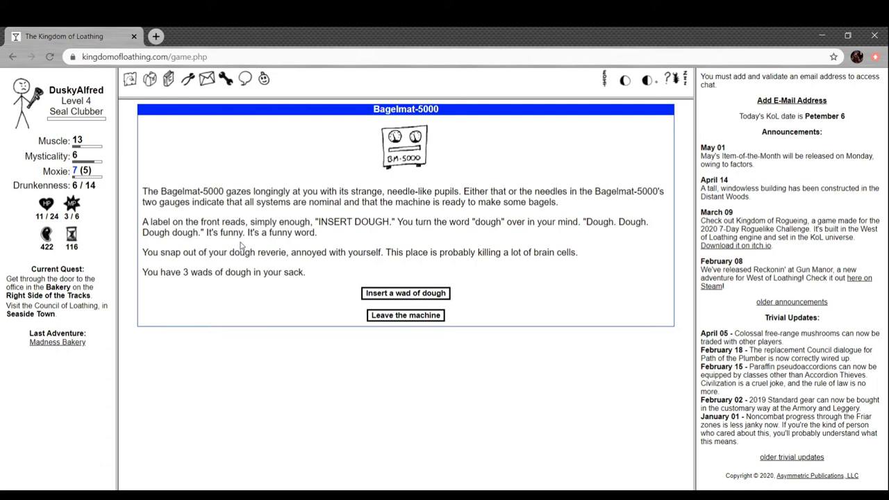
pyautogui.moveTo(461, 325)
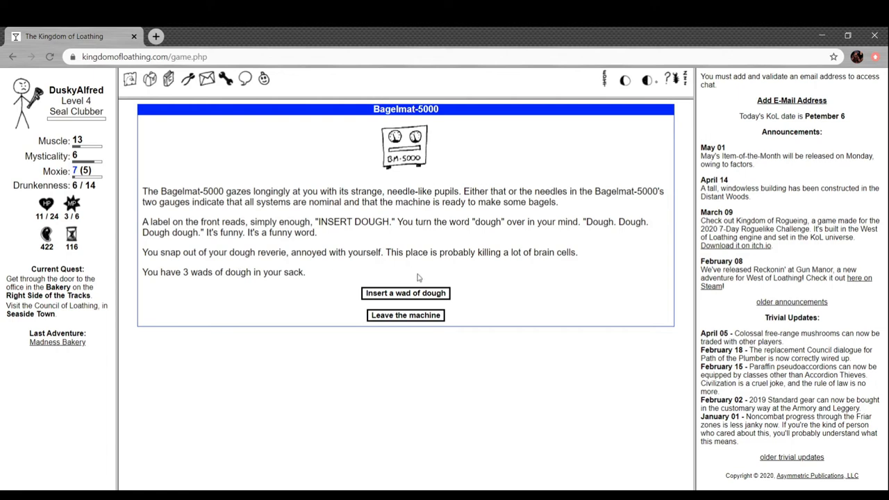
pyautogui.click(406, 293)
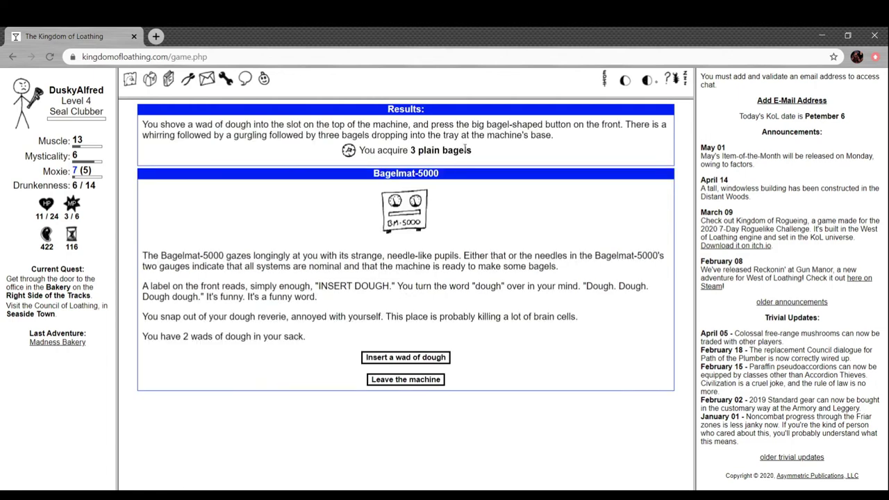
pyautogui.moveTo(478, 145)
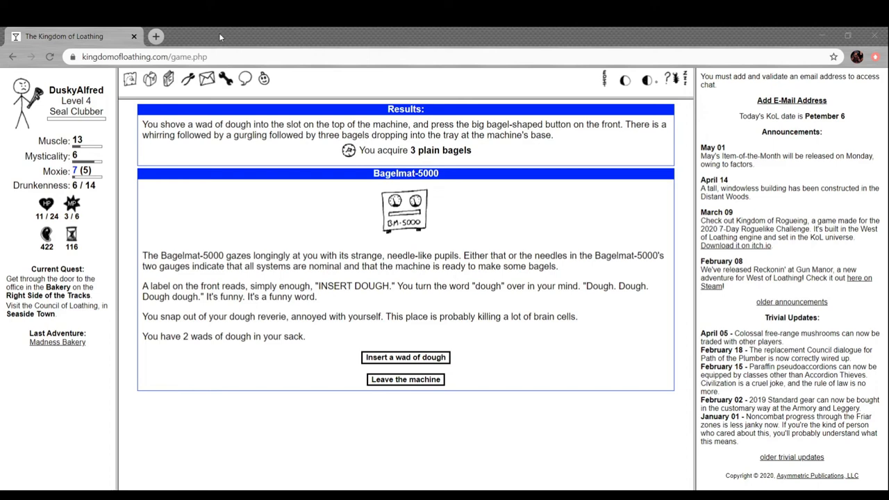
pyautogui.moveTo(344, 161)
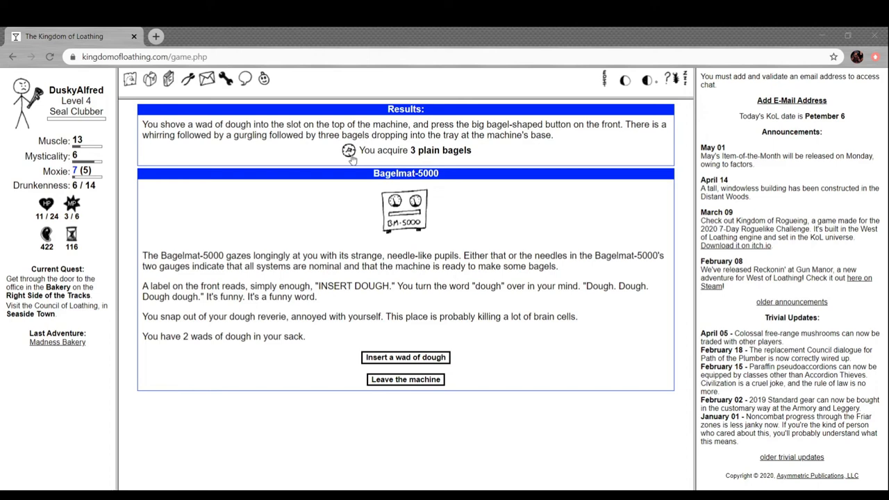
pyautogui.moveTo(278, 91)
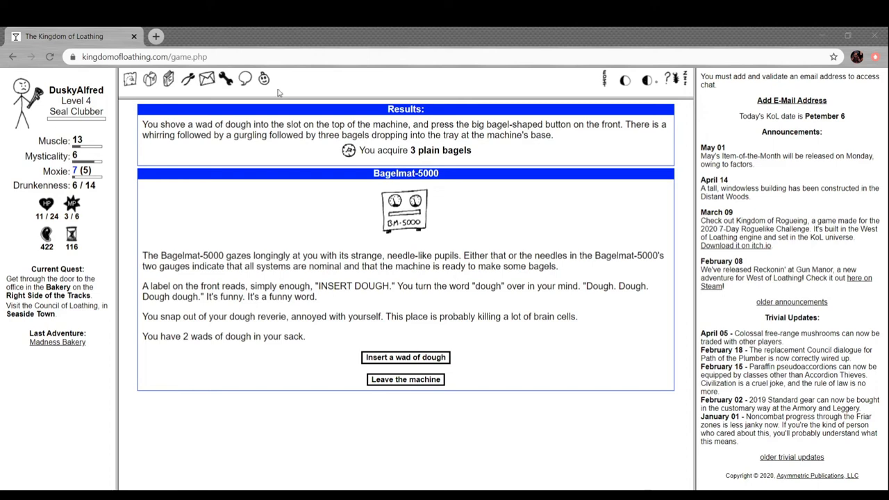
pyautogui.moveTo(229, 43)
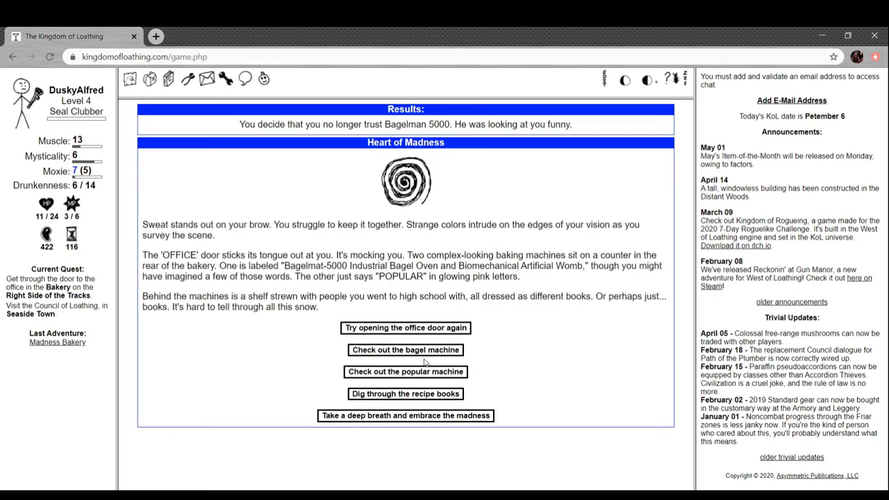
pyautogui.moveTo(360, 136)
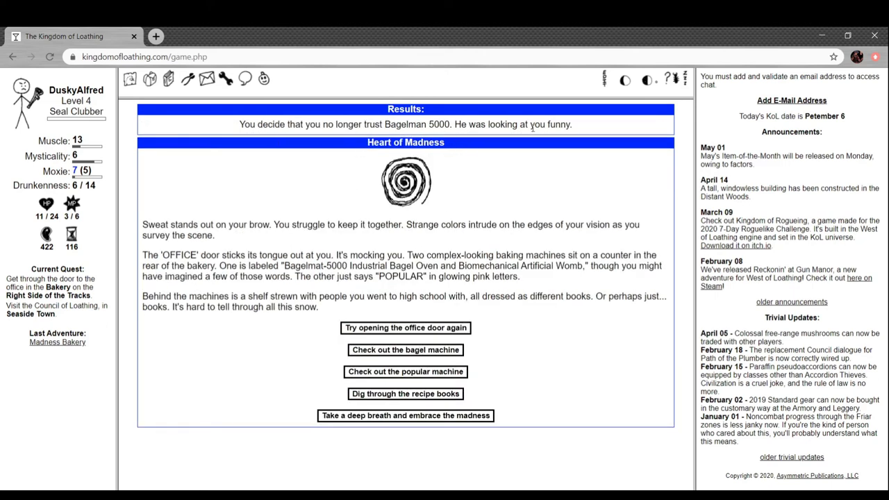
pyautogui.moveTo(411, 380)
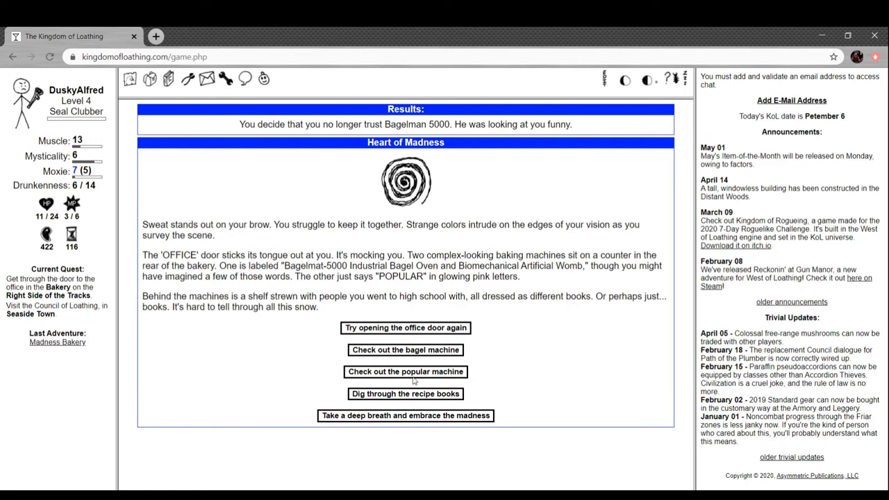
# Find the popular machine missing a part, learn the soda bread recipe, and re-enter the bakery.
pyautogui.click(406, 373)
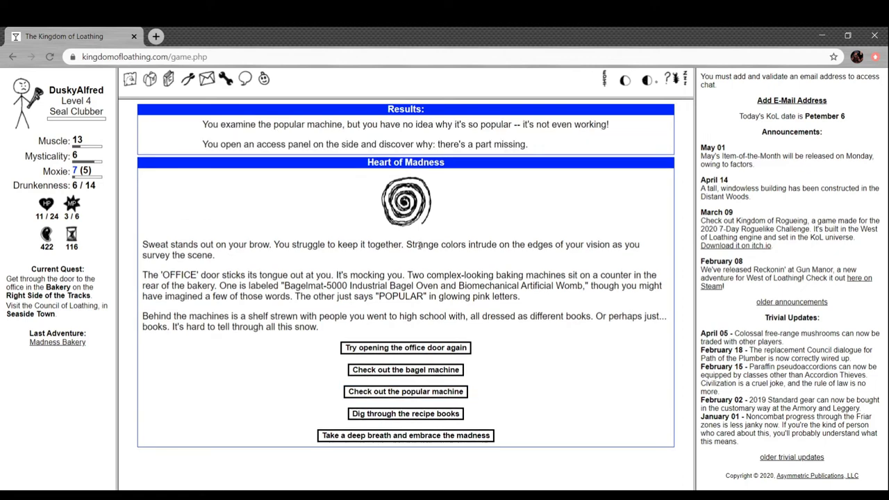
pyautogui.moveTo(545, 159)
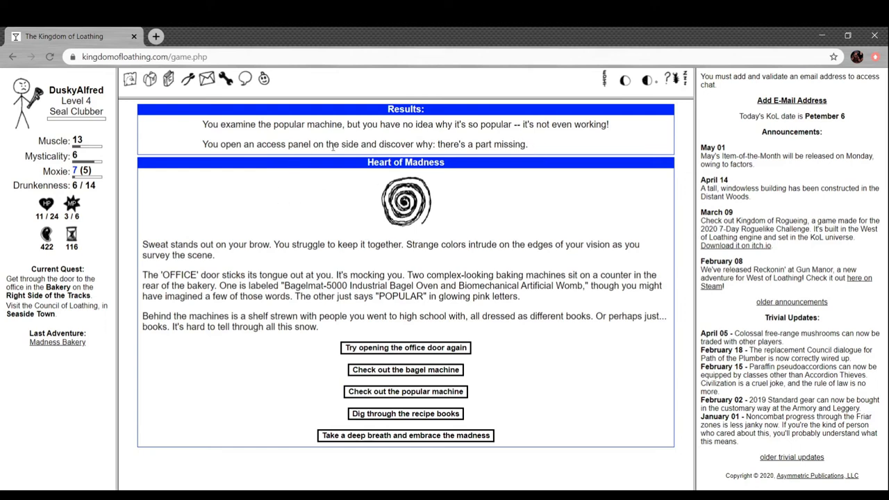
pyautogui.moveTo(388, 338)
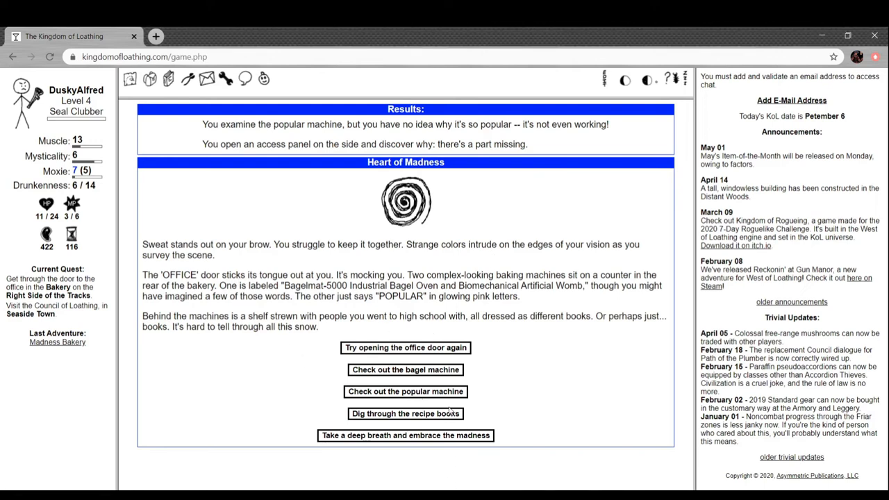
pyautogui.click(405, 414)
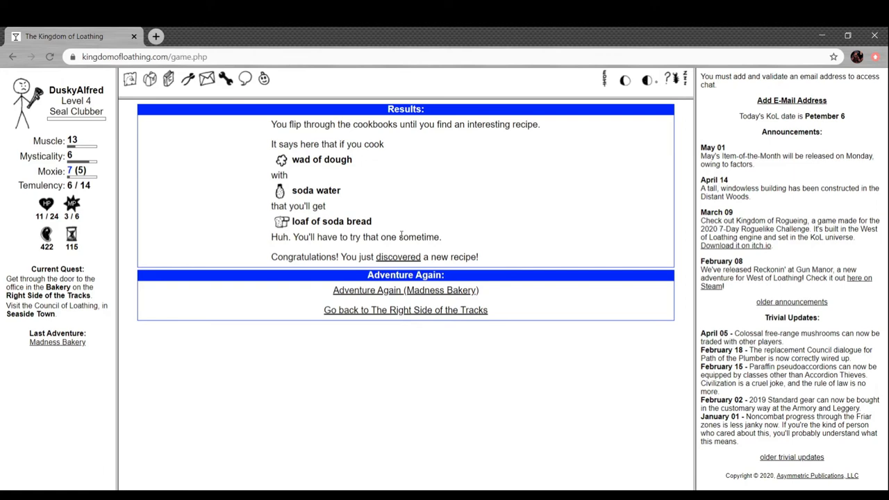
pyautogui.moveTo(281, 163)
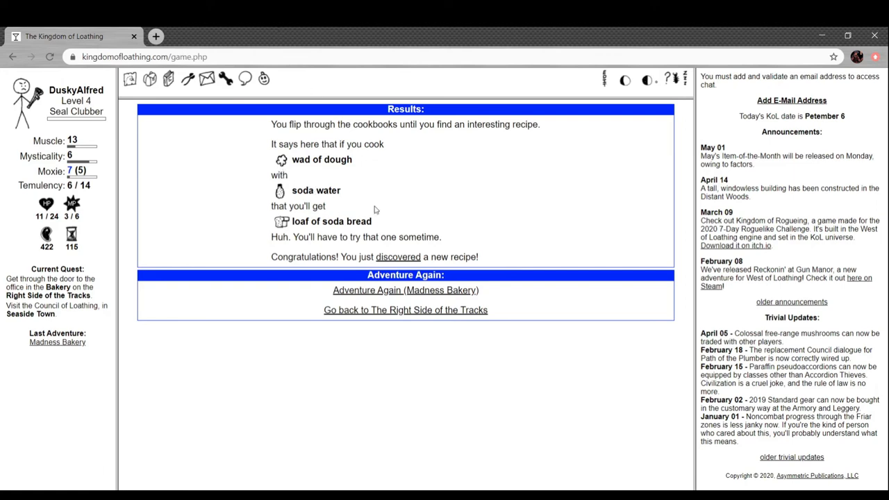
pyautogui.click(405, 290)
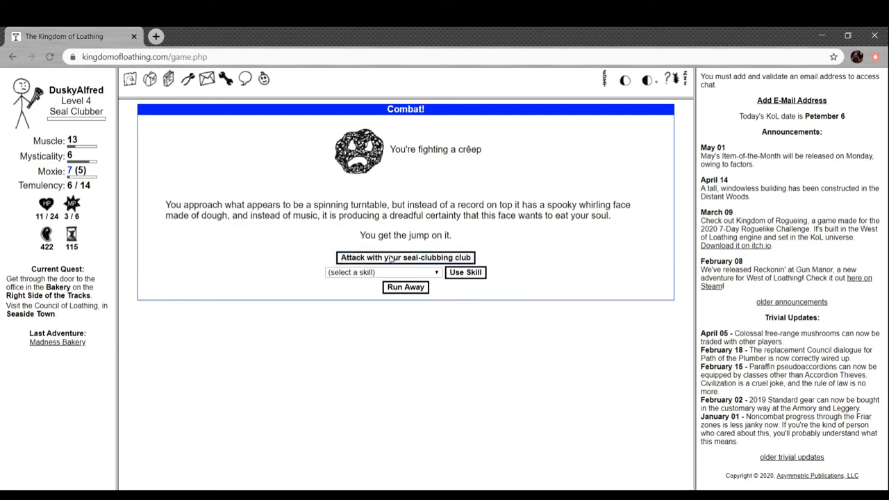
# Beat a bakery monster and the gingerbread murderer, then try the office door again without success.
pyautogui.click(405, 257)
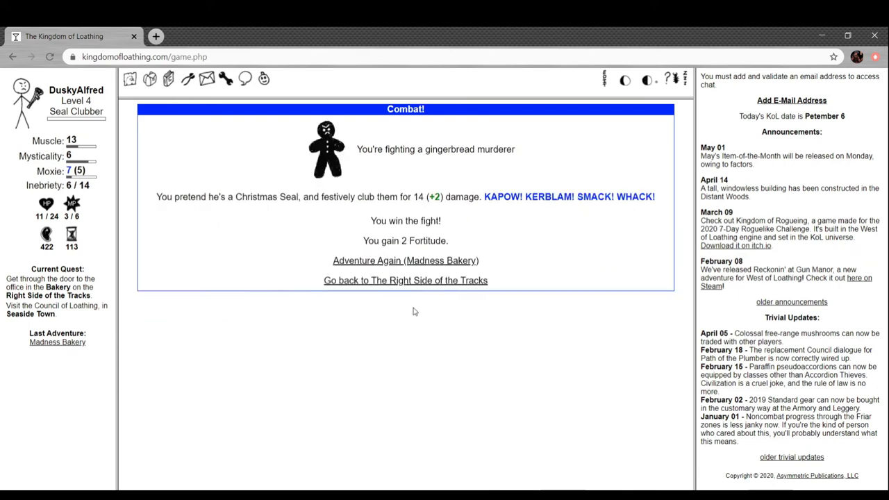
pyautogui.click(406, 261)
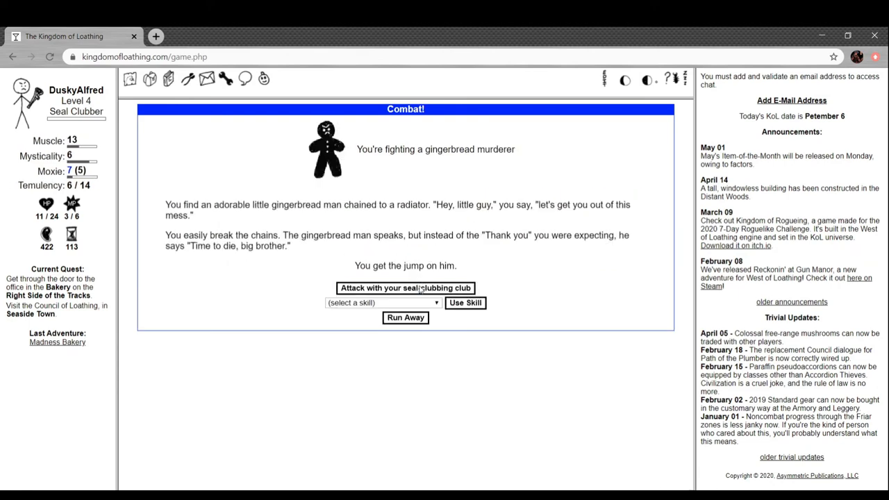
pyautogui.click(406, 288)
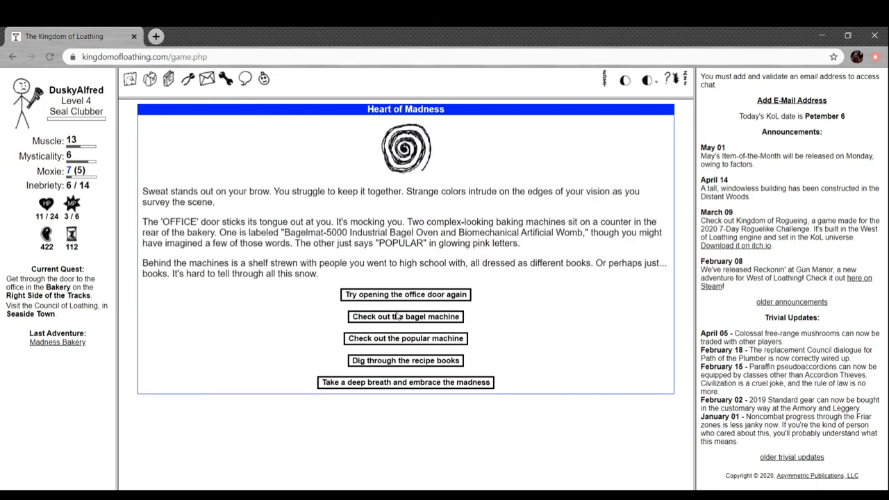
pyautogui.click(406, 294)
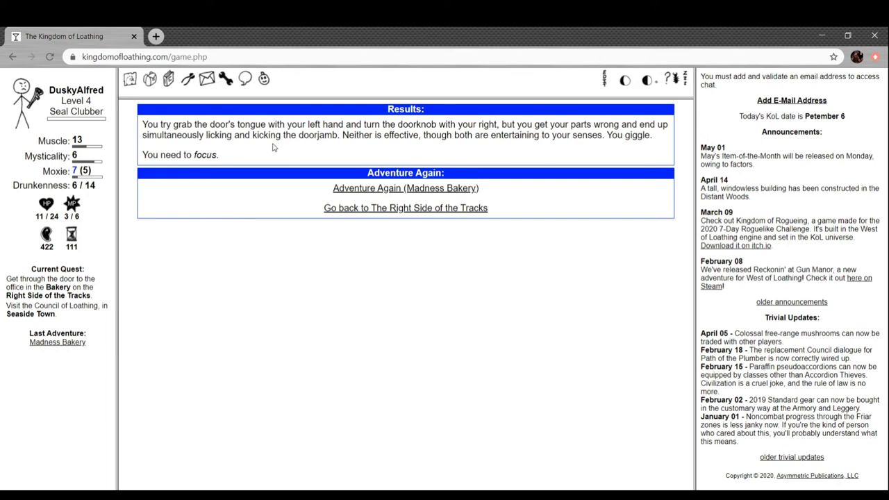
pyautogui.moveTo(456, 162)
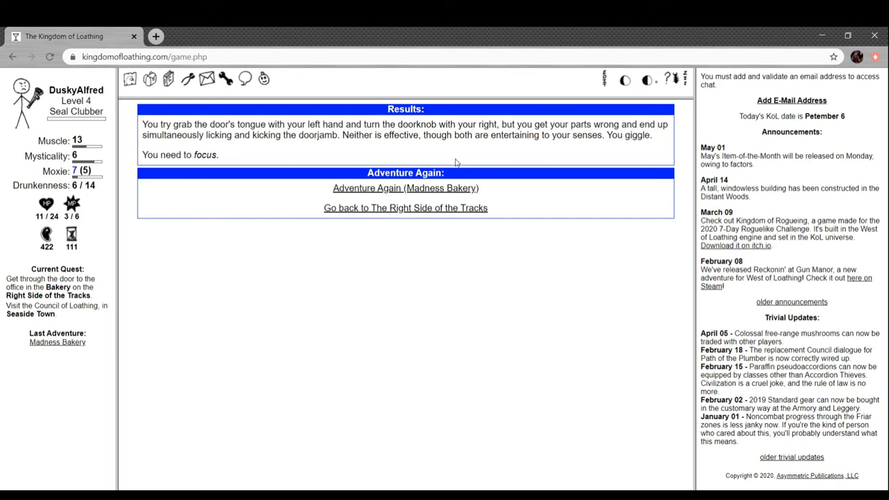
pyautogui.moveTo(429, 202)
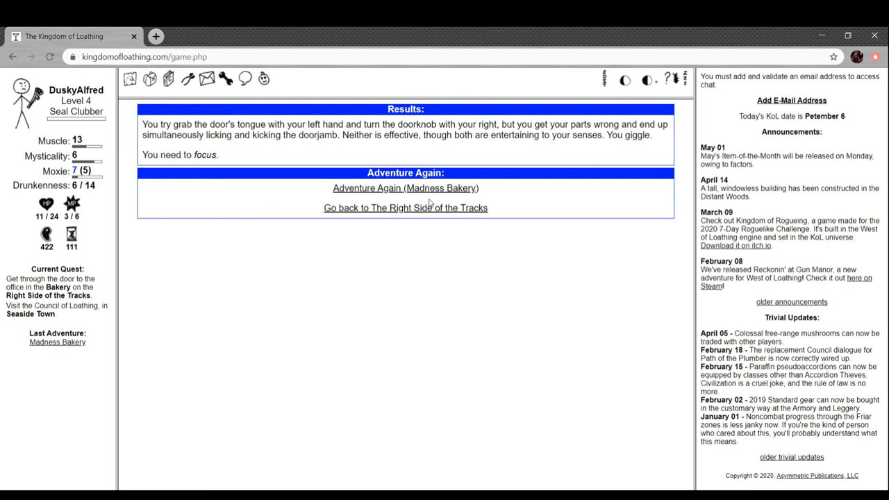
# Fight through a creep and dinner troll until the Heart of Madness scene returns.
pyautogui.click(406, 189)
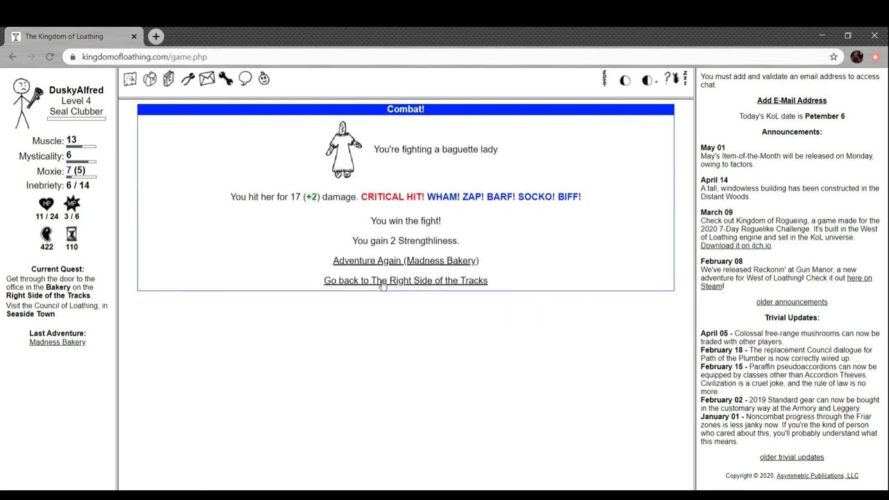
pyautogui.click(406, 281)
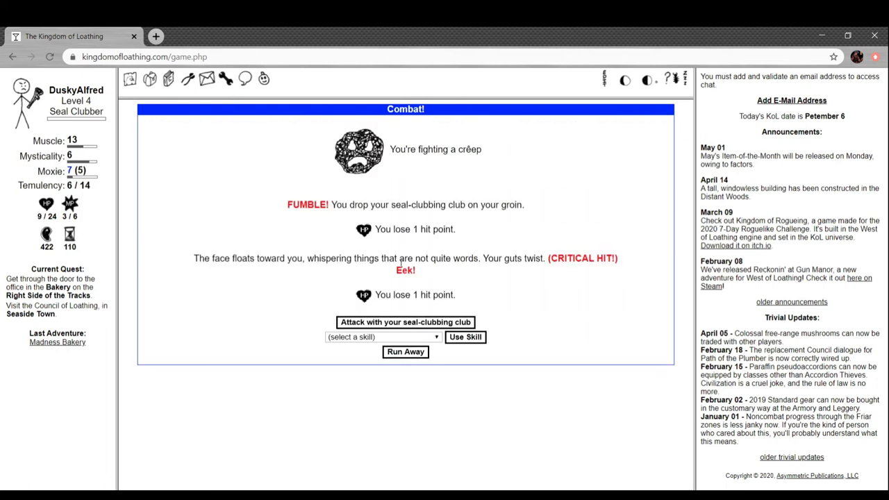
pyautogui.moveTo(405, 323)
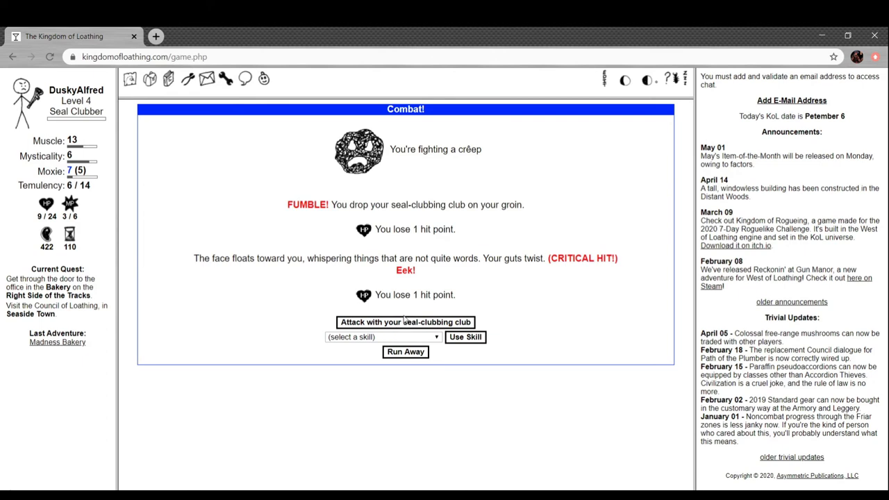
pyautogui.click(406, 323)
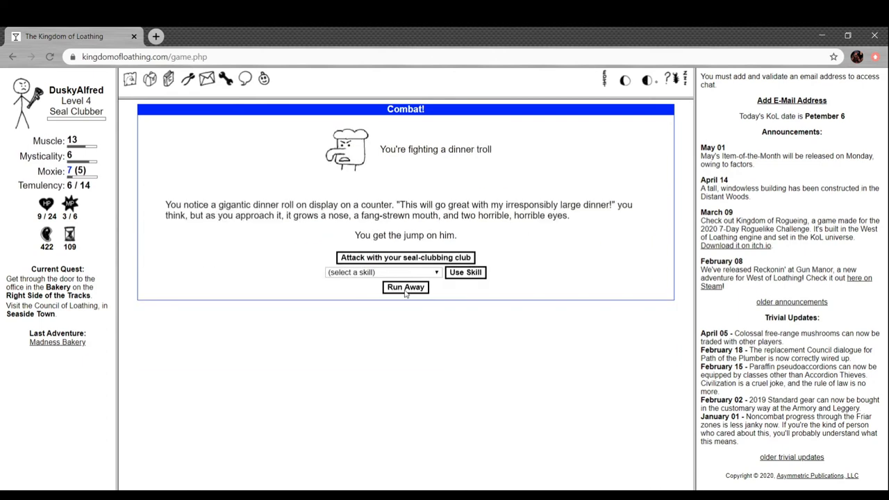
pyautogui.click(406, 288)
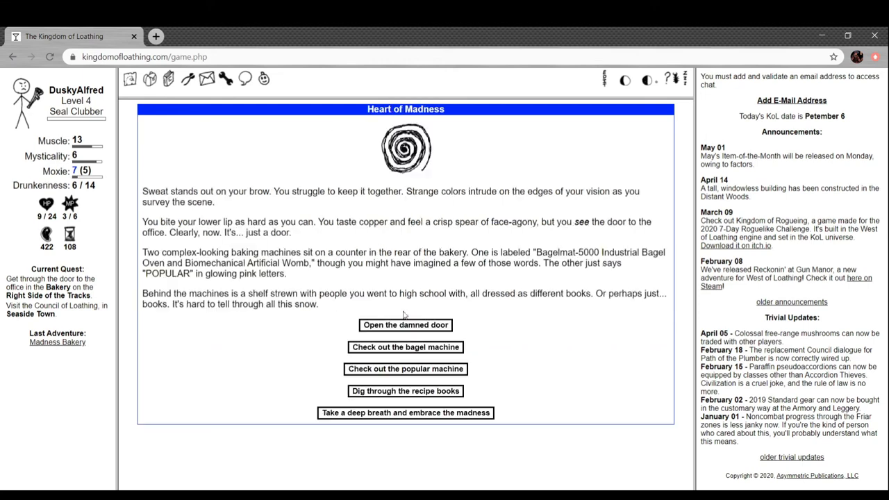
pyautogui.moveTo(393, 326)
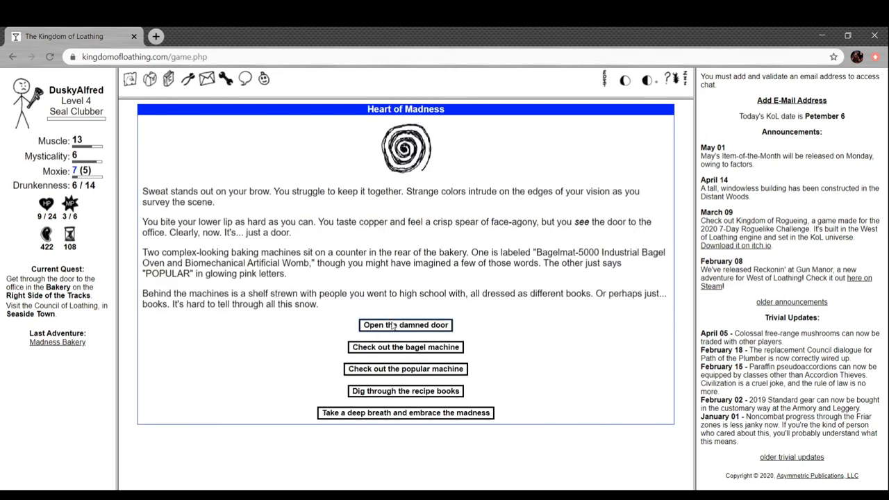
# Open the office door and club down the Cake Lord for 2 Strongness.
pyautogui.click(406, 326)
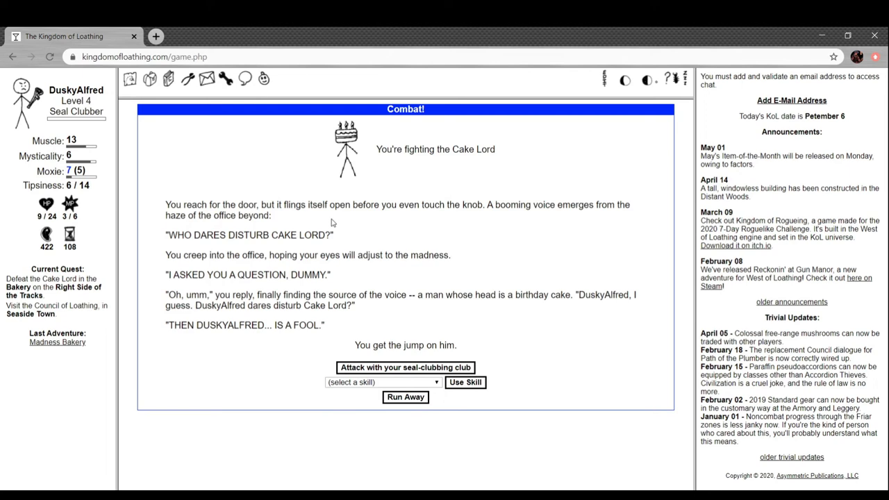
pyautogui.moveTo(353, 228)
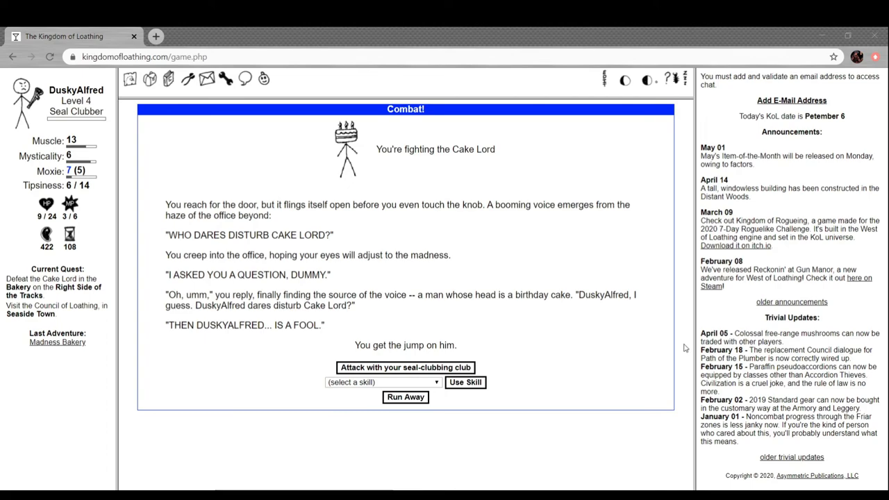
pyautogui.moveTo(487, 184)
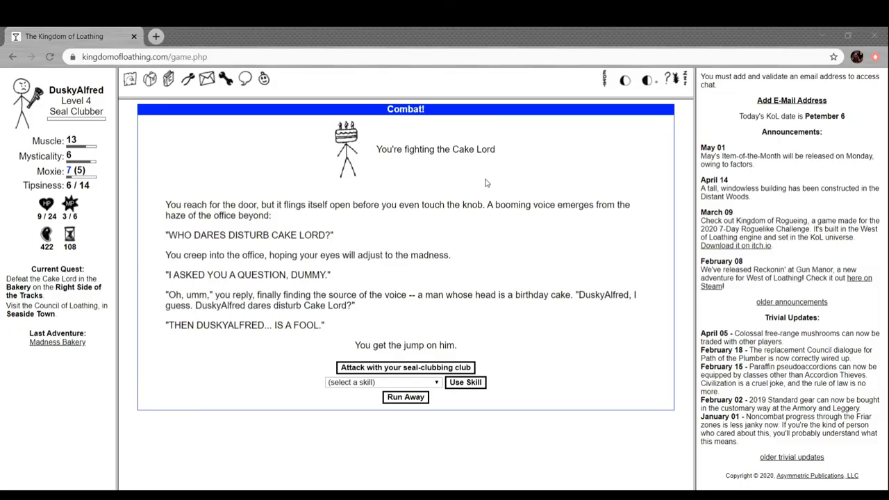
pyautogui.moveTo(683, 244)
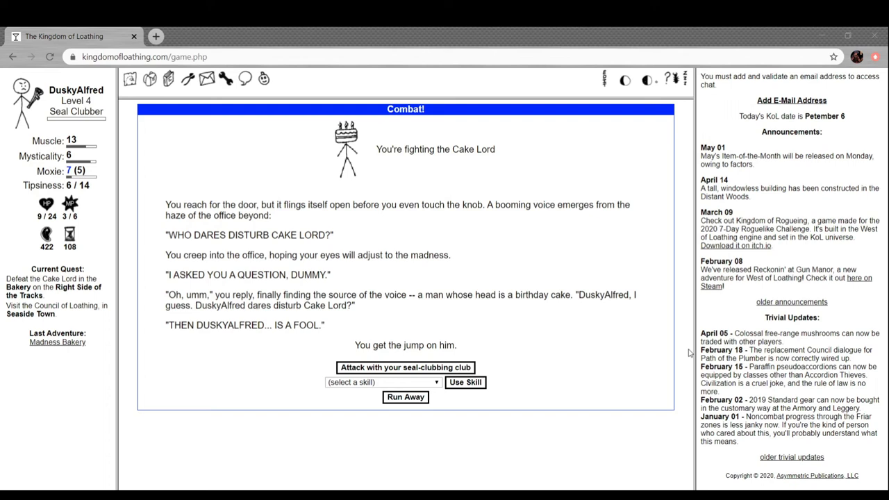
pyautogui.moveTo(694, 270)
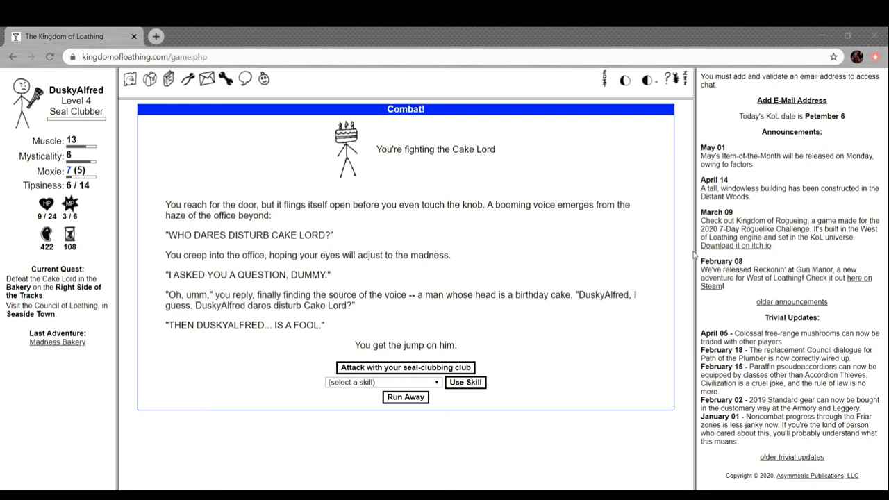
pyautogui.moveTo(659, 161)
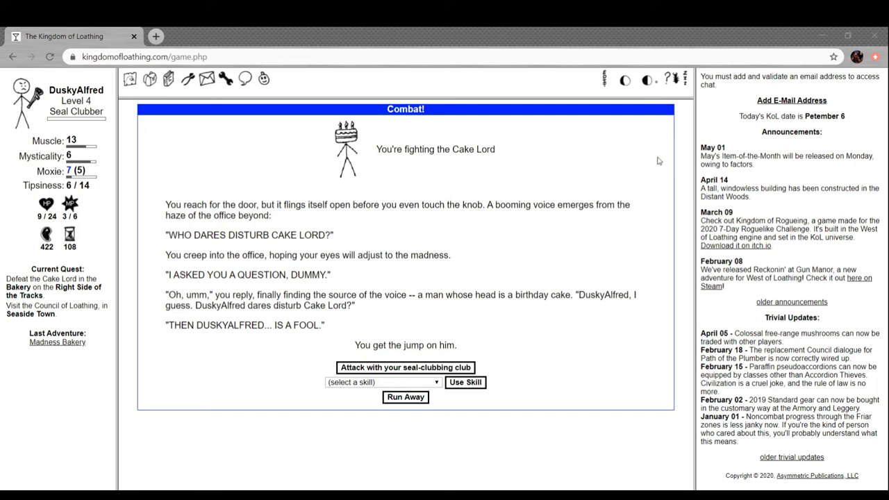
pyautogui.moveTo(667, 200)
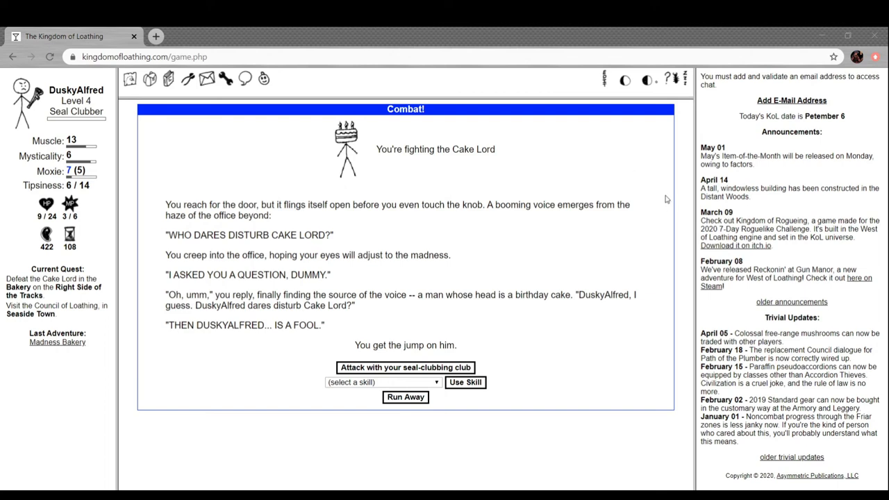
pyautogui.moveTo(690, 110)
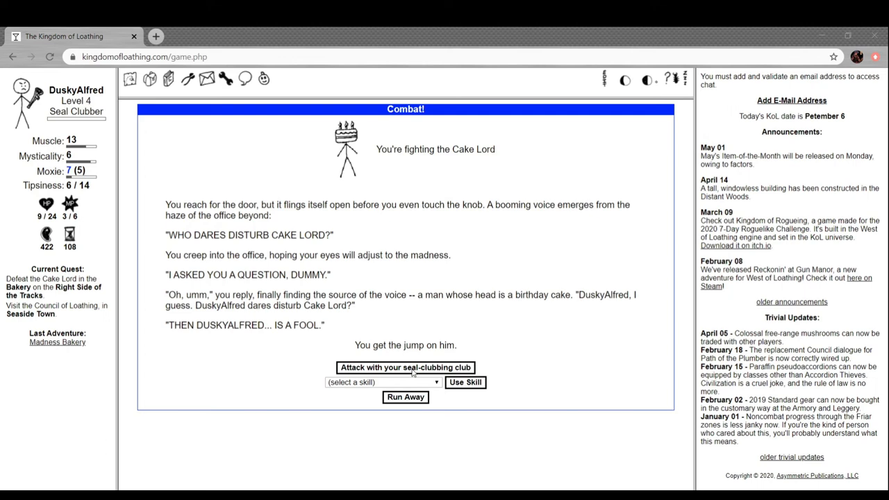
pyautogui.moveTo(418, 373)
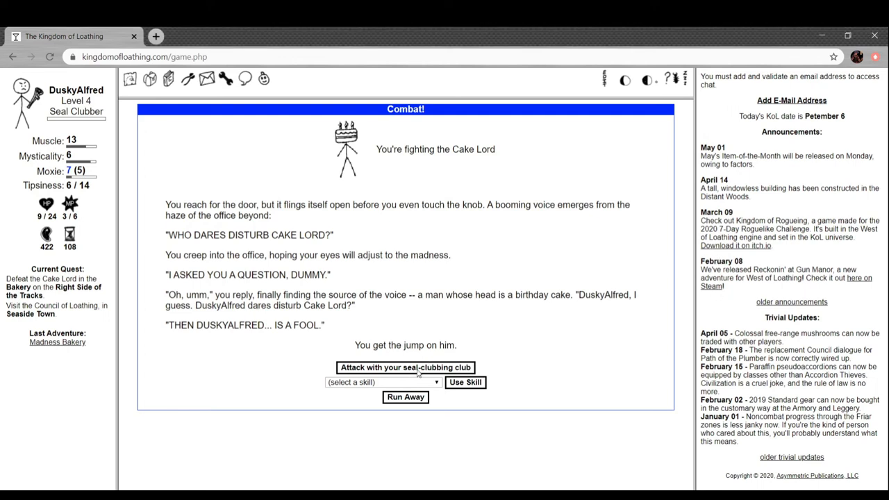
pyautogui.click(406, 367)
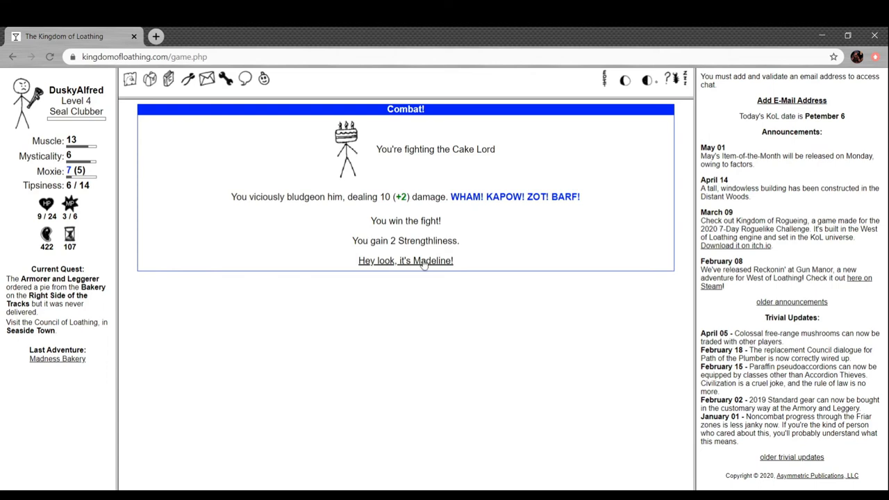
# Talk to Madeline, apologise, and take the no-handed pie from her.
pyautogui.click(406, 261)
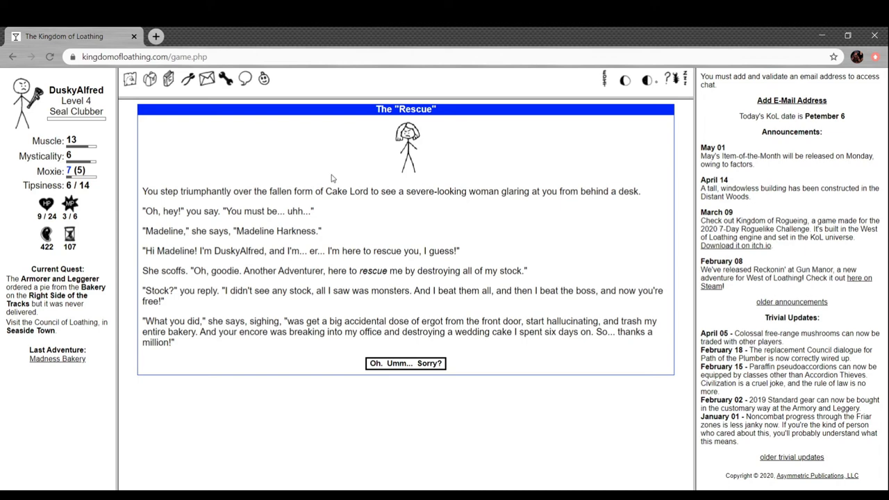
pyautogui.moveTo(425, 372)
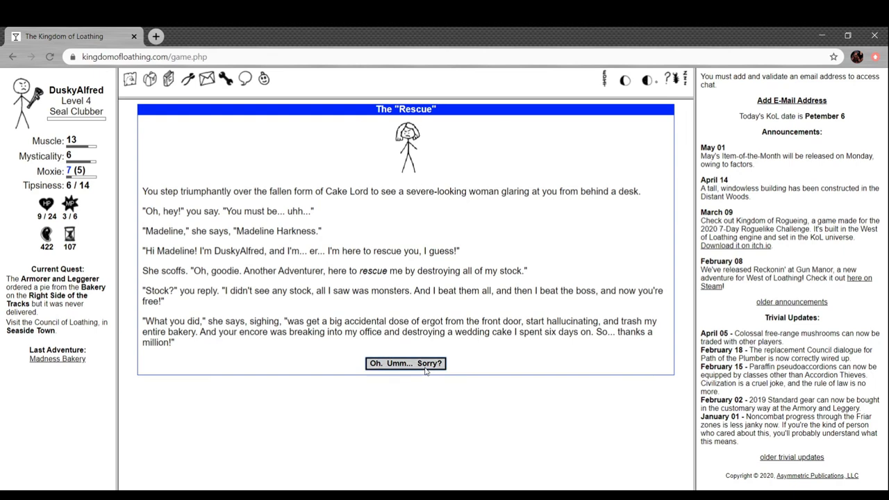
pyautogui.click(406, 364)
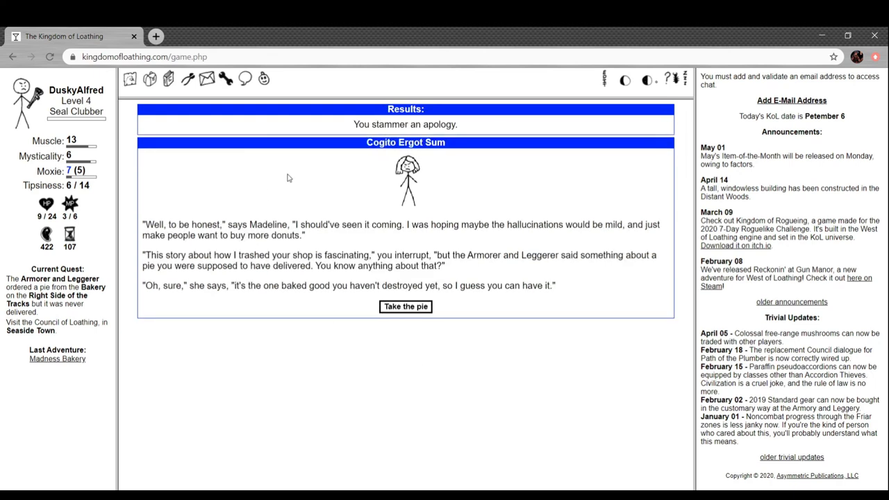
pyautogui.moveTo(613, 243)
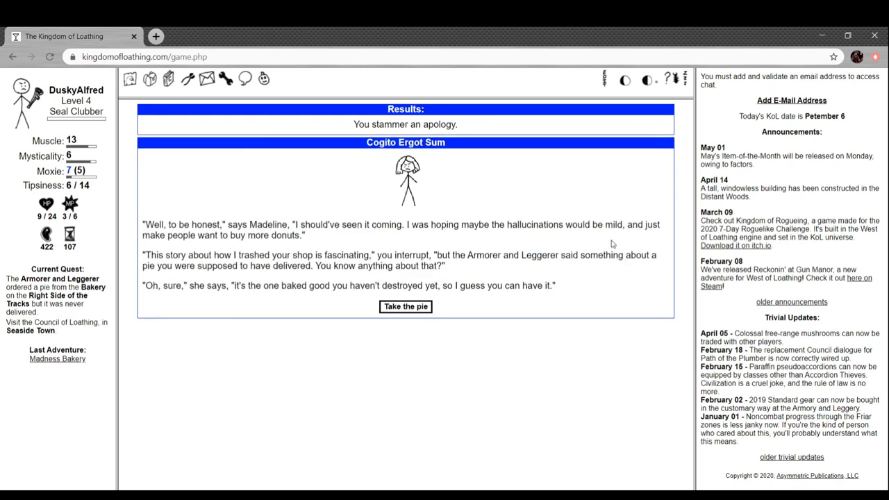
pyautogui.moveTo(570, 198)
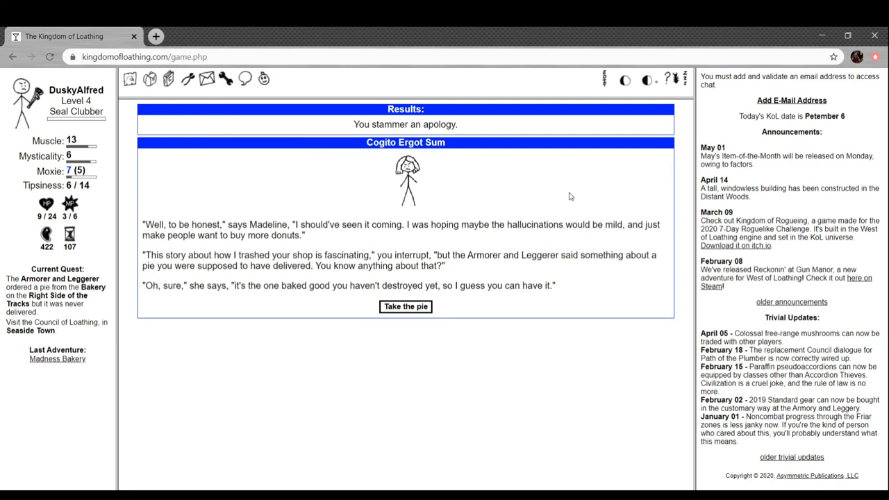
pyautogui.moveTo(562, 194)
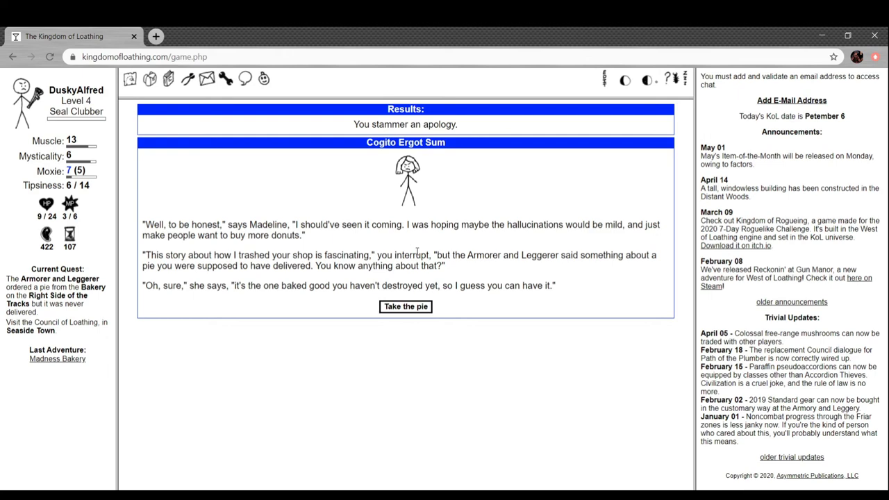
pyautogui.moveTo(200, 304)
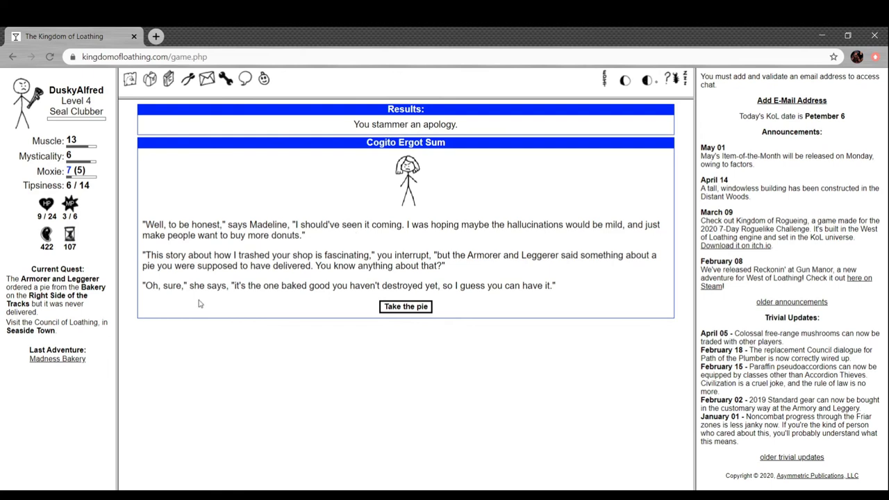
pyautogui.moveTo(385, 314)
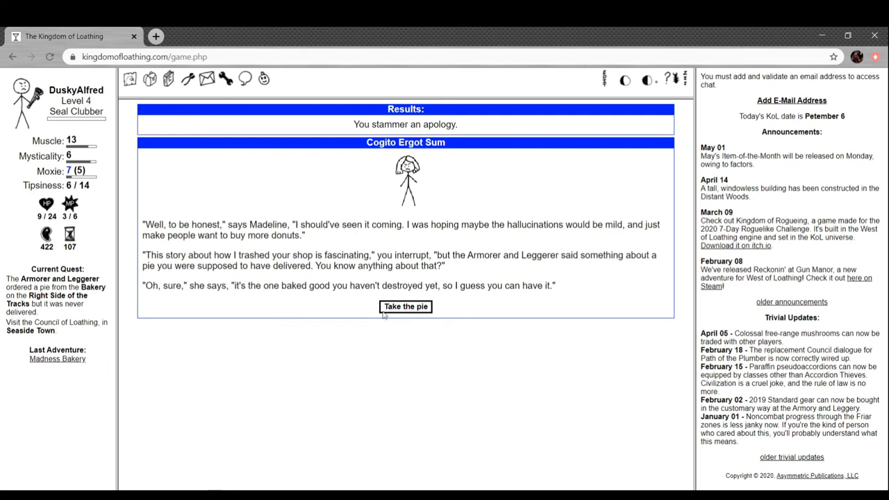
pyautogui.click(406, 307)
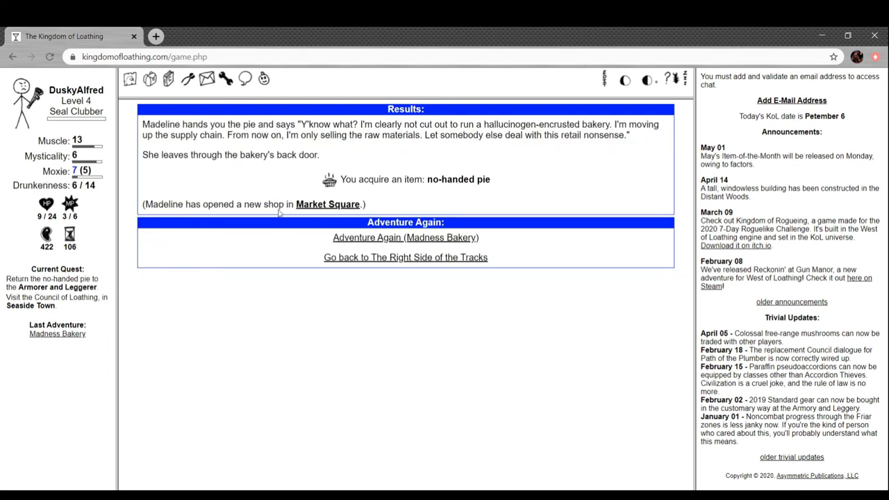
pyautogui.moveTo(326, 182)
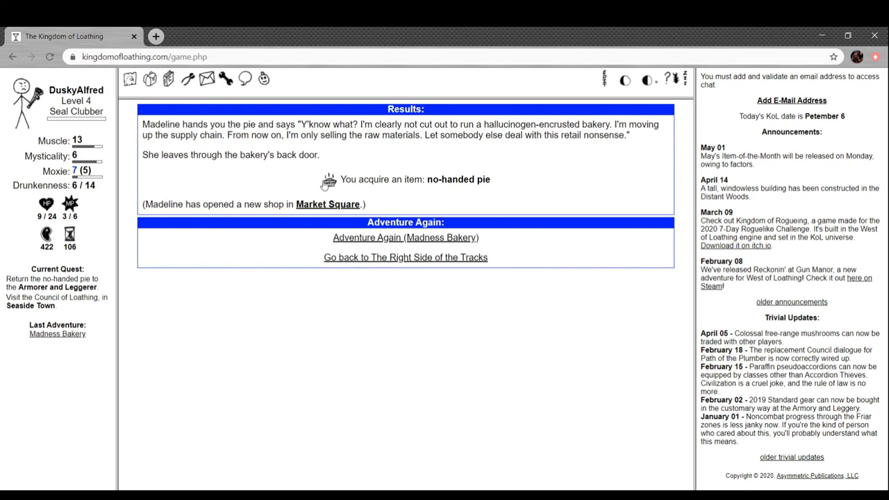
pyautogui.moveTo(389, 156)
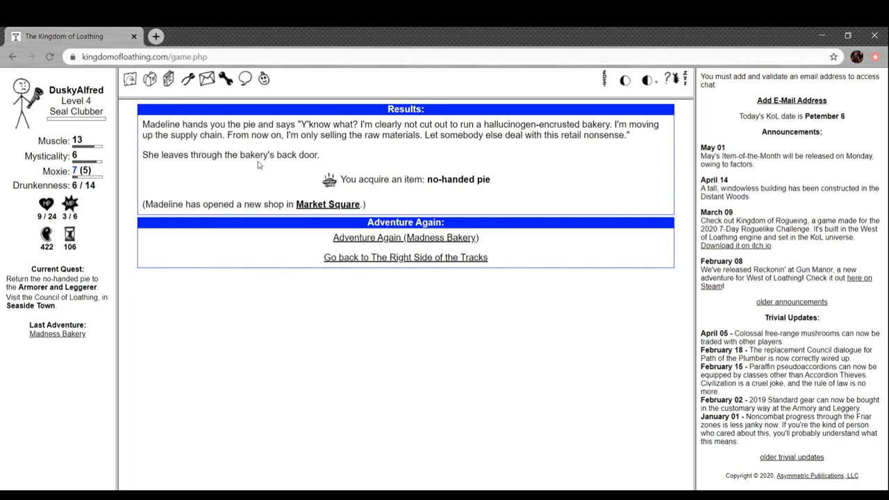
pyautogui.moveTo(281, 173)
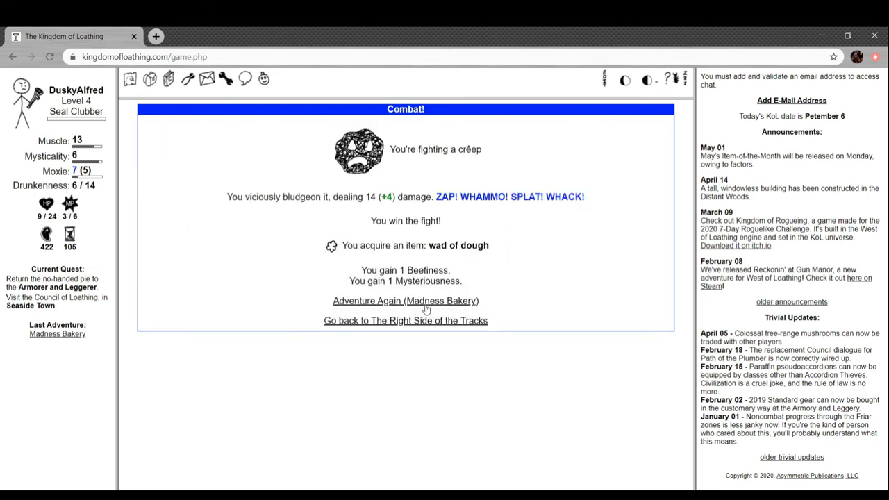
# Beat the gingerbread murderer for enchanted icing and feed another wad of dough to the bagel machine.
pyautogui.click(406, 300)
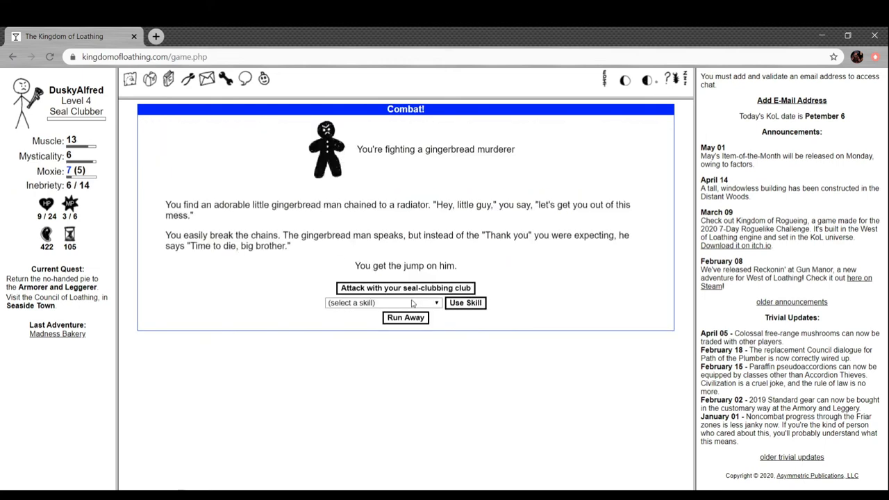
pyautogui.click(405, 288)
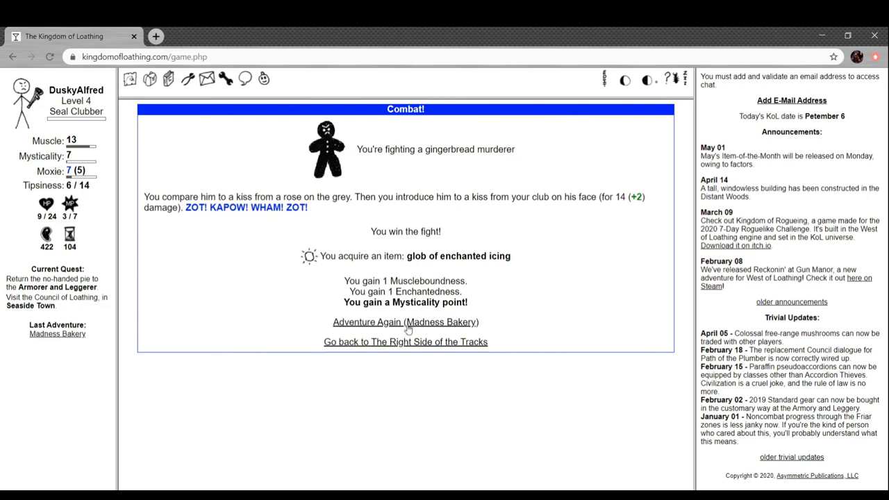
pyautogui.click(406, 322)
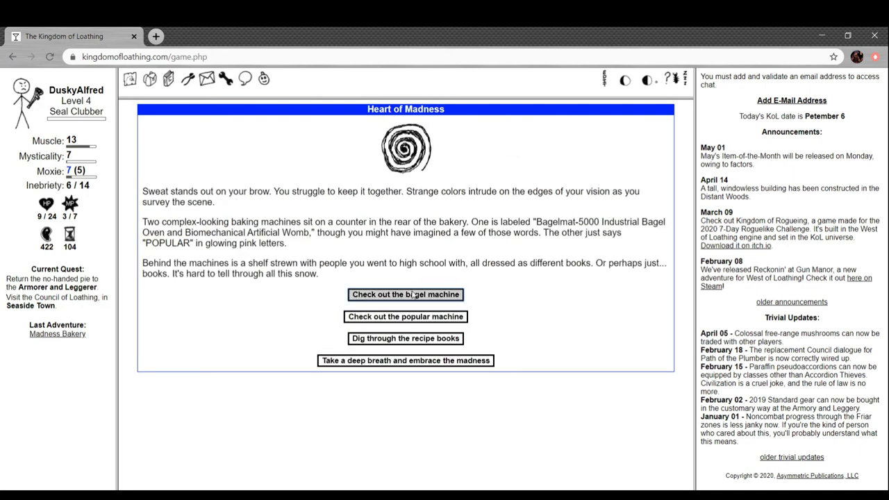
pyautogui.click(406, 294)
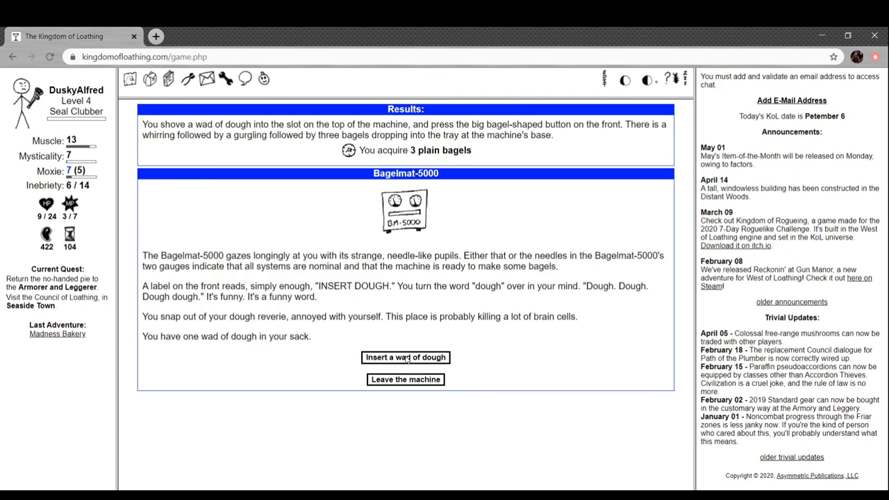
pyautogui.click(406, 380)
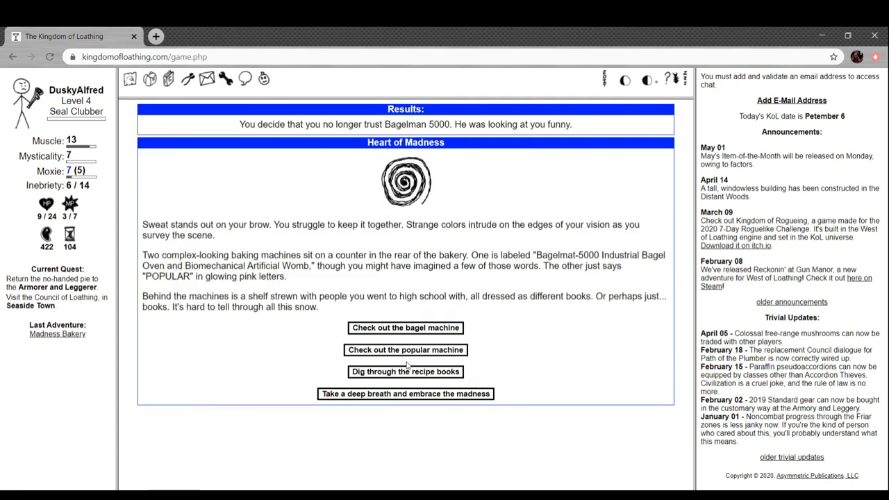
# Check the broken popular machine, learn the standard-issue cupcake recipe, and return to the Right Side of the Tracks.
pyautogui.click(405, 350)
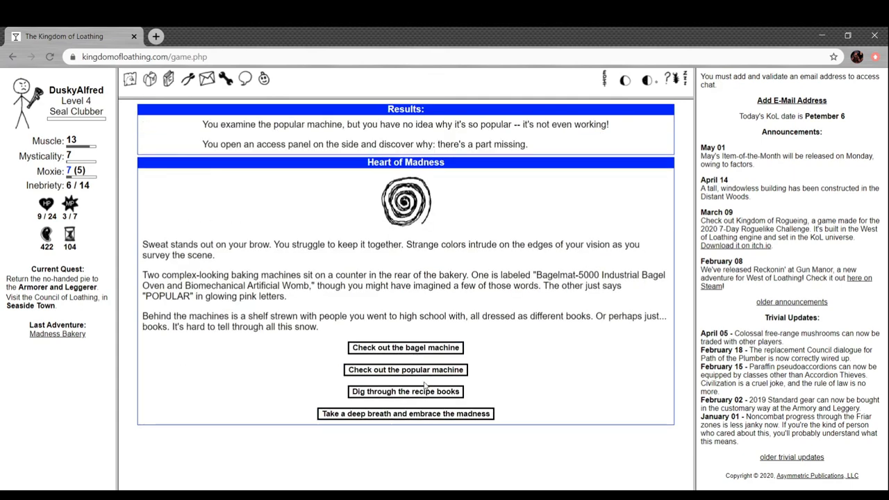
pyautogui.click(405, 391)
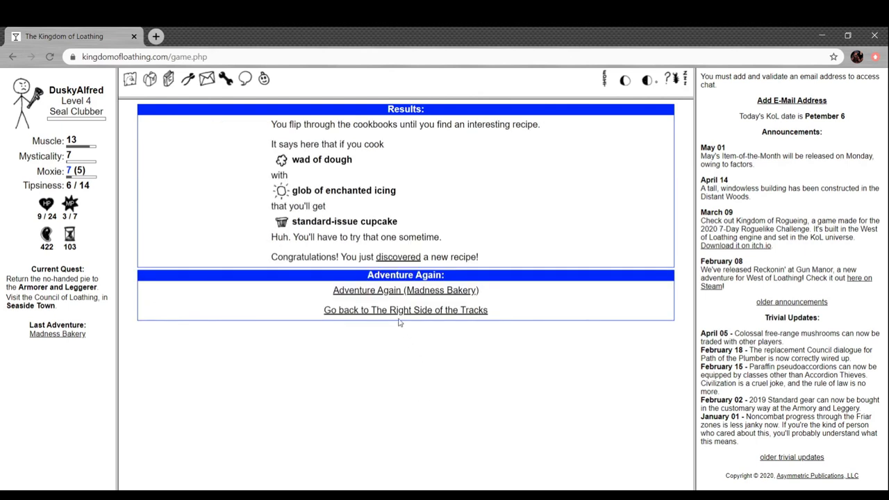
pyautogui.moveTo(393, 311)
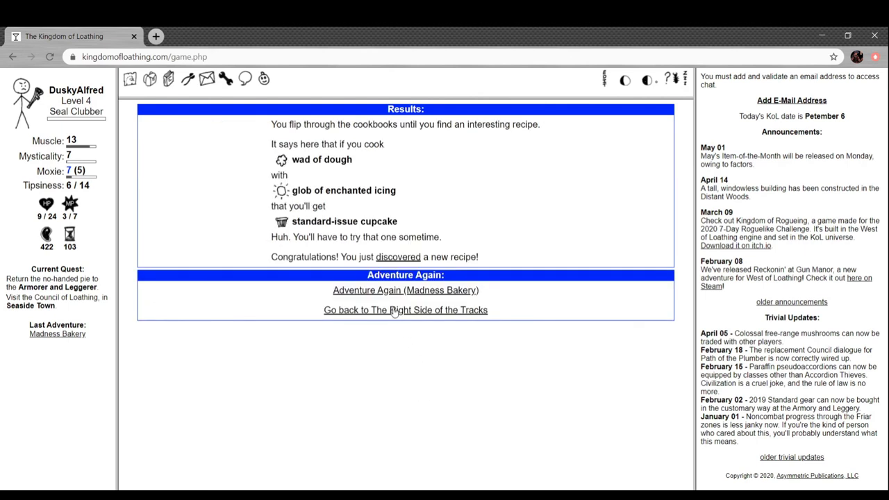
pyautogui.moveTo(421, 291)
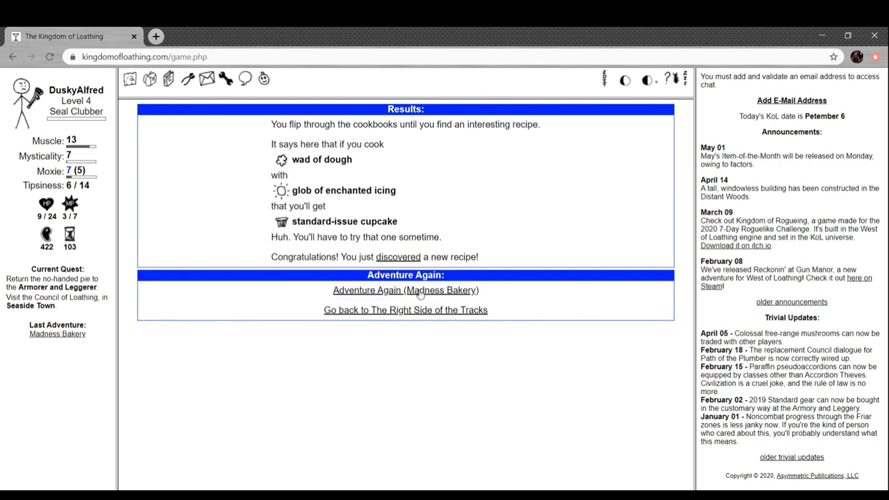
pyautogui.click(406, 291)
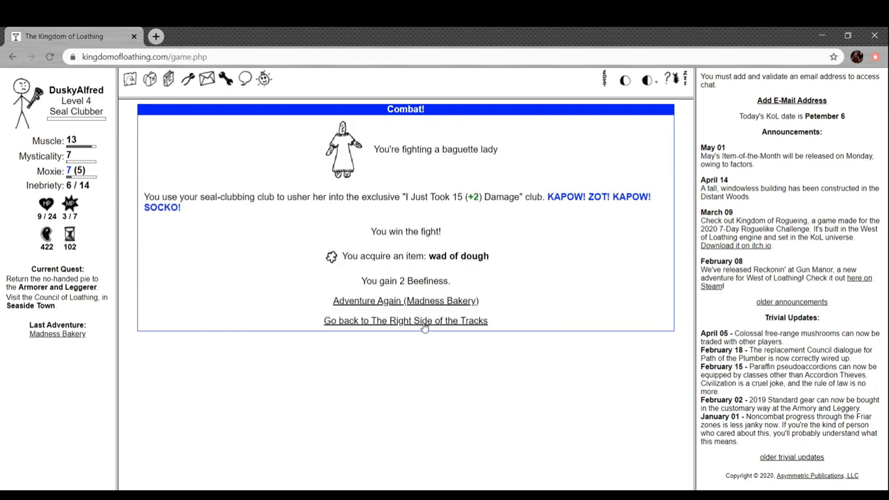
pyautogui.click(406, 321)
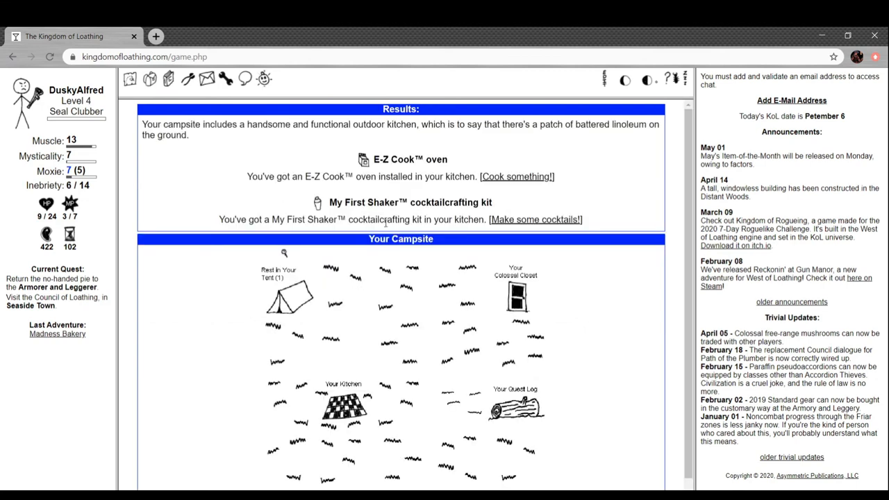
# Cook a glob of enchanted icing with a wad of dough into a standard-issue cupcake.
pyautogui.click(519, 177)
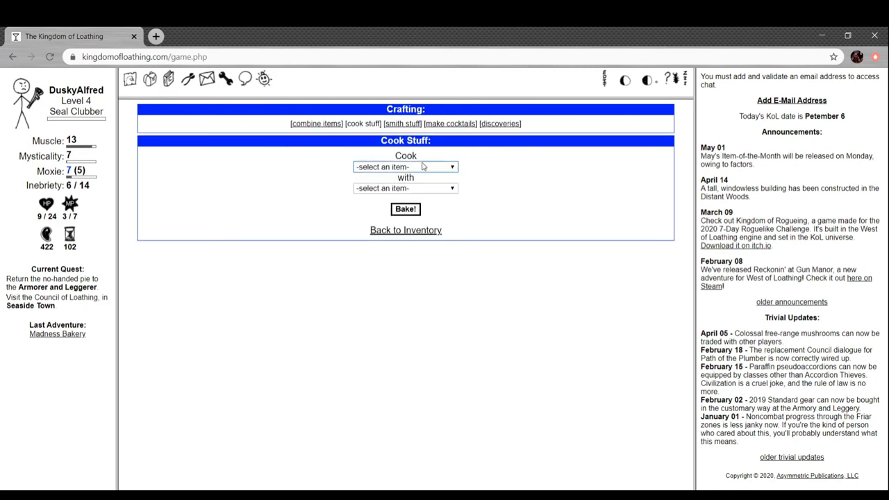
pyautogui.click(406, 167)
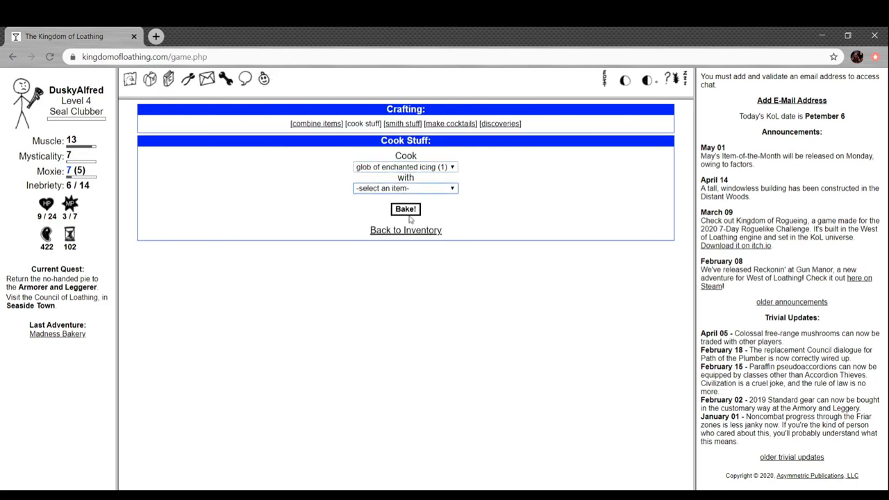
pyautogui.click(406, 188)
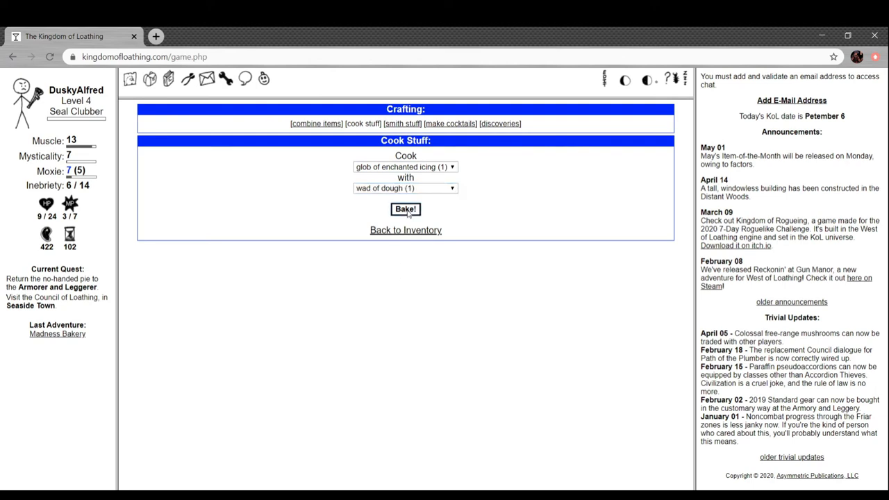
pyautogui.click(406, 208)
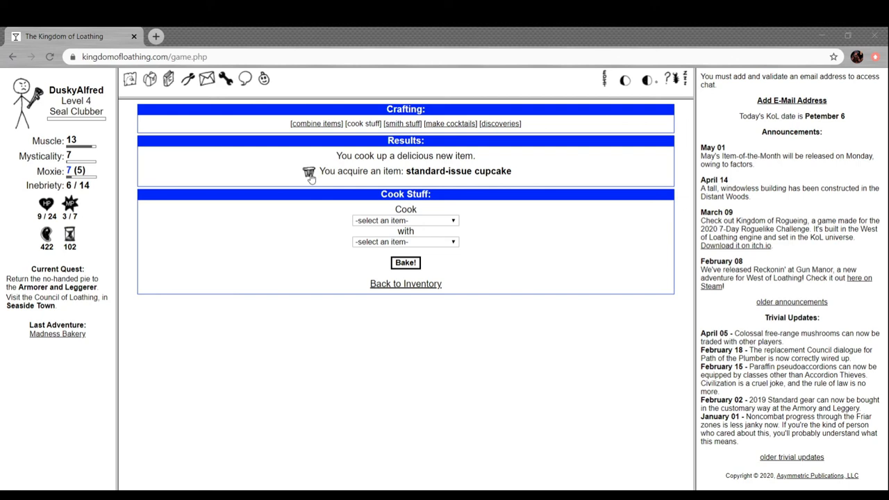
pyautogui.moveTo(231, 43)
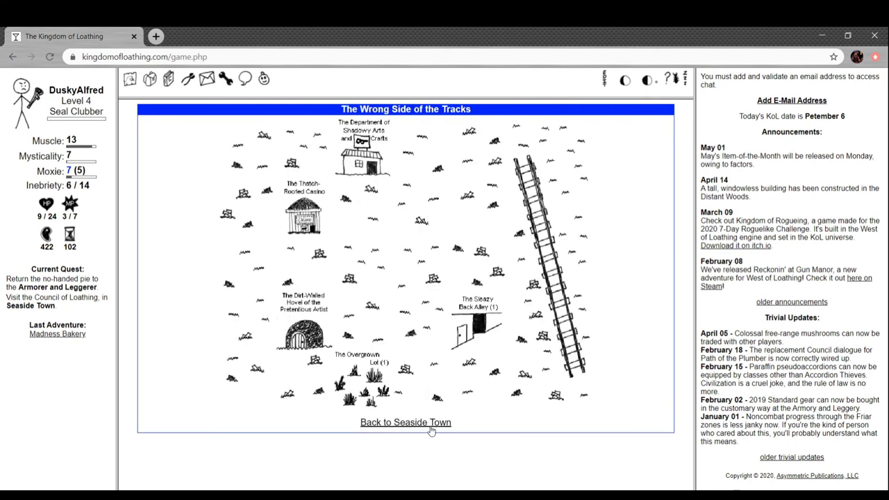
# Enter Madeline's Baking Supply from the Market Square.
pyautogui.click(405, 423)
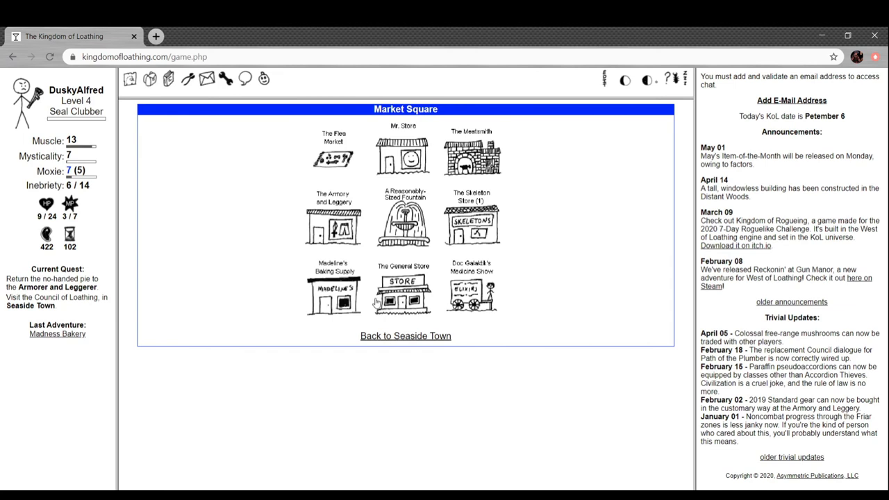
pyautogui.click(332, 294)
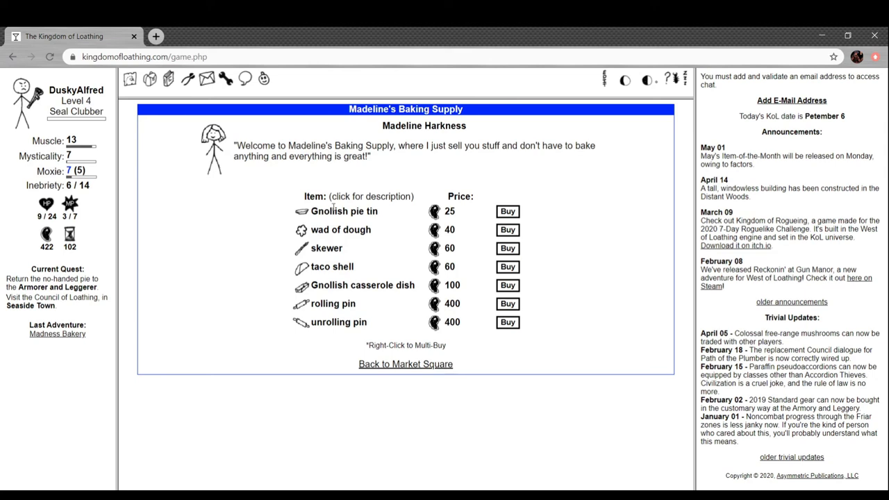
# View descriptions of Madeline's baking wares, ending on the unrolling pin.
pyautogui.click(342, 211)
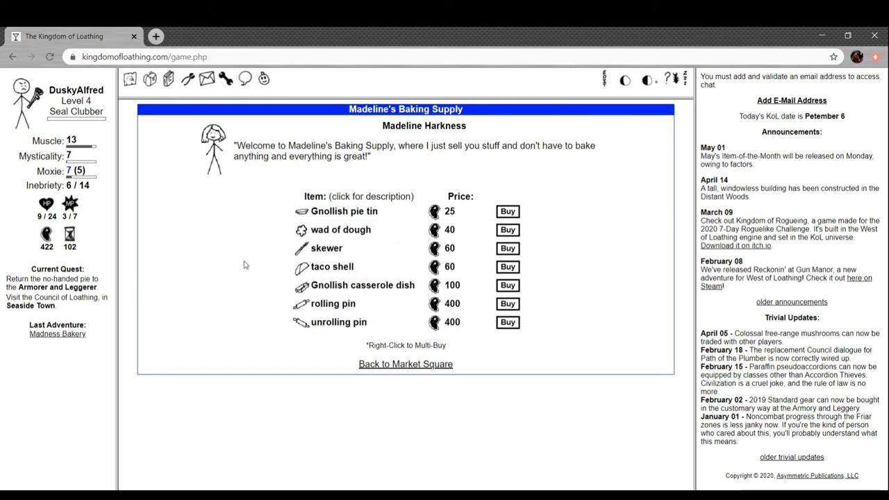
pyautogui.click(300, 248)
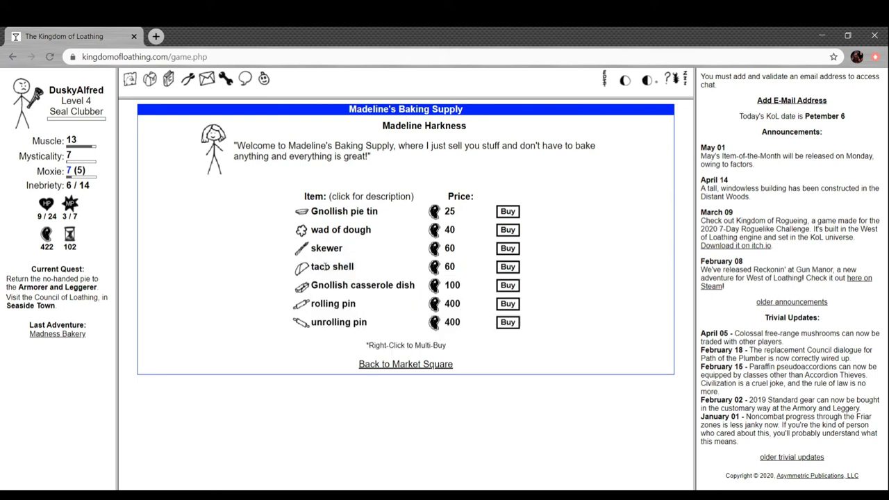
pyautogui.click(332, 266)
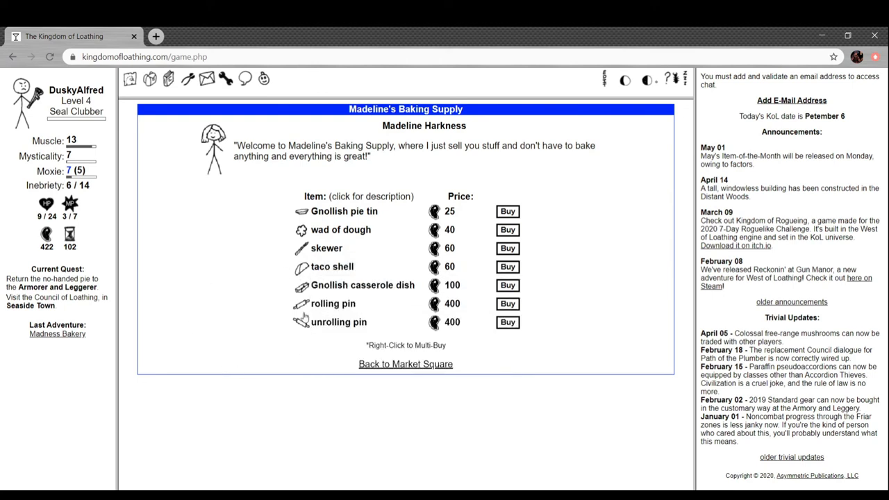
pyautogui.click(333, 303)
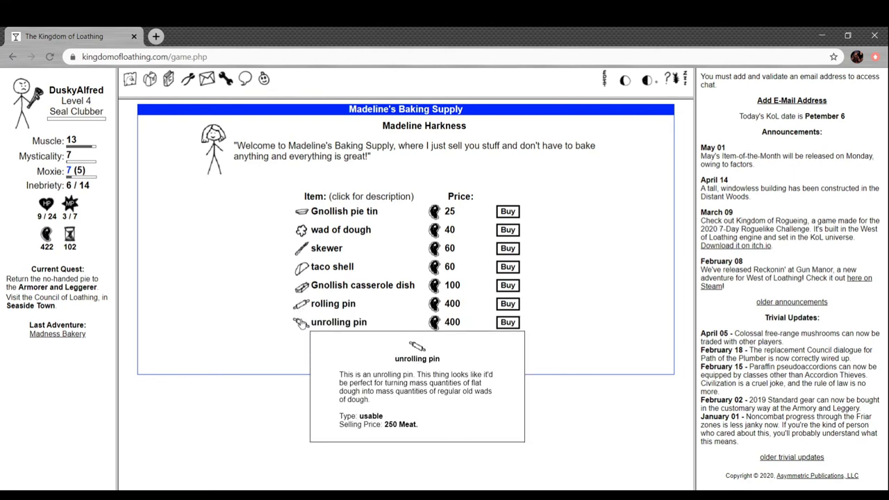
pyautogui.moveTo(294, 286)
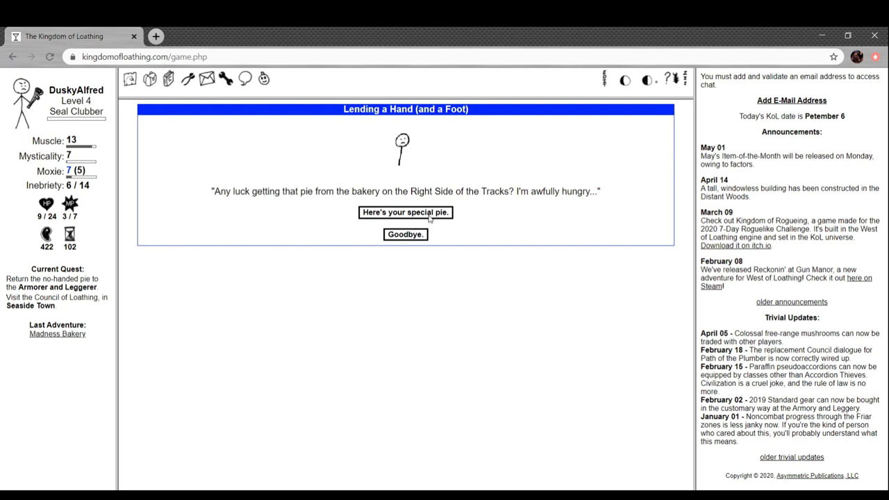
pyautogui.moveTo(406, 225)
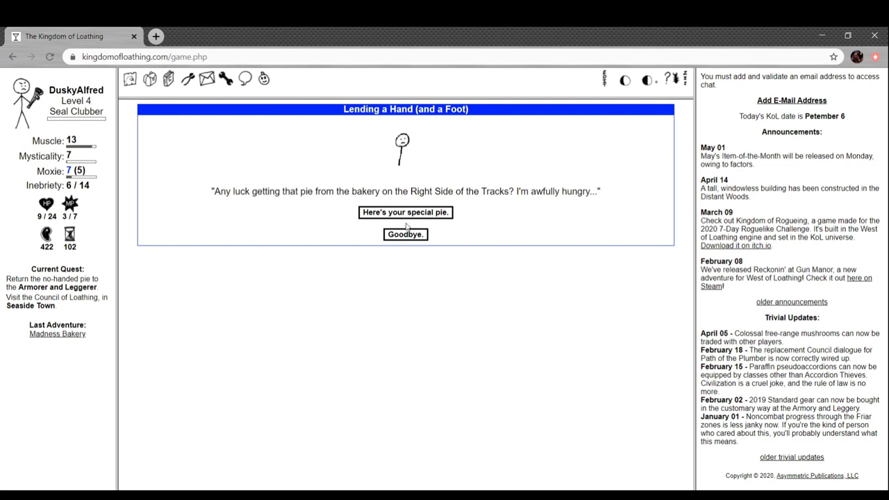
pyautogui.moveTo(418, 221)
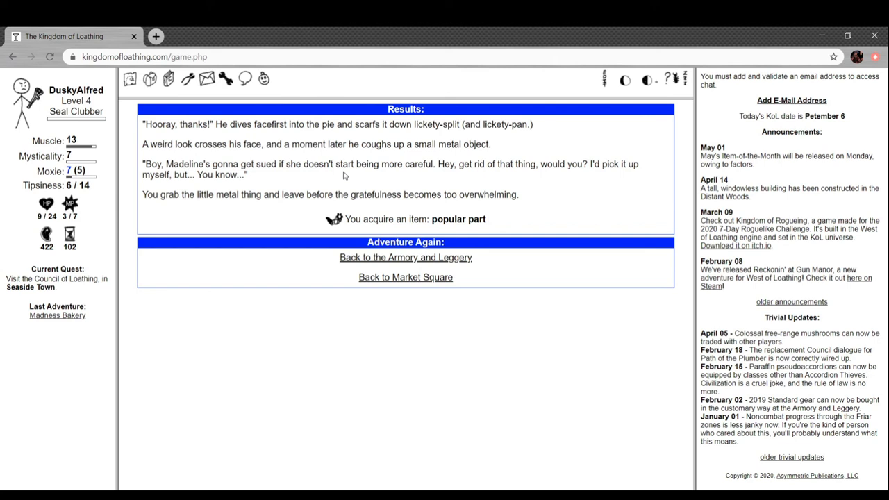
pyautogui.moveTo(448, 260)
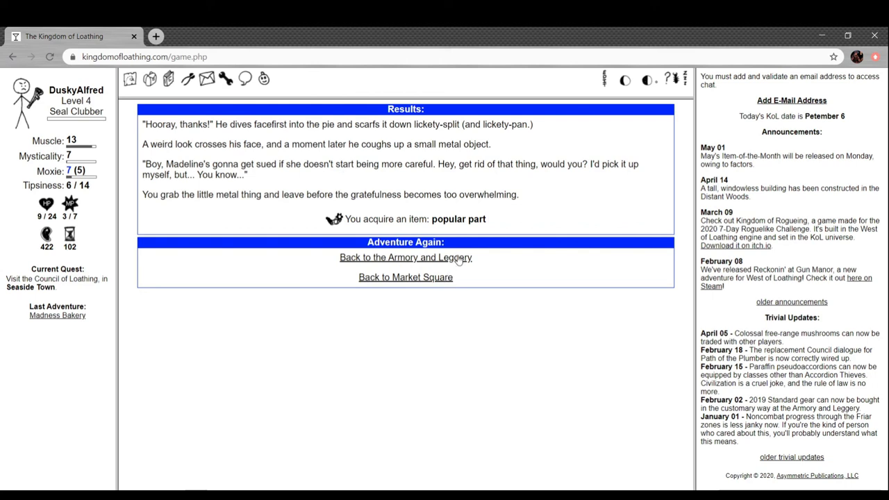
# Return to the Armory and Leggery shop after delivering the pie and browse its stock.
pyautogui.click(406, 257)
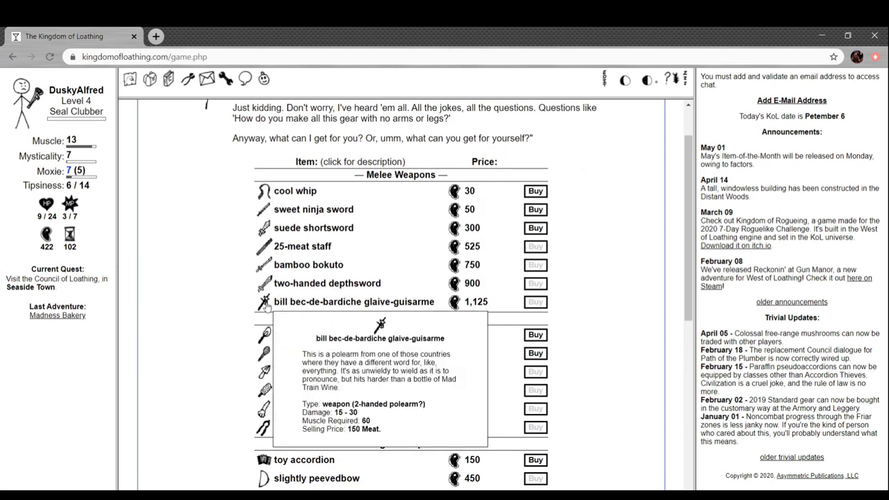
pyautogui.moveTo(262, 303)
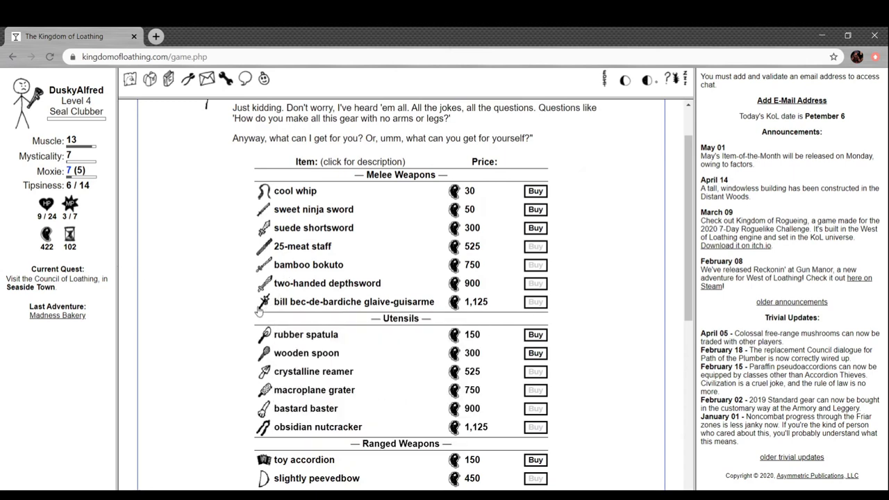
pyautogui.scroll(-3)
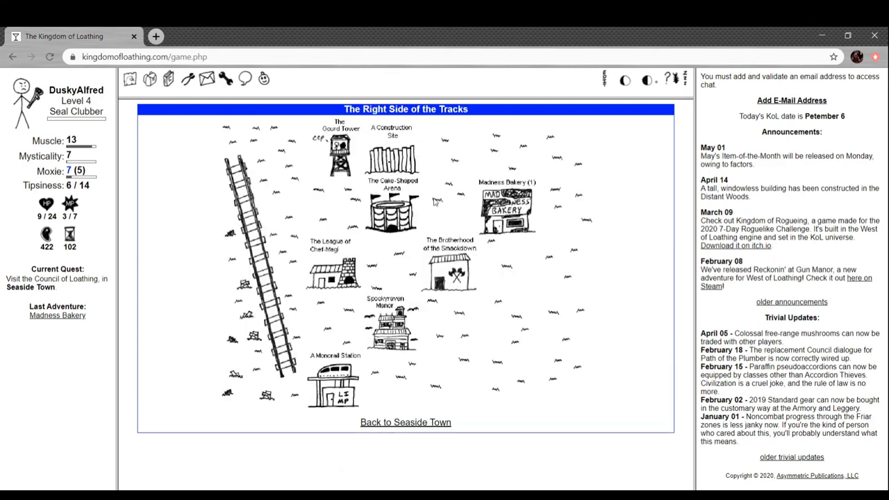
# Install the popular part in Madness Bakery's machine, check the bagel machine, and leave.
pyautogui.click(505, 207)
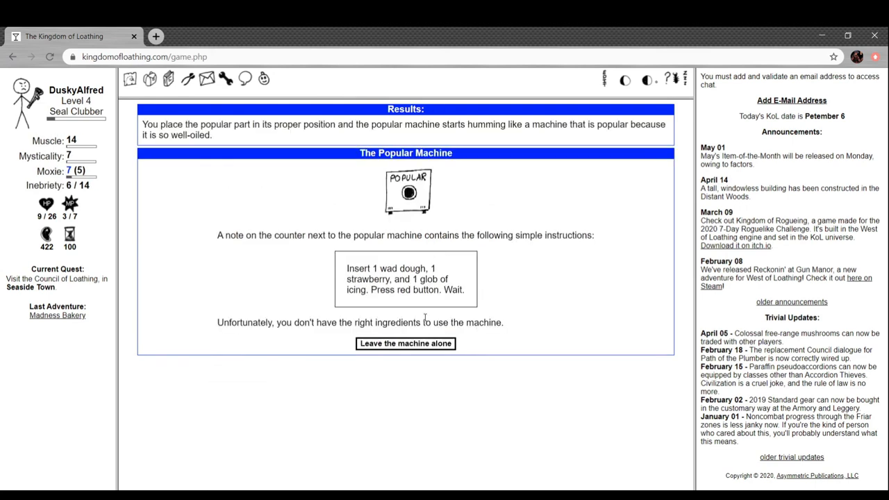
pyautogui.moveTo(364, 210)
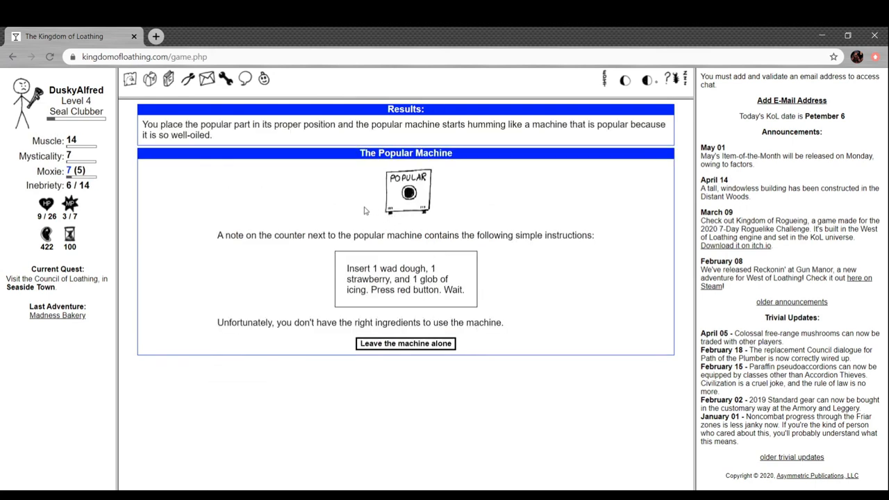
pyautogui.moveTo(309, 209)
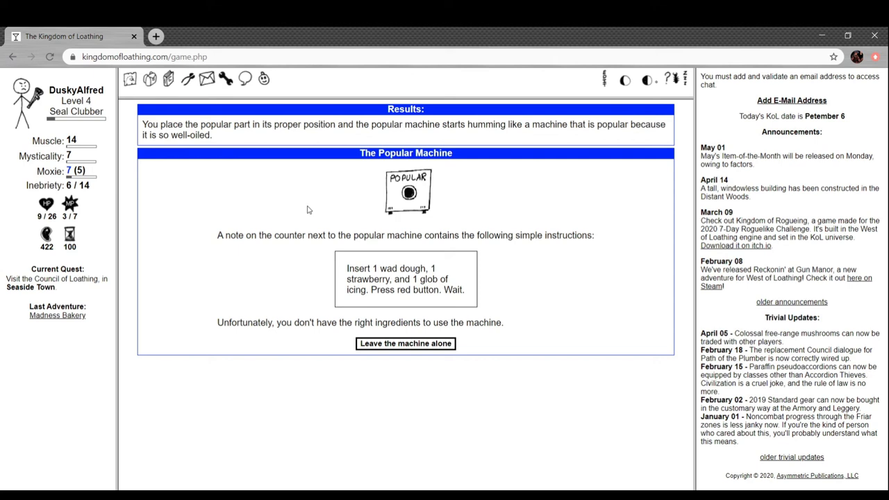
pyautogui.moveTo(321, 211)
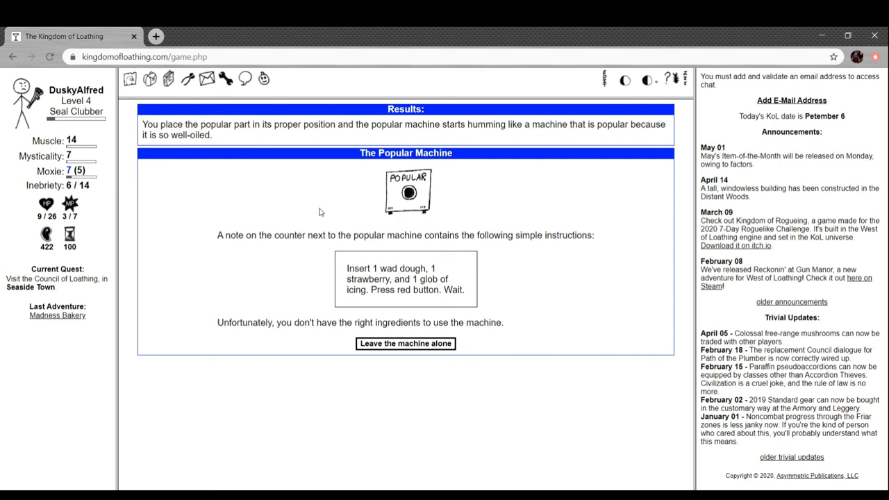
pyautogui.moveTo(320, 211)
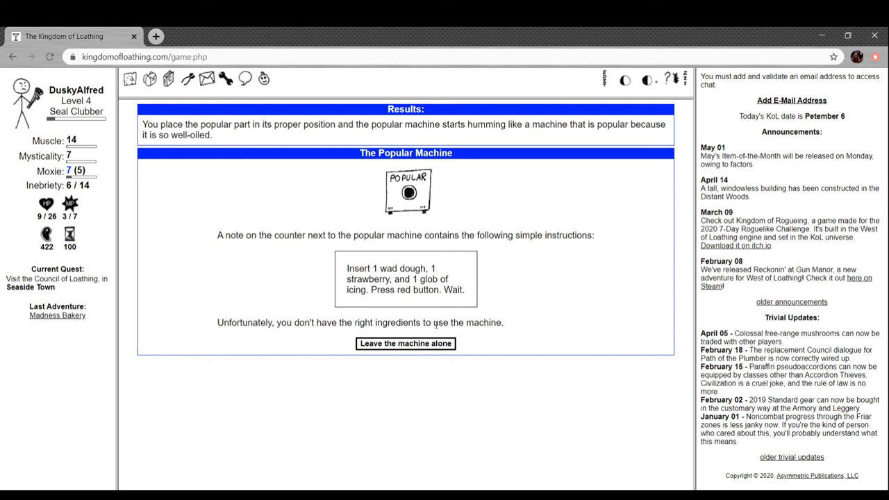
pyautogui.click(406, 343)
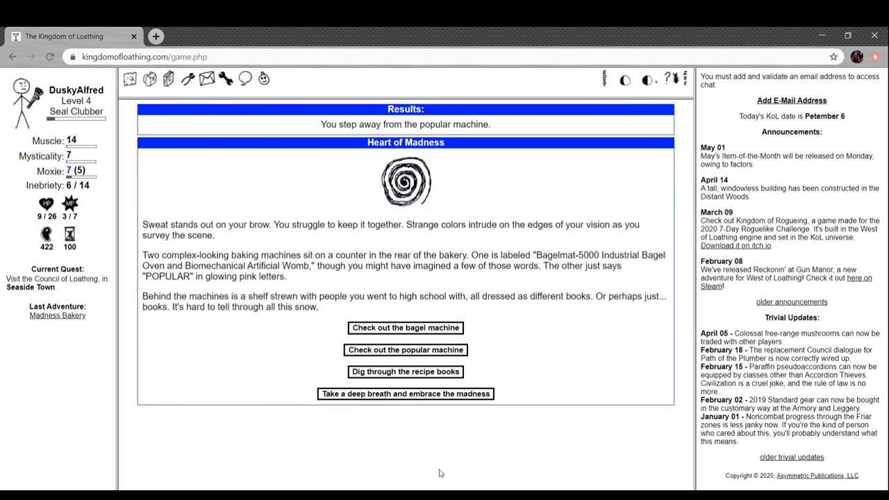
pyautogui.click(405, 328)
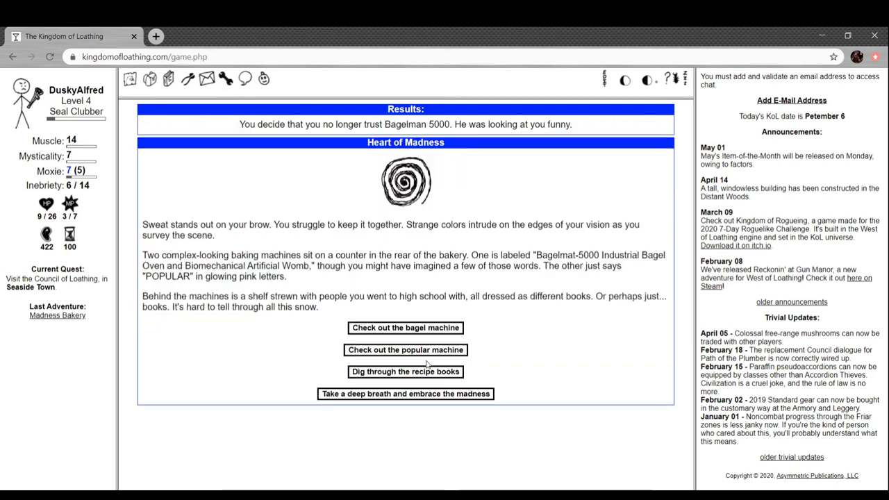
pyautogui.click(406, 372)
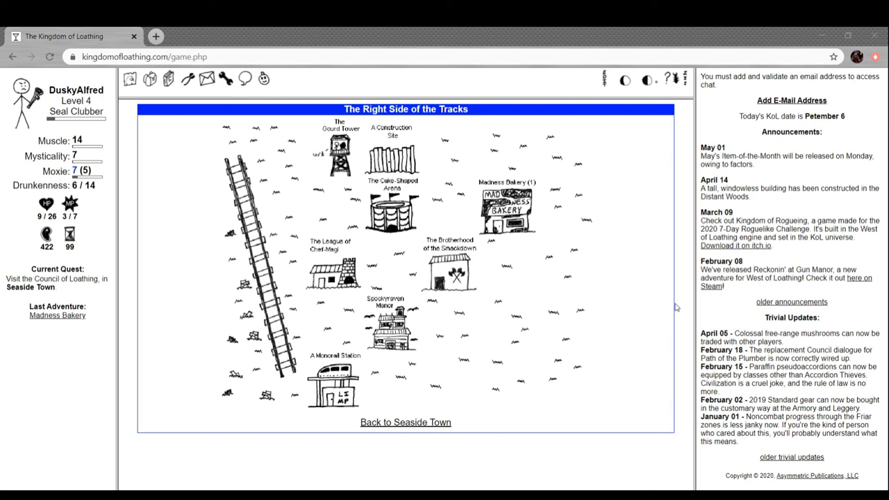
pyautogui.moveTo(680, 278)
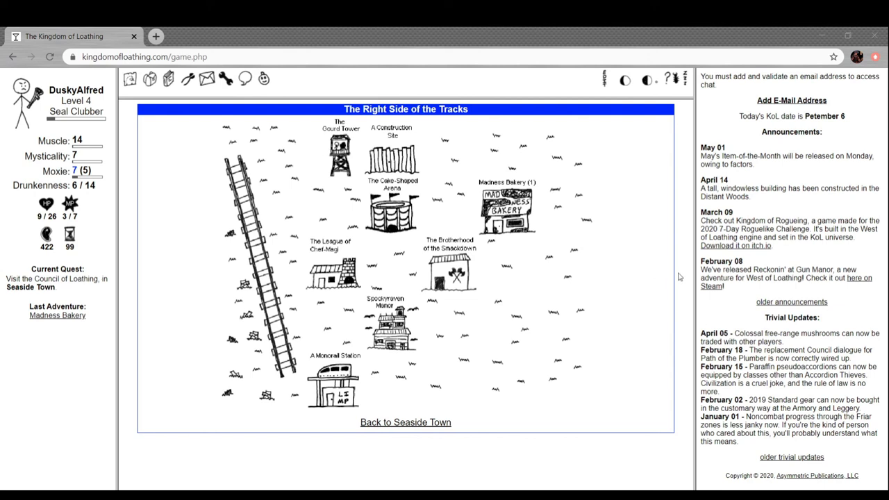